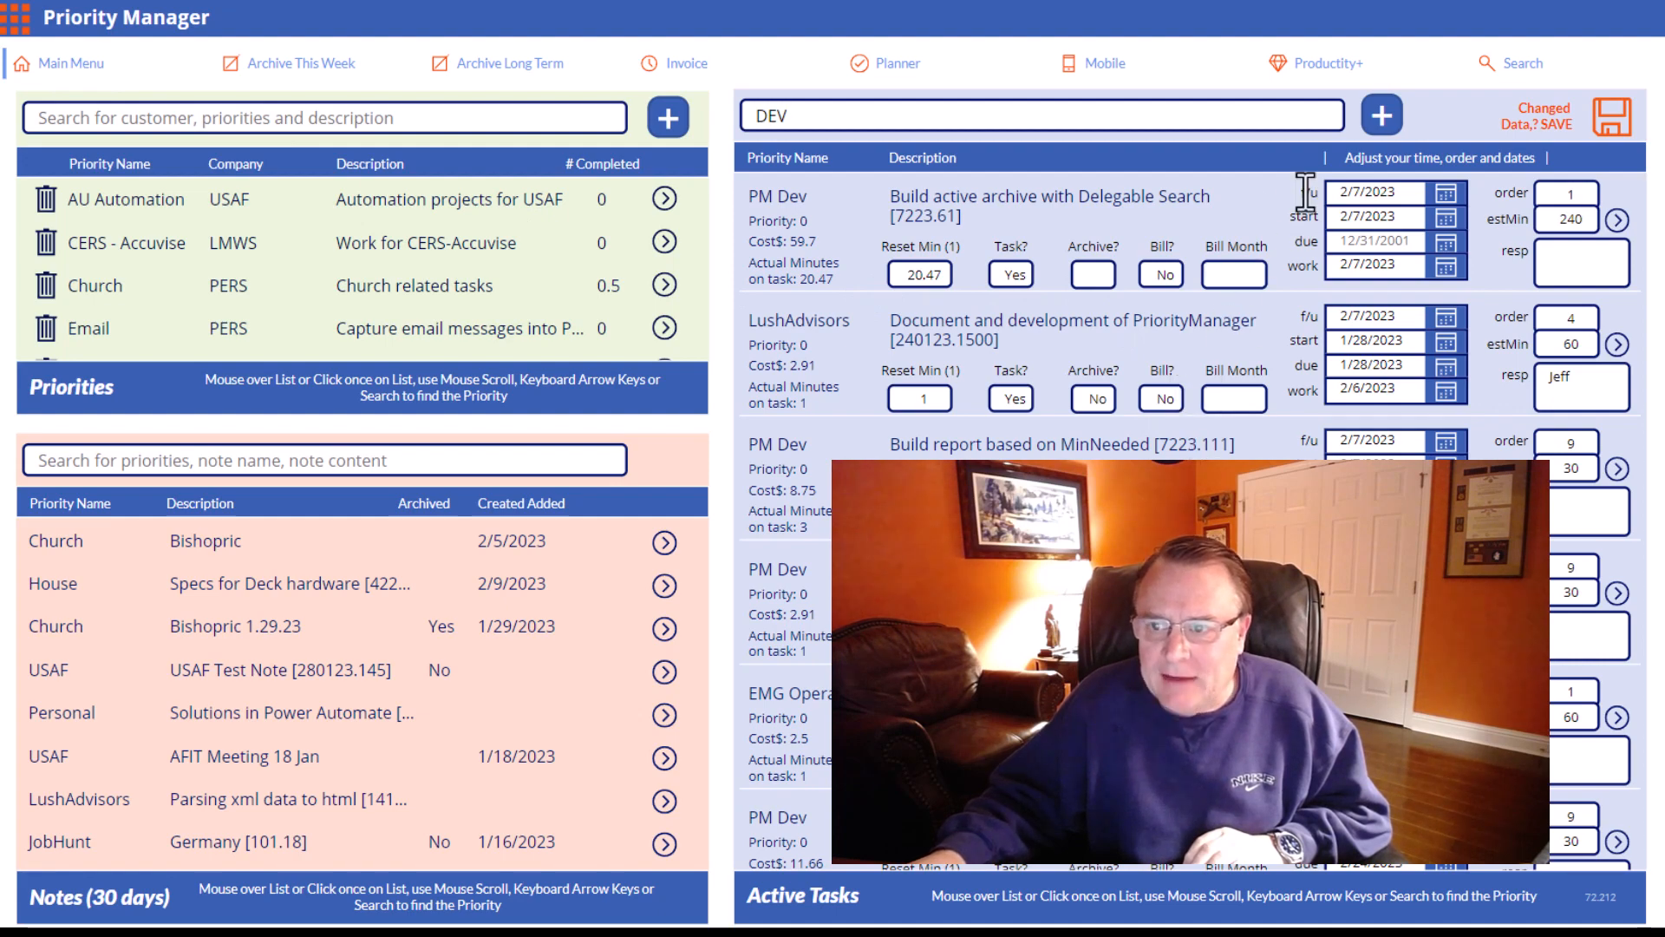
pyautogui.moveTo(1214, 377)
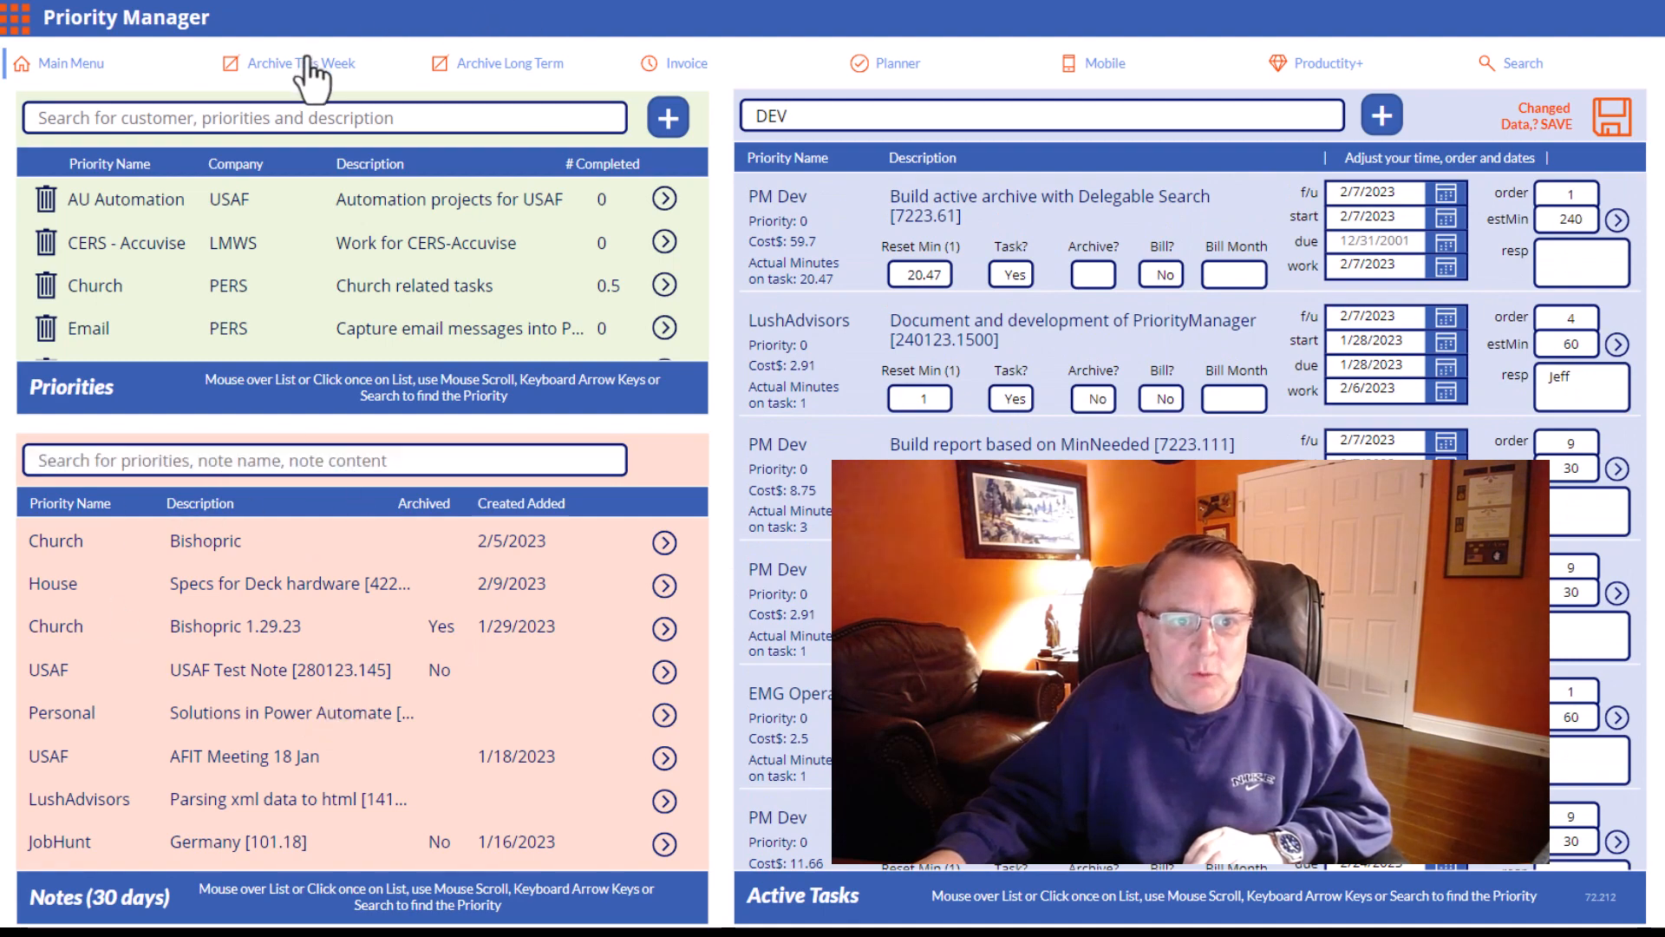
# - View the one-task Archive This Week screen, then the Archive Long Term screen listing 192 archived tasks
pyautogui.click(300, 62)
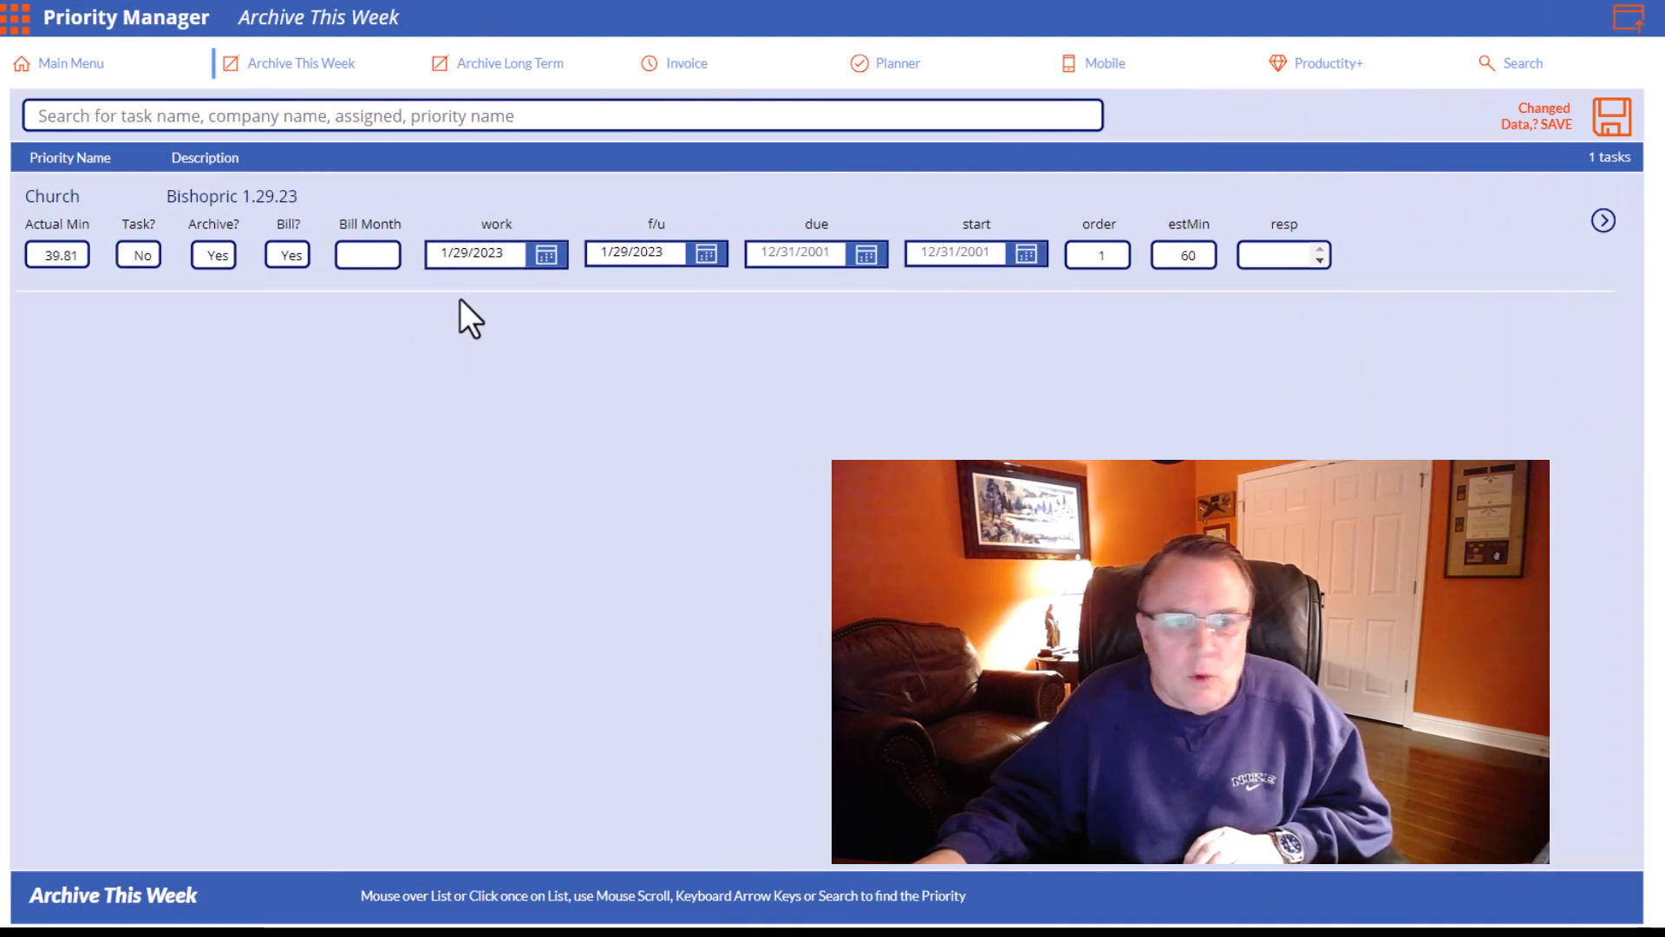
pyautogui.click(368, 253)
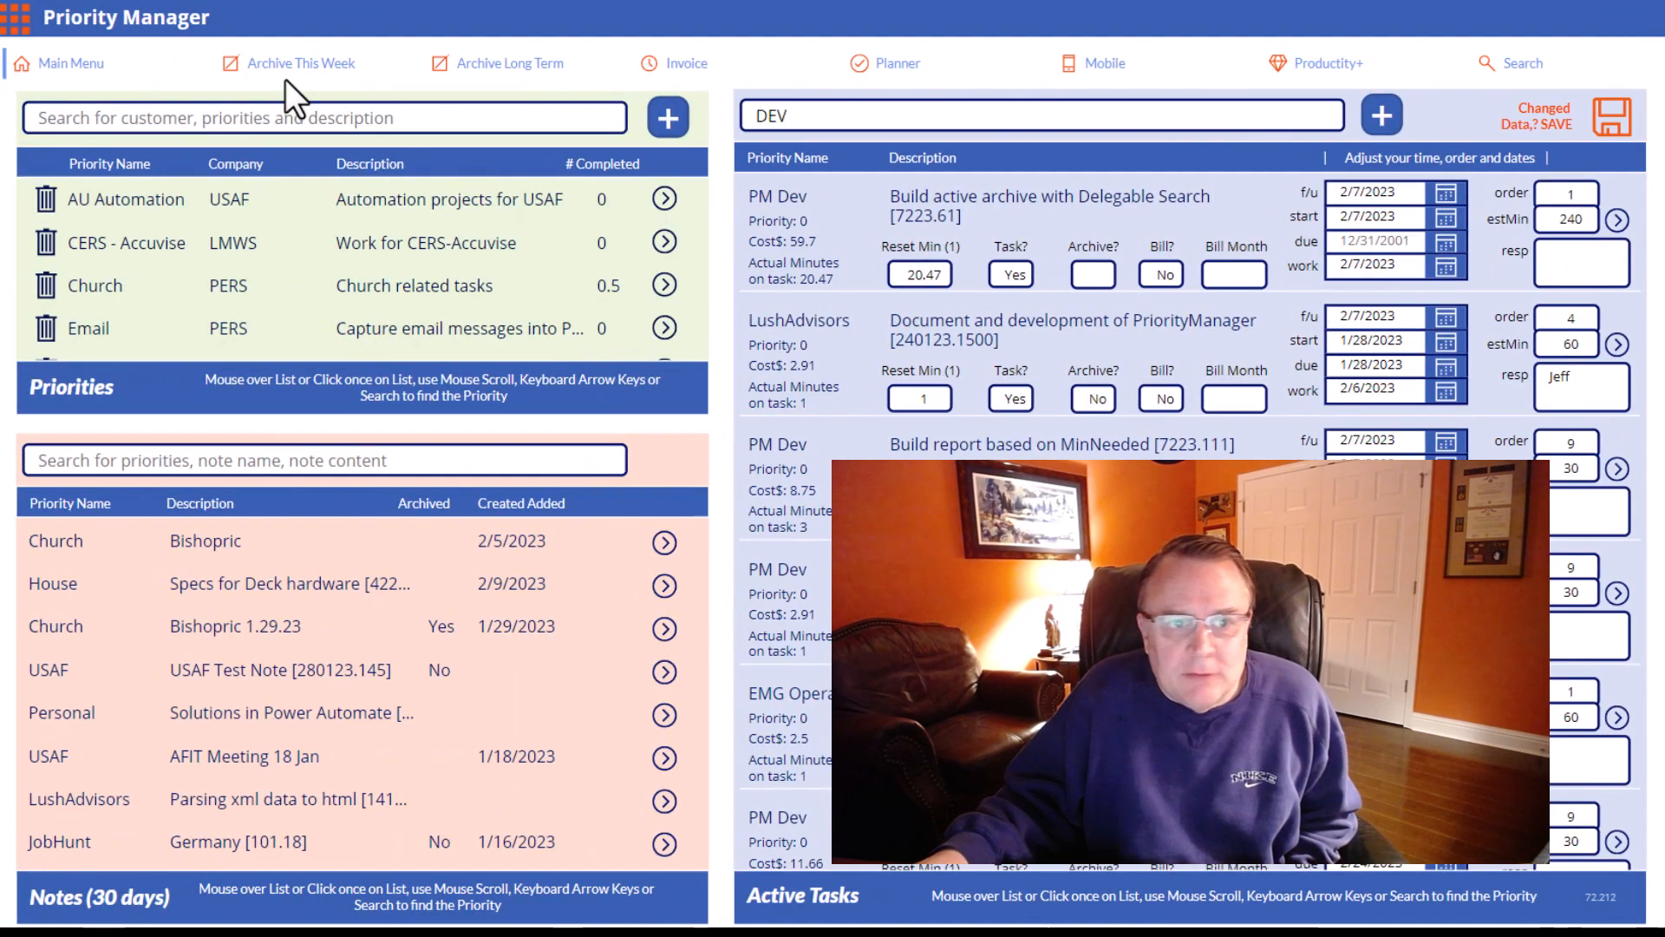
pyautogui.click(300, 62)
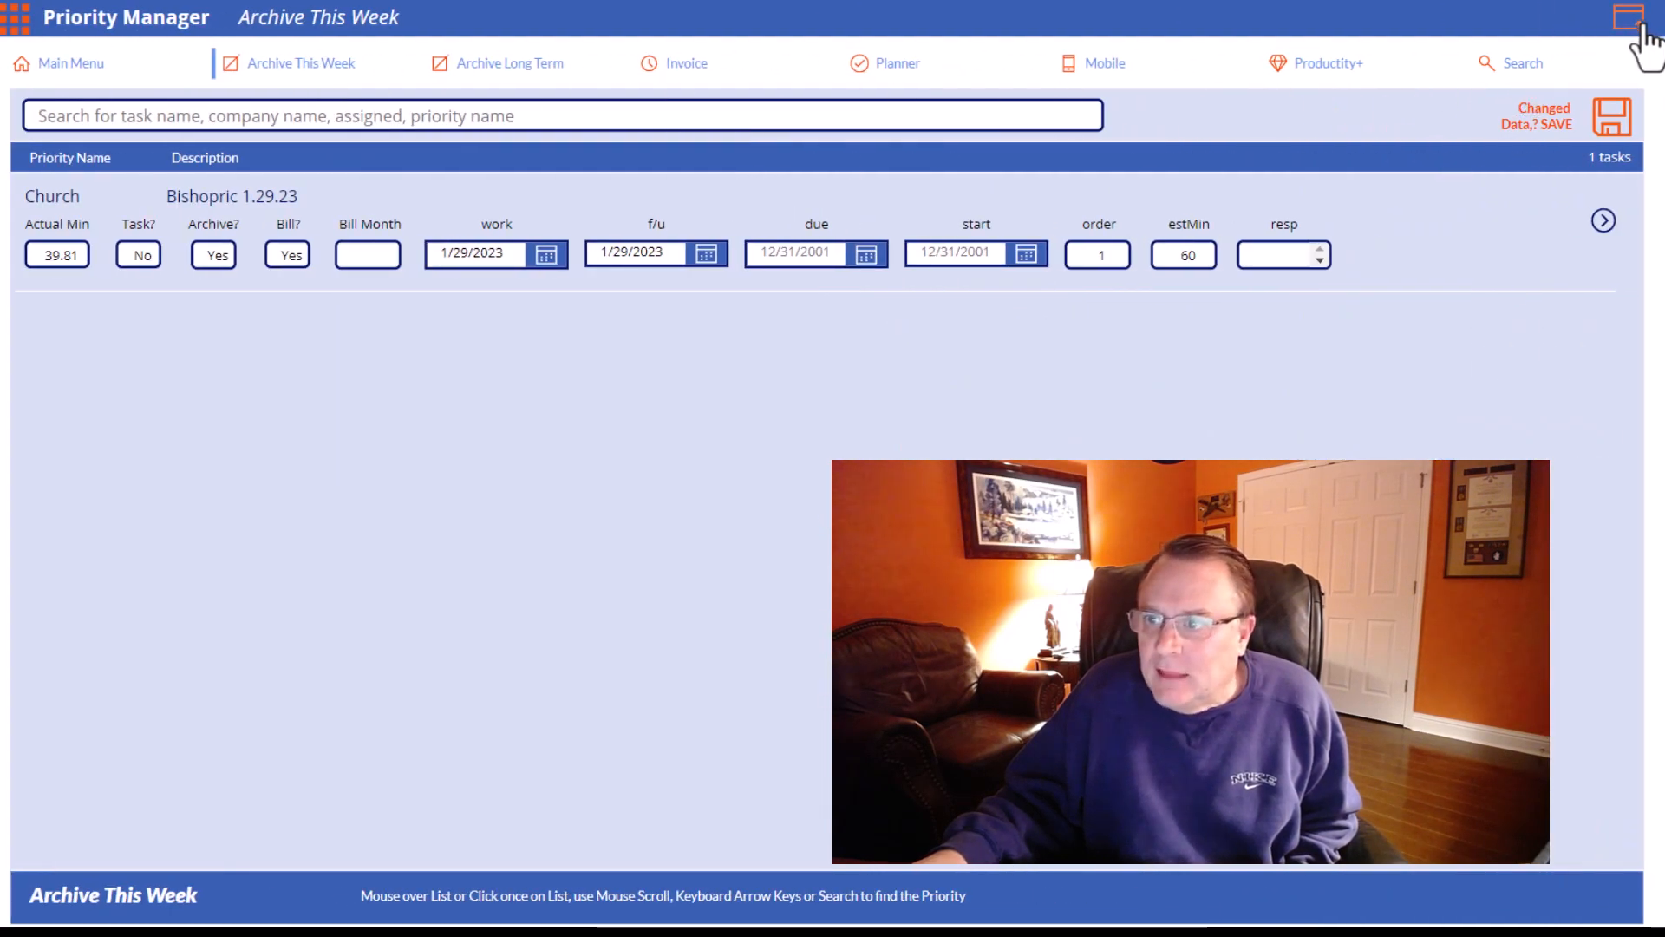
pyautogui.moveTo(1167, 406)
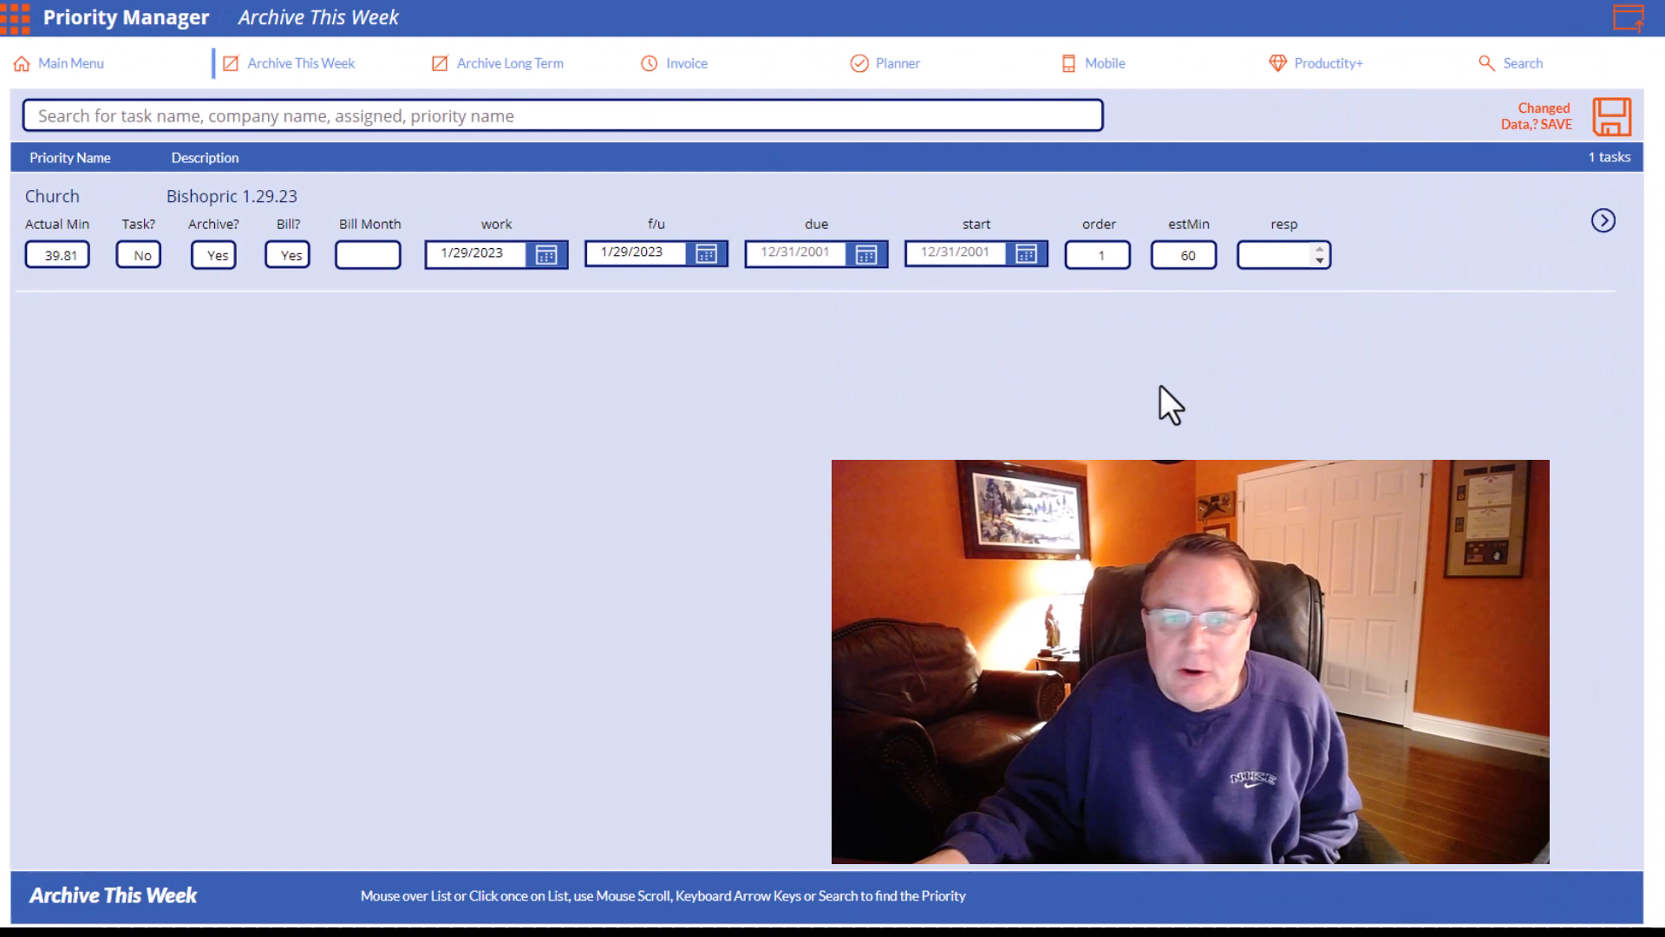
pyautogui.click(509, 62)
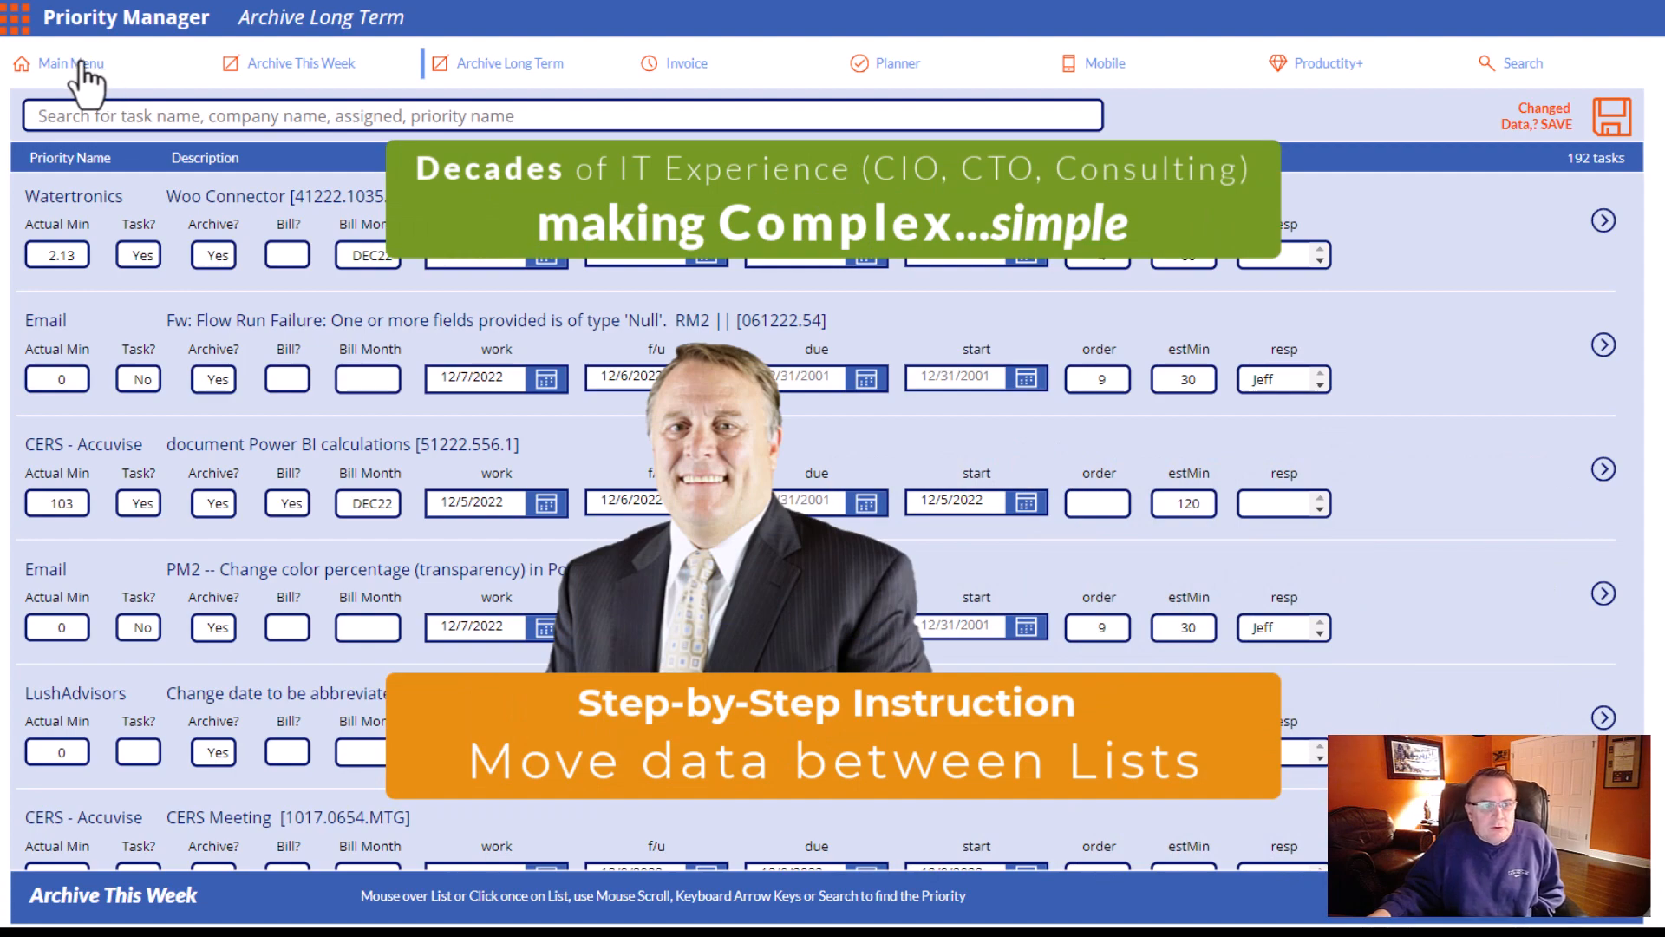
# - Return via Main Menu to Archive This Week and check the Church Bishopric 1.29.23 task's Archive flag is Yes
pyautogui.click(71, 63)
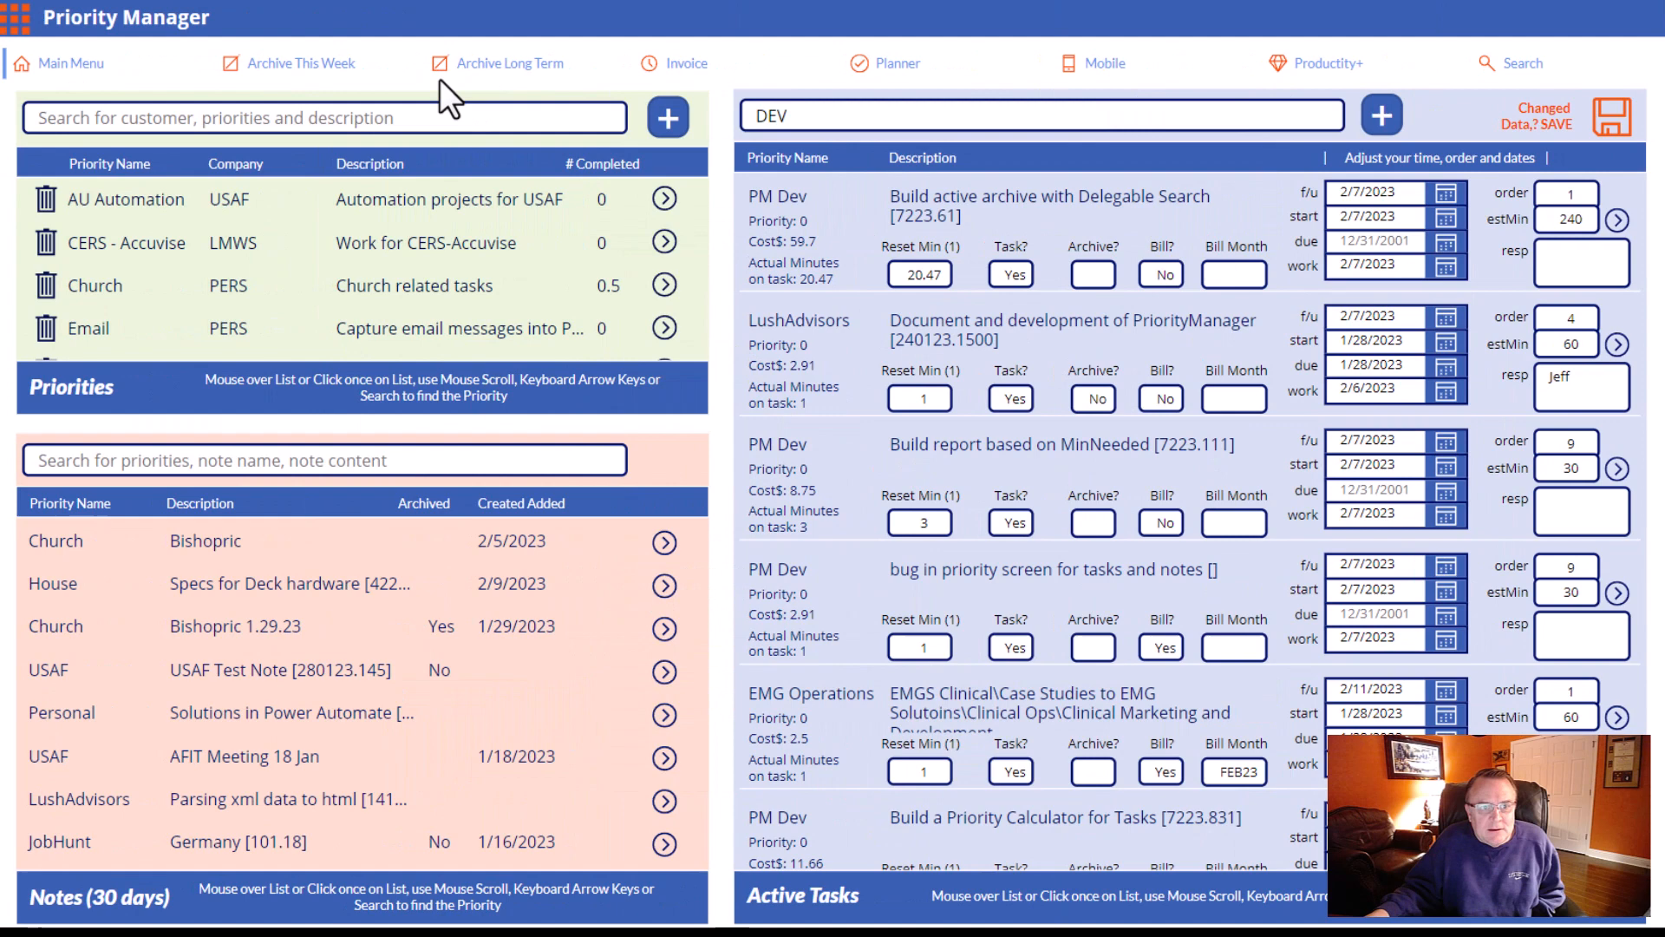
pyautogui.click(300, 62)
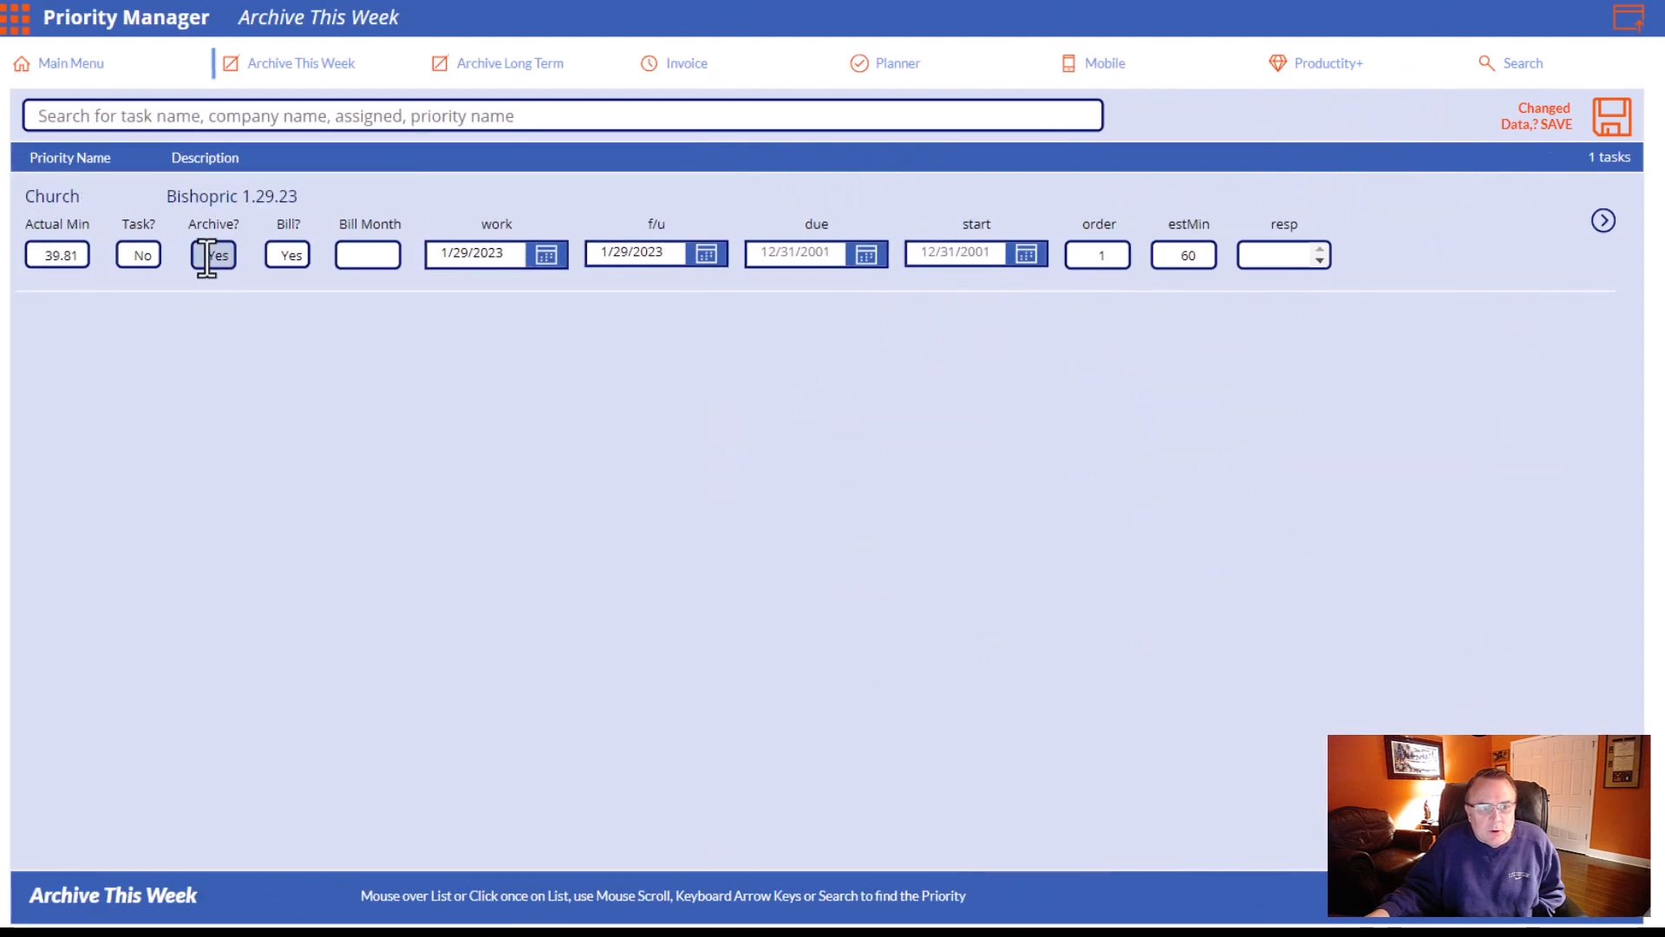
pyautogui.click(212, 253)
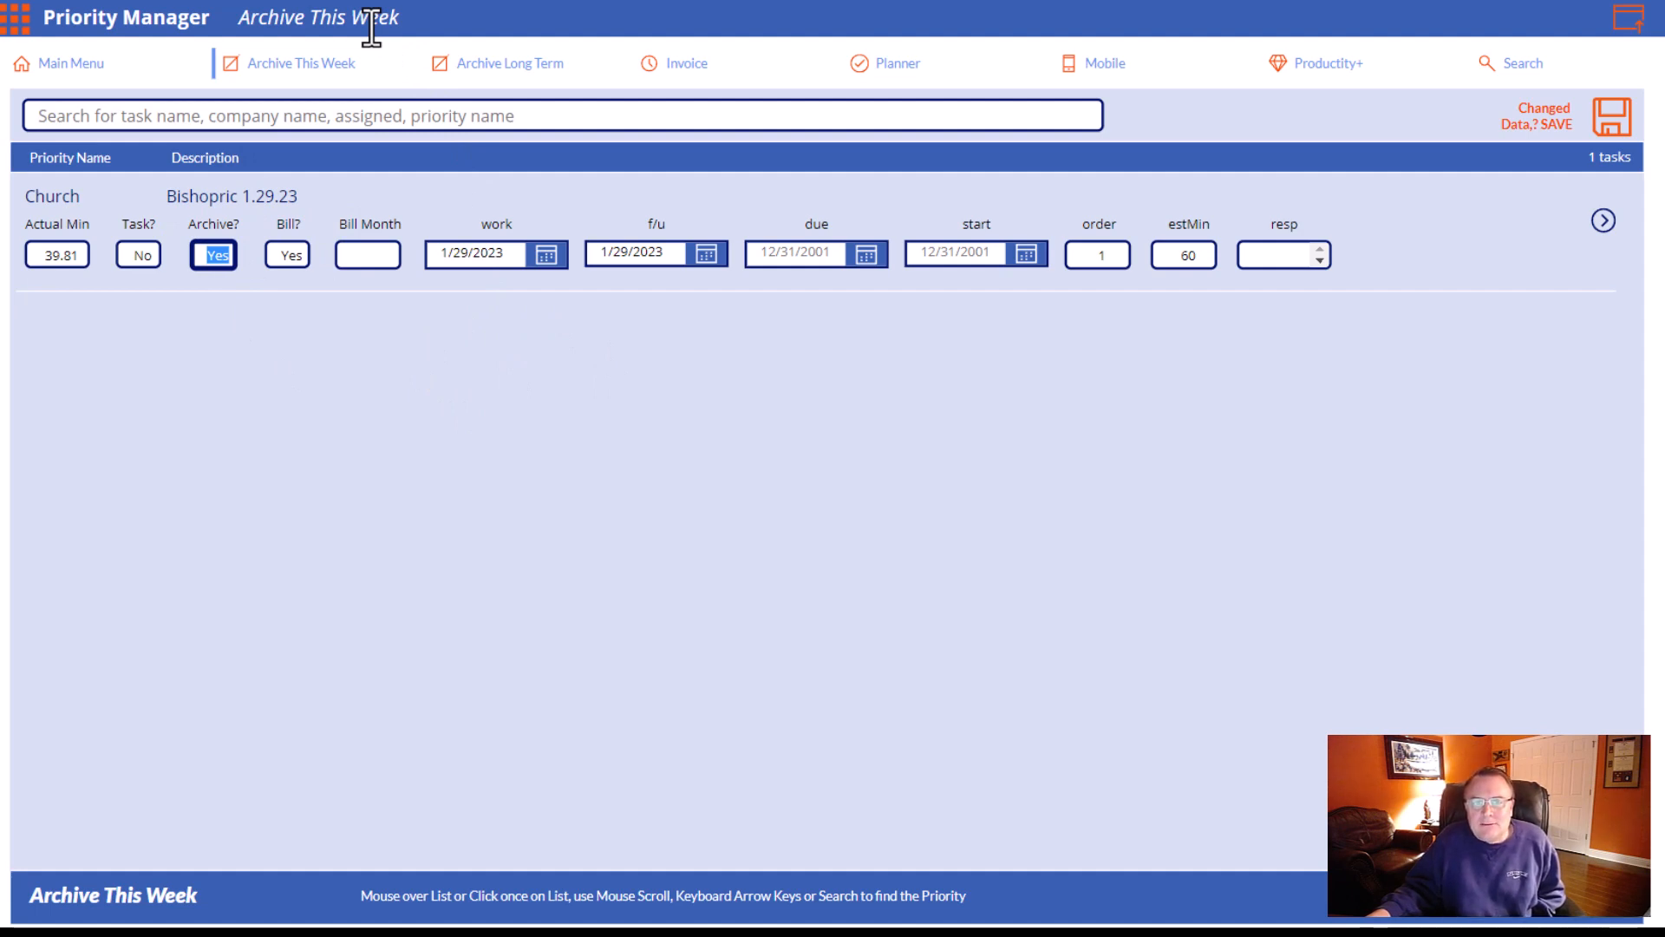
pyautogui.moveTo(834, 77)
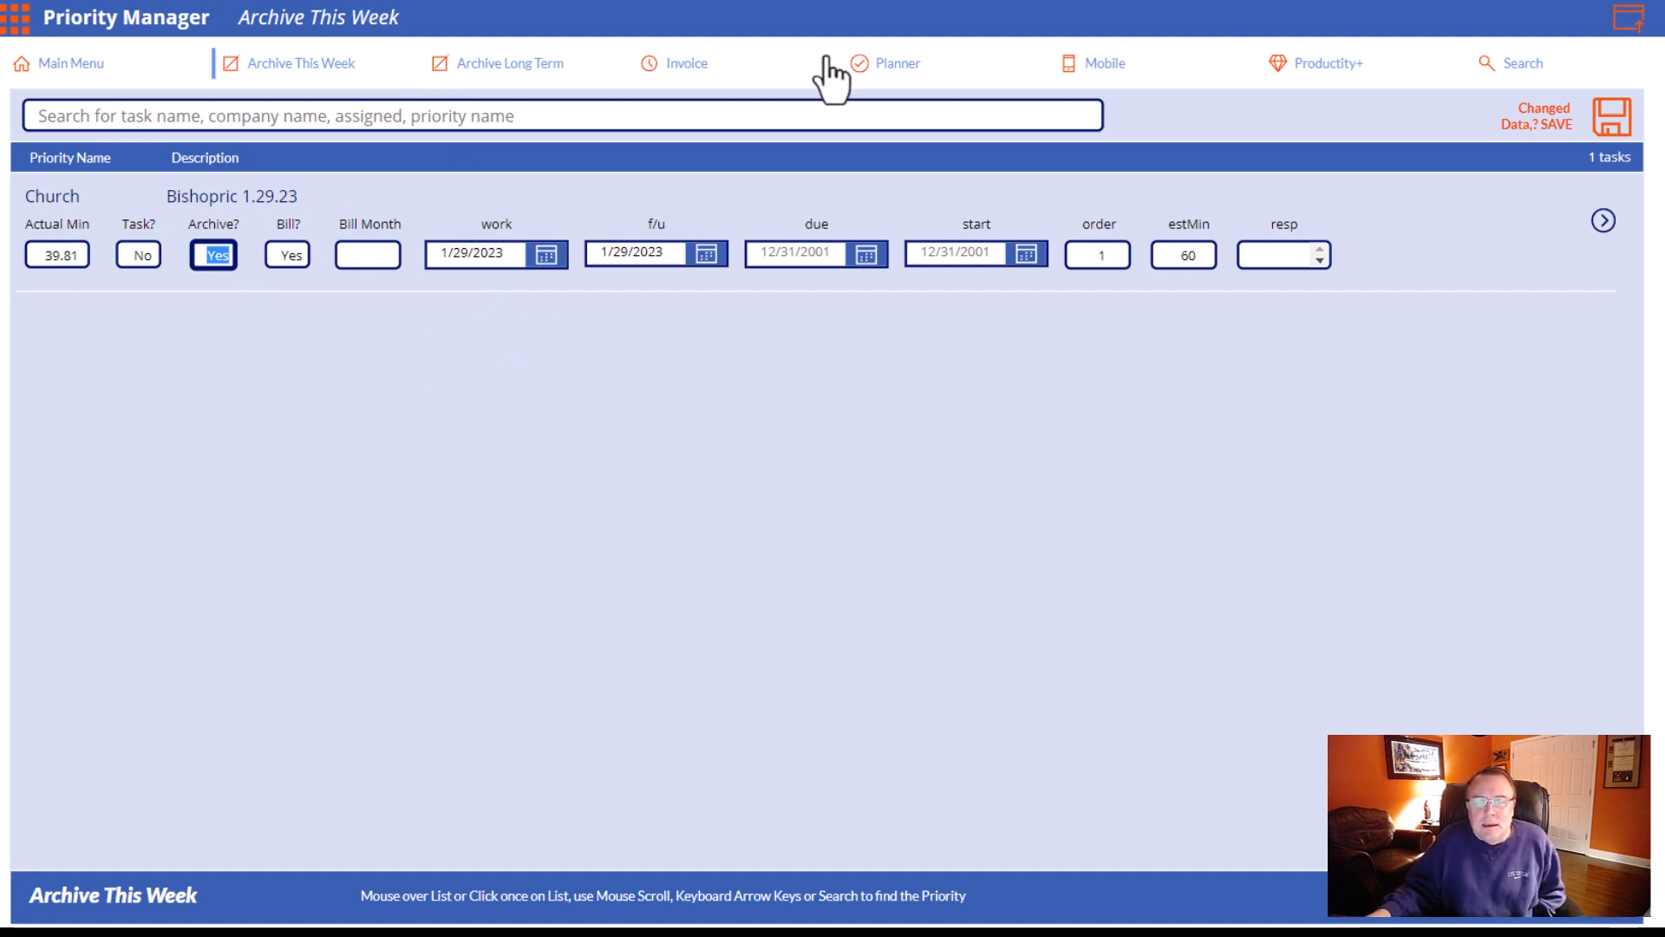
pyautogui.moveTo(1582, 45)
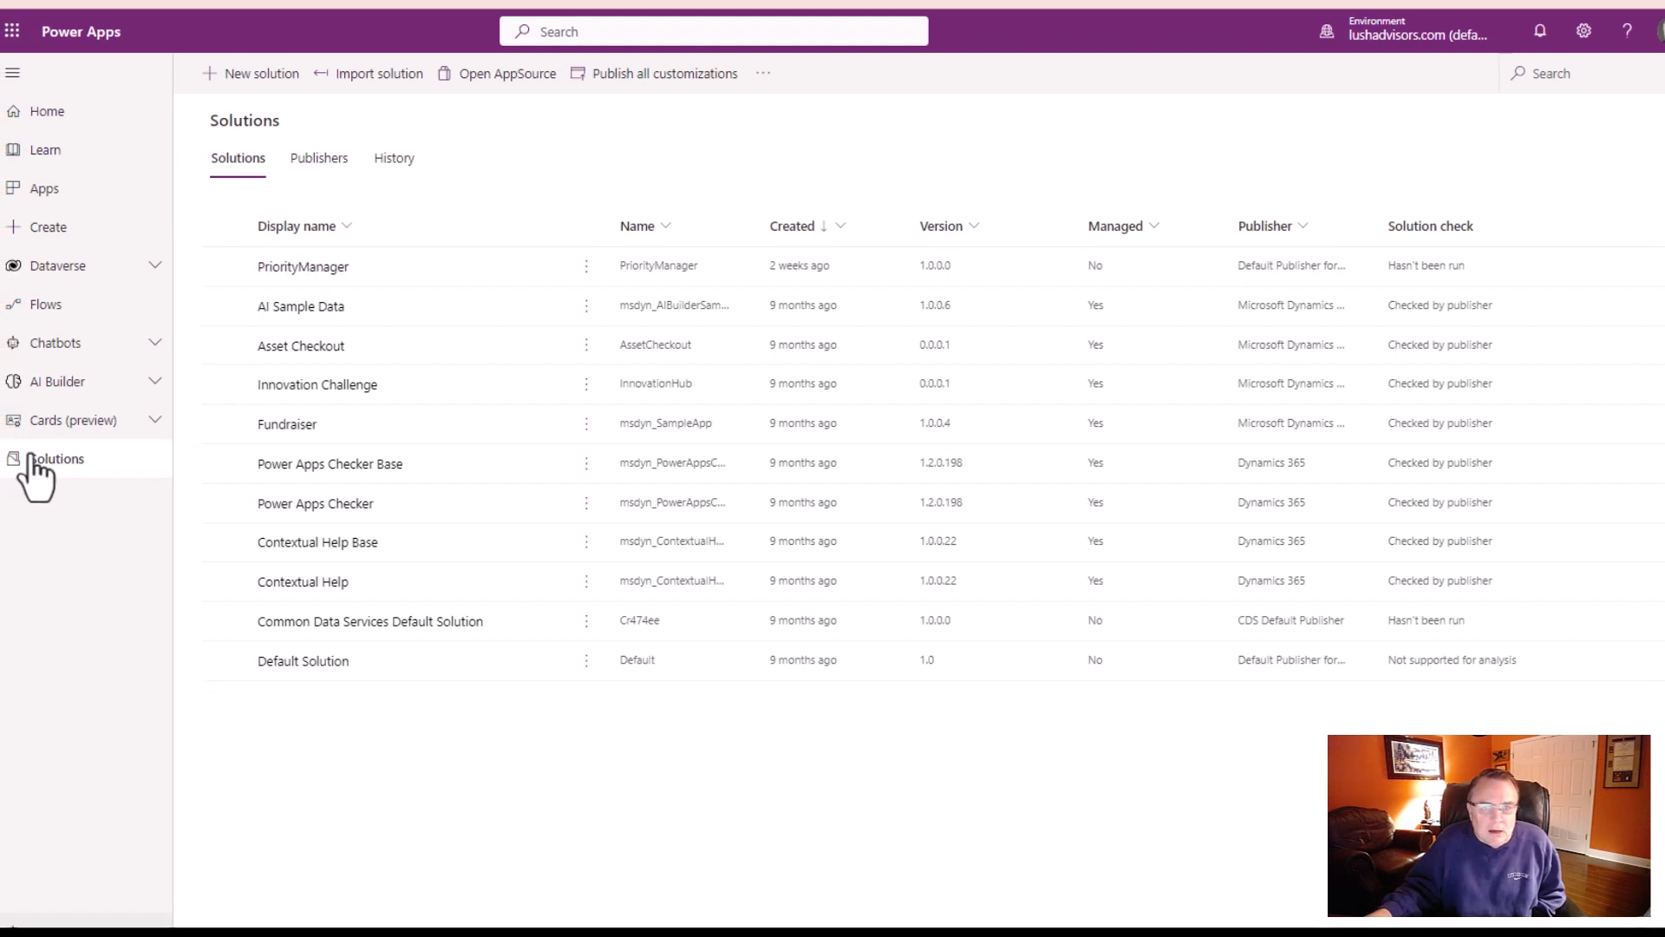
pyautogui.moveTo(551, 350)
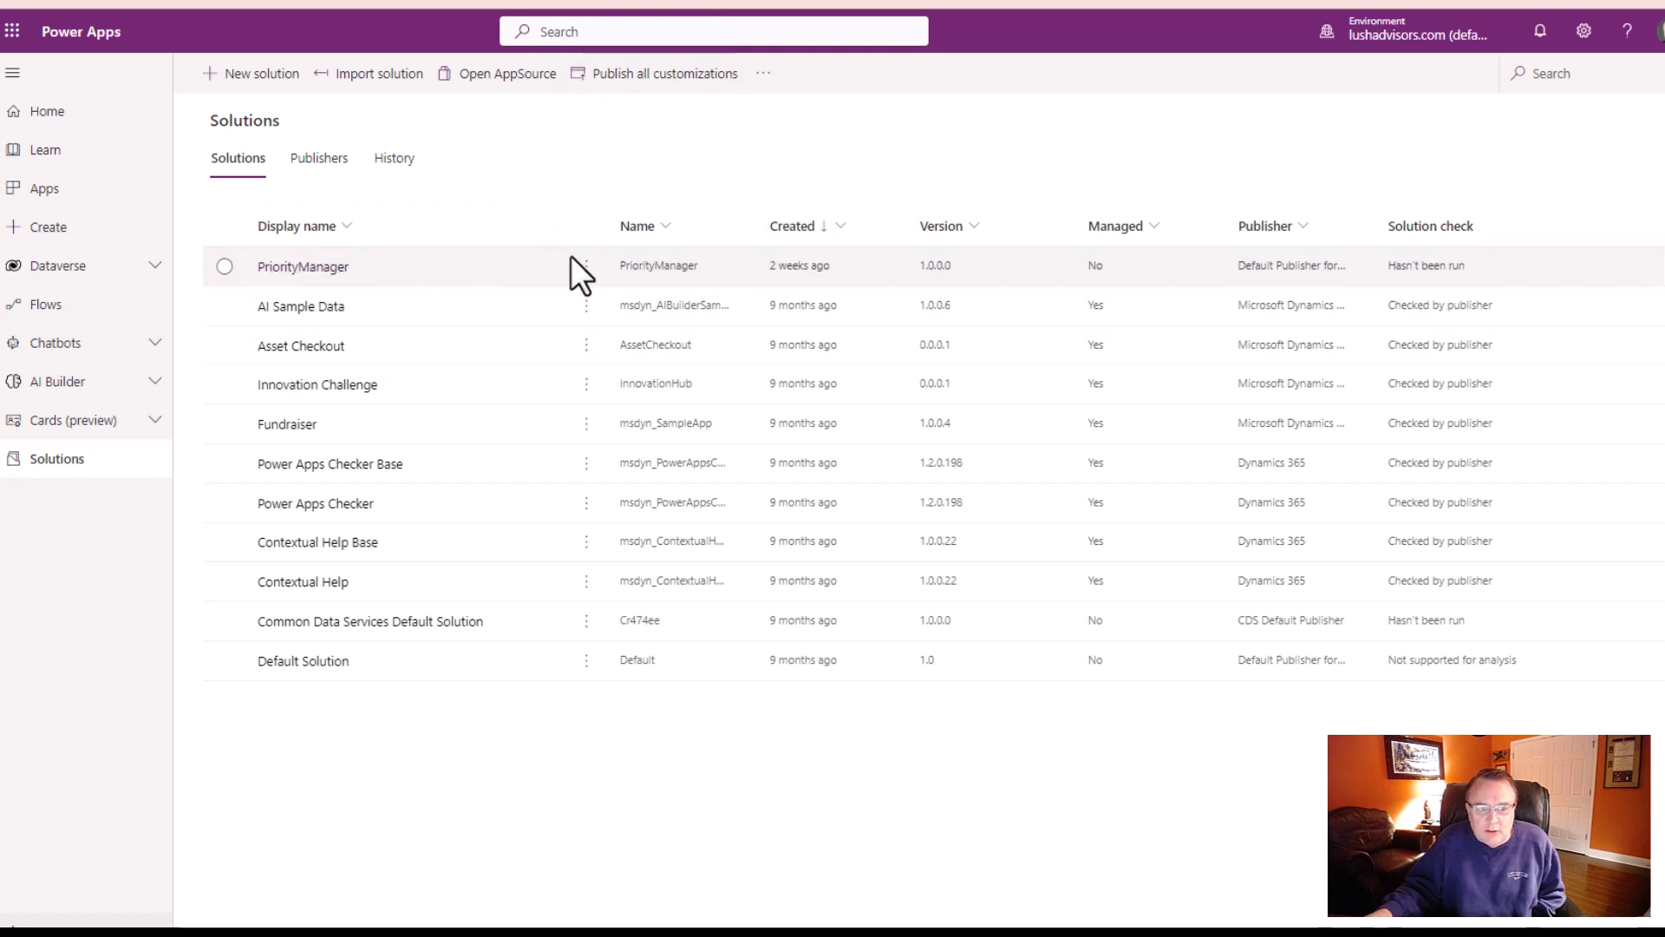
pyautogui.moveTo(590, 281)
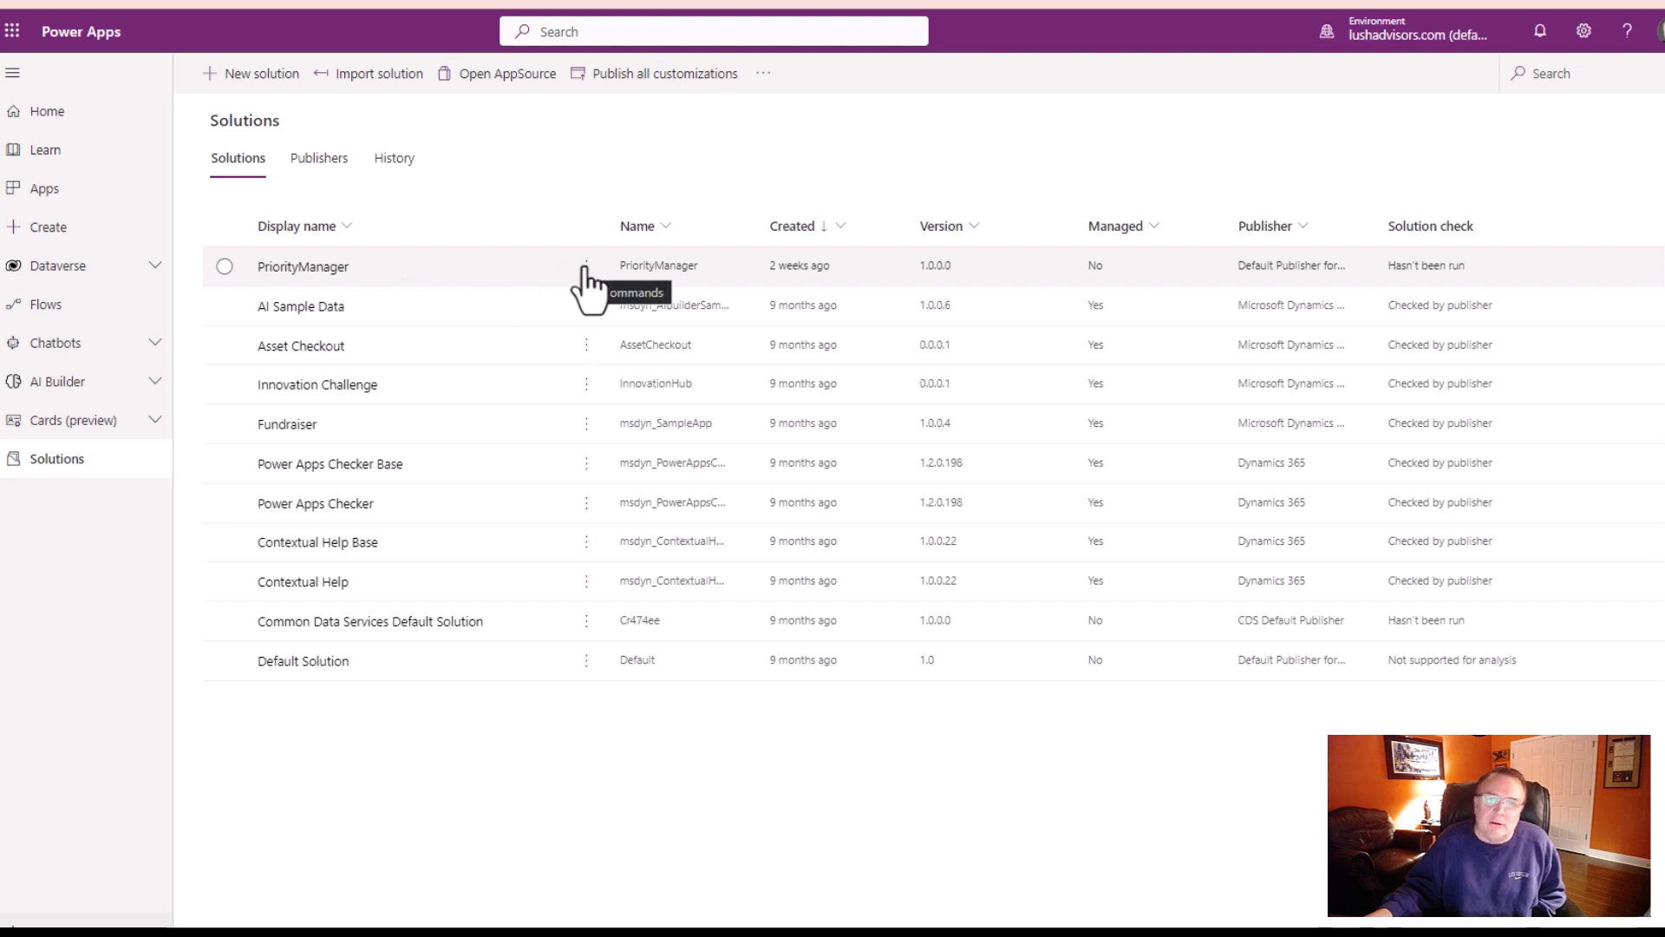
pyautogui.moveTo(647, 271)
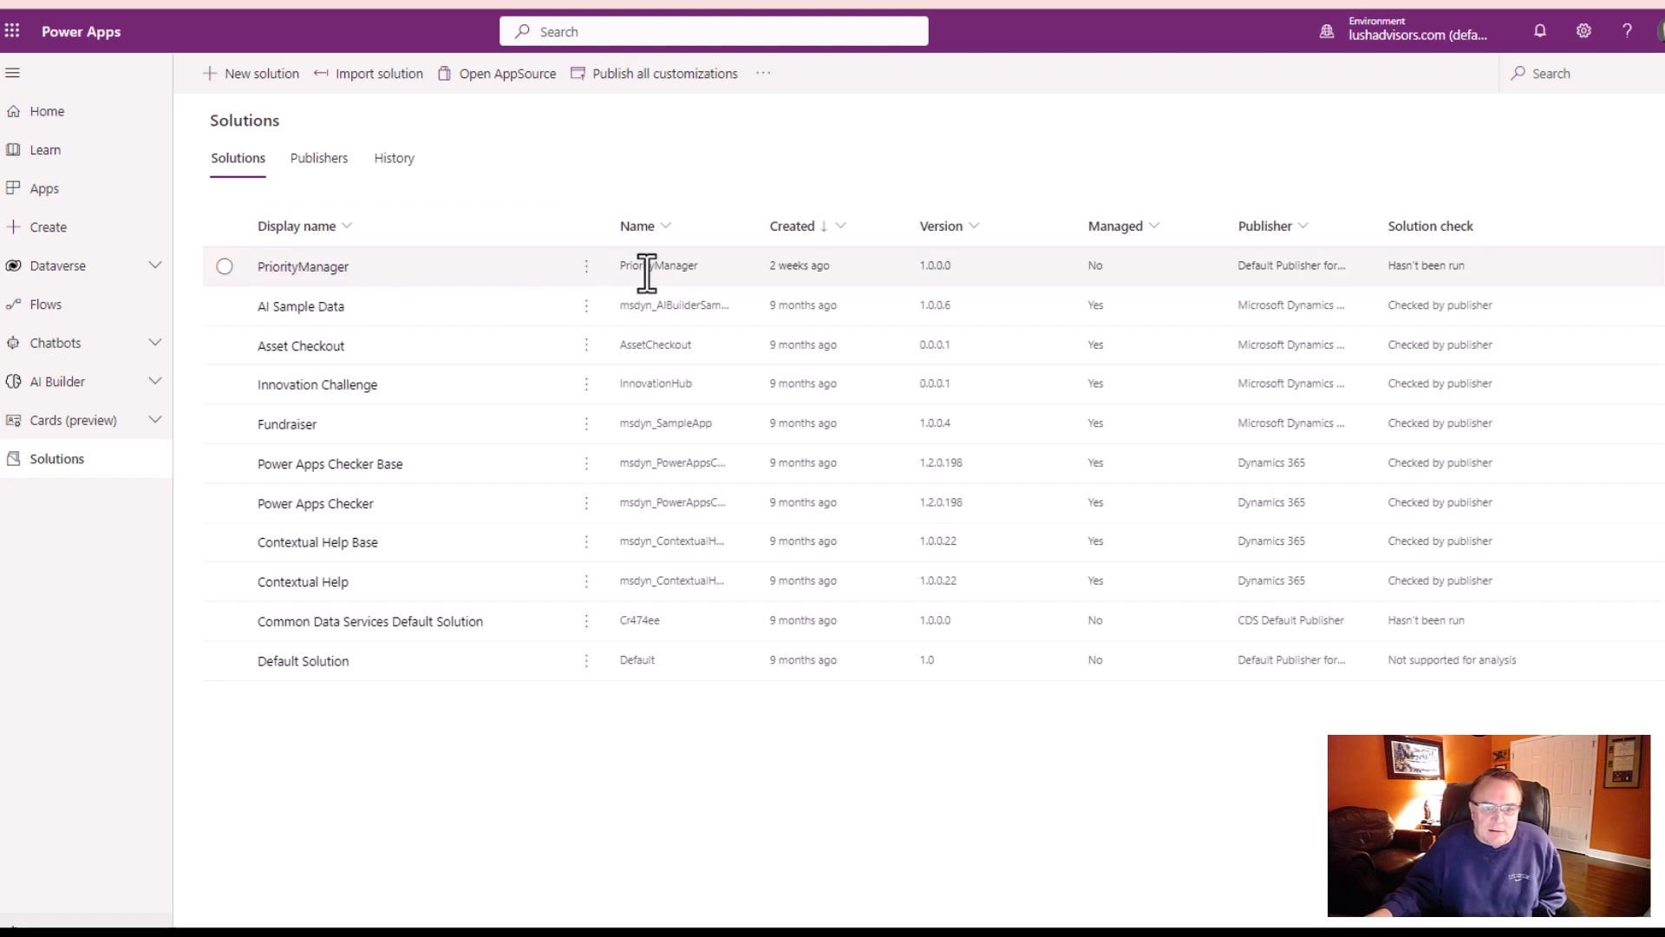
# - Edit the PriorityManager solution and open its PriorityManager canvas app in Power Apps Studio
pyautogui.click(586, 265)
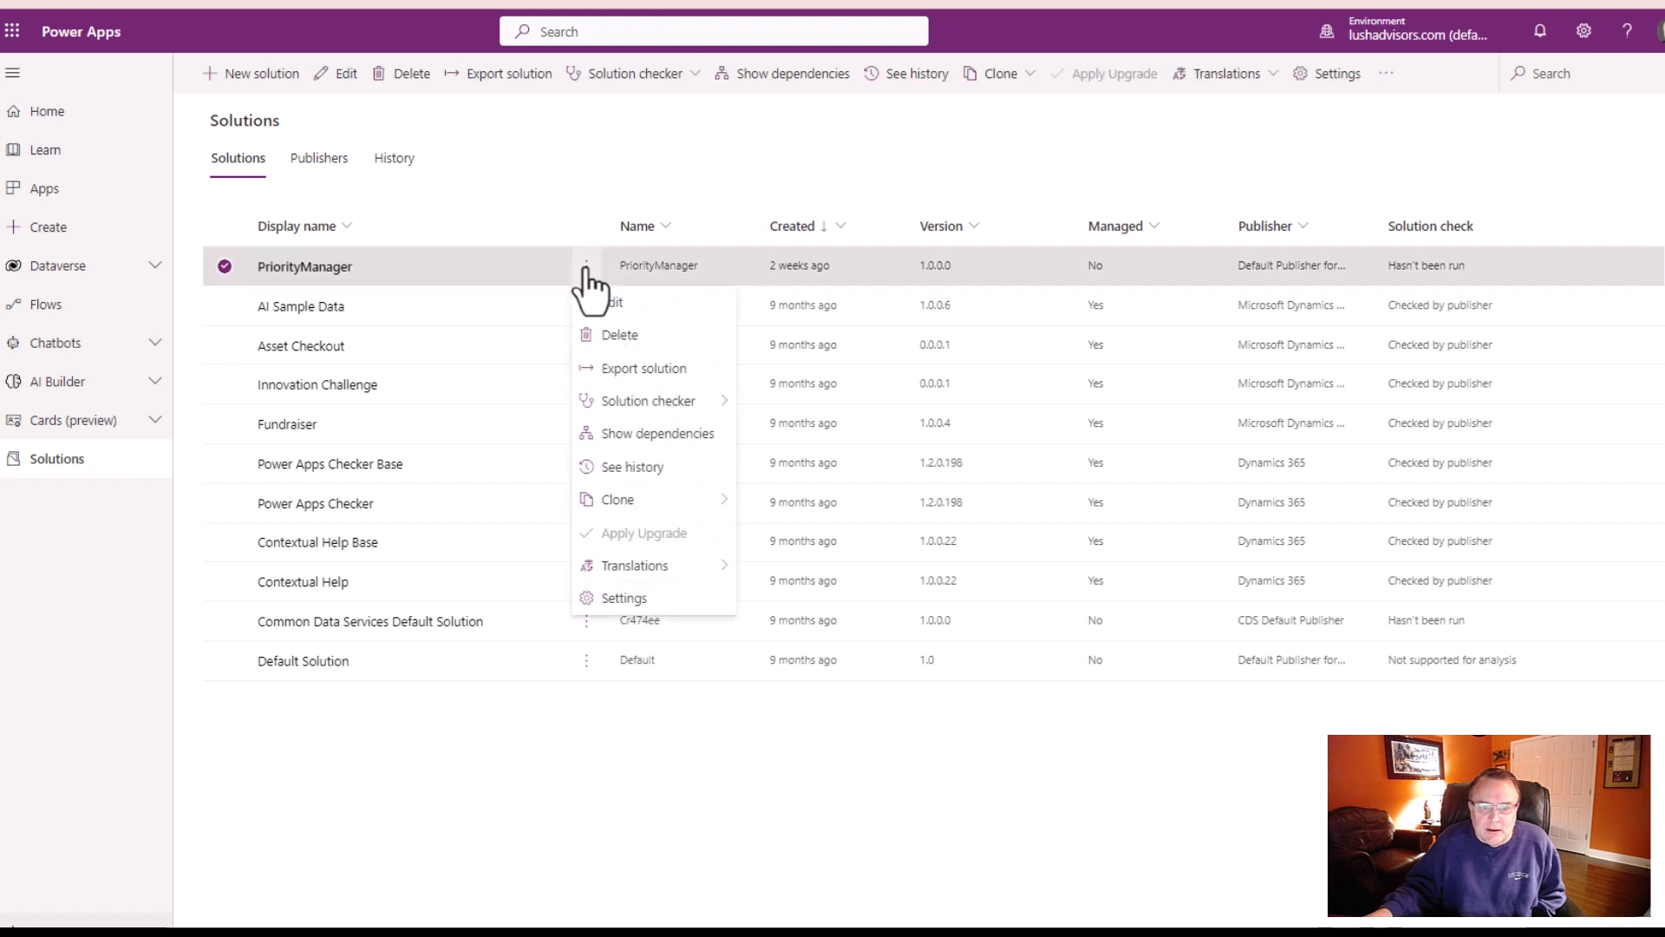
pyautogui.moveTo(621, 309)
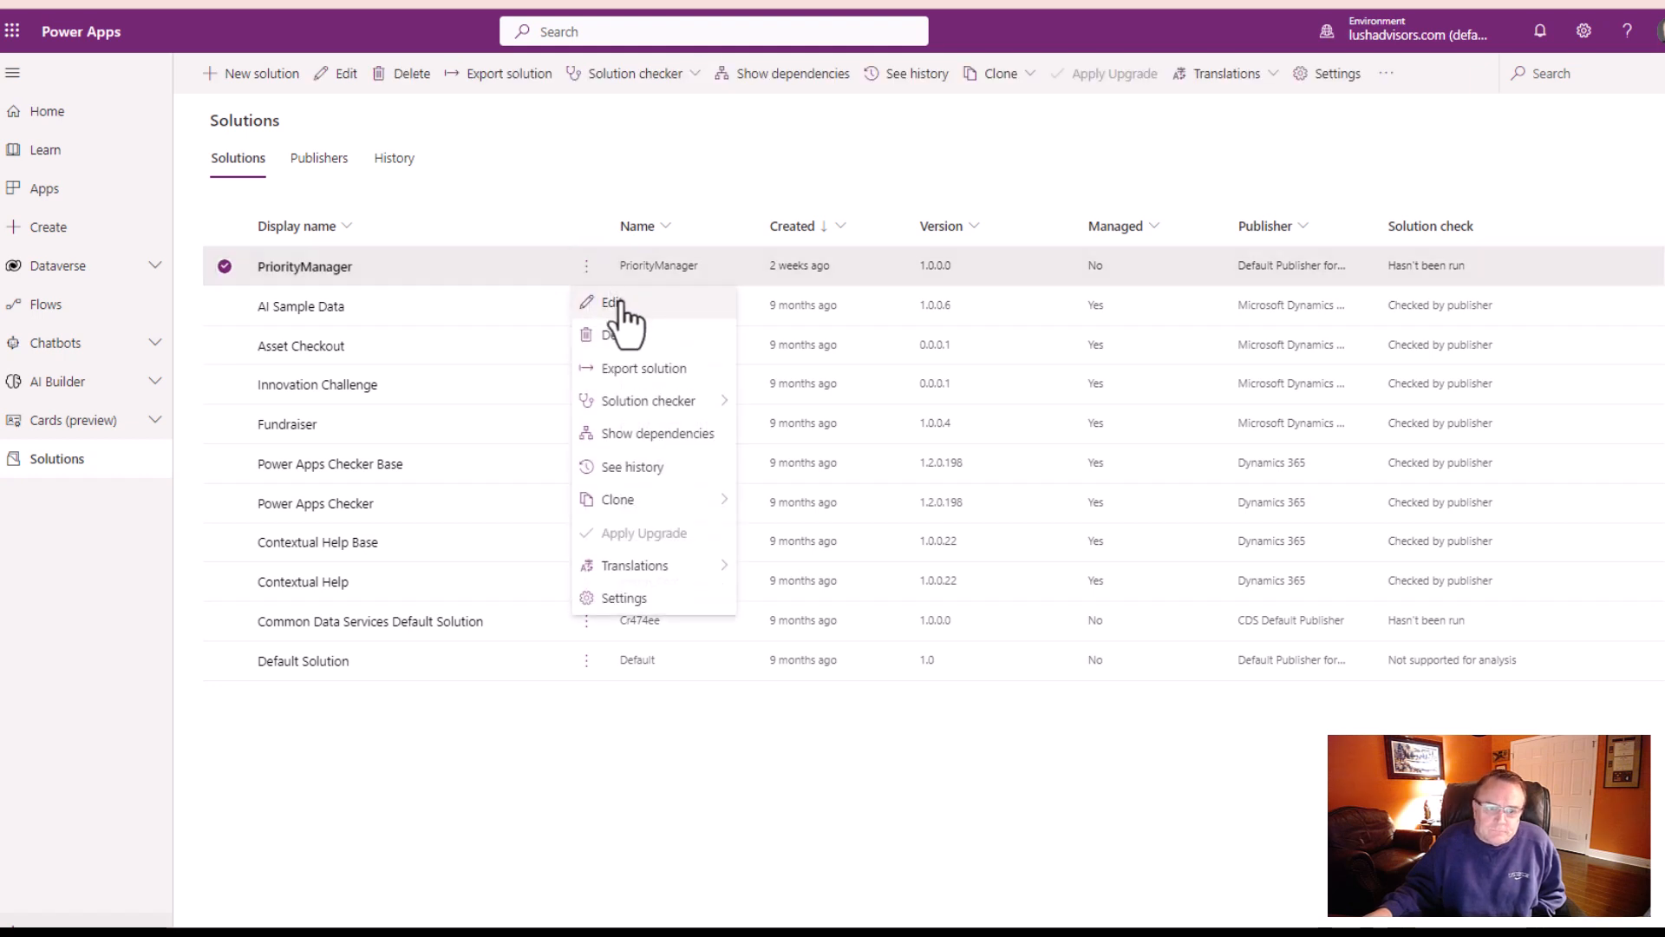
pyautogui.click(613, 302)
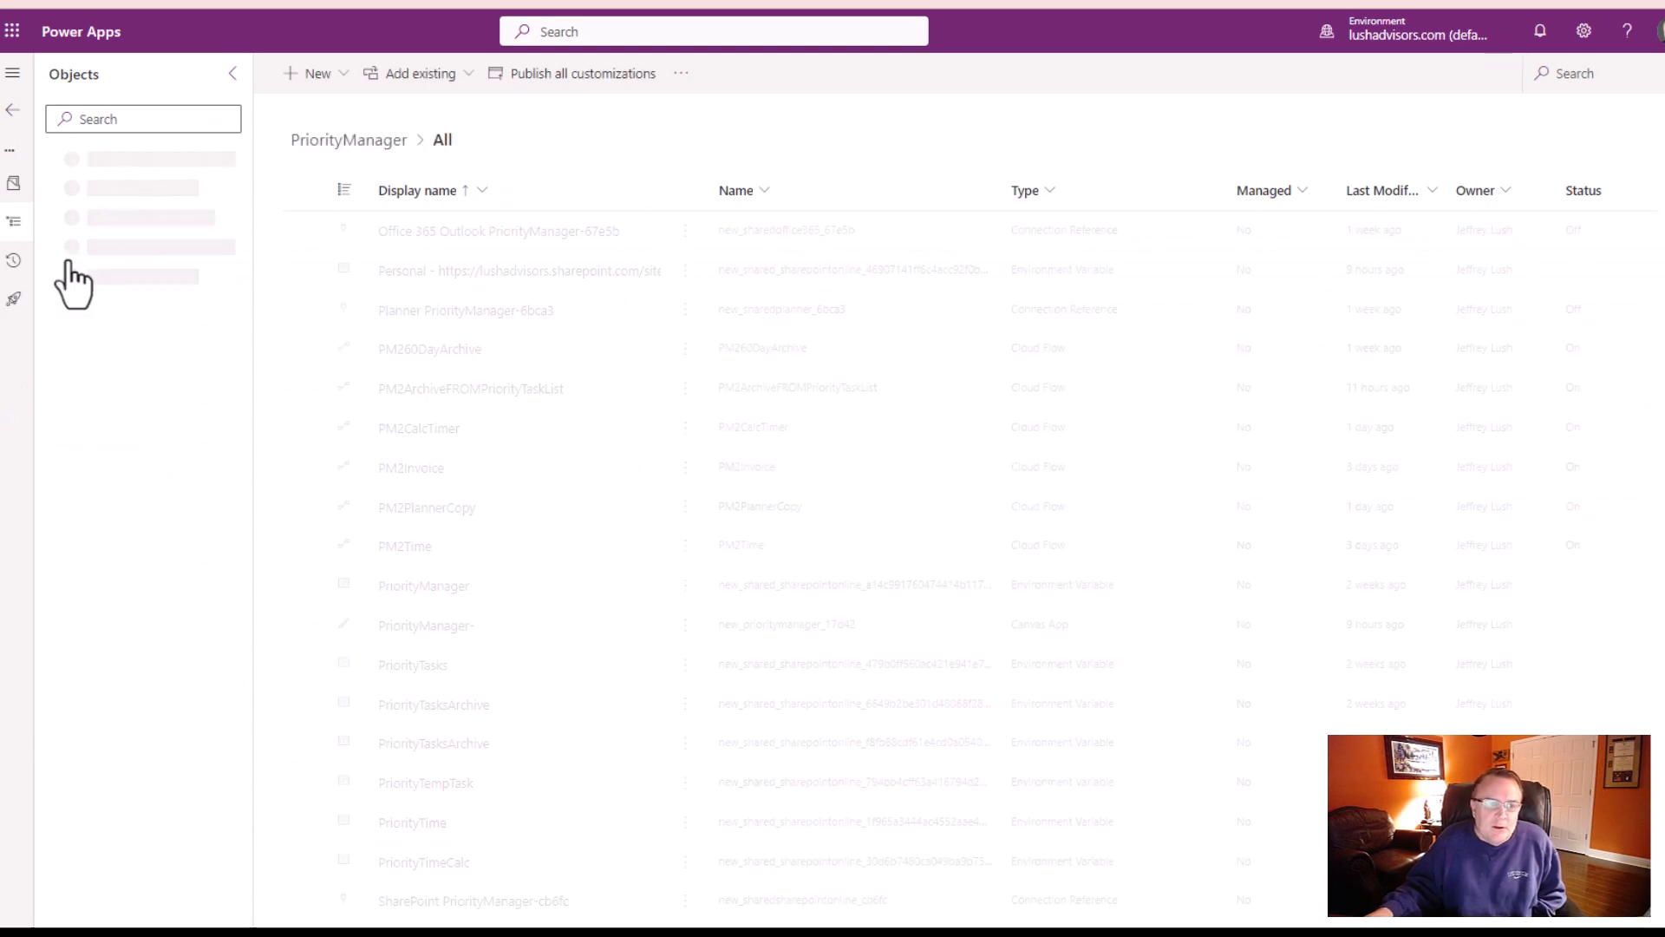
pyautogui.click(102, 189)
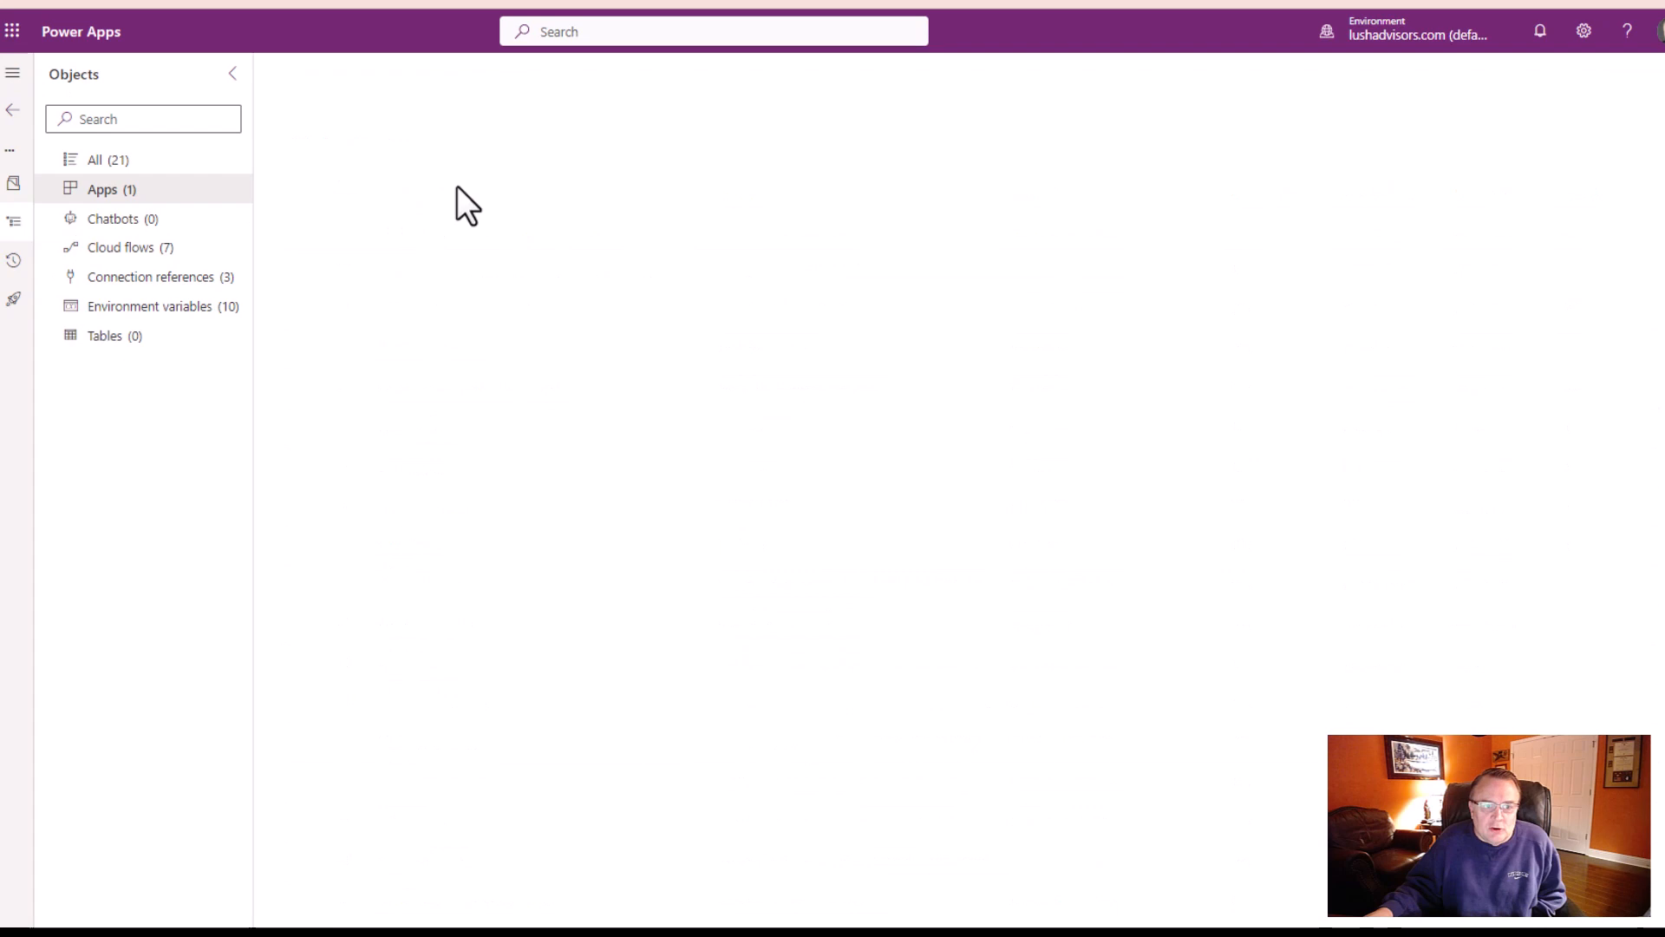
pyautogui.click(102, 189)
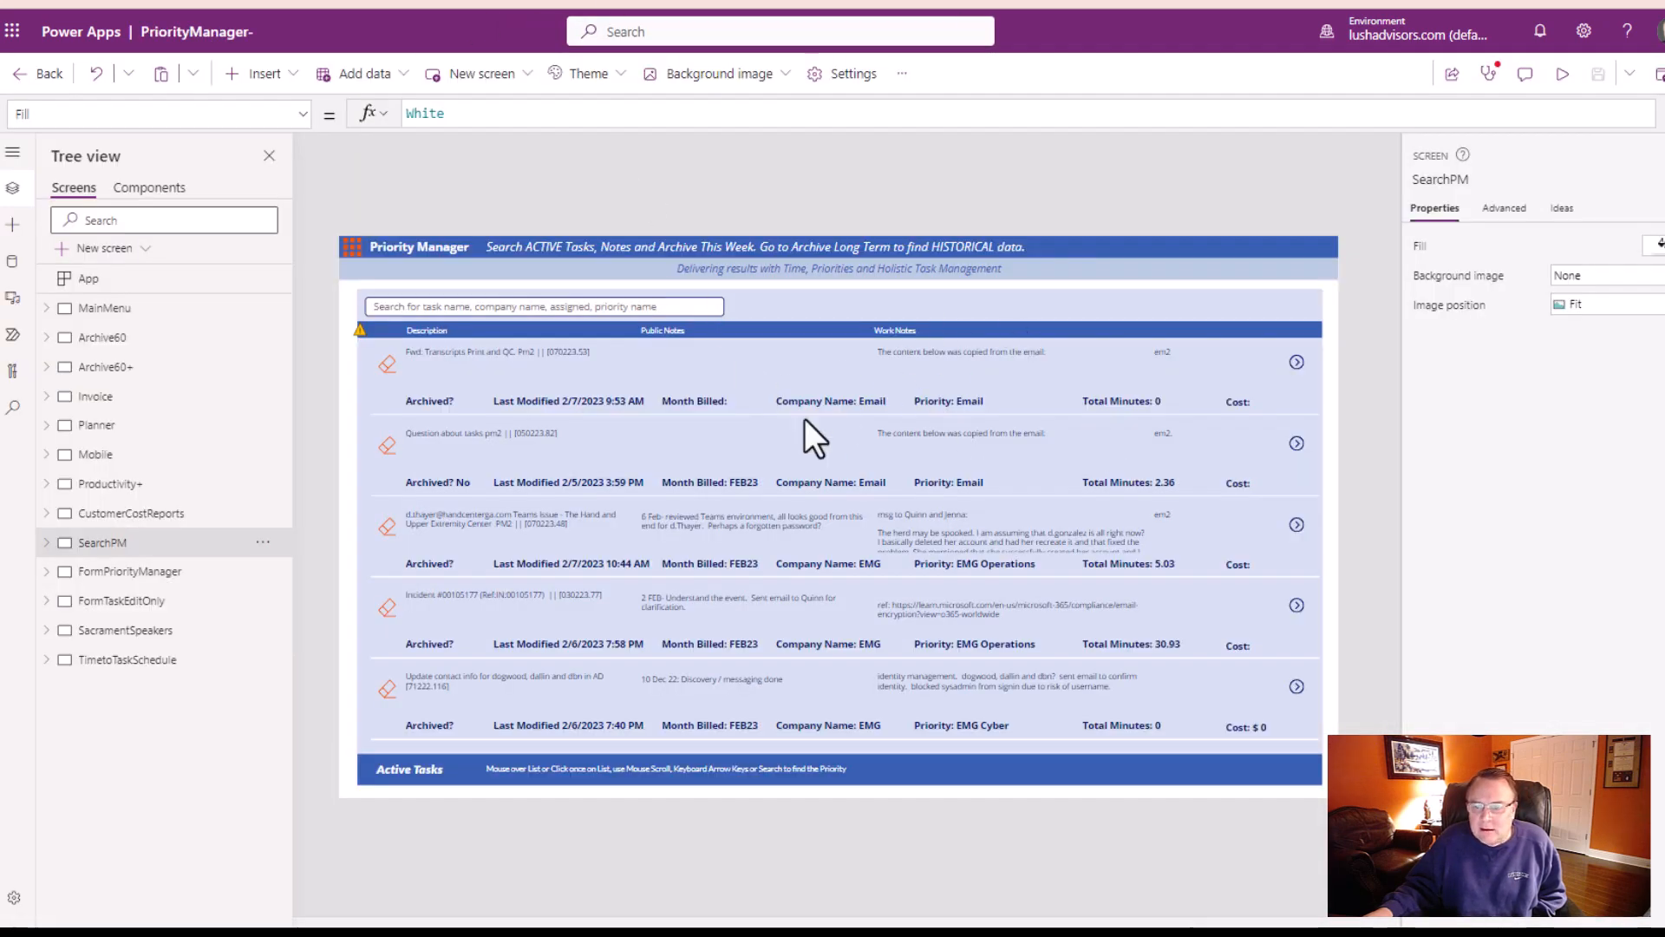
pyautogui.moveTo(130, 513)
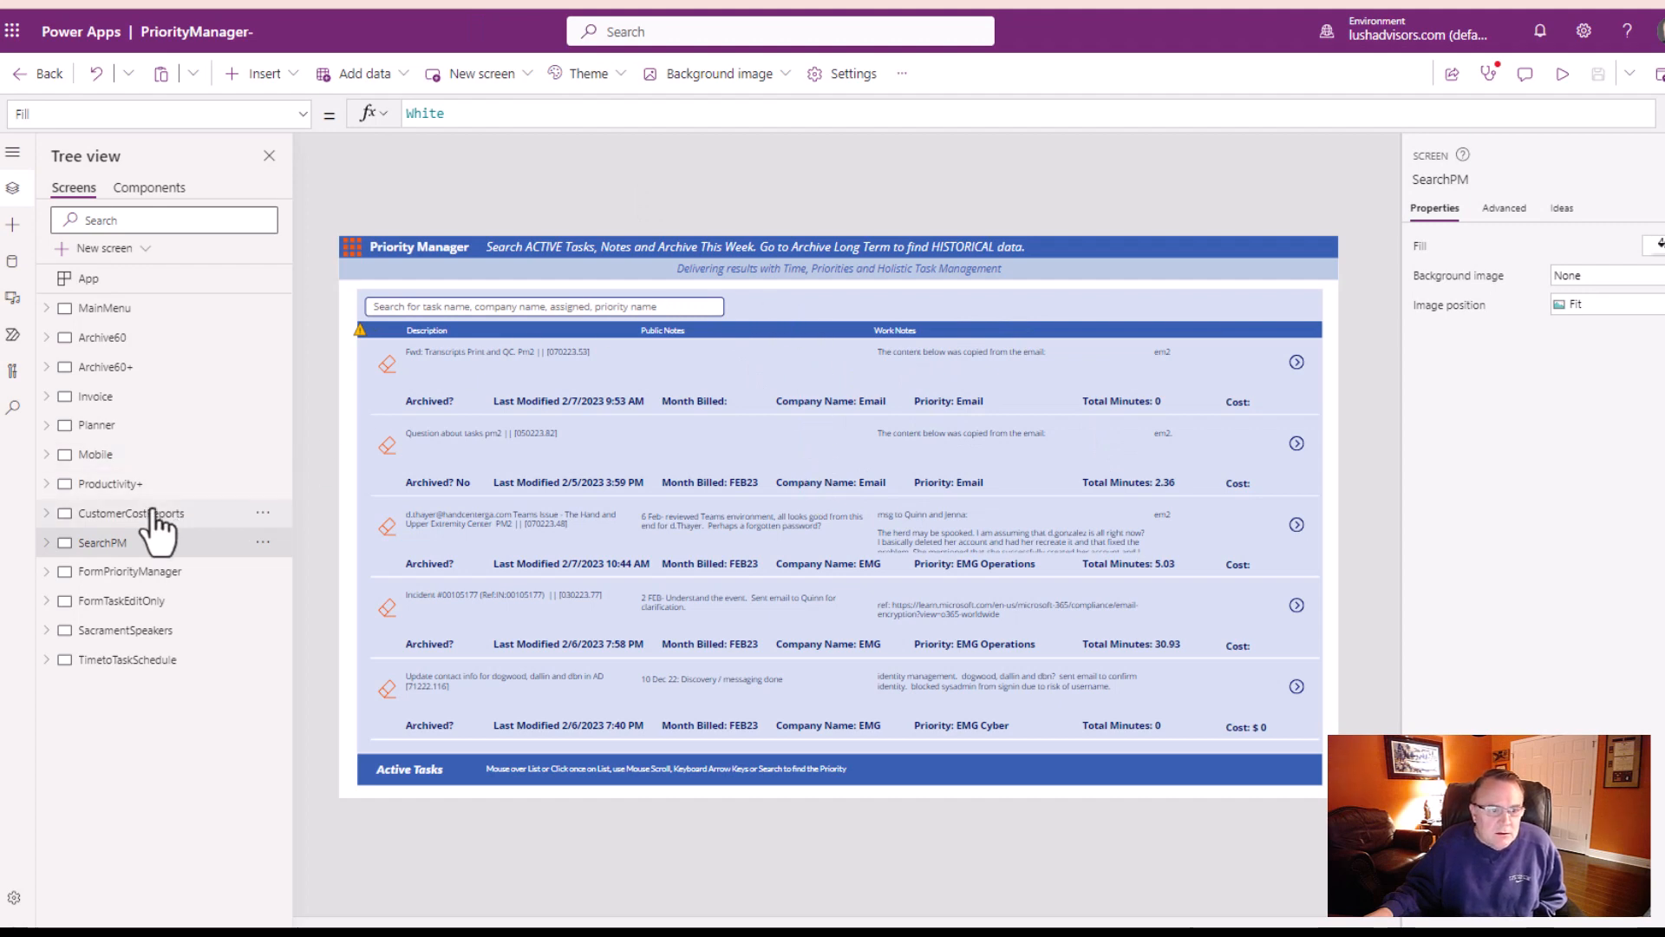
pyautogui.moveTo(106, 425)
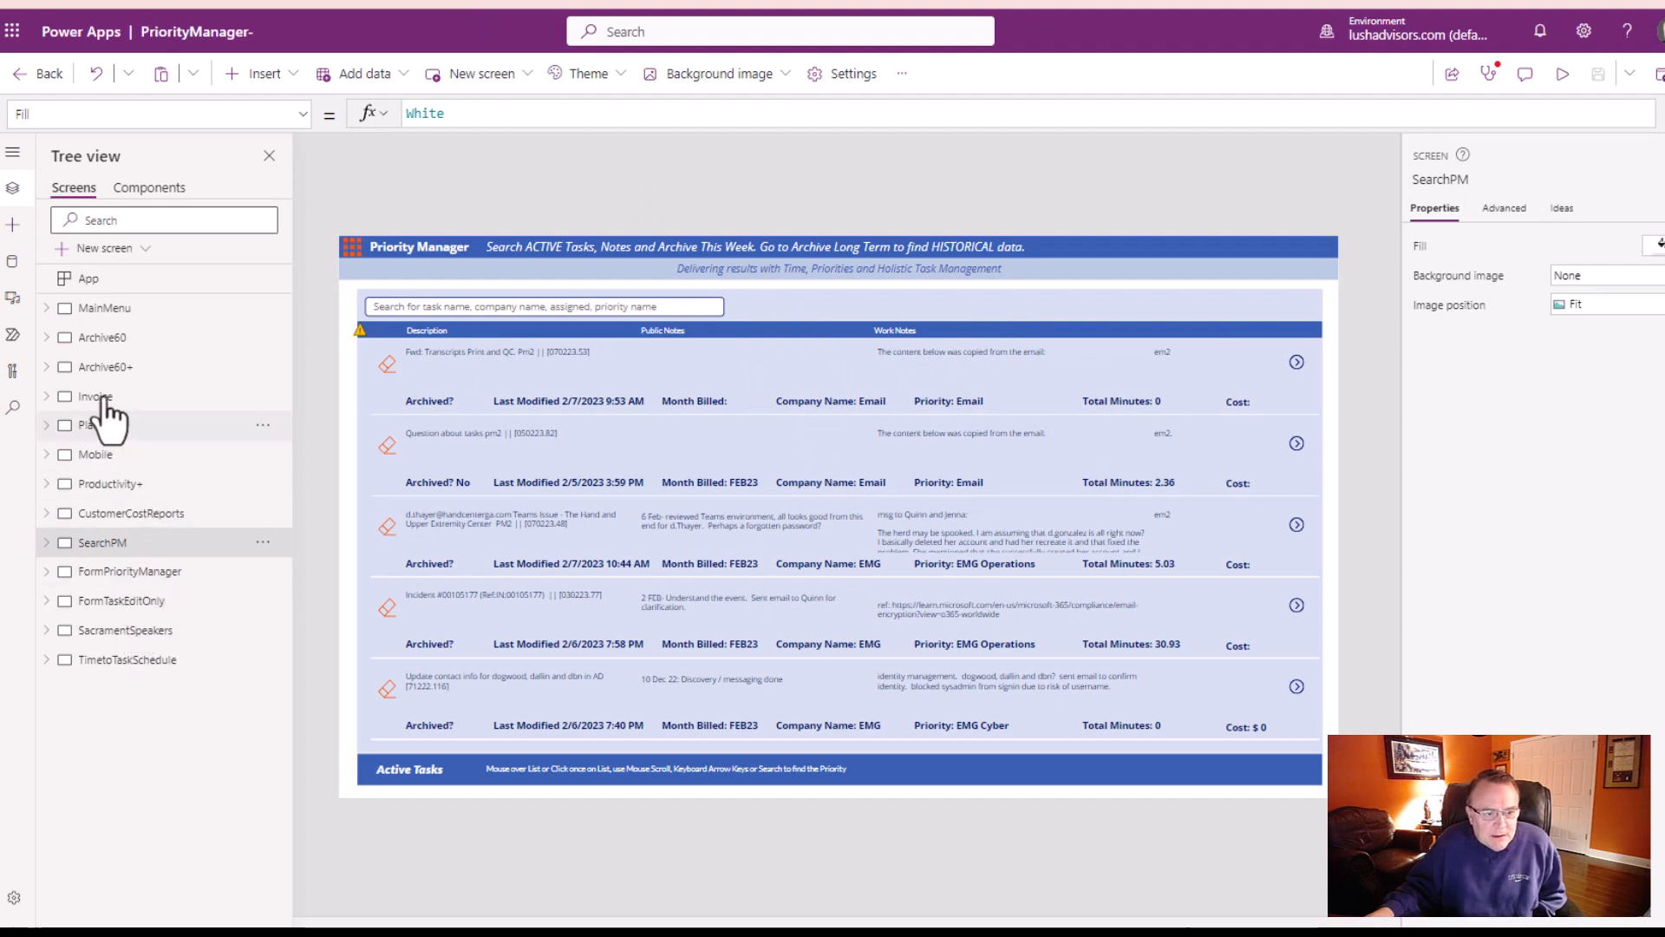
# - Navigate to the Archive60 'Archive This Week' screen in the editor and enlarge the canvas
pyautogui.click(126, 659)
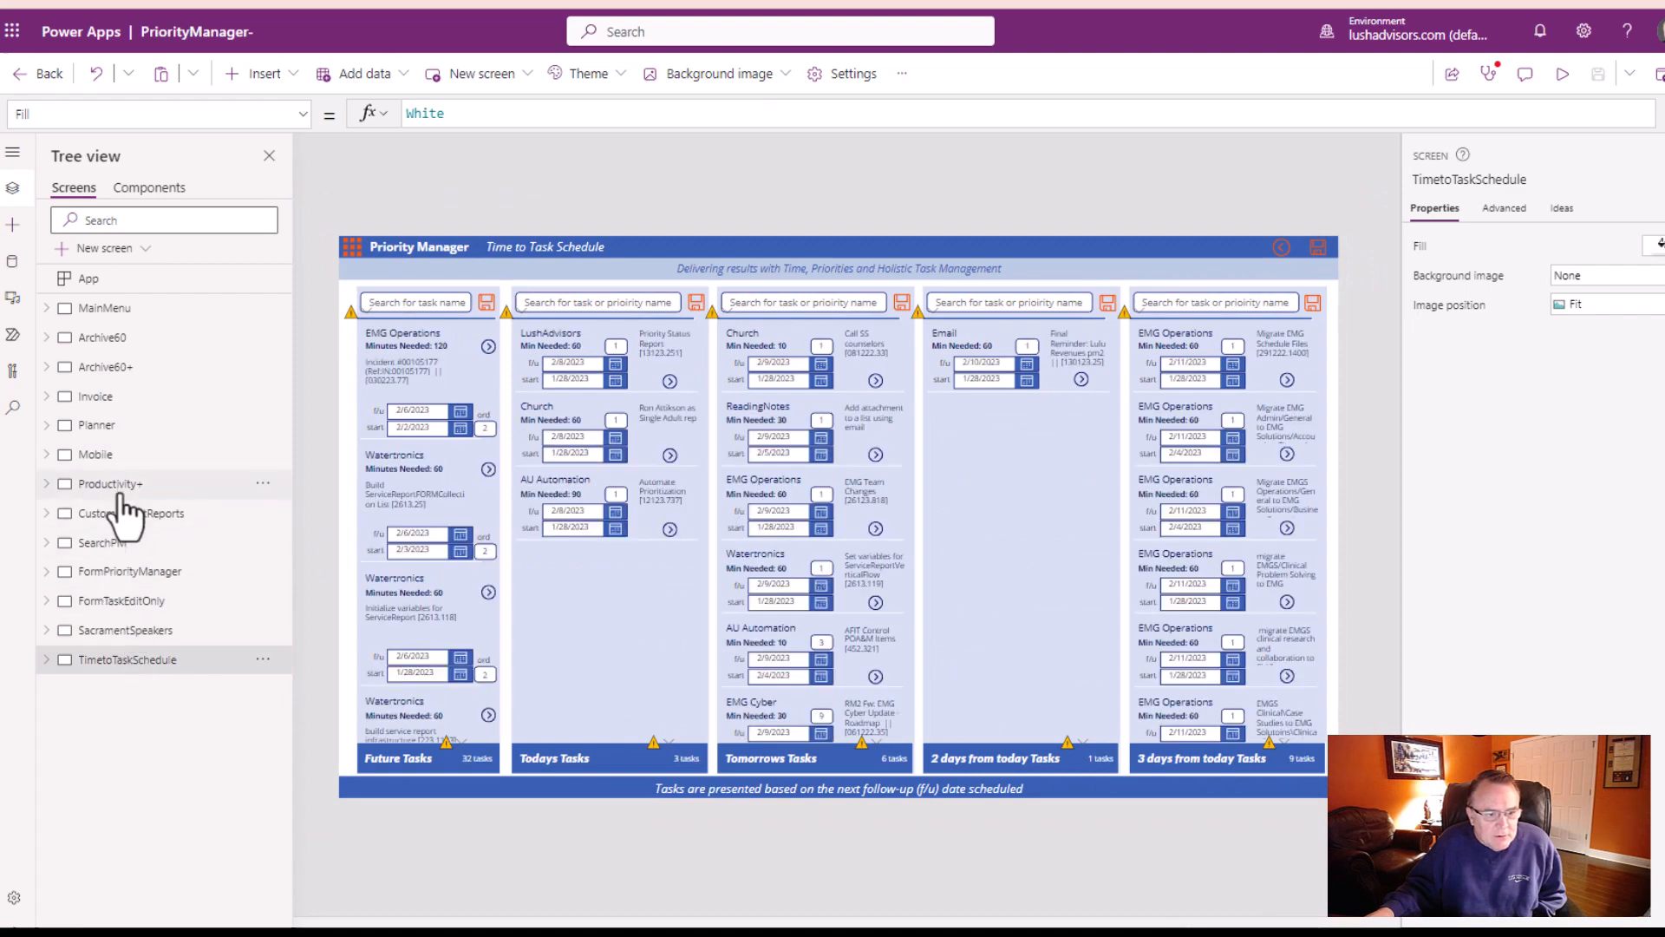
pyautogui.click(102, 337)
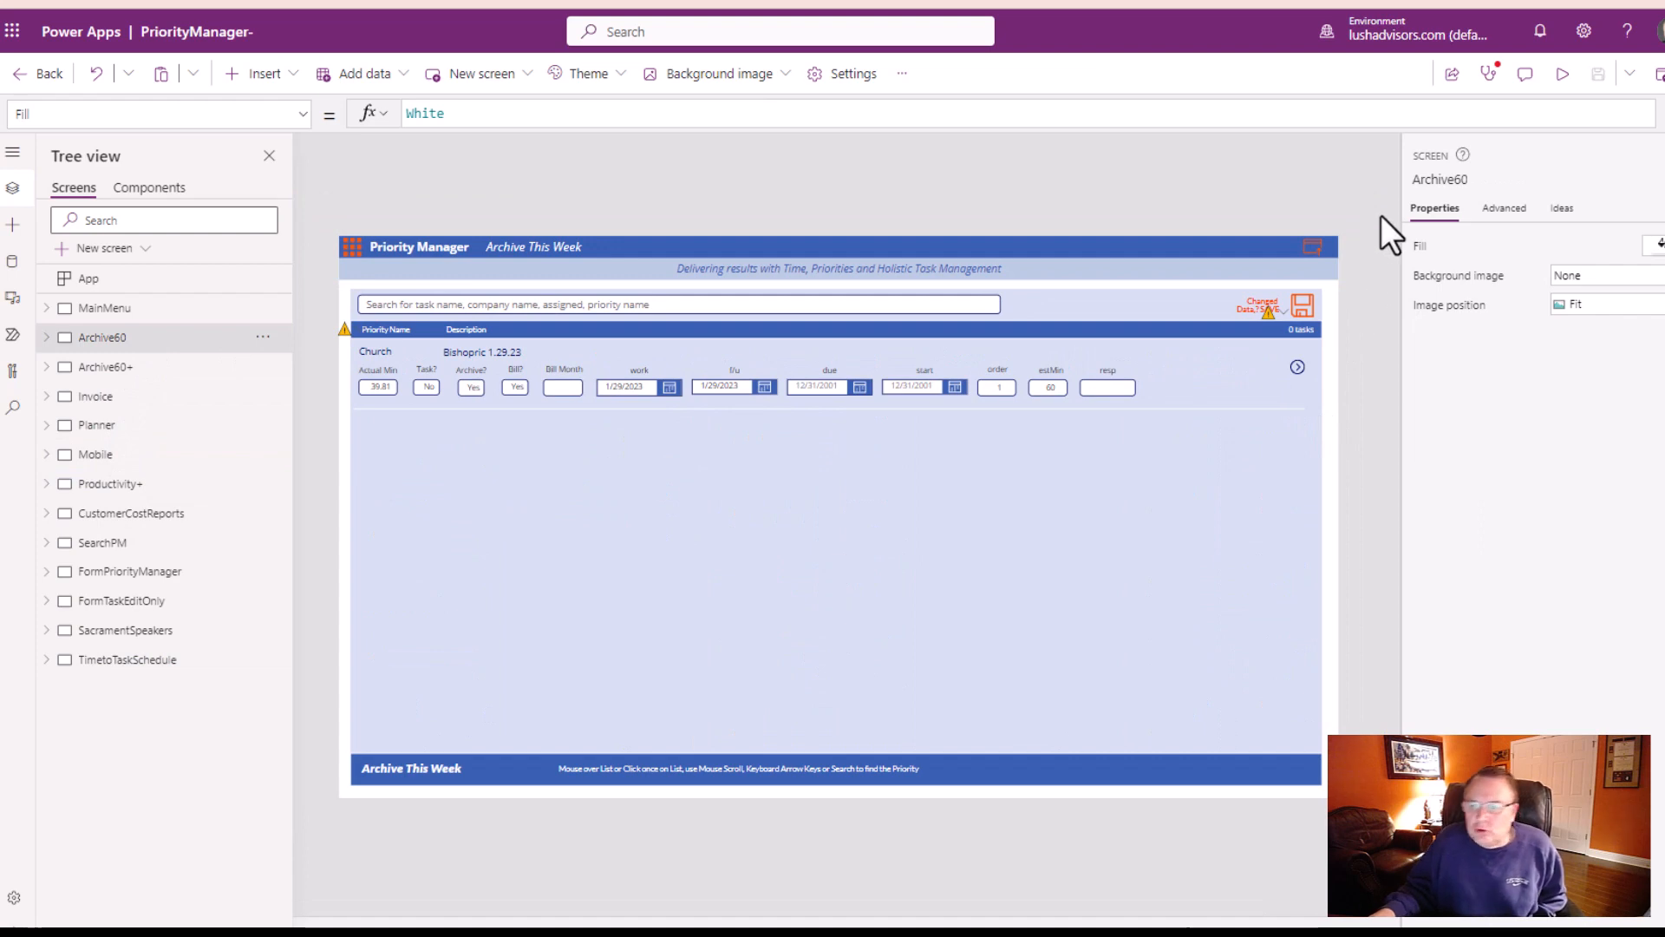
pyautogui.click(269, 155)
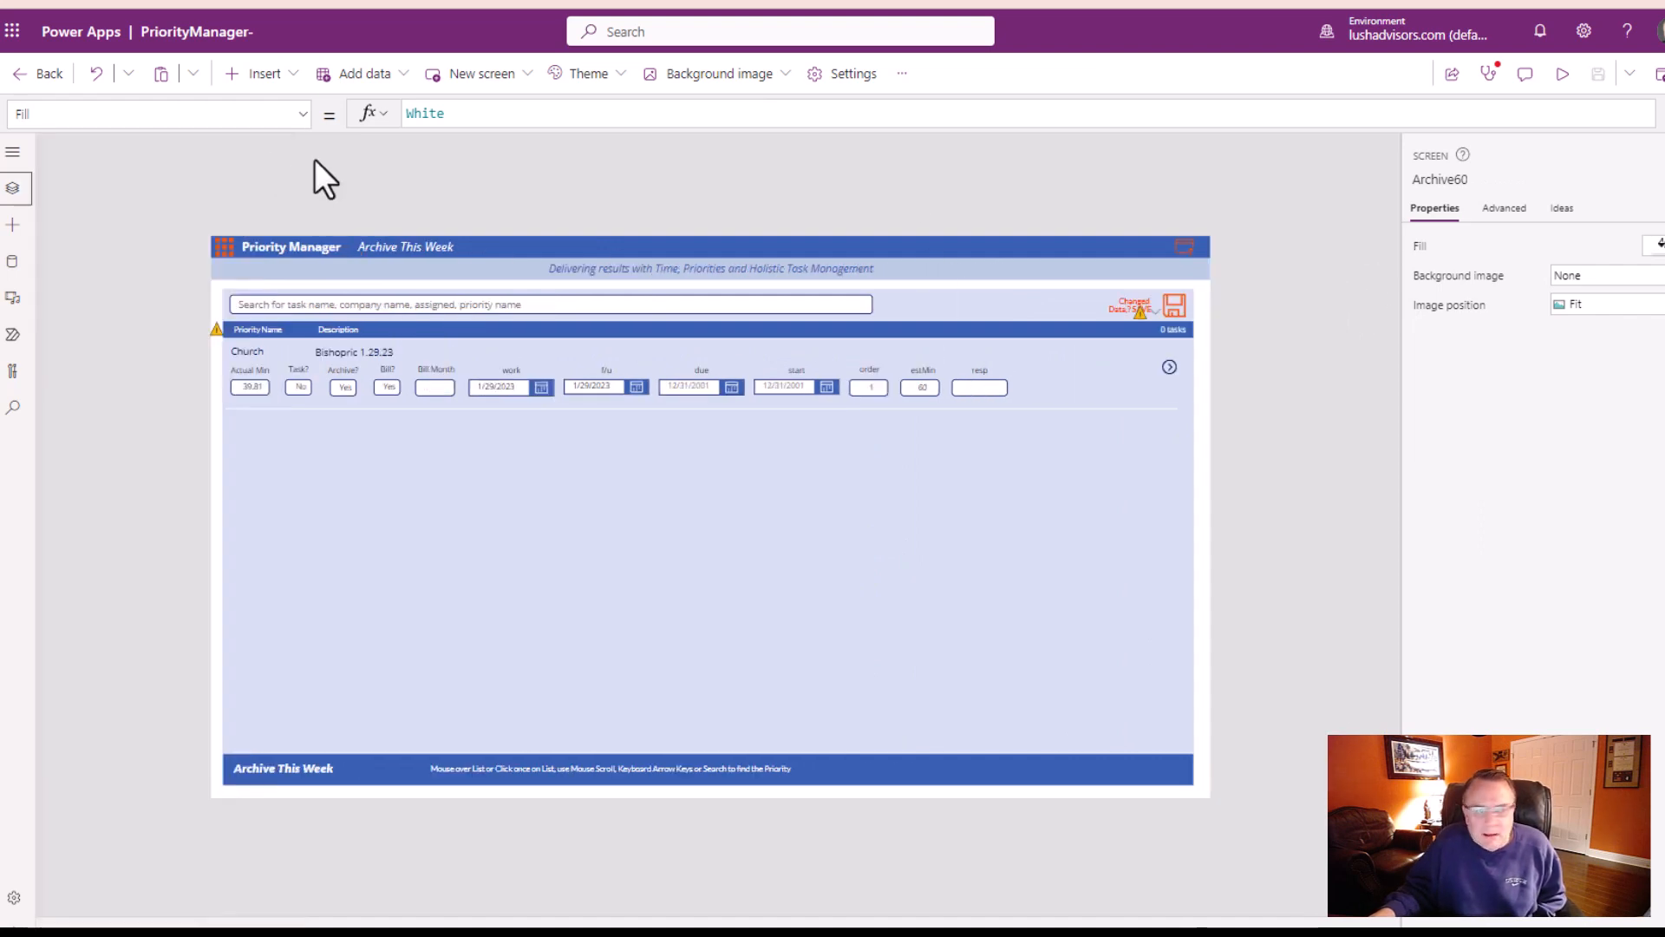
pyautogui.moveTo(948, 472)
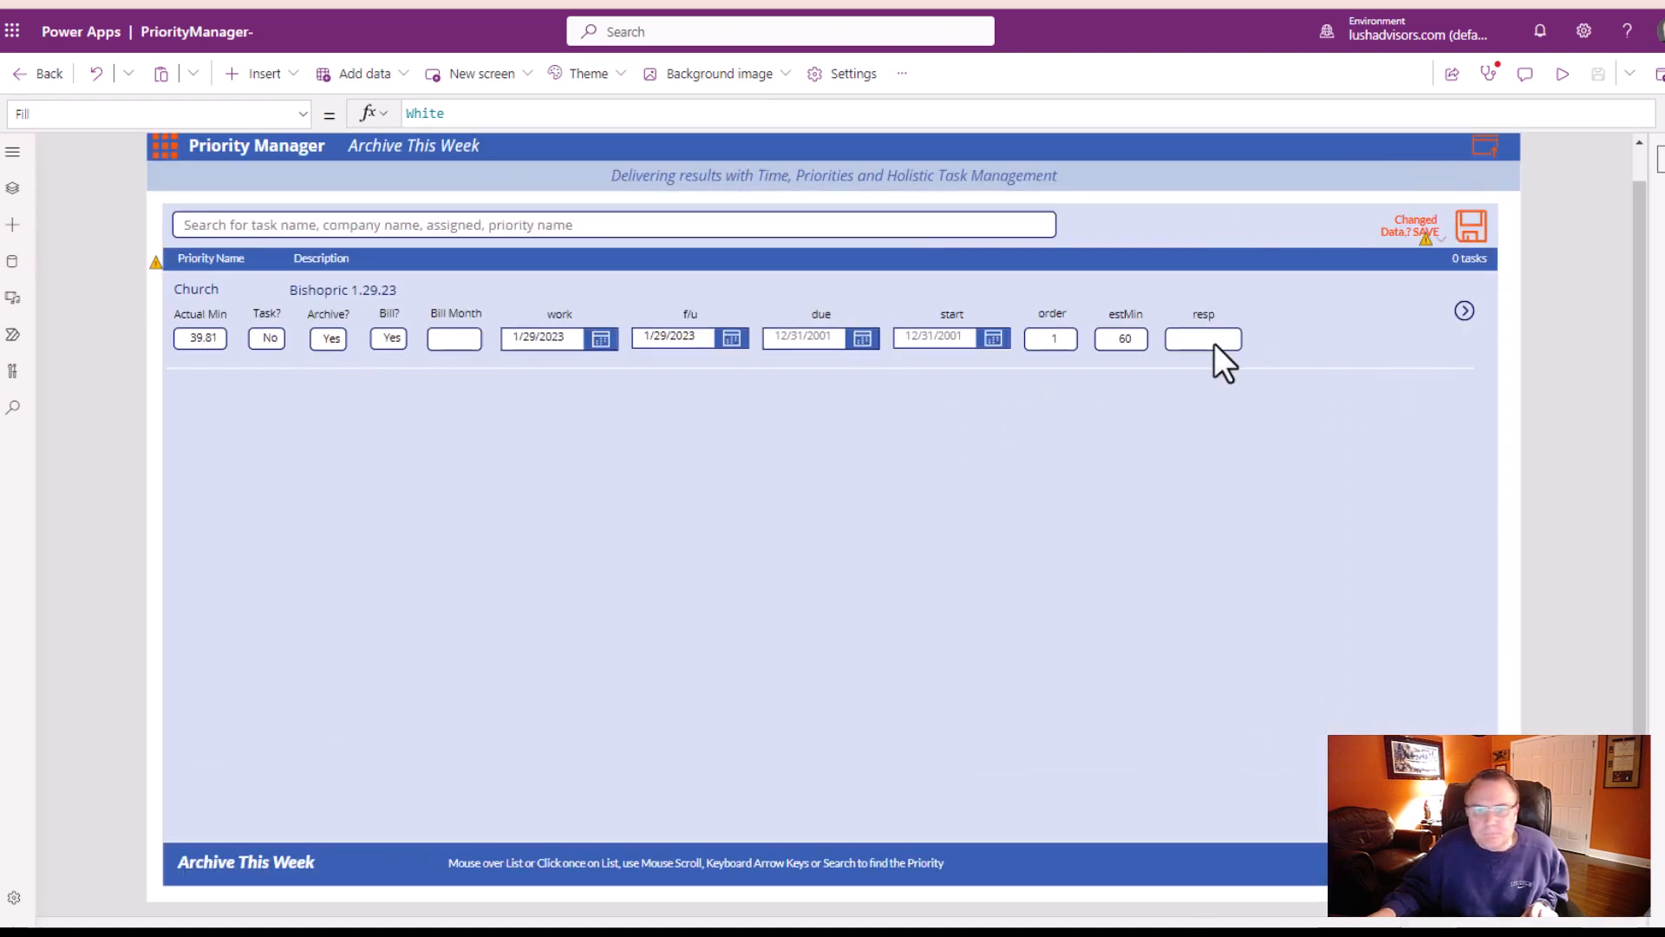
pyautogui.moveTo(335, 366)
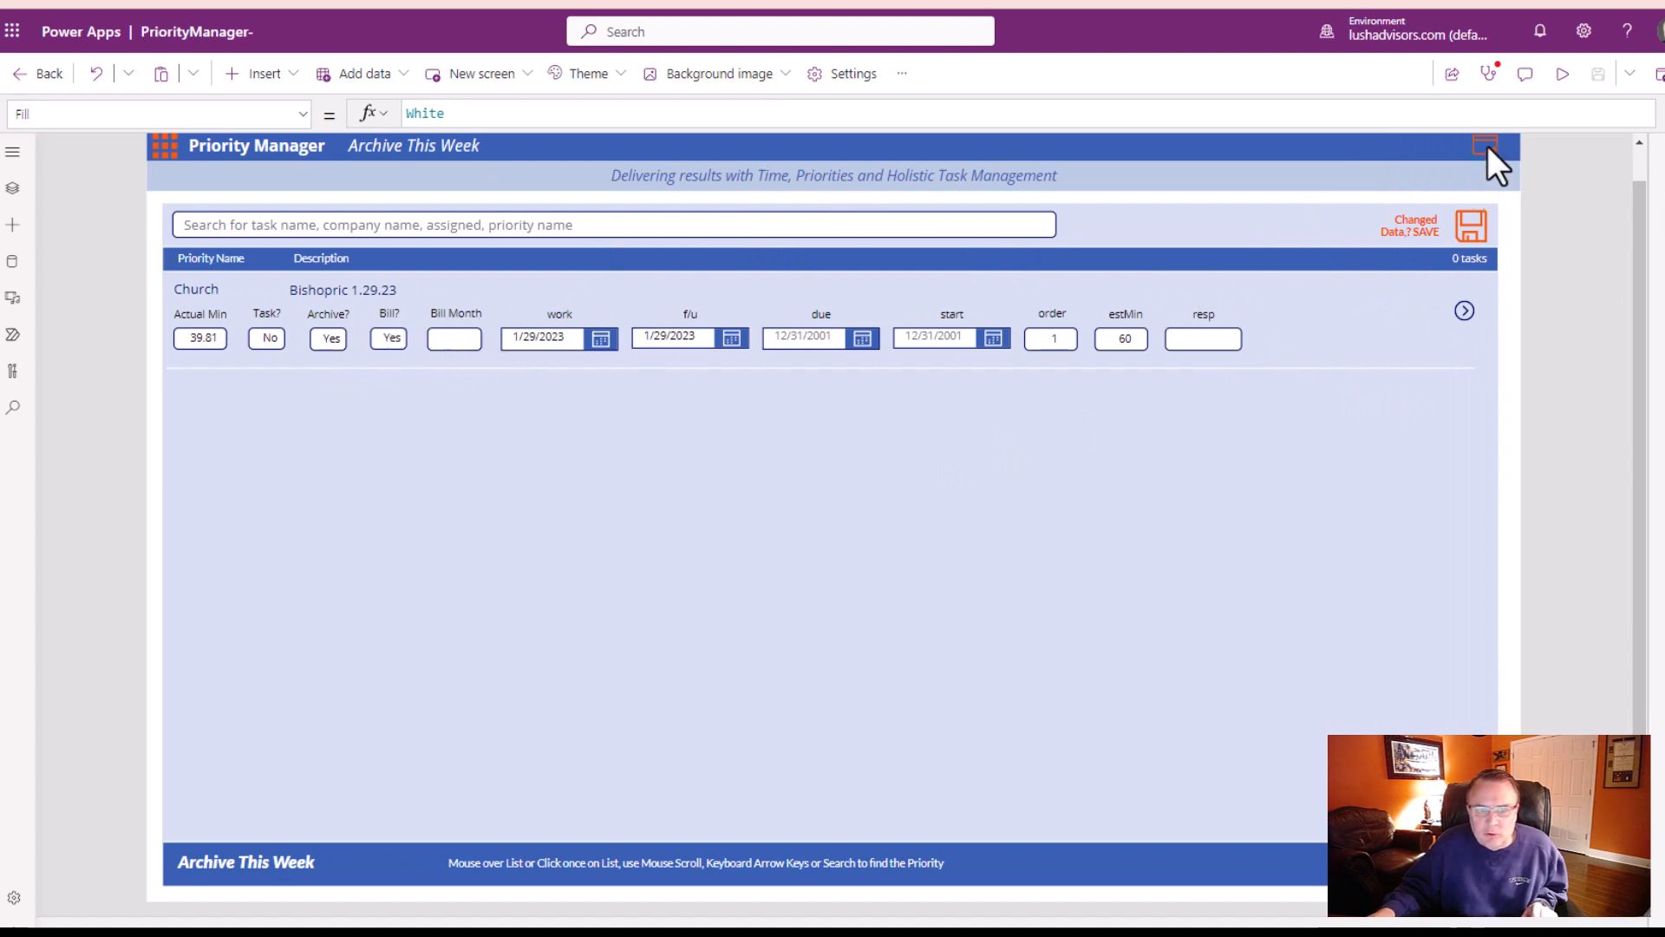
# - Show the archive icon's OnSelect formula running PM2ArchiveFROMPriorityTaskList then refreshing PriorityTasks
pyautogui.click(1485, 146)
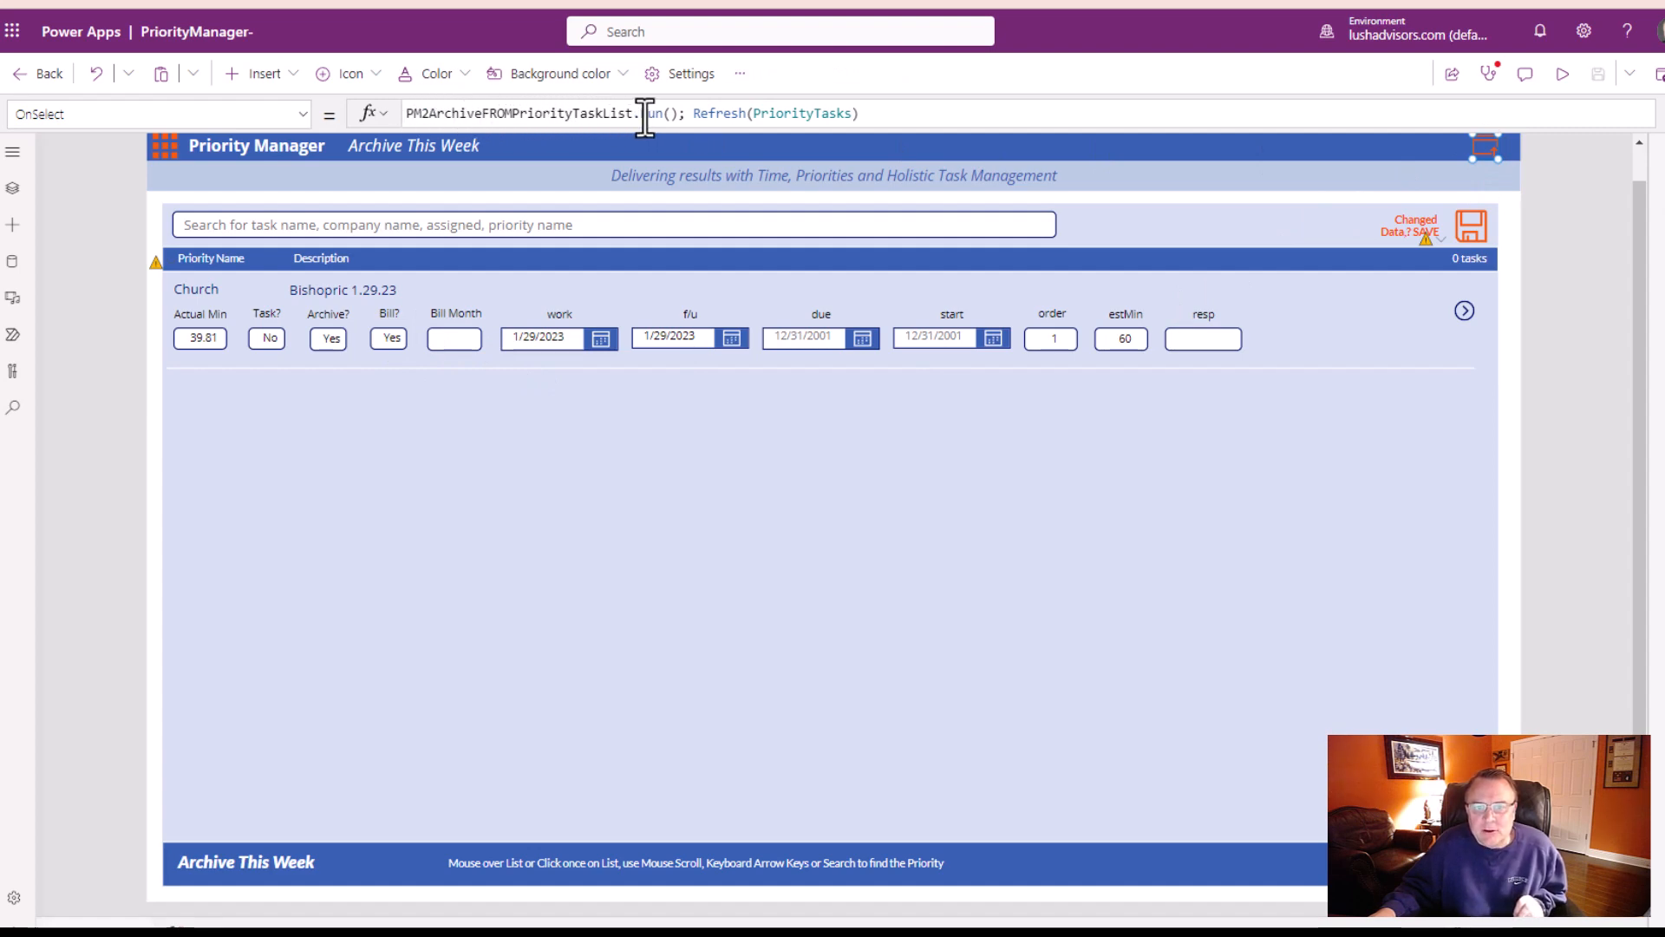
pyautogui.moveTo(987, 111)
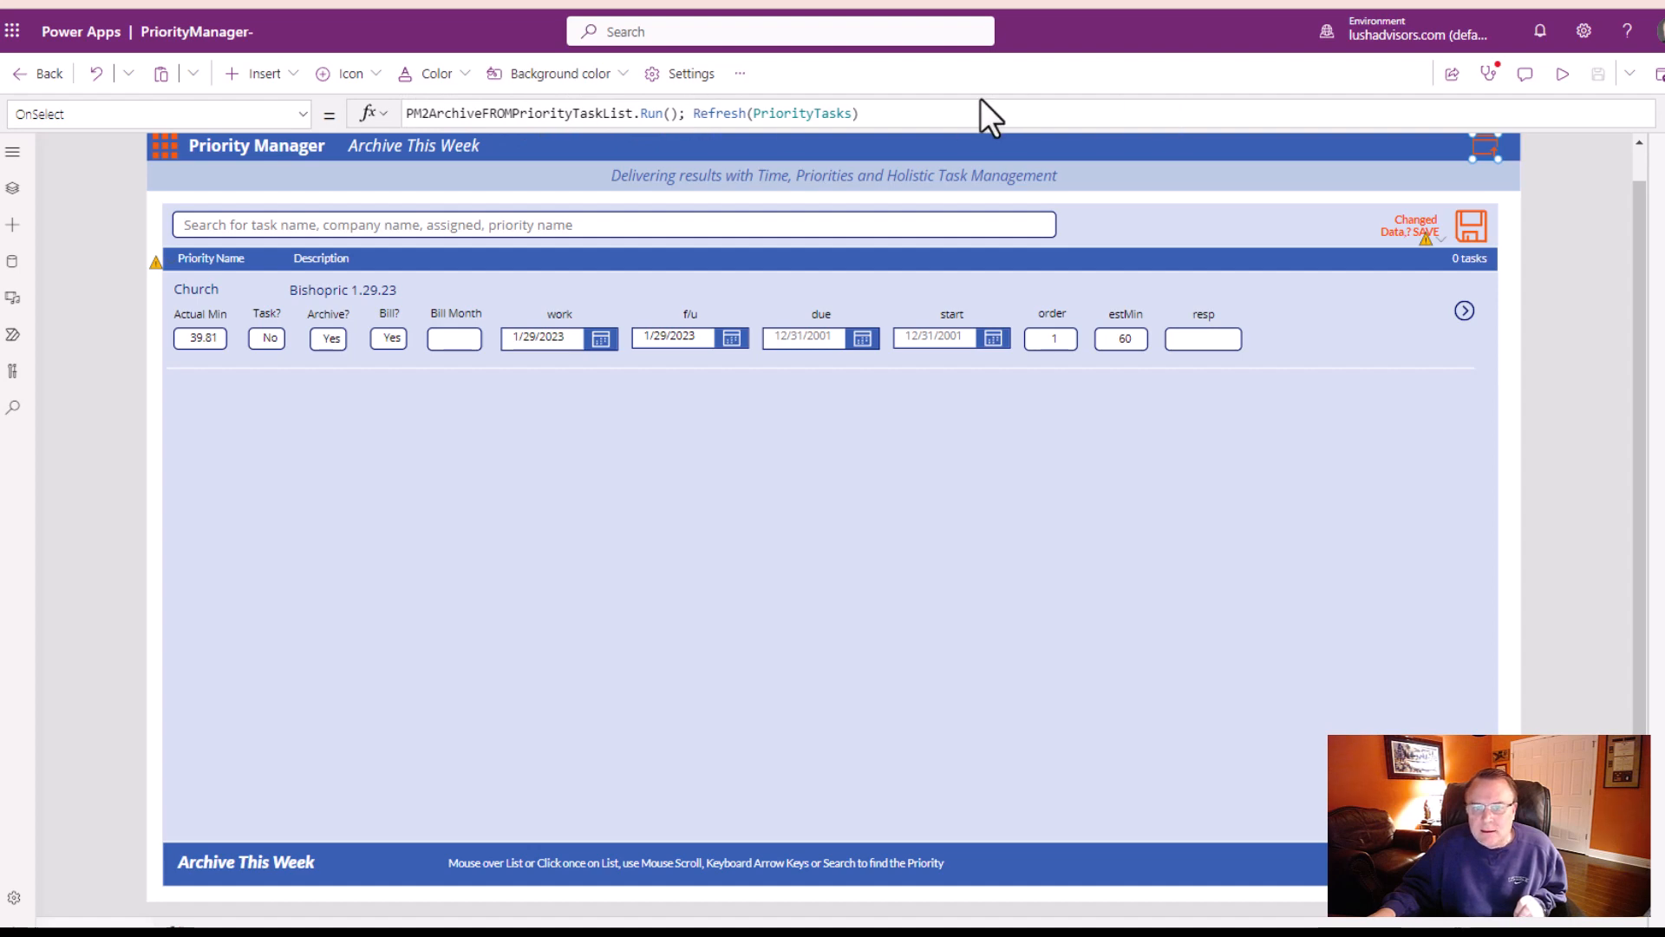
pyautogui.moveTo(796, 154)
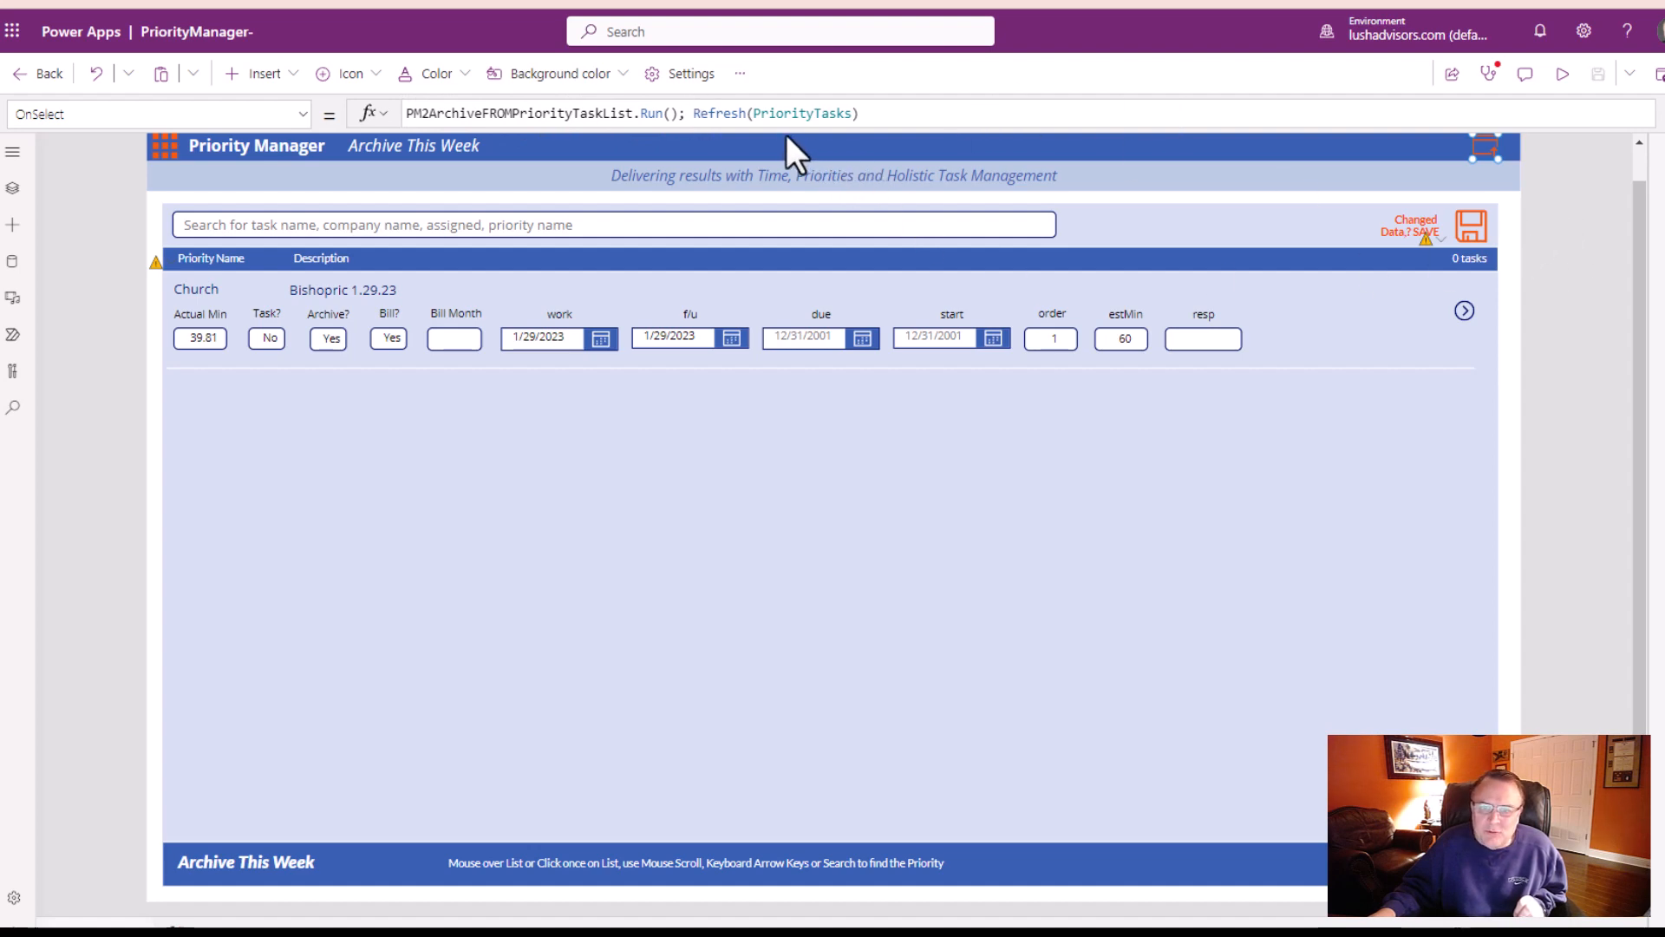
pyautogui.moveTo(1082, 229)
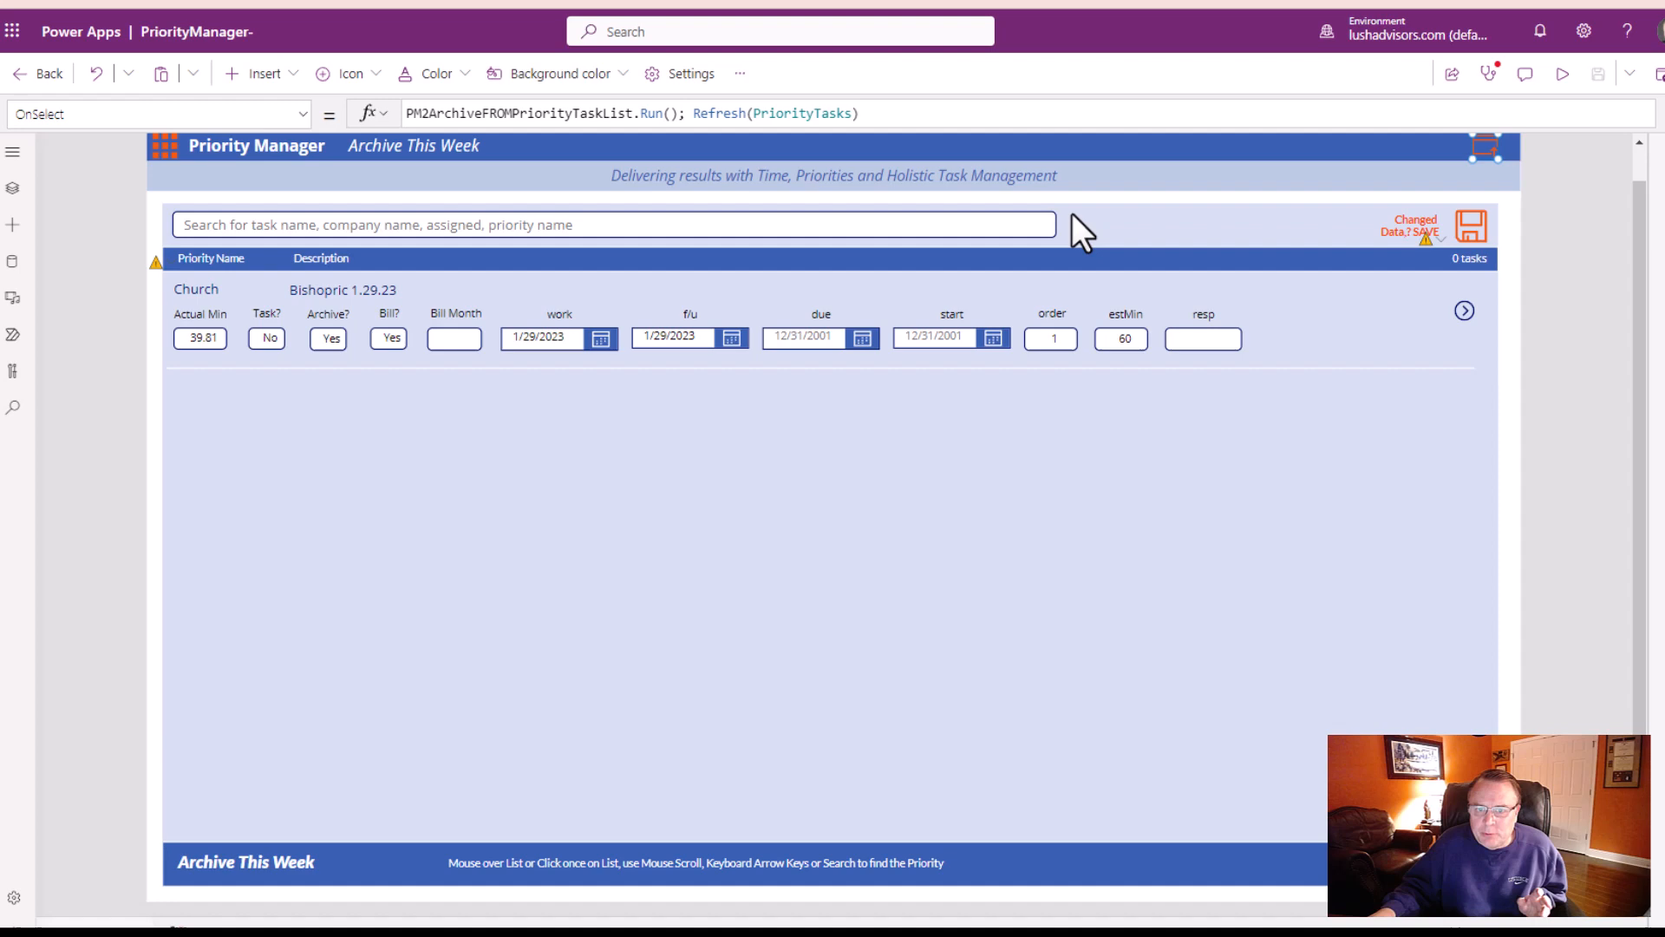
pyautogui.moveTo(631, 375)
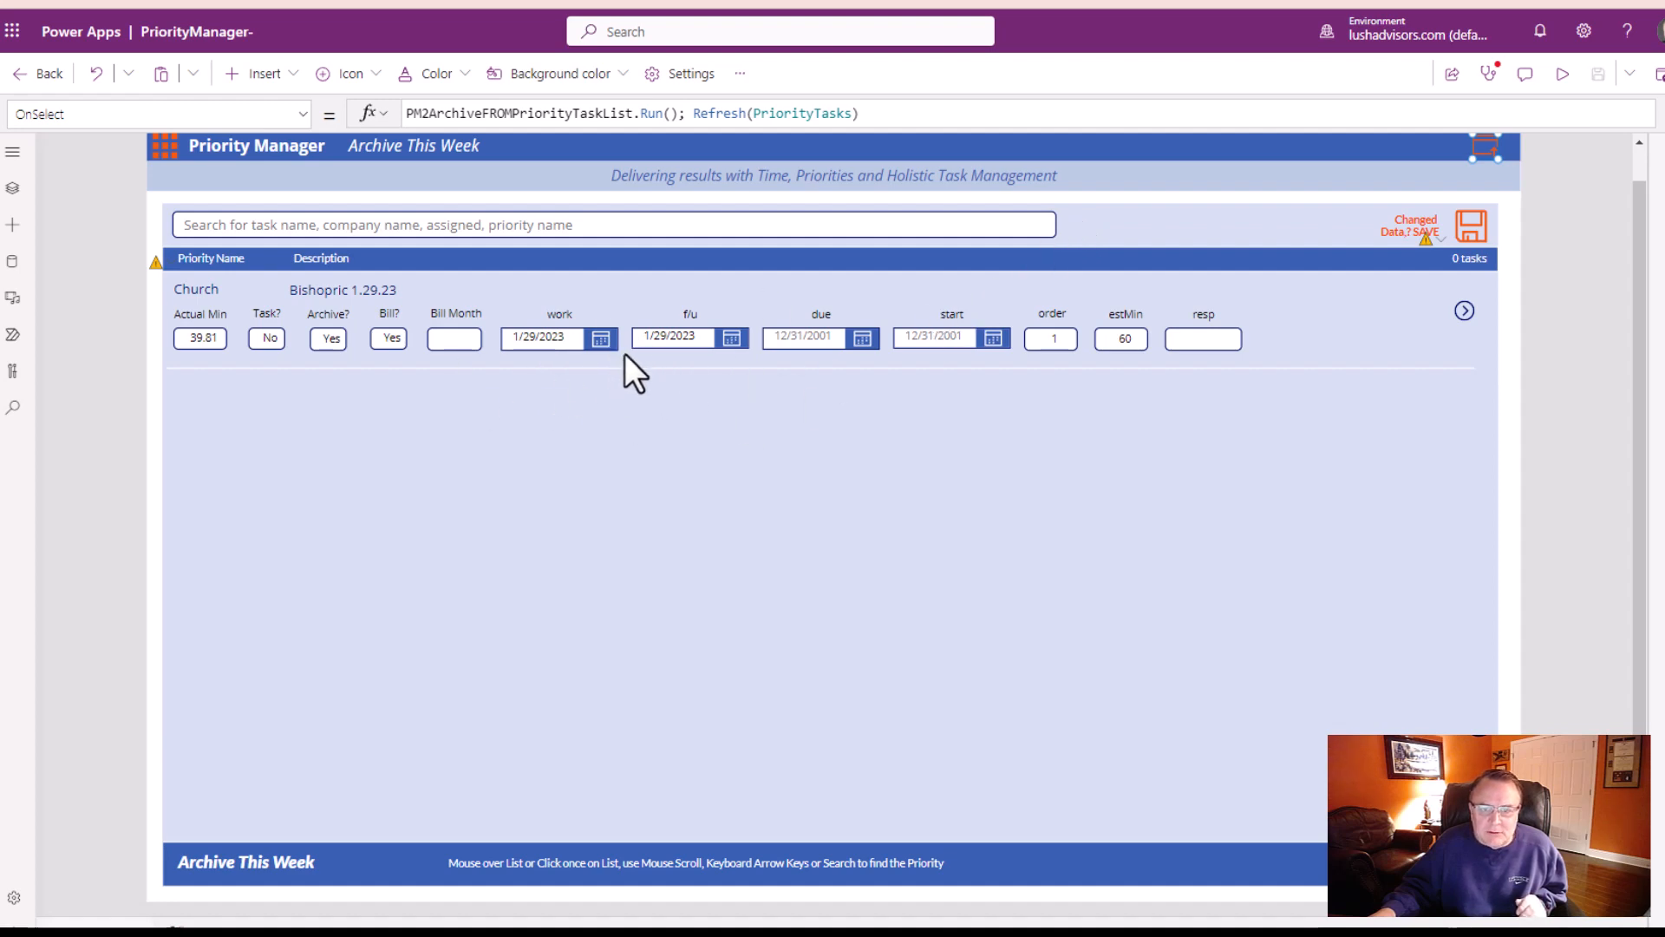
pyautogui.moveTo(959, 414)
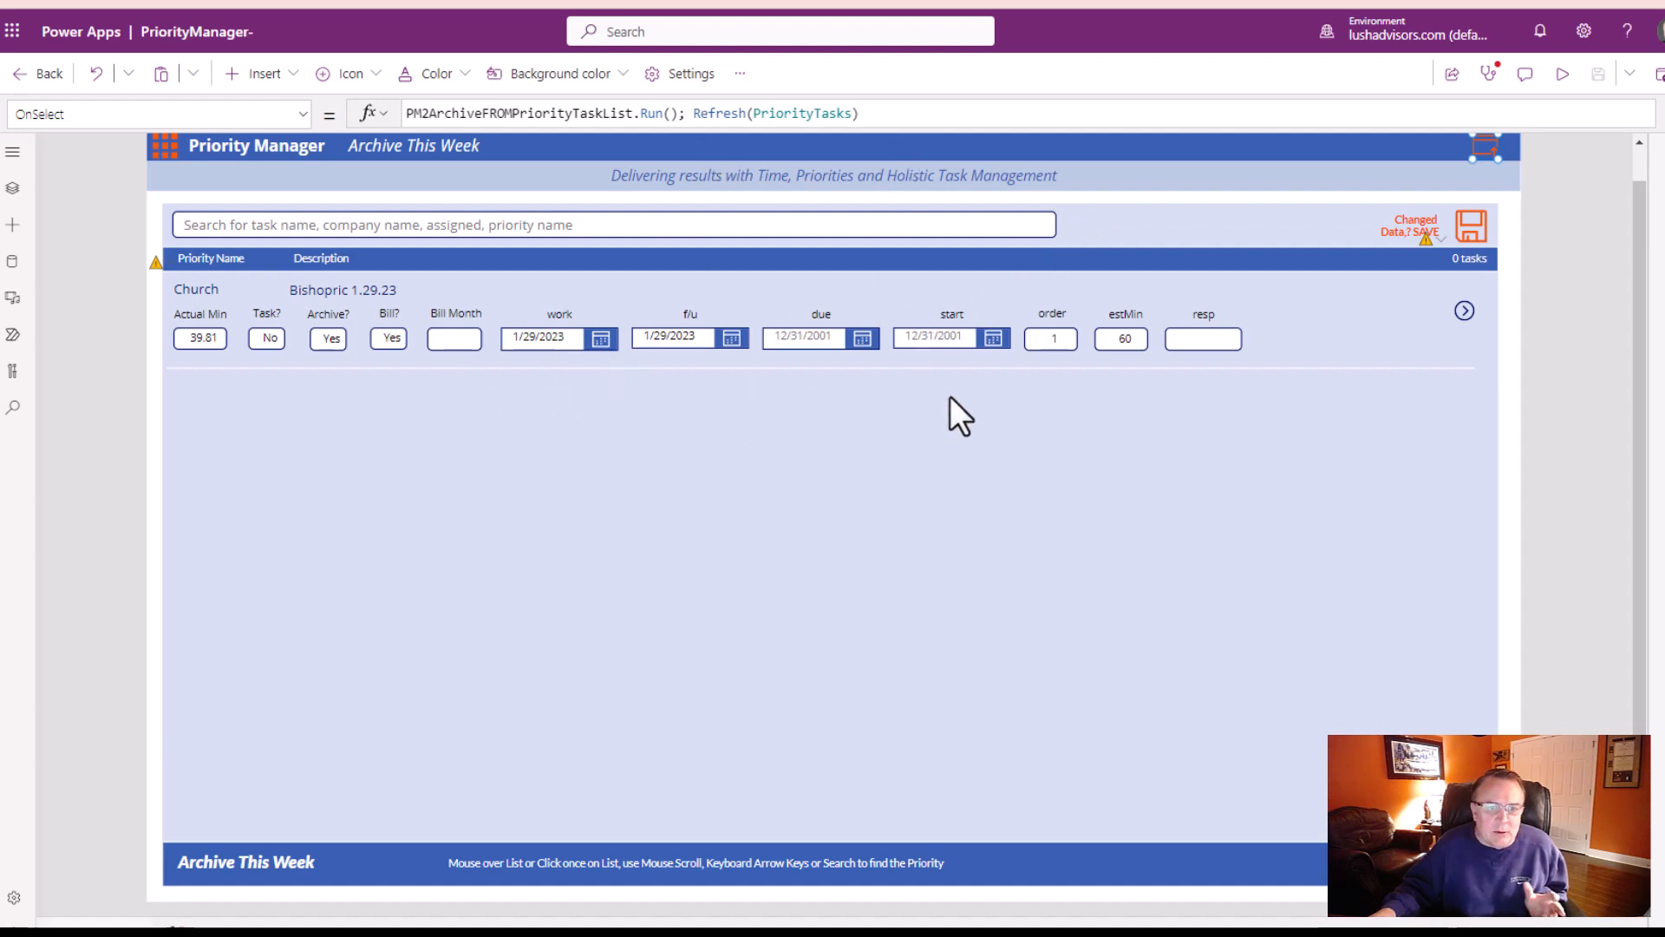
pyautogui.moveTo(229, 15)
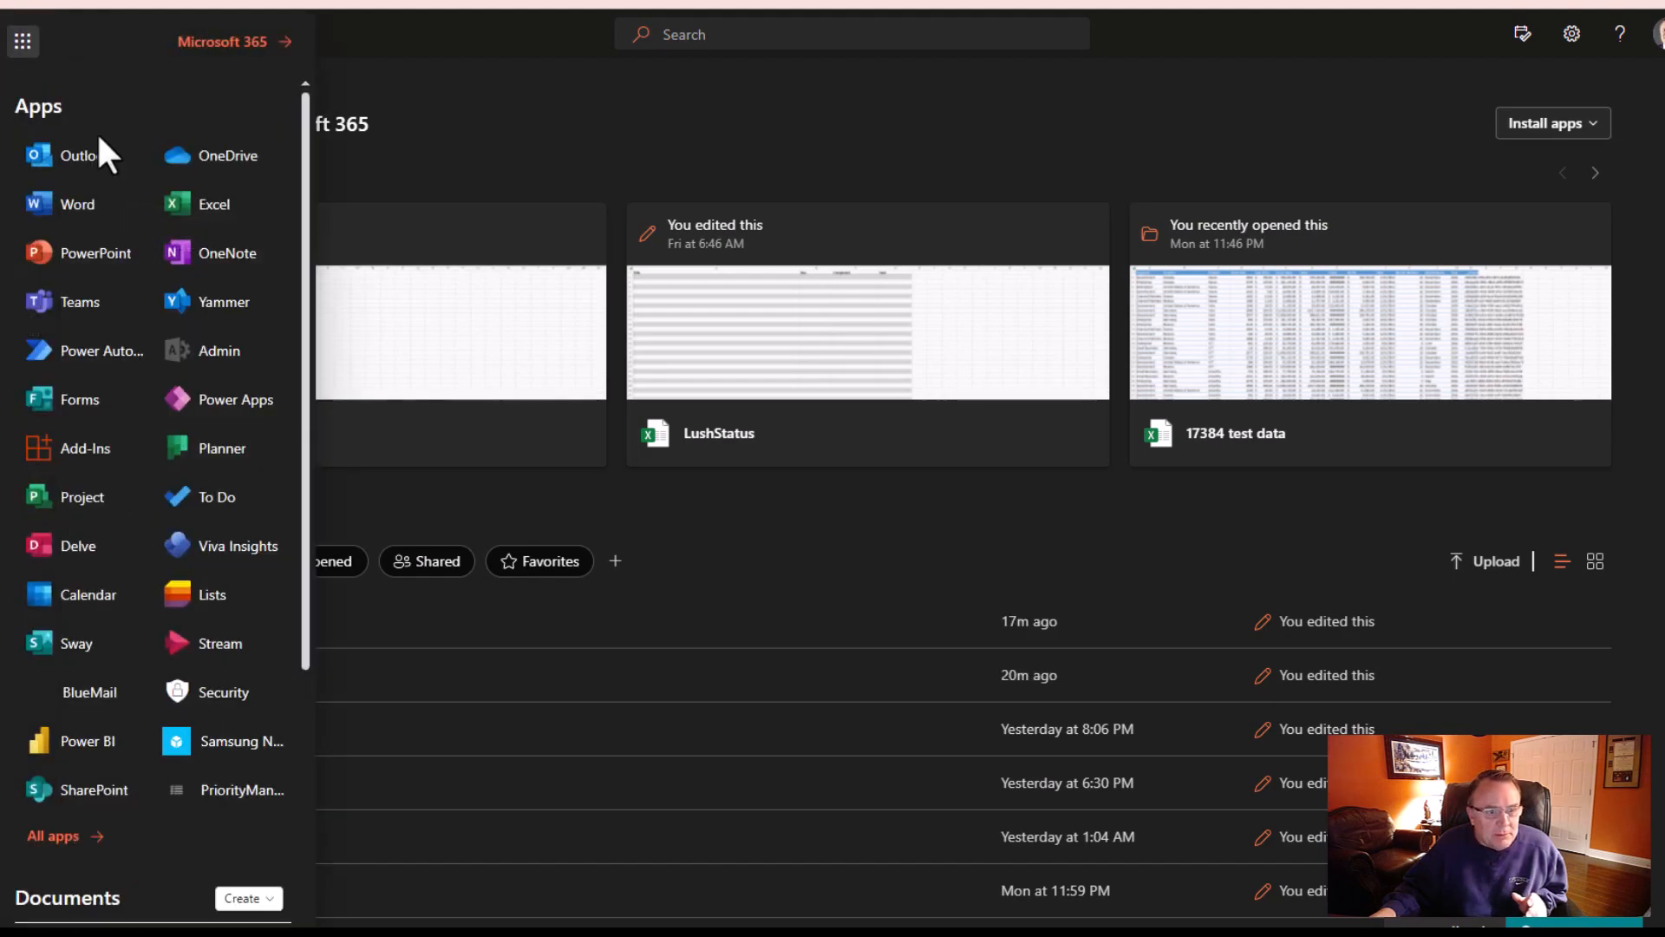
pyautogui.moveTo(222, 399)
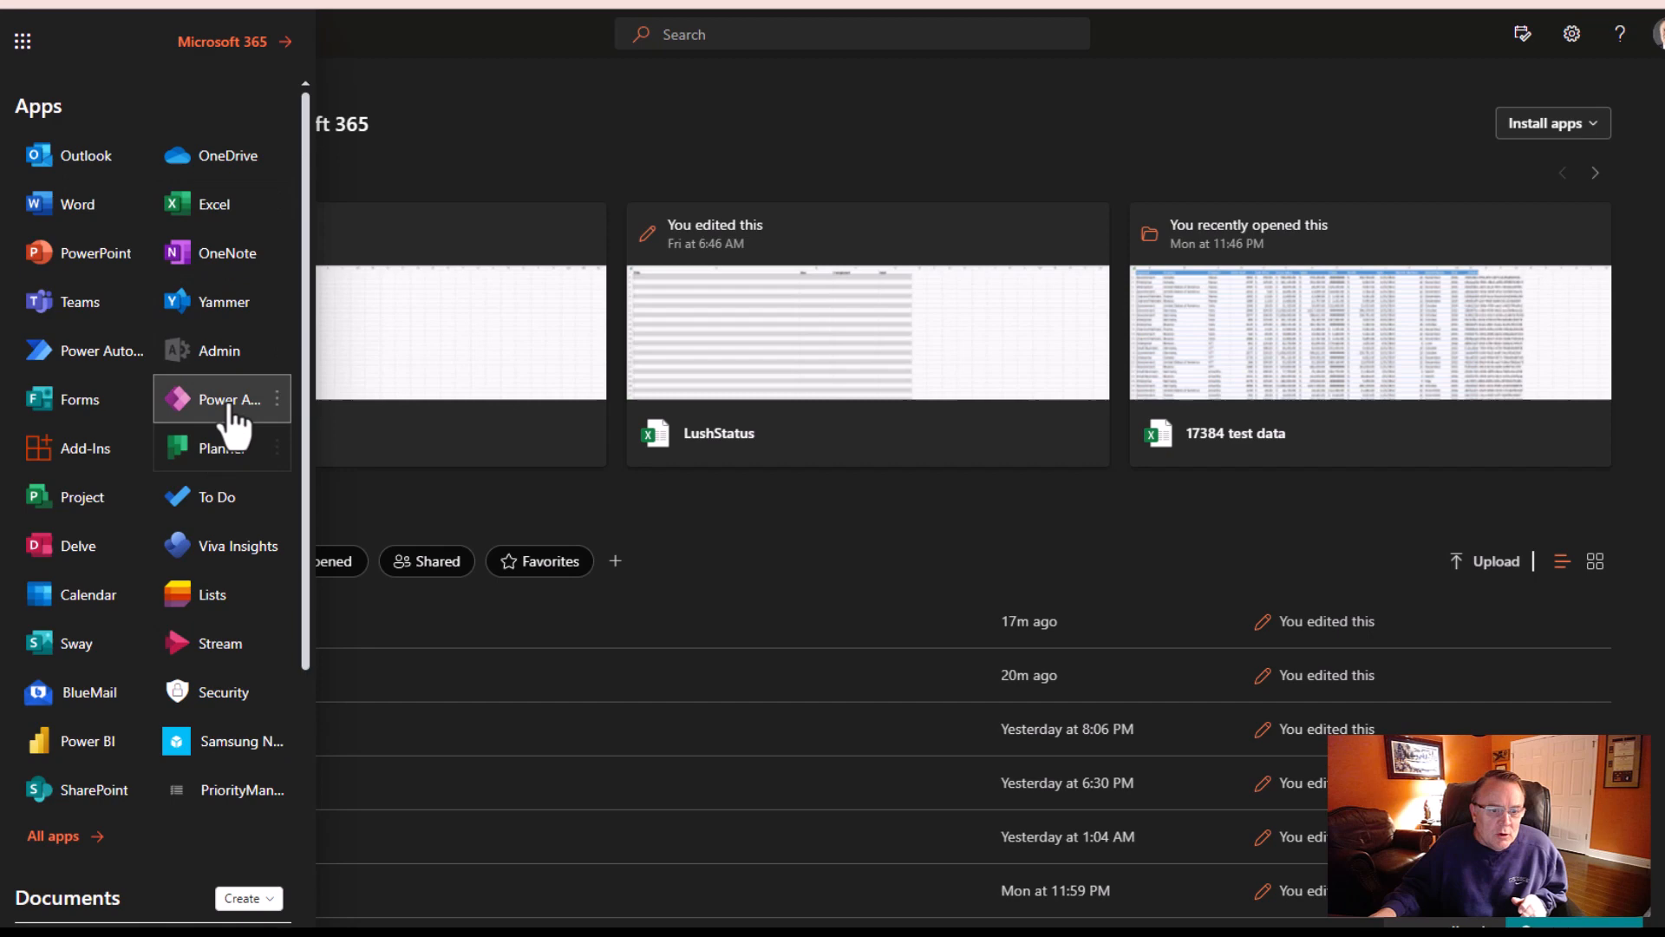
# - Launch Power Automate from the Microsoft 365 app launcher
pyautogui.click(224, 399)
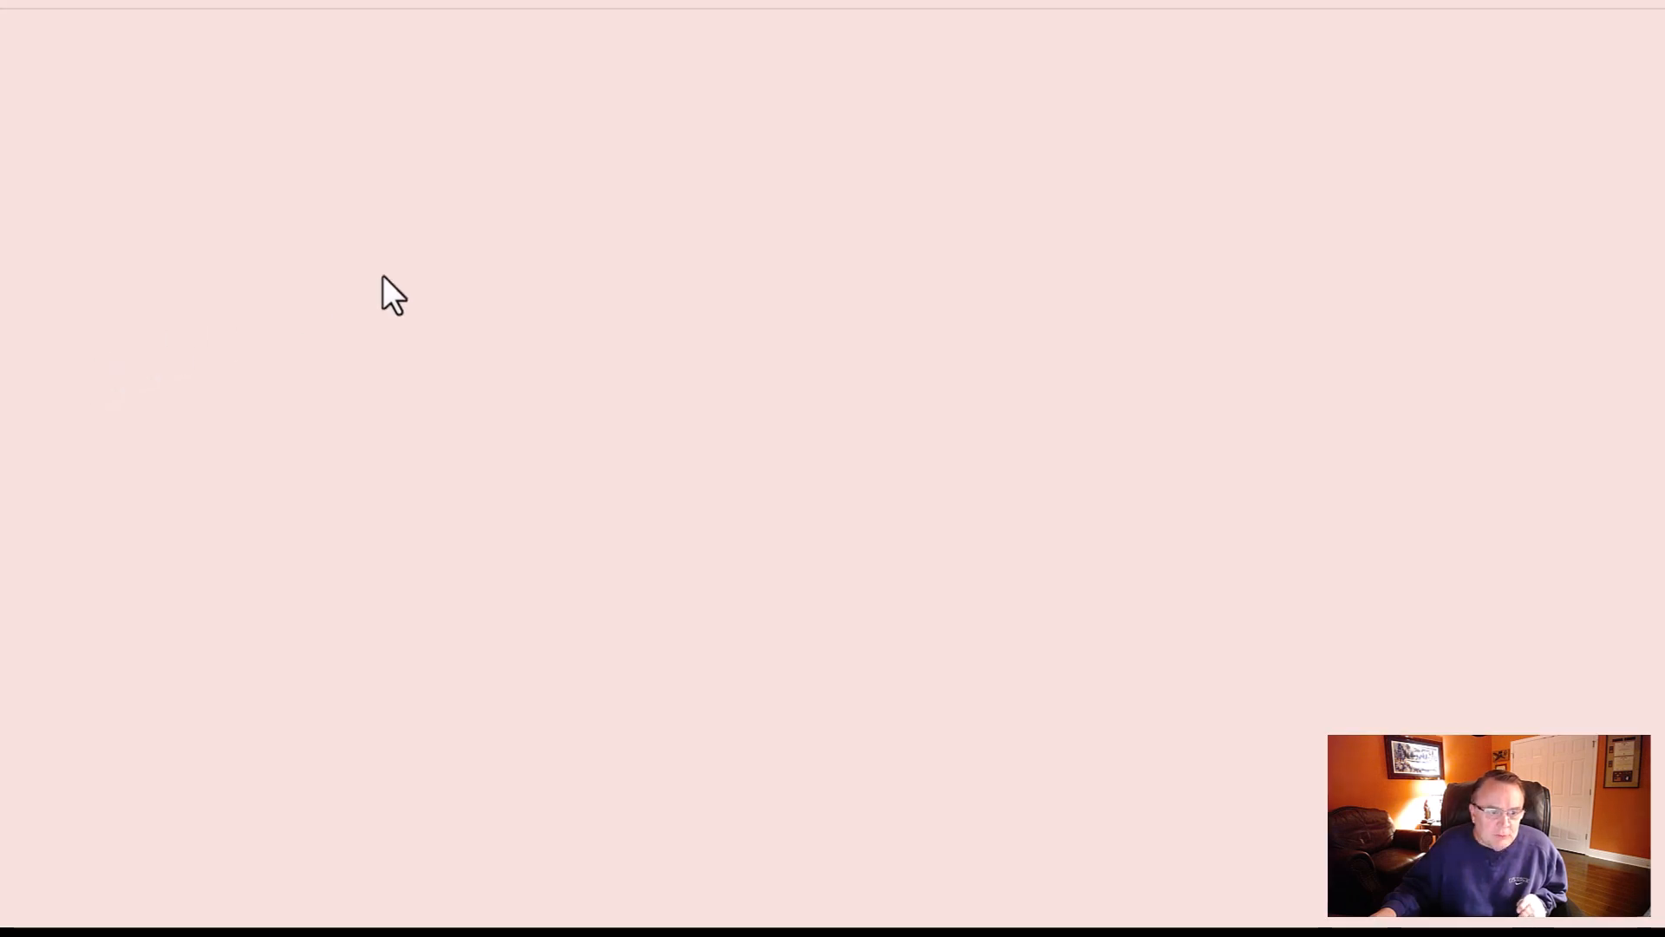
pyautogui.moveTo(529, 253)
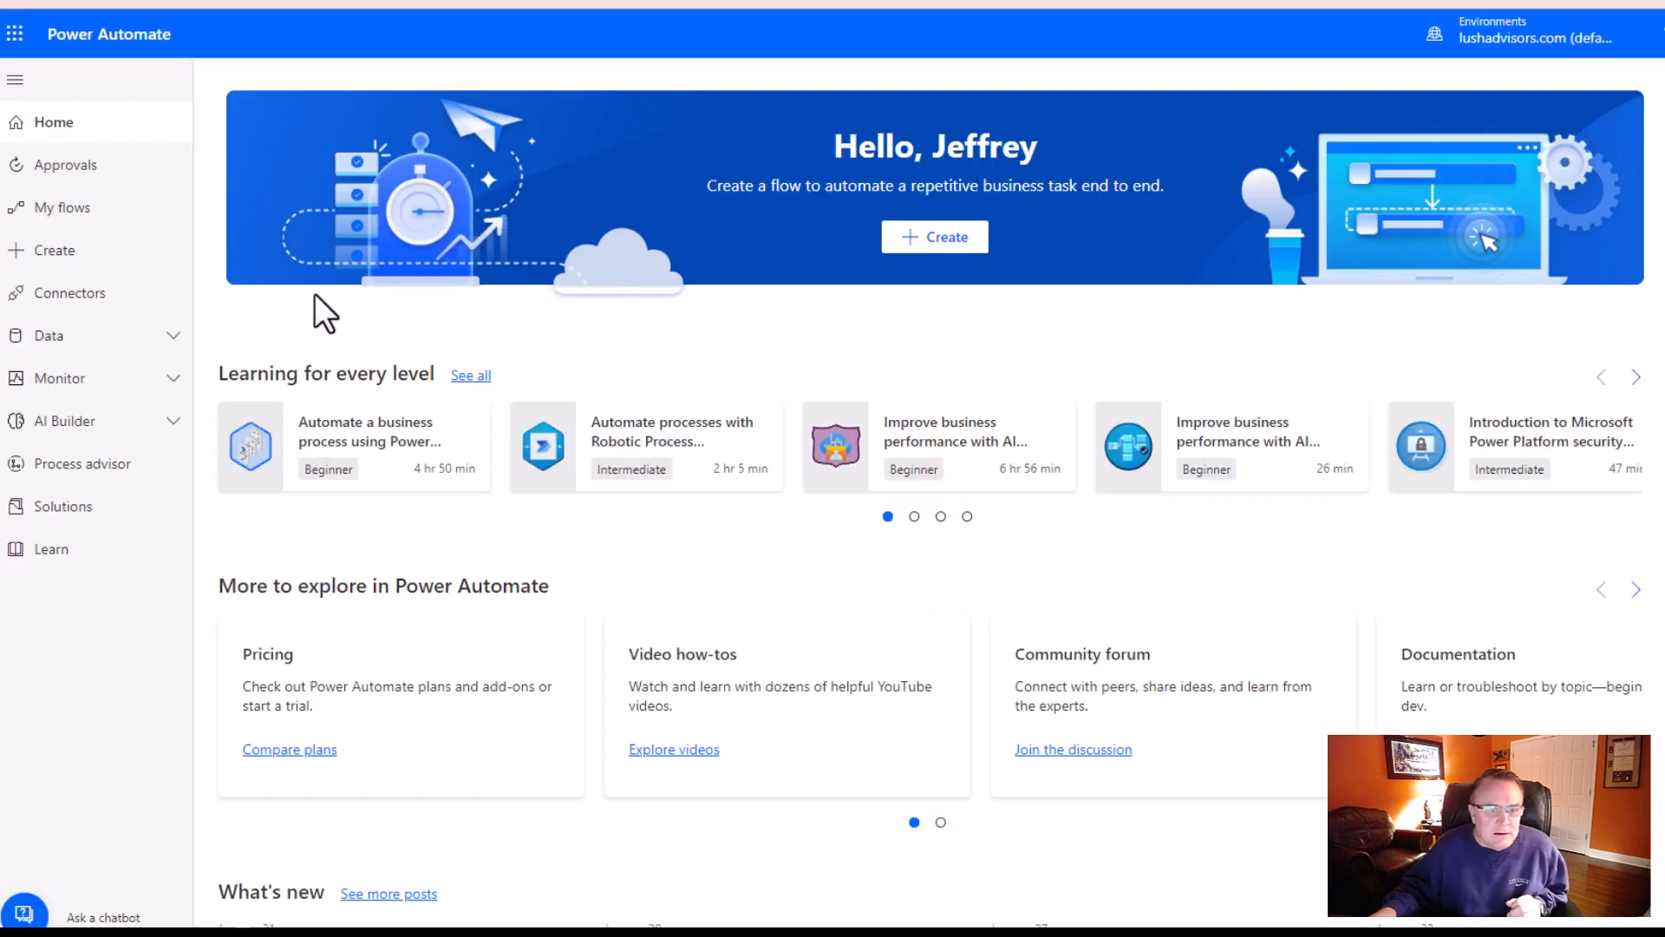
# - List the PriorityManager solution's seven cloud flows and select PM2ArchiveFROMPriorityTaskList
pyautogui.click(63, 207)
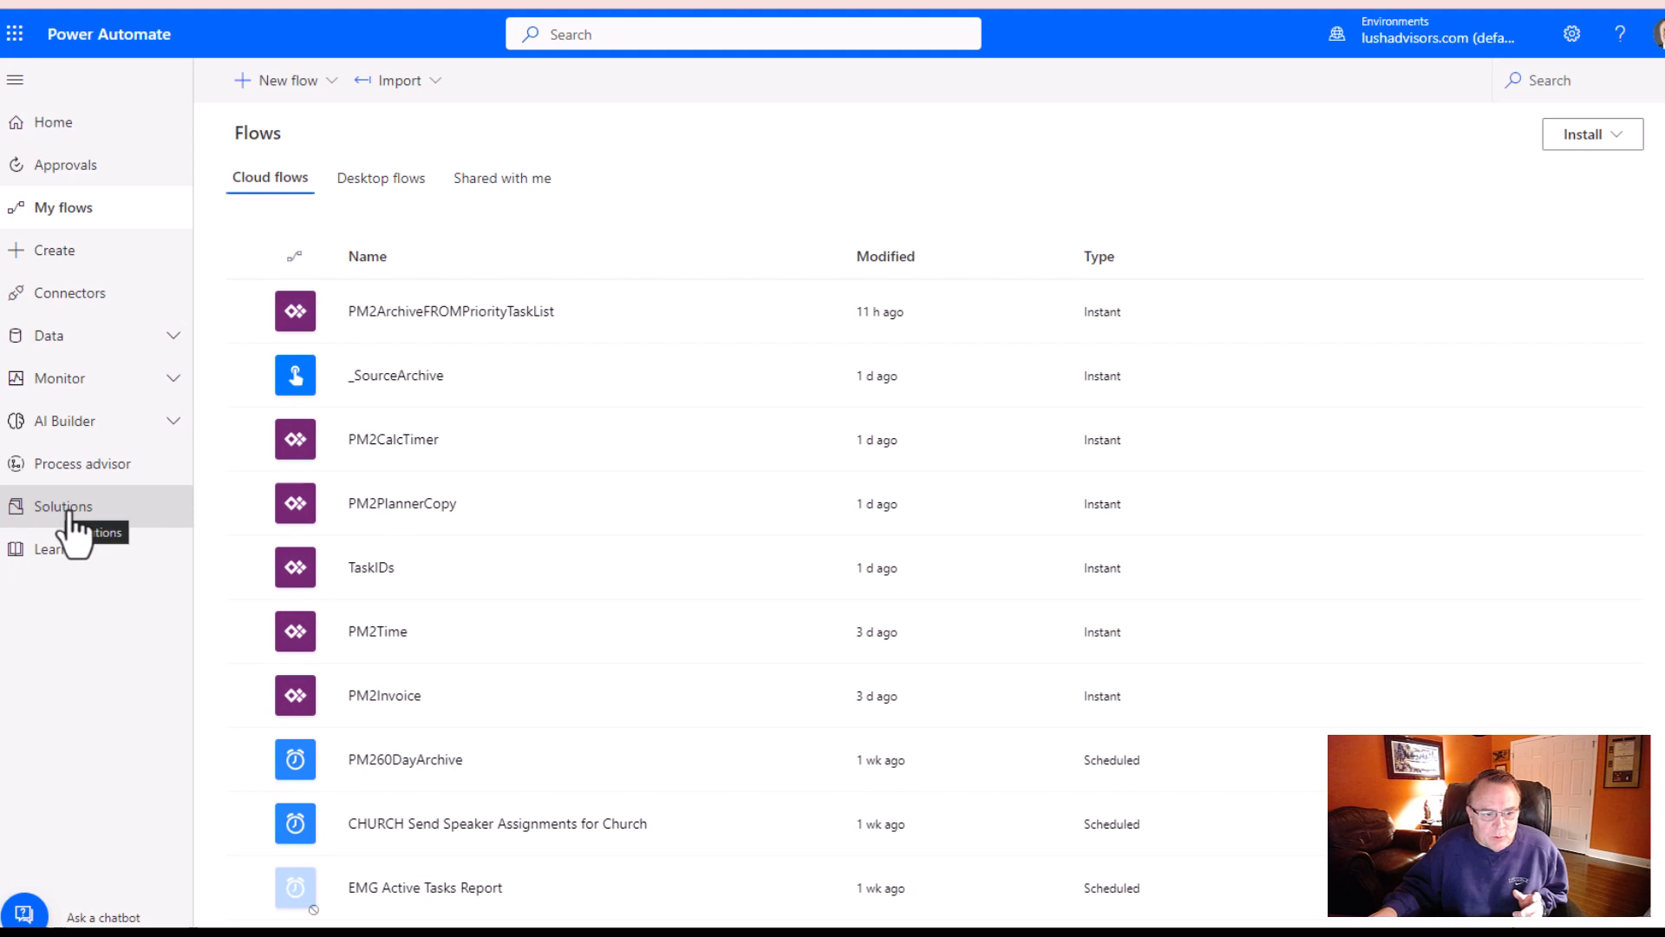
pyautogui.click(65, 505)
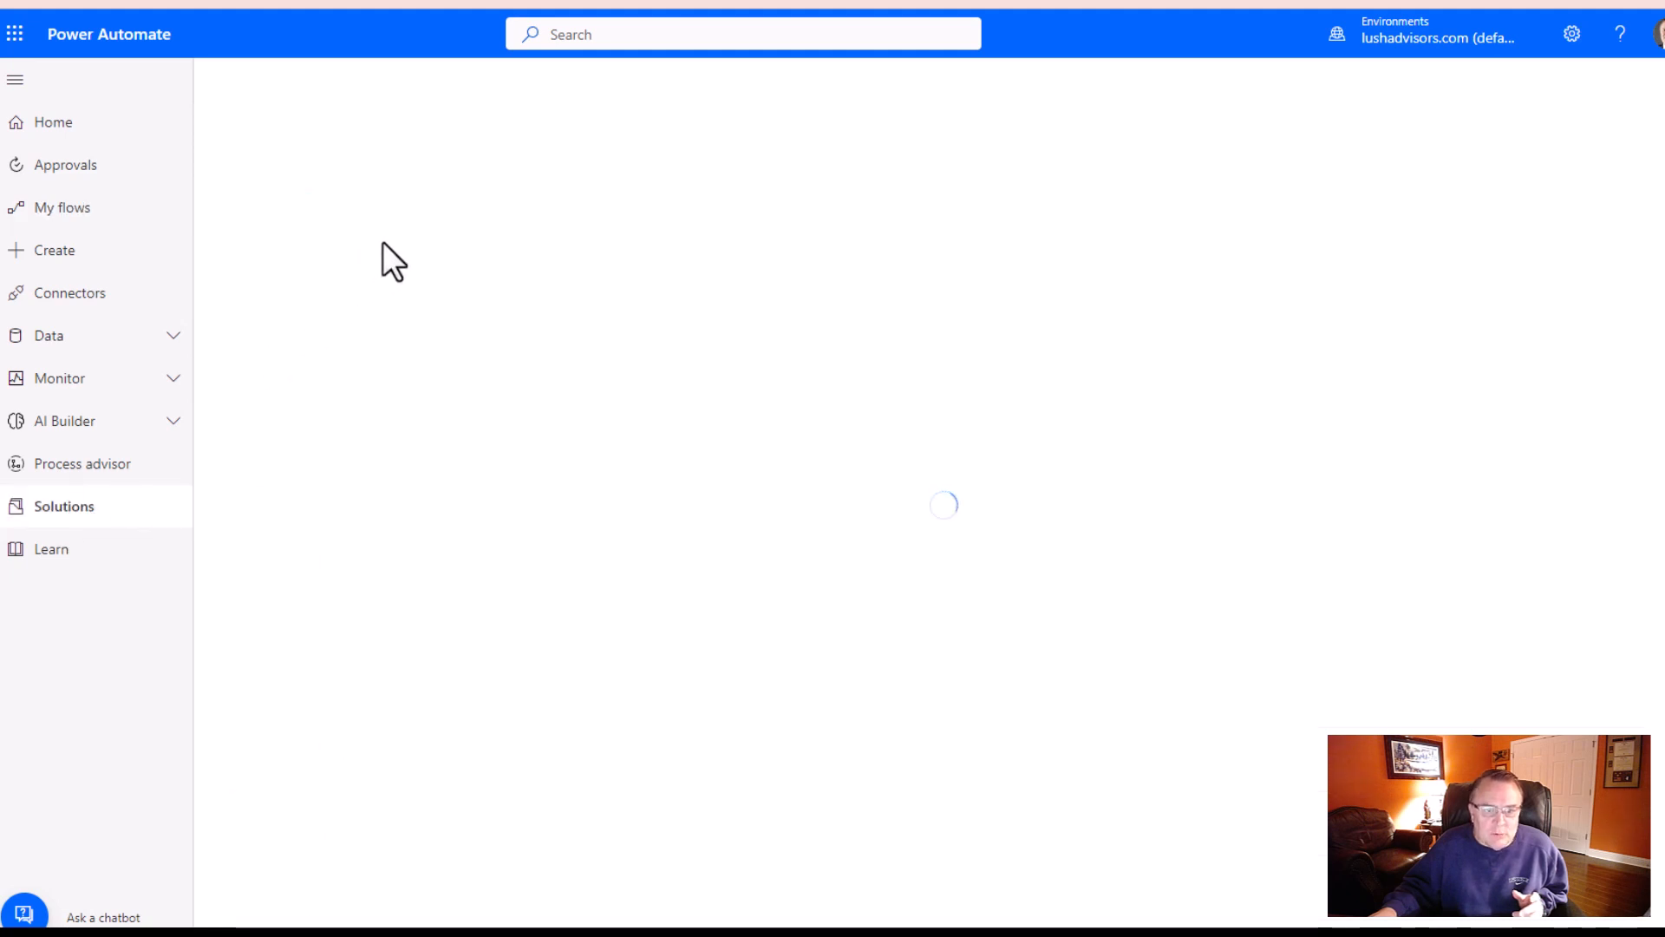
pyautogui.moveTo(515, 158)
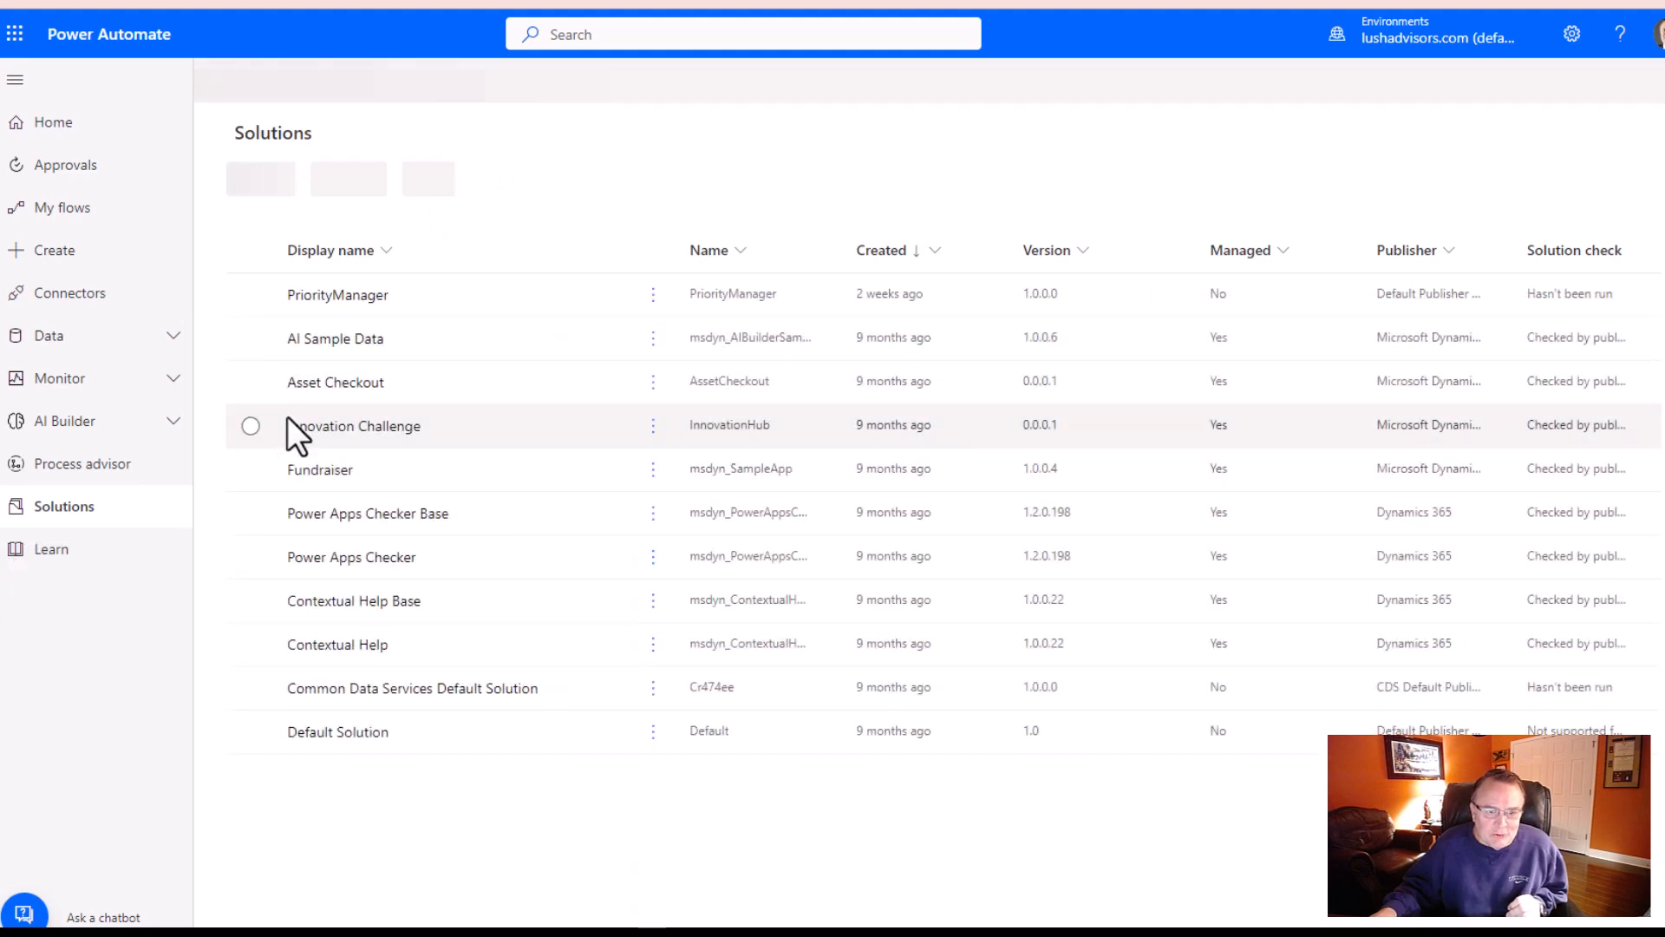
pyautogui.click(356, 425)
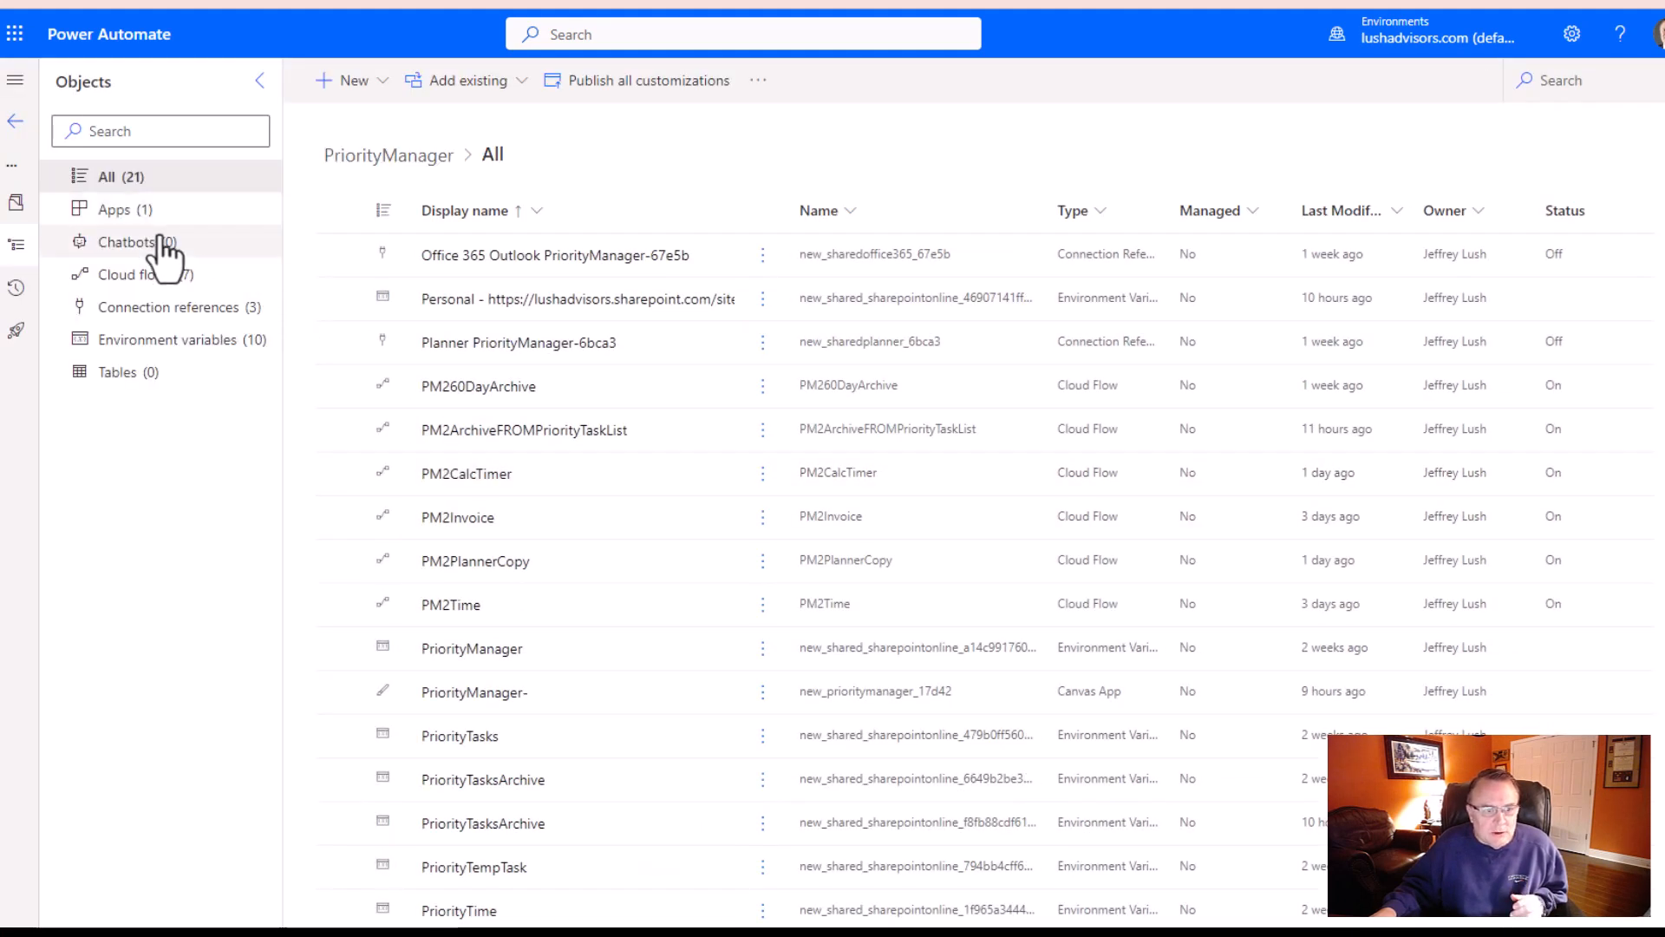
pyautogui.click(135, 274)
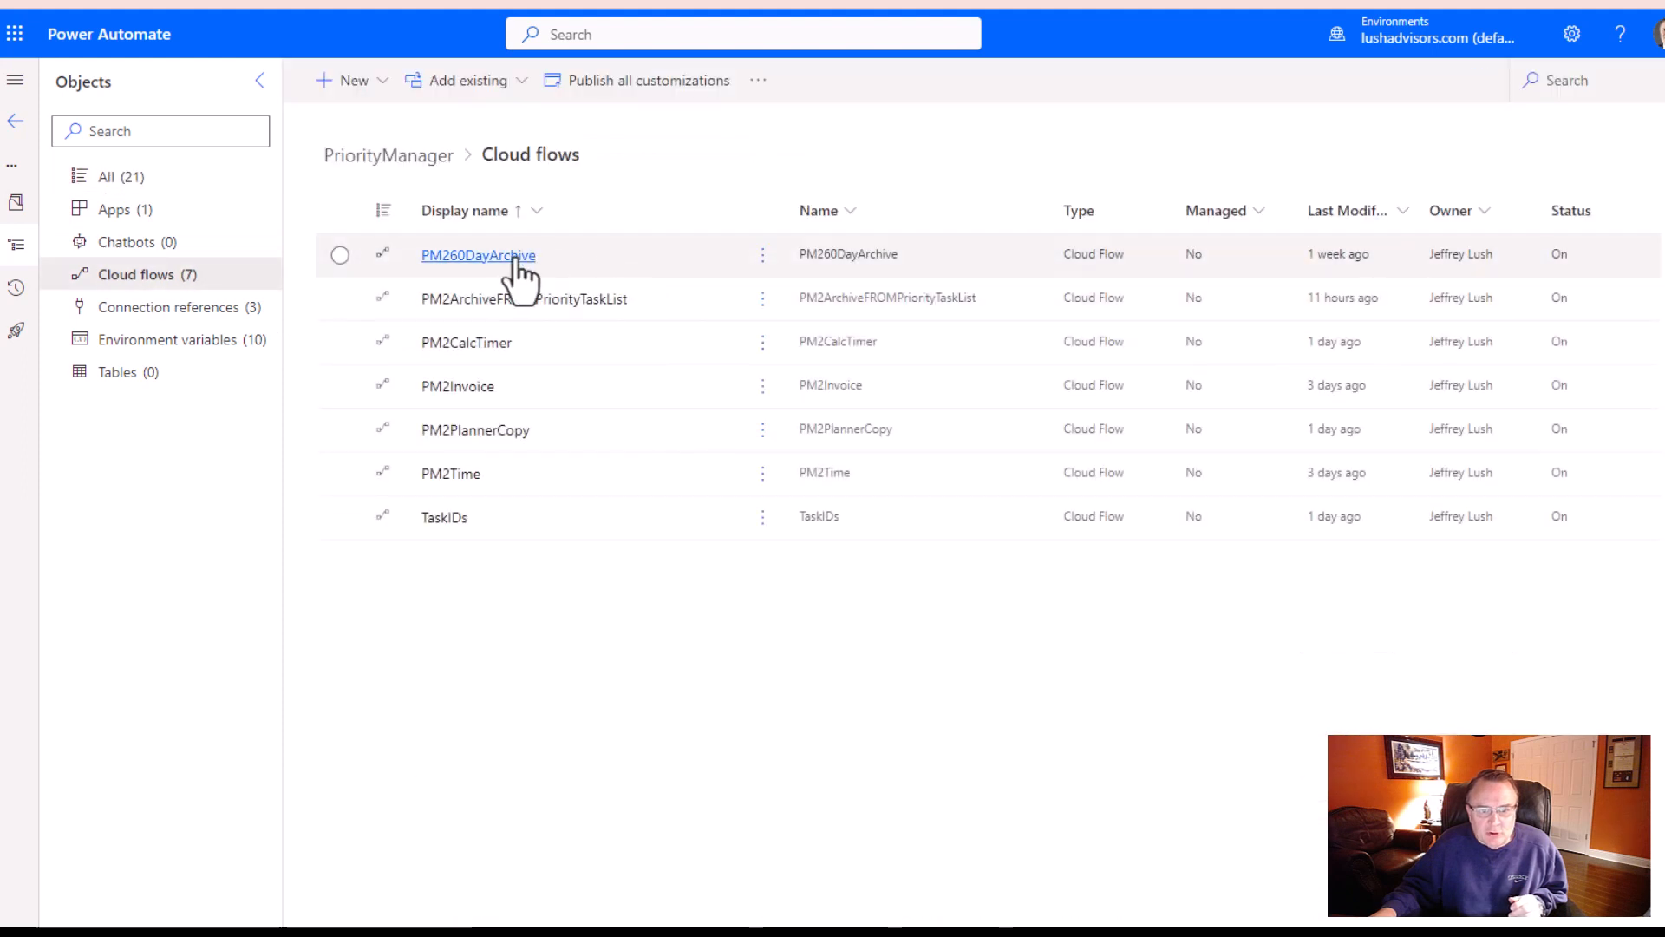
pyautogui.moveTo(765, 319)
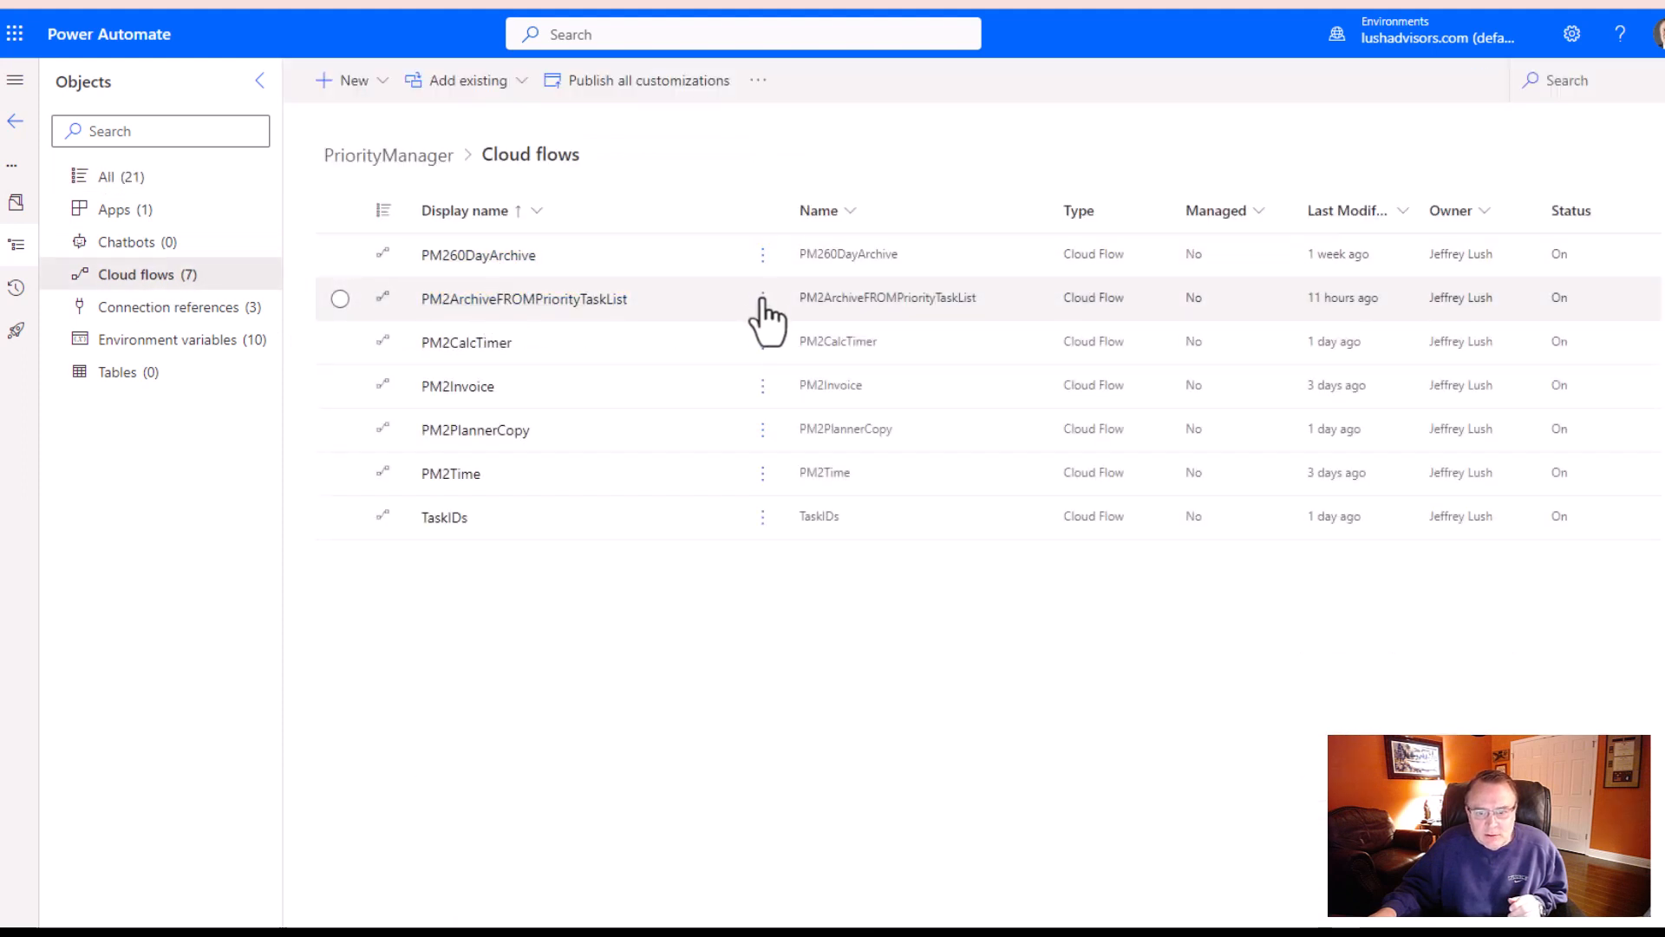
pyautogui.click(522, 298)
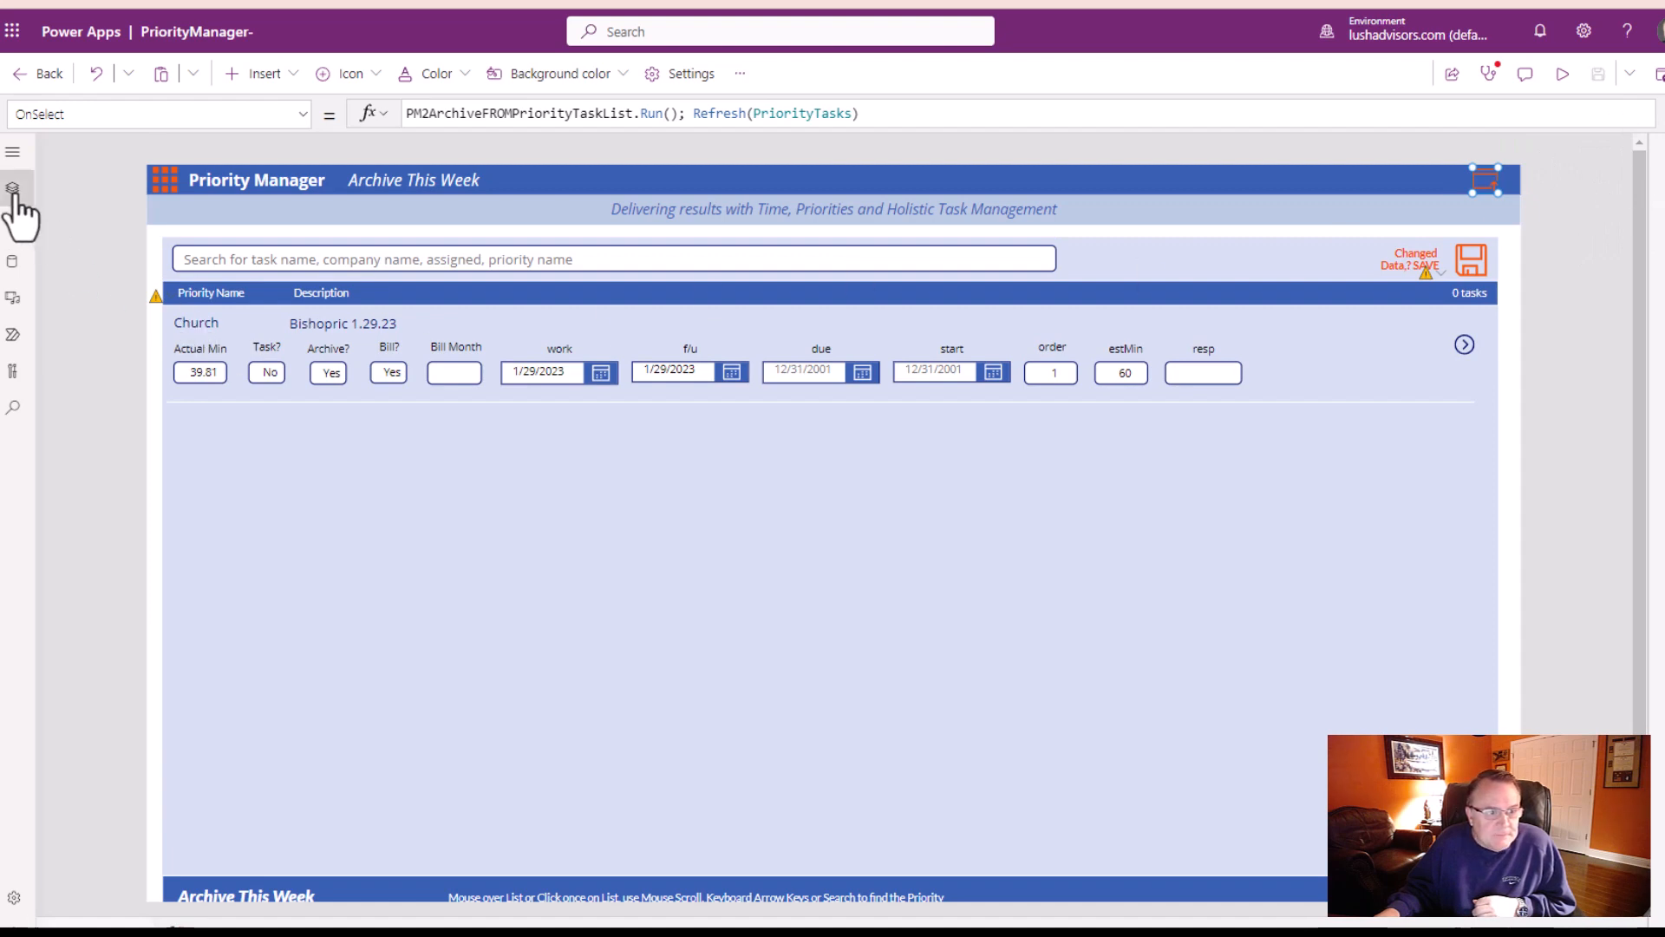
# - Review the app's data sources, the PriorityTasks and PriorityTasksArchive SharePoint lists
pyautogui.click(14, 187)
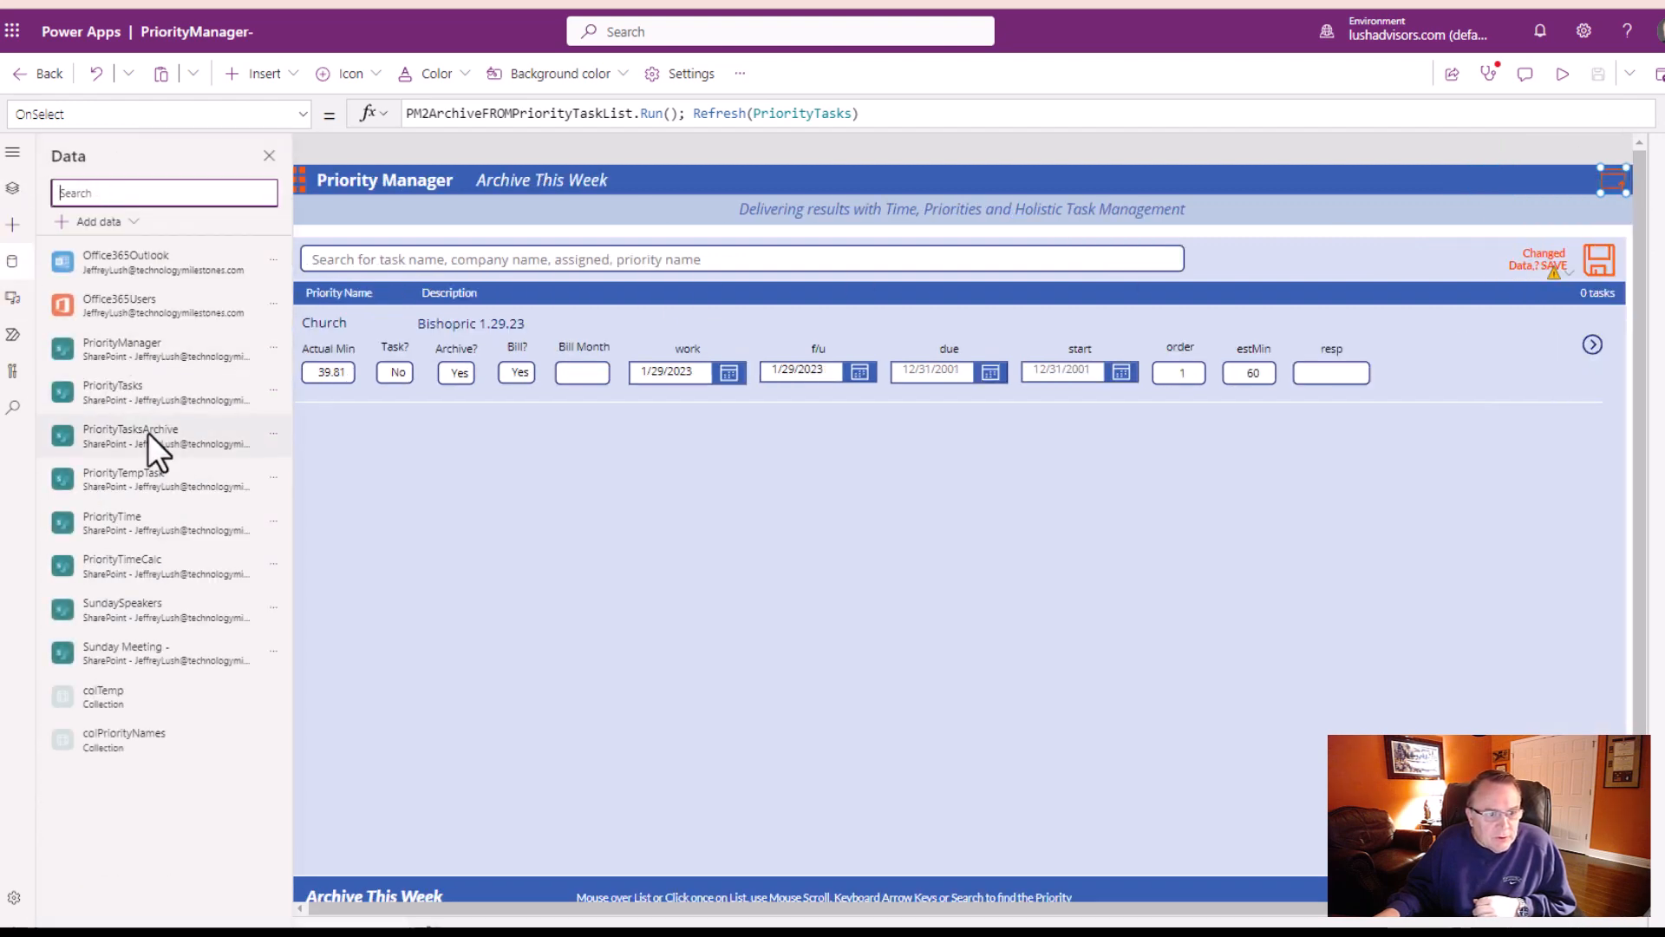
pyautogui.click(272, 434)
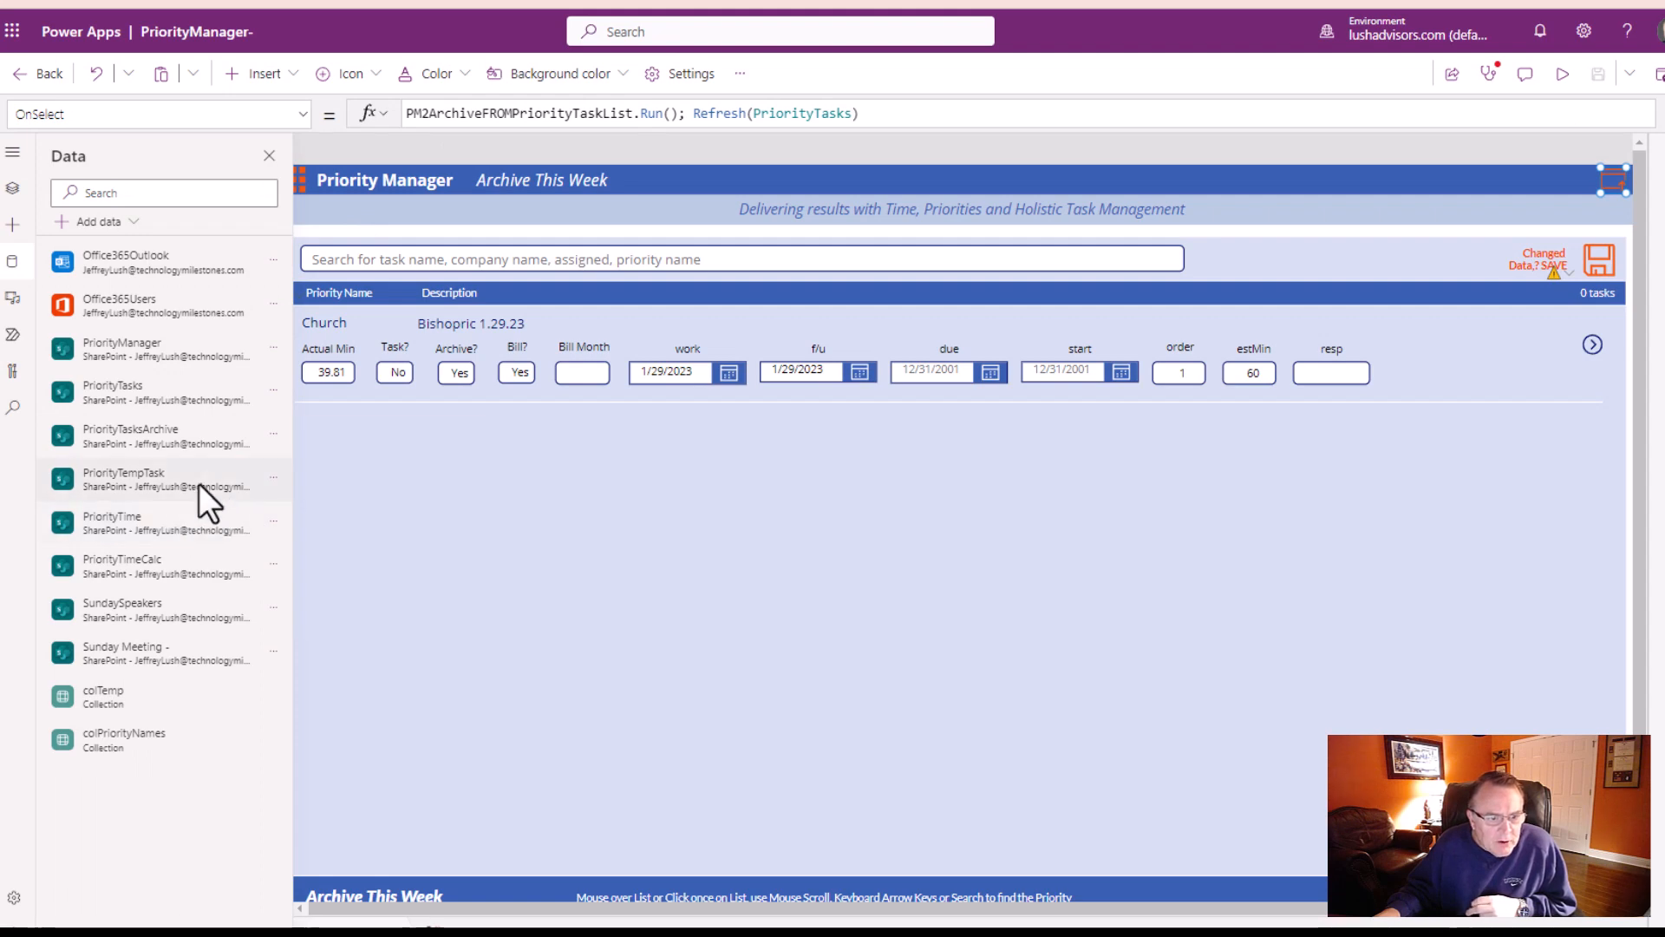
pyautogui.click(272, 390)
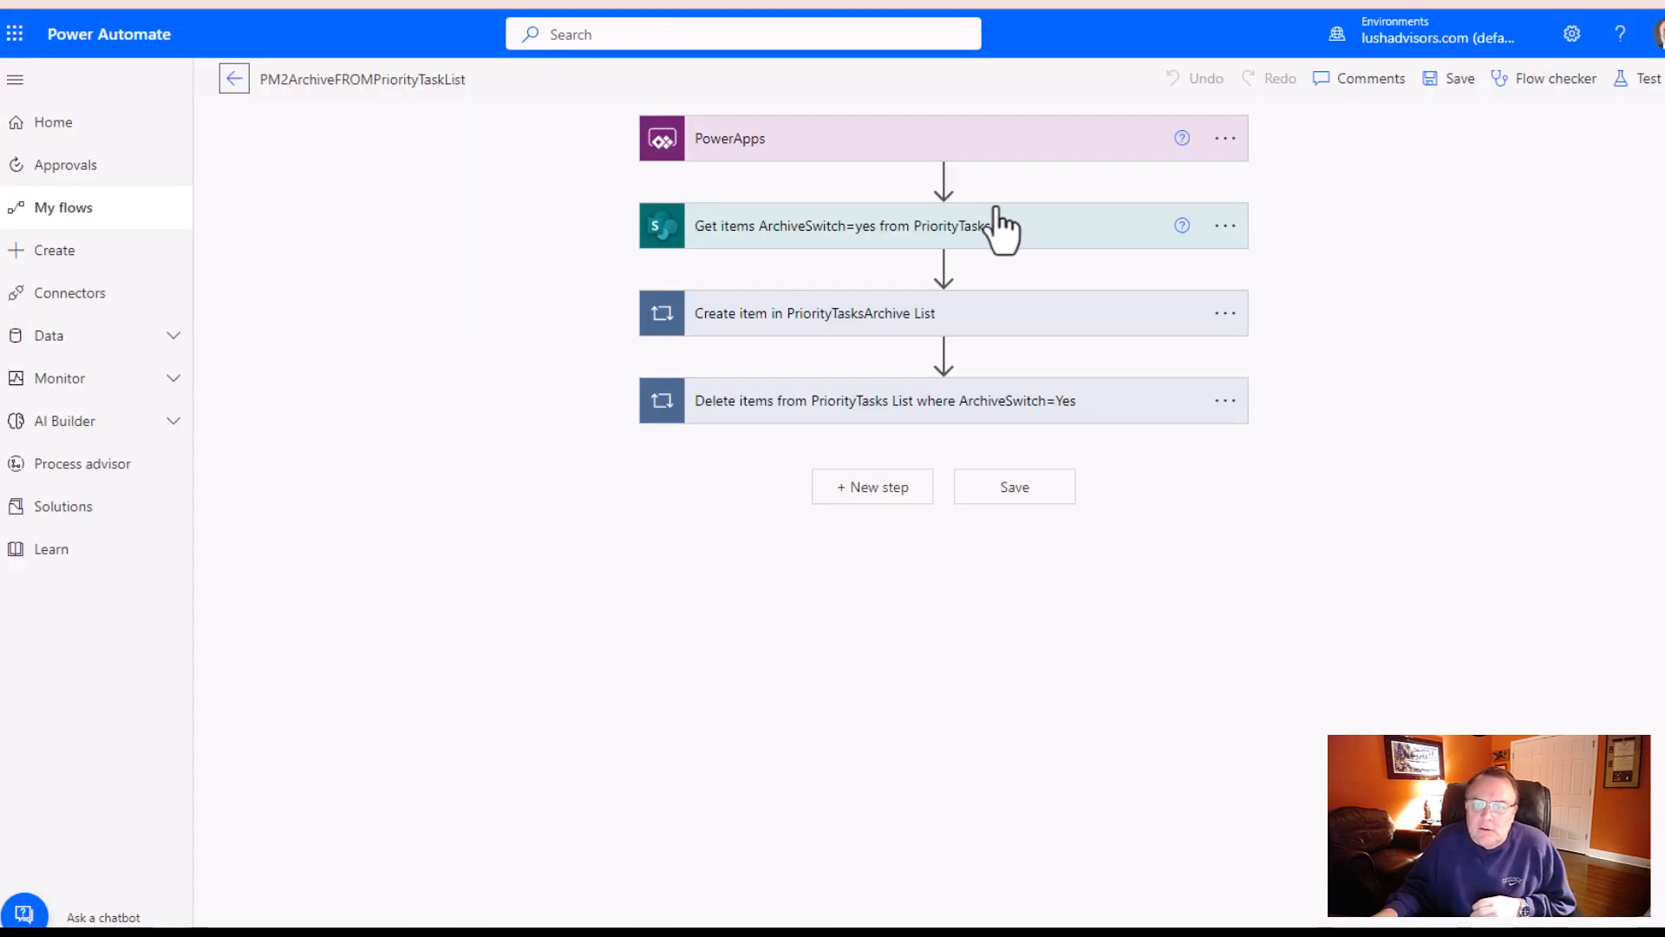
pyautogui.moveTo(798, 159)
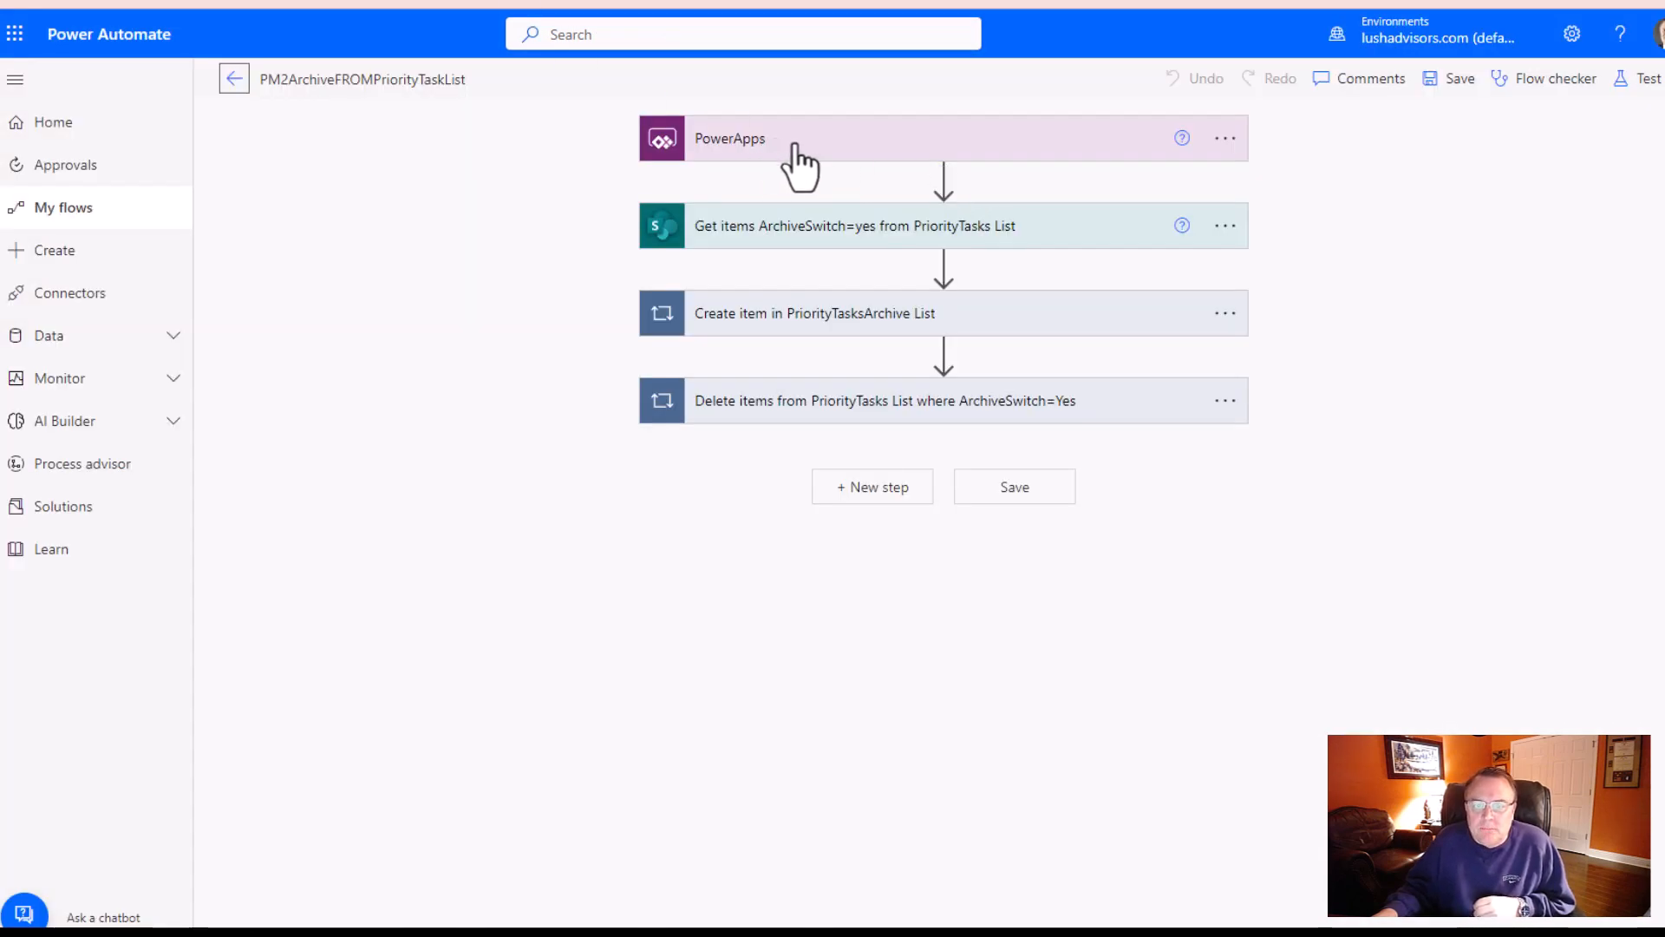
pyautogui.moveTo(791, 160)
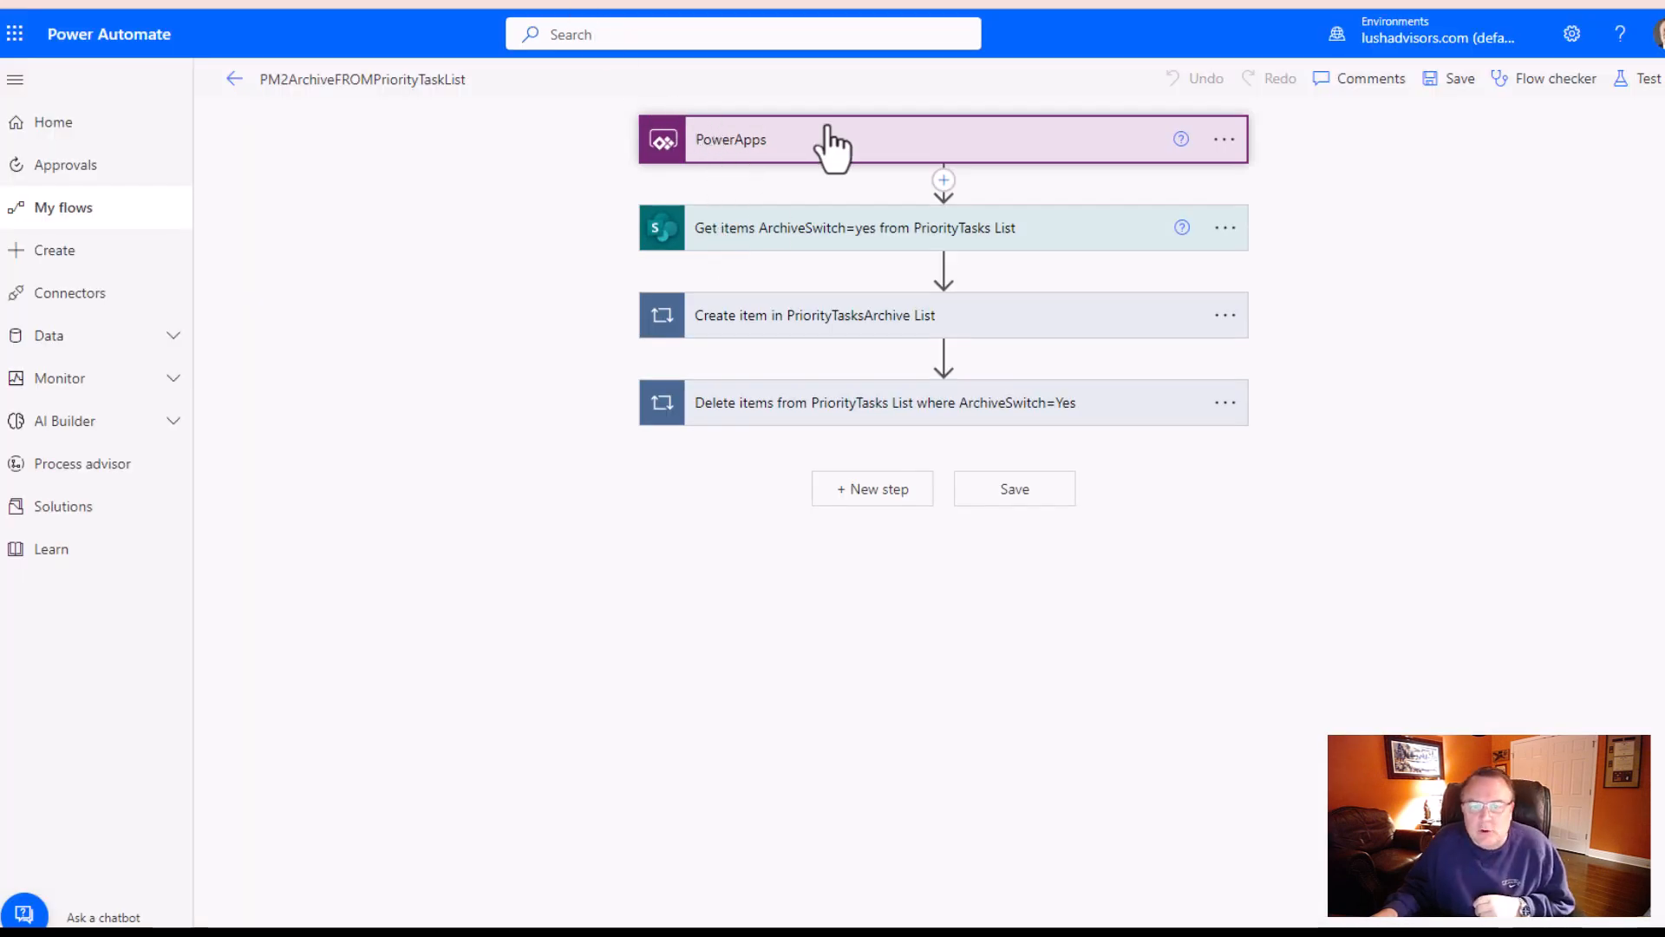
# - Expand the flow's Get items step reading from the PriorityTasks SharePoint list
pyautogui.click(853, 228)
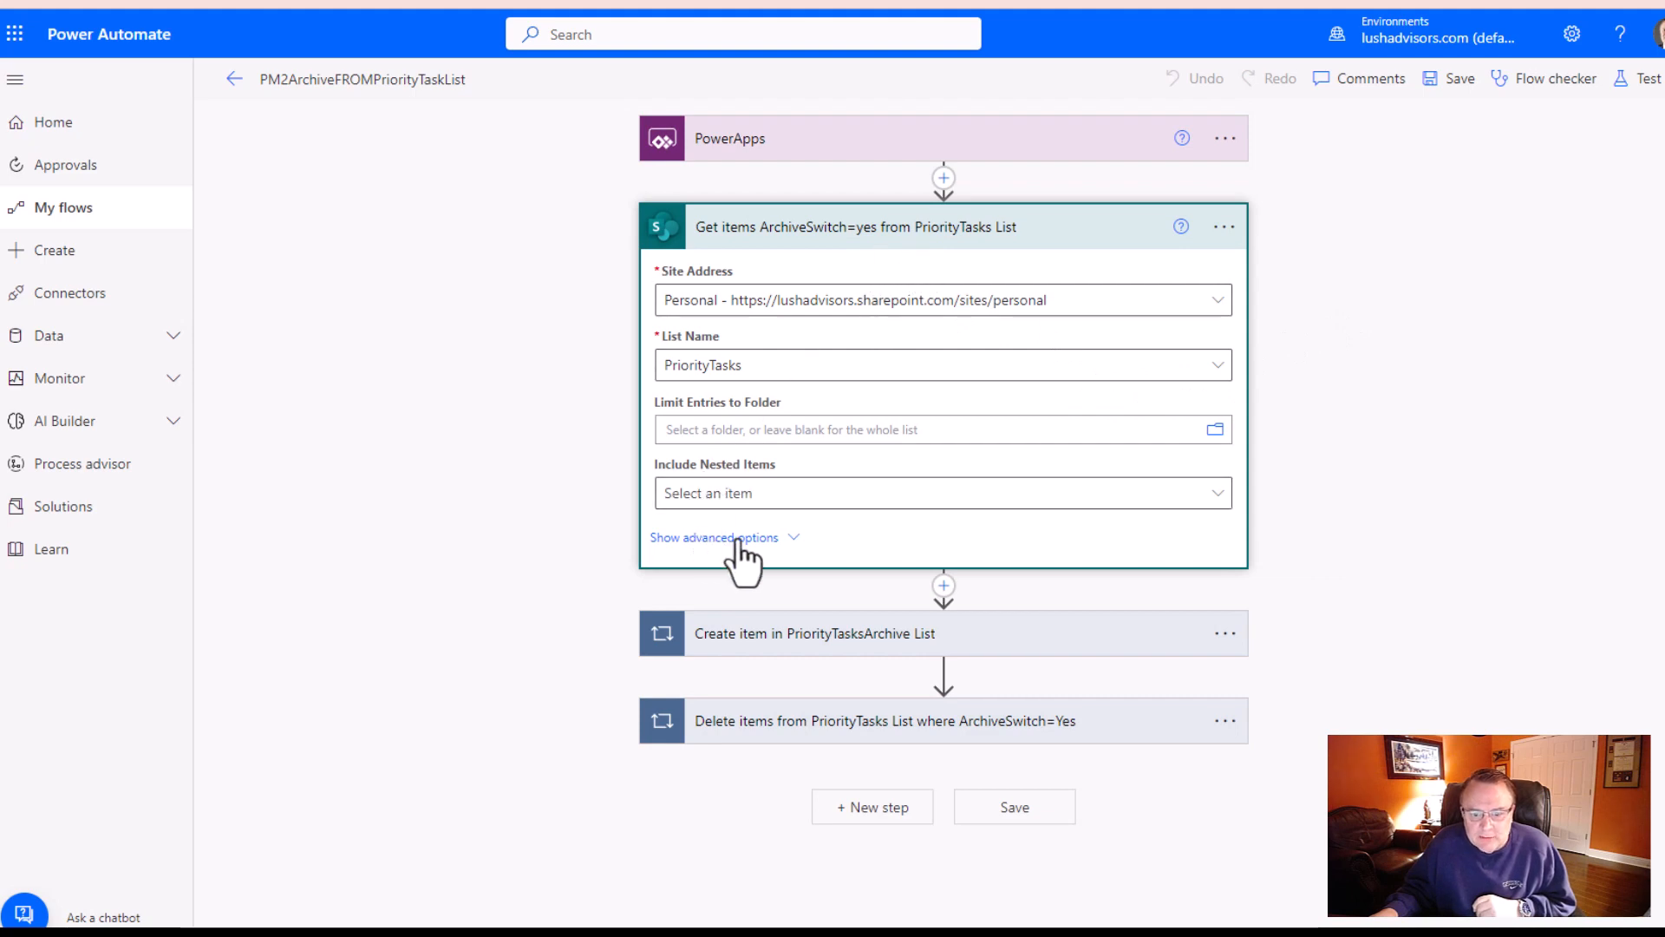
# - Set Get items Top Count to 1000, keeping the ArchiveSwitch equals Yes/yes filter
pyautogui.click(713, 536)
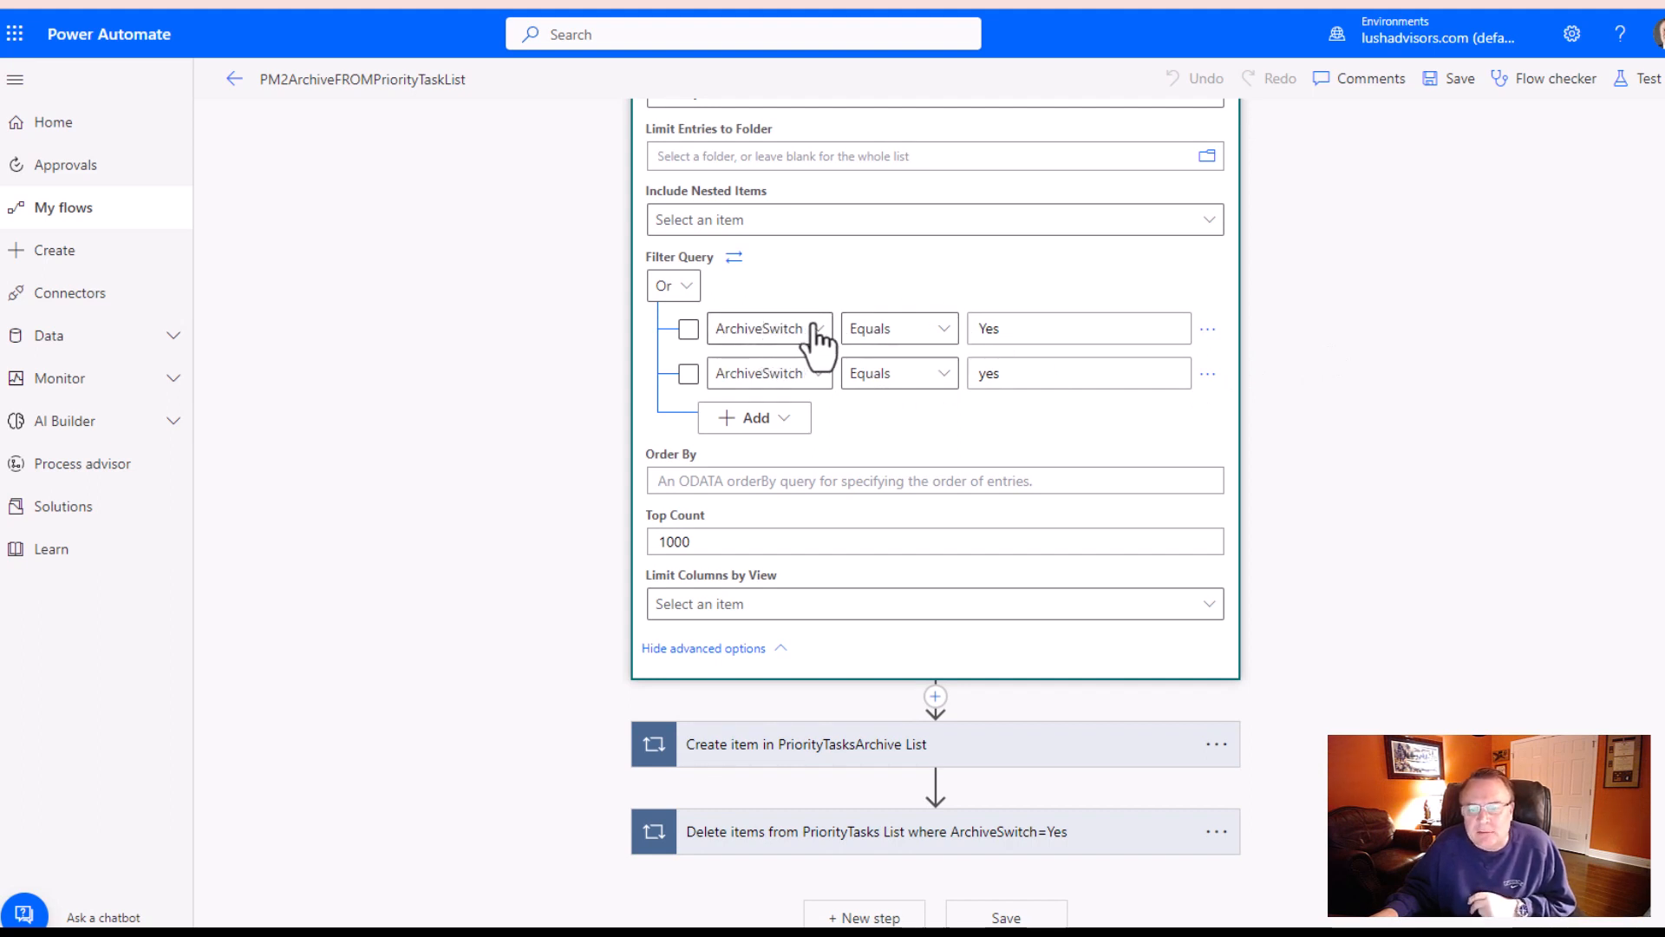
pyautogui.moveTo(84, 415)
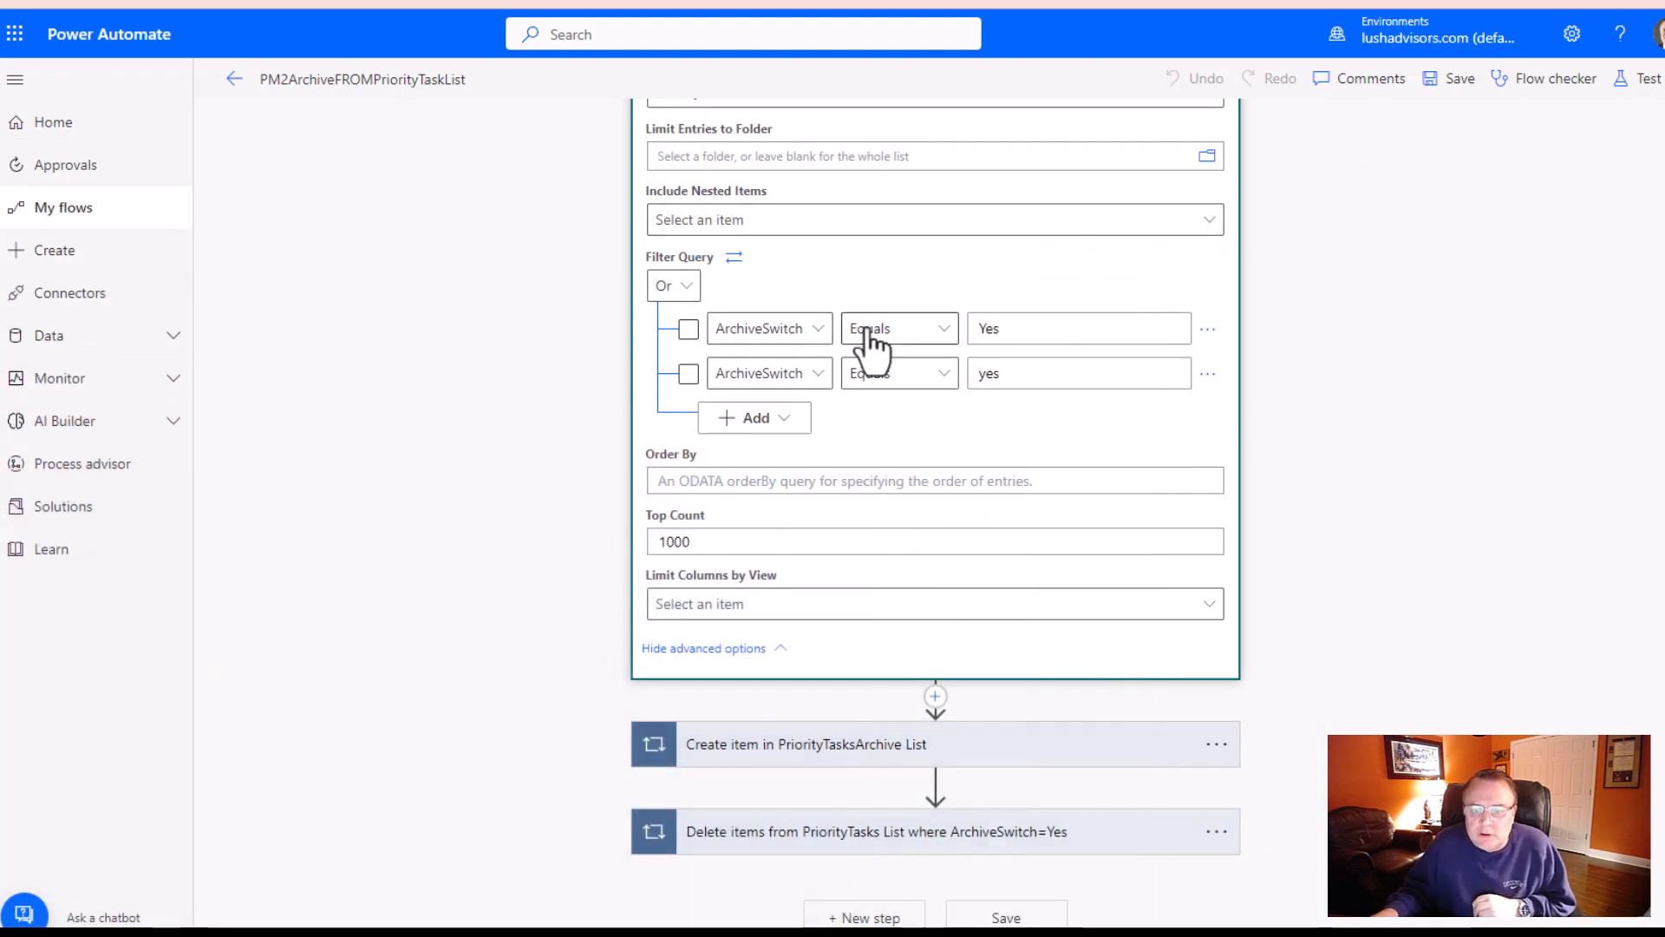
pyautogui.moveTo(850, 556)
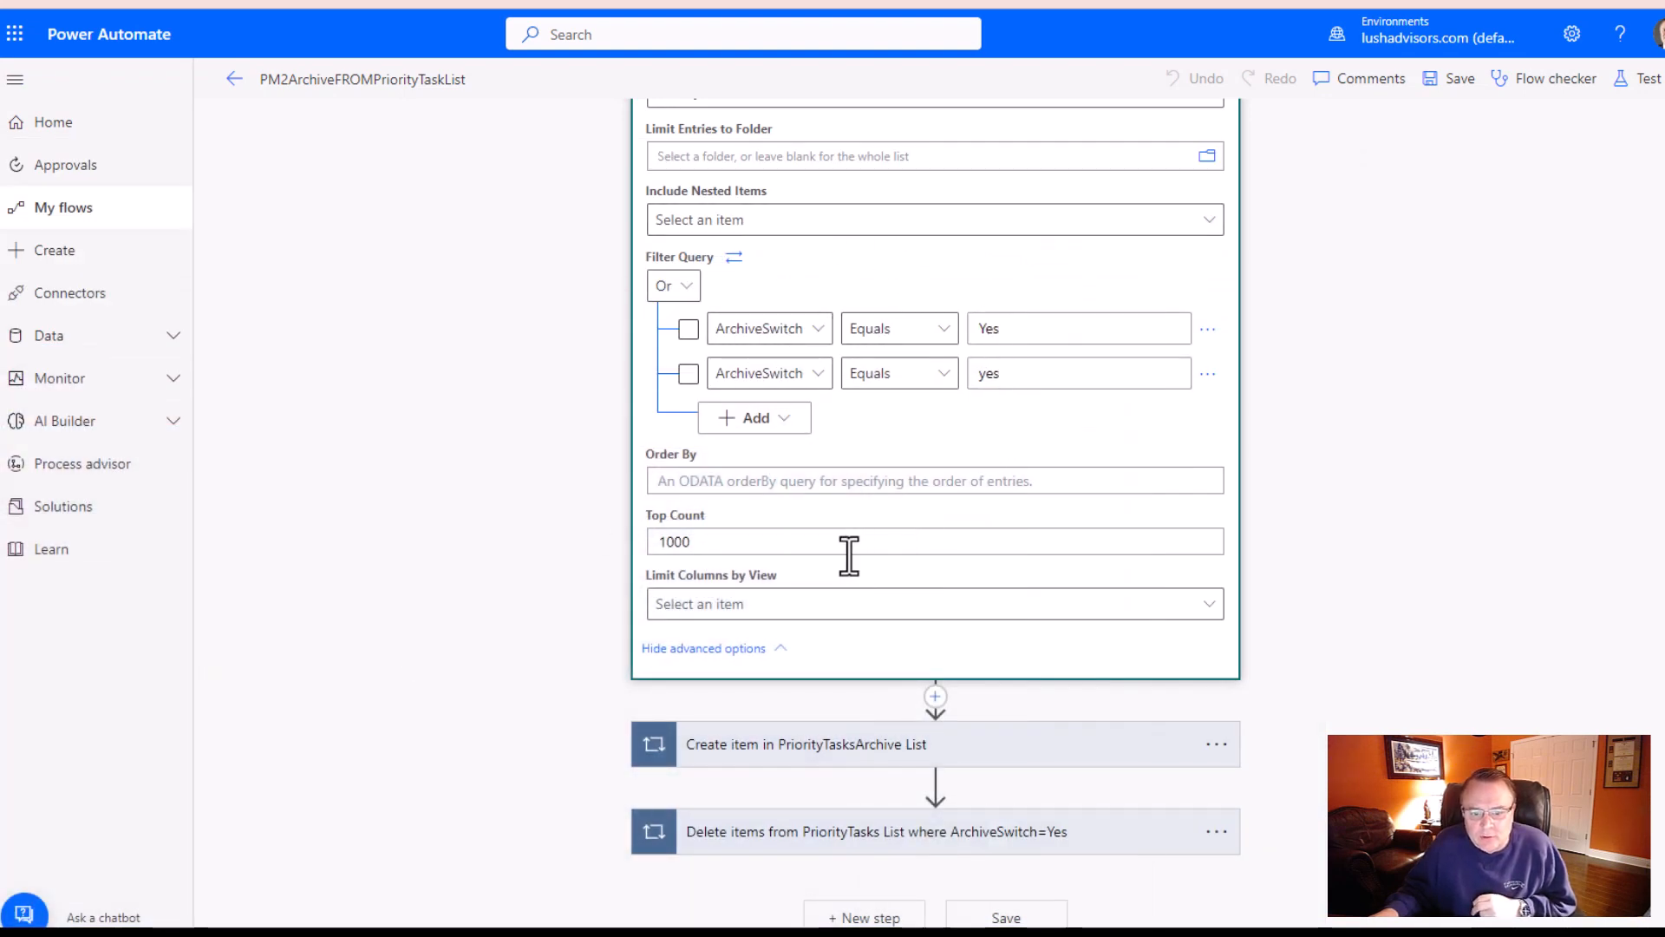
pyautogui.click(935, 218)
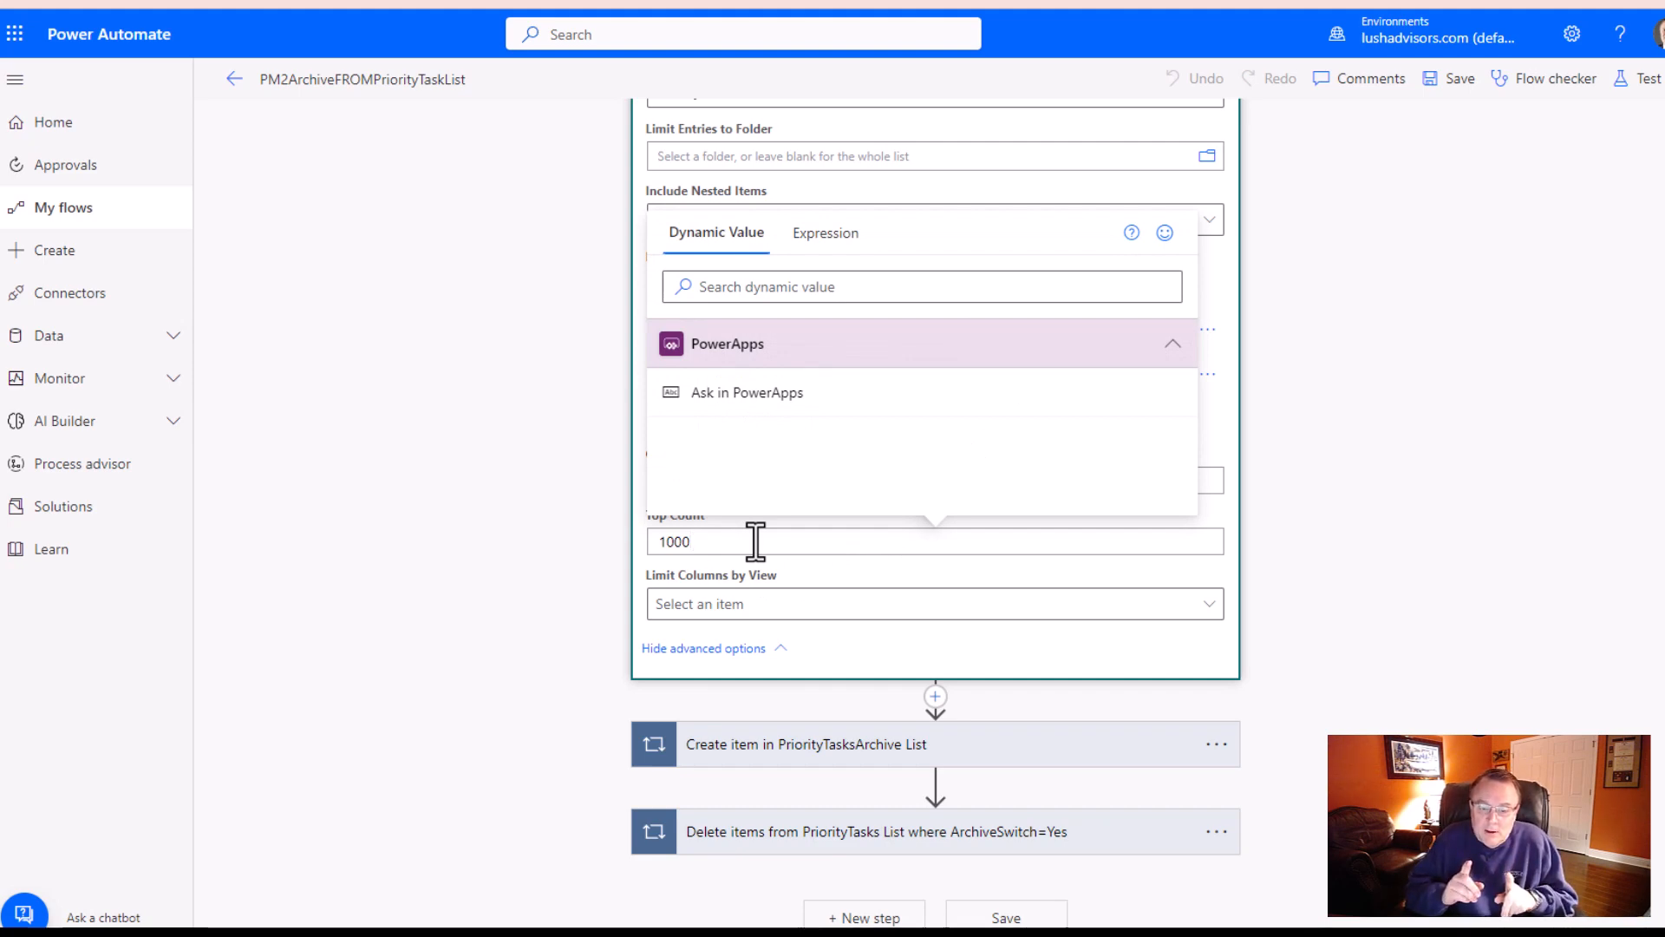
pyautogui.moveTo(462, 550)
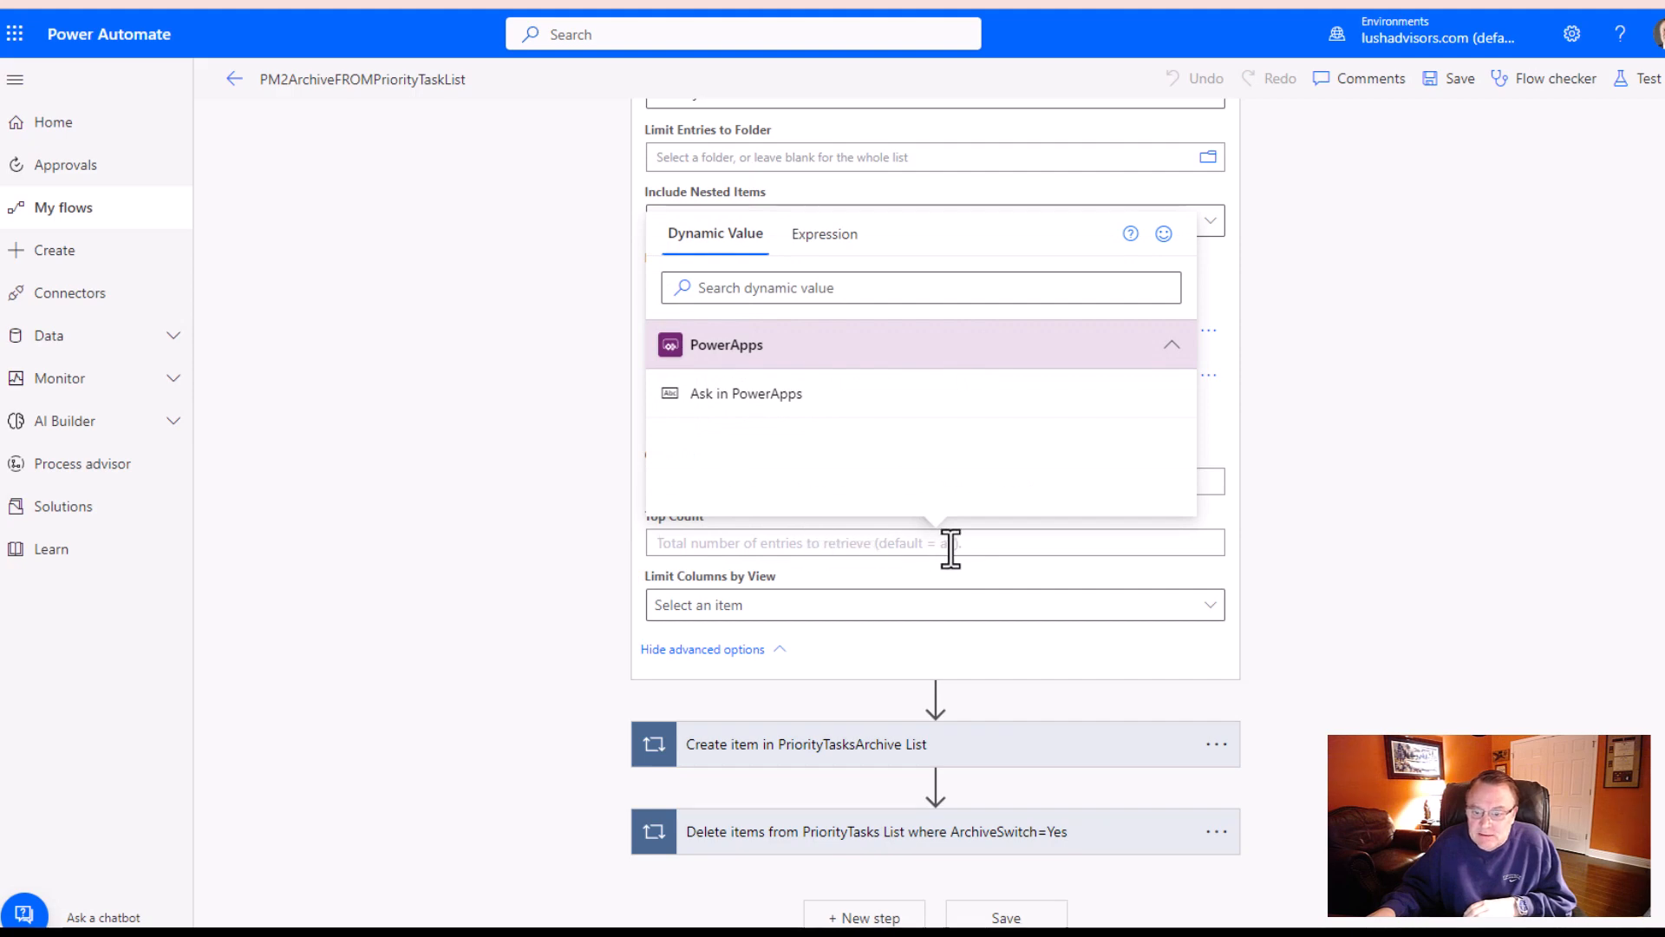
pyautogui.write('100')
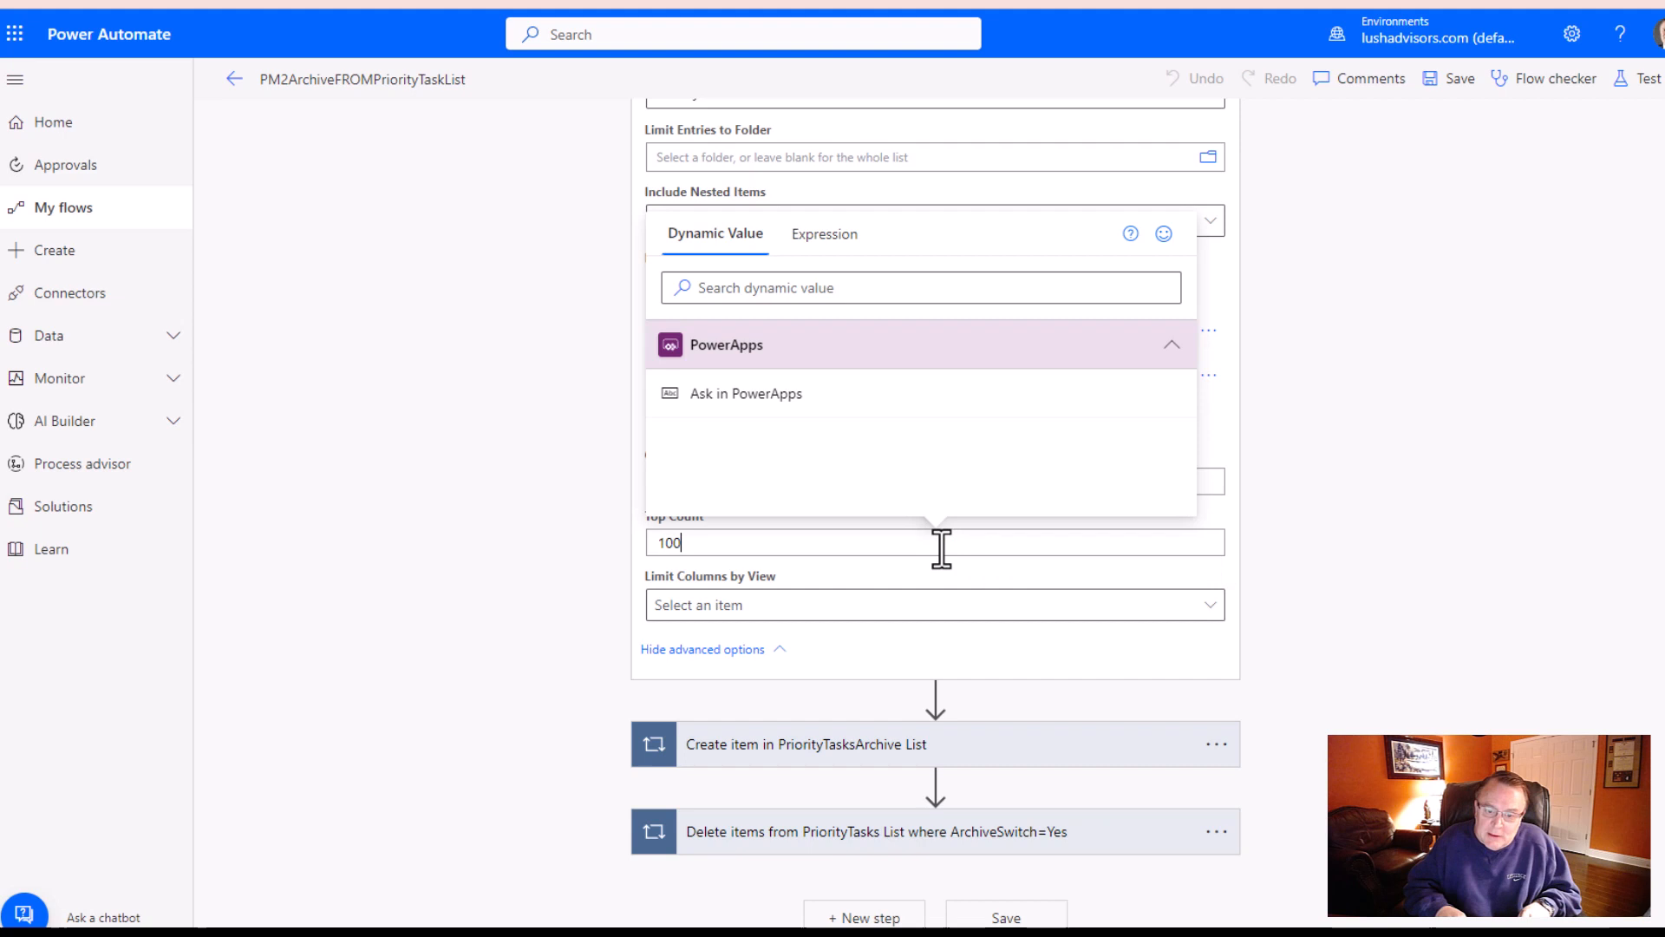
pyautogui.write('0')
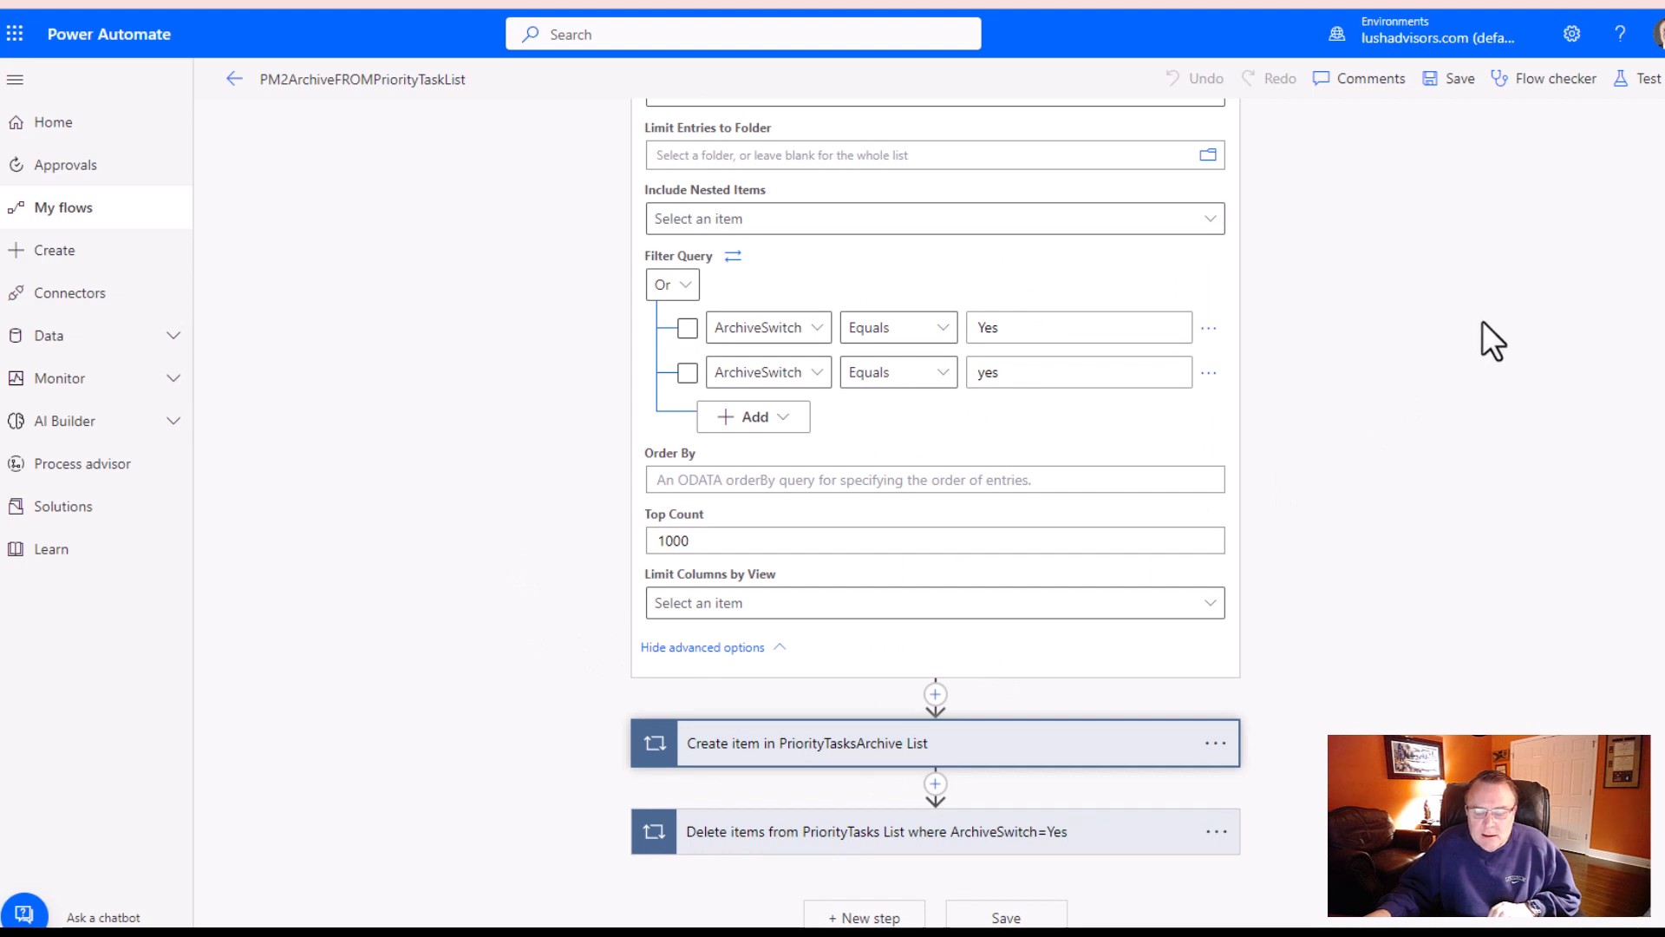
pyautogui.moveTo(829, 770)
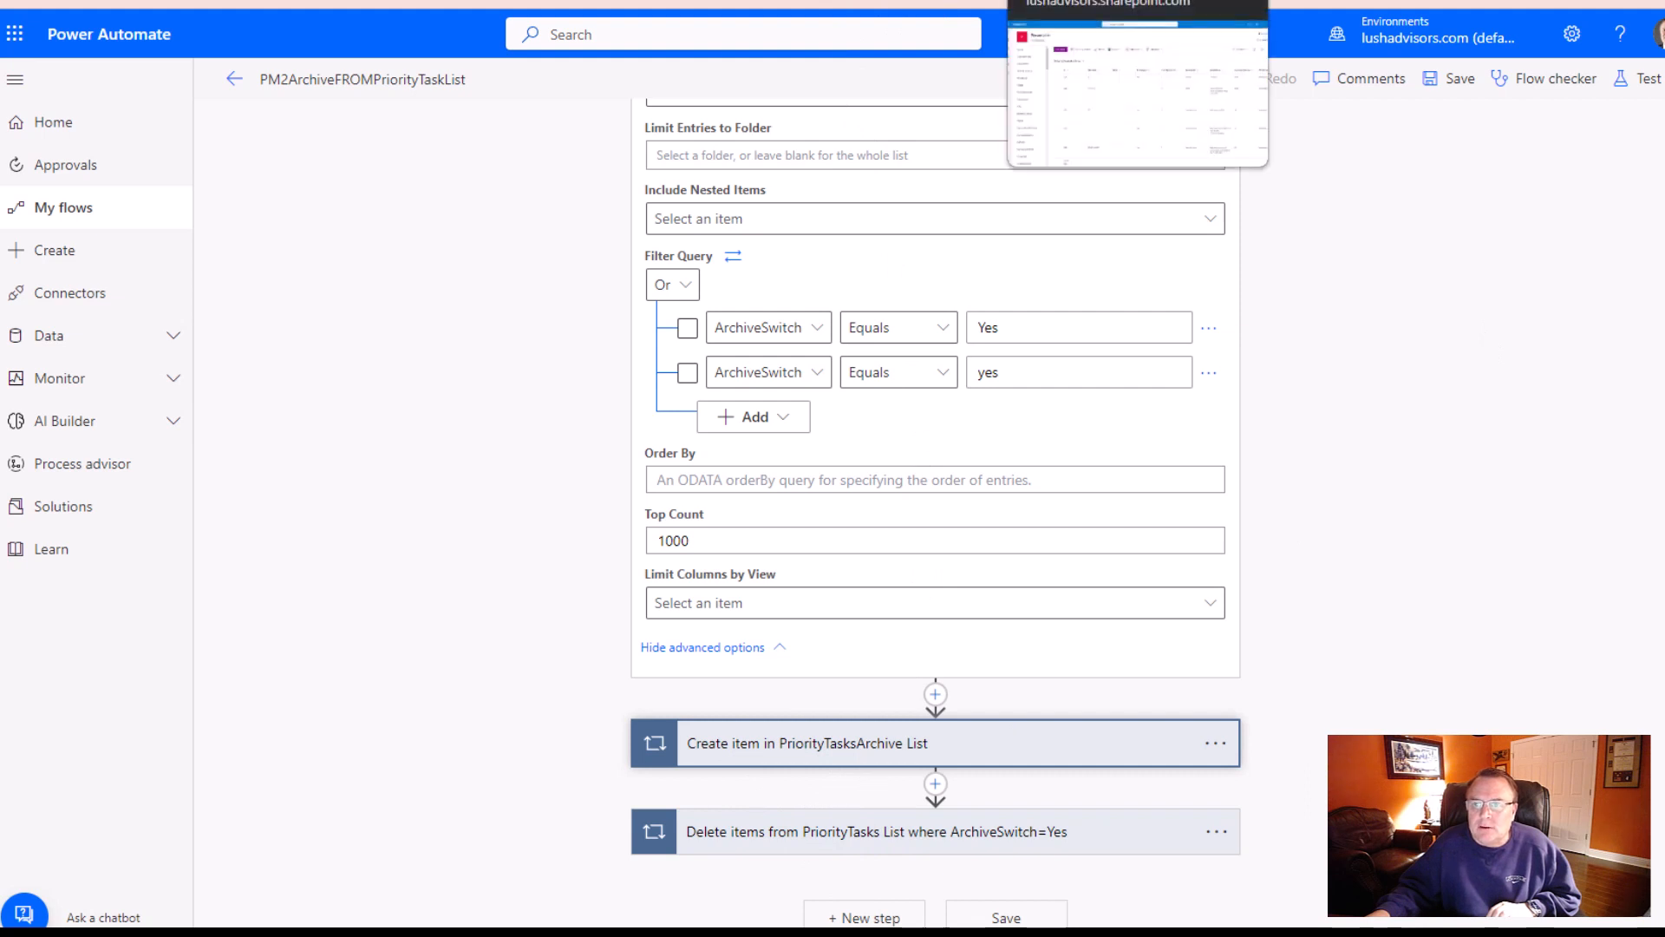
pyautogui.click(1136, 85)
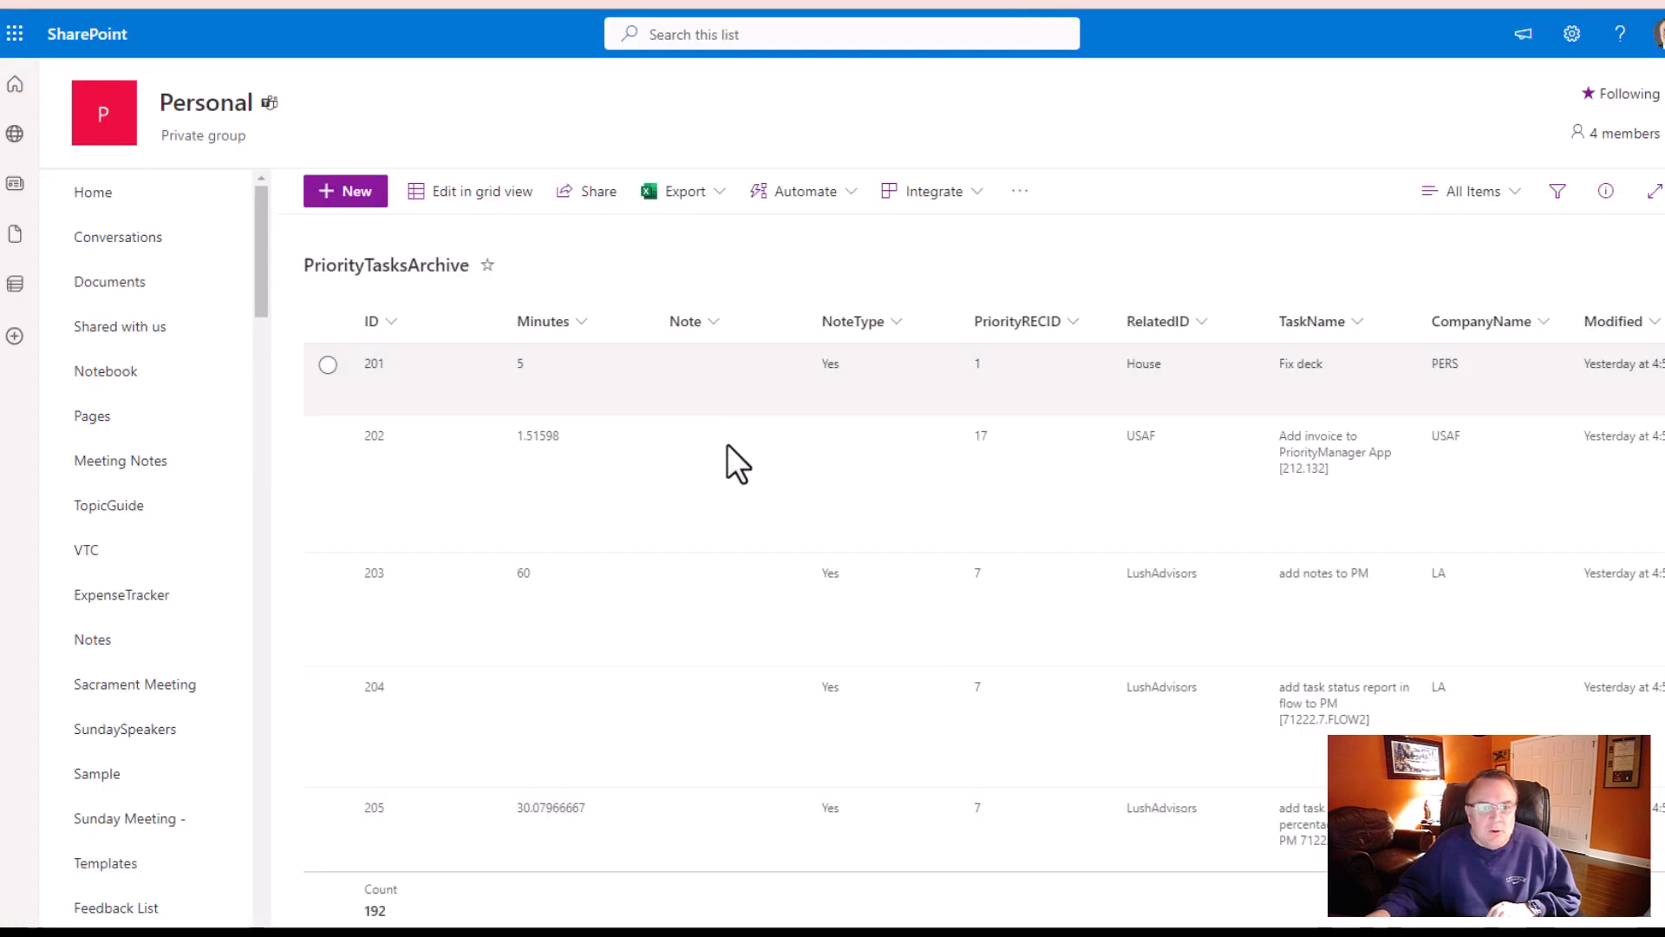
pyautogui.moveTo(621, 472)
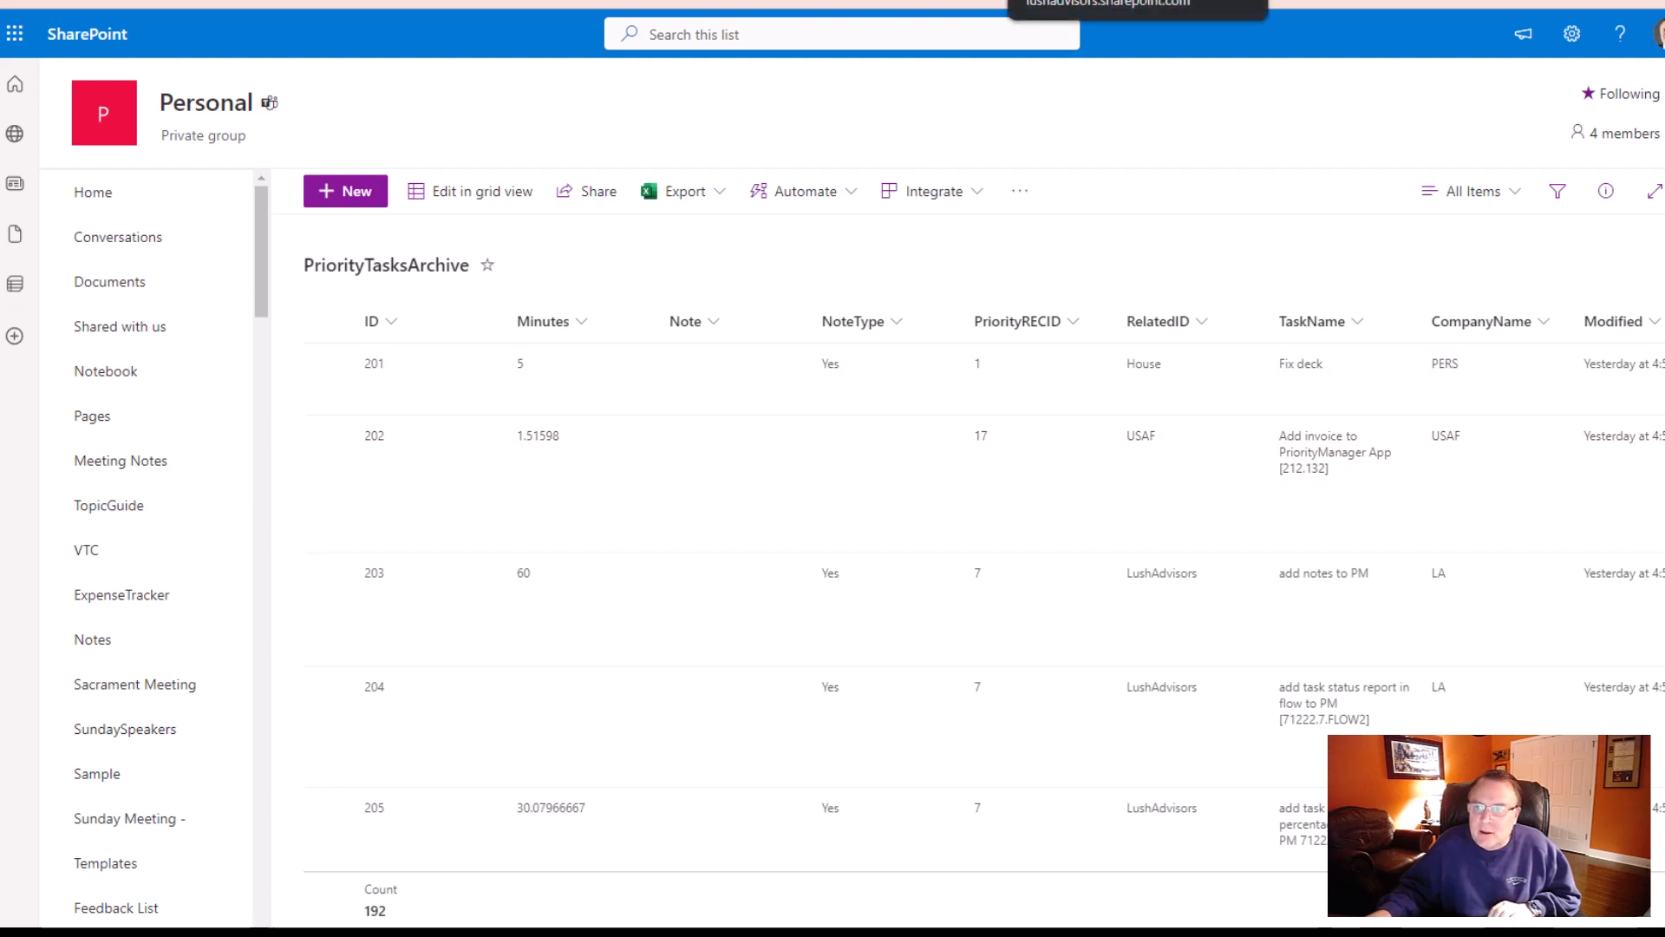
pyautogui.moveTo(489, 479)
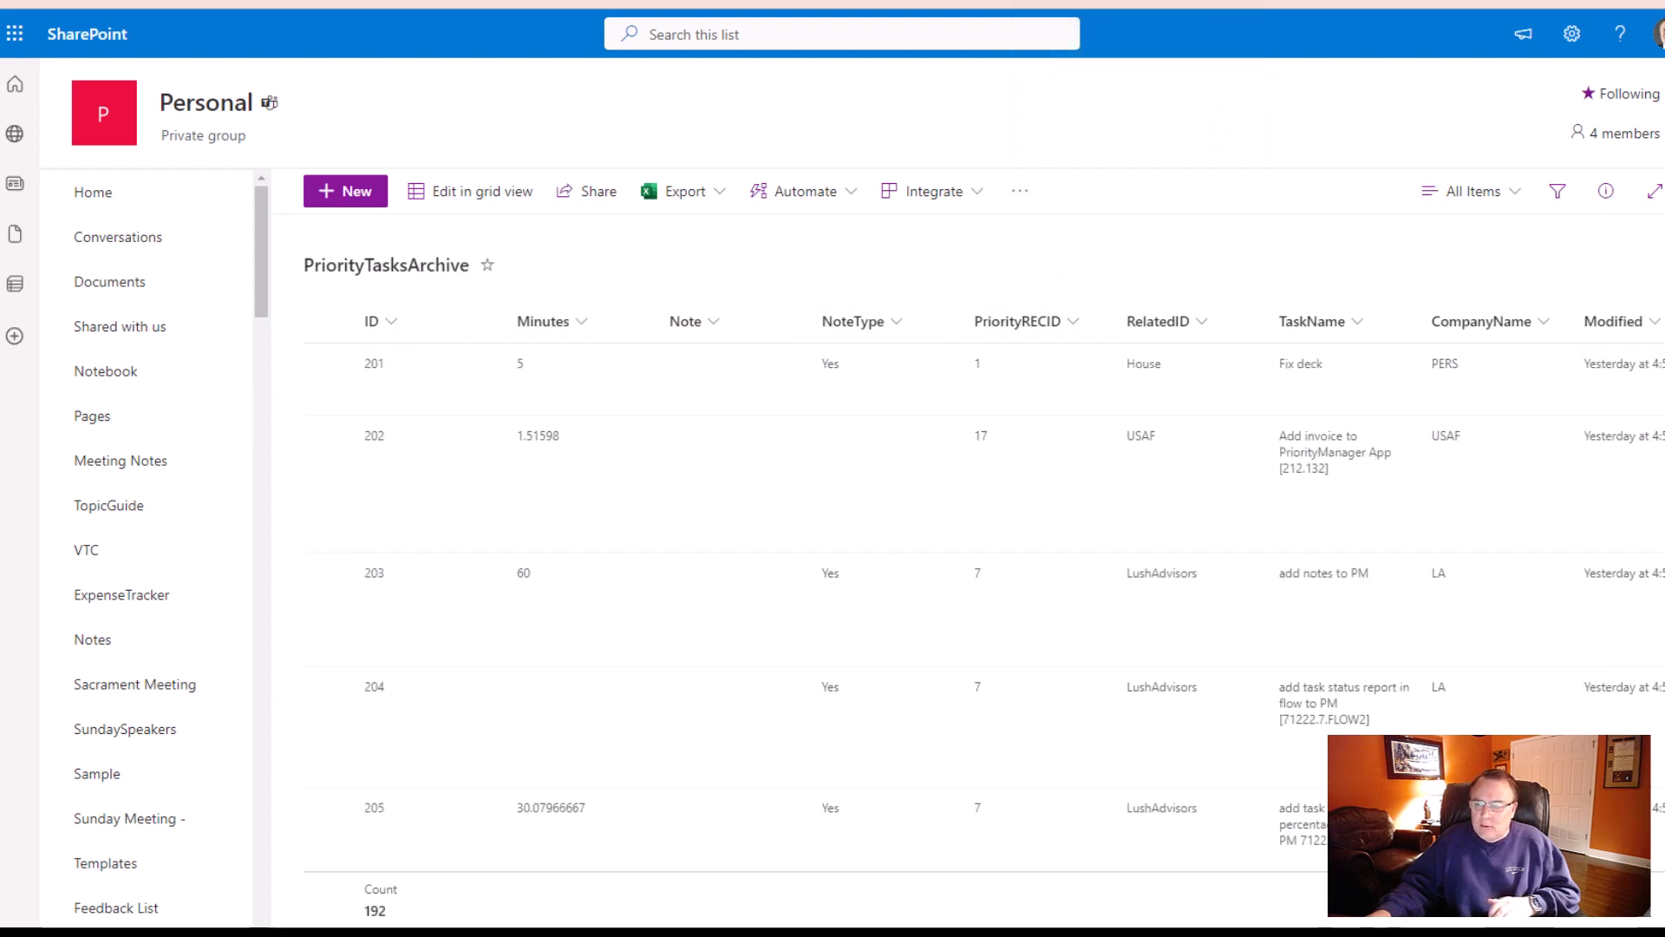
pyautogui.click(1572, 33)
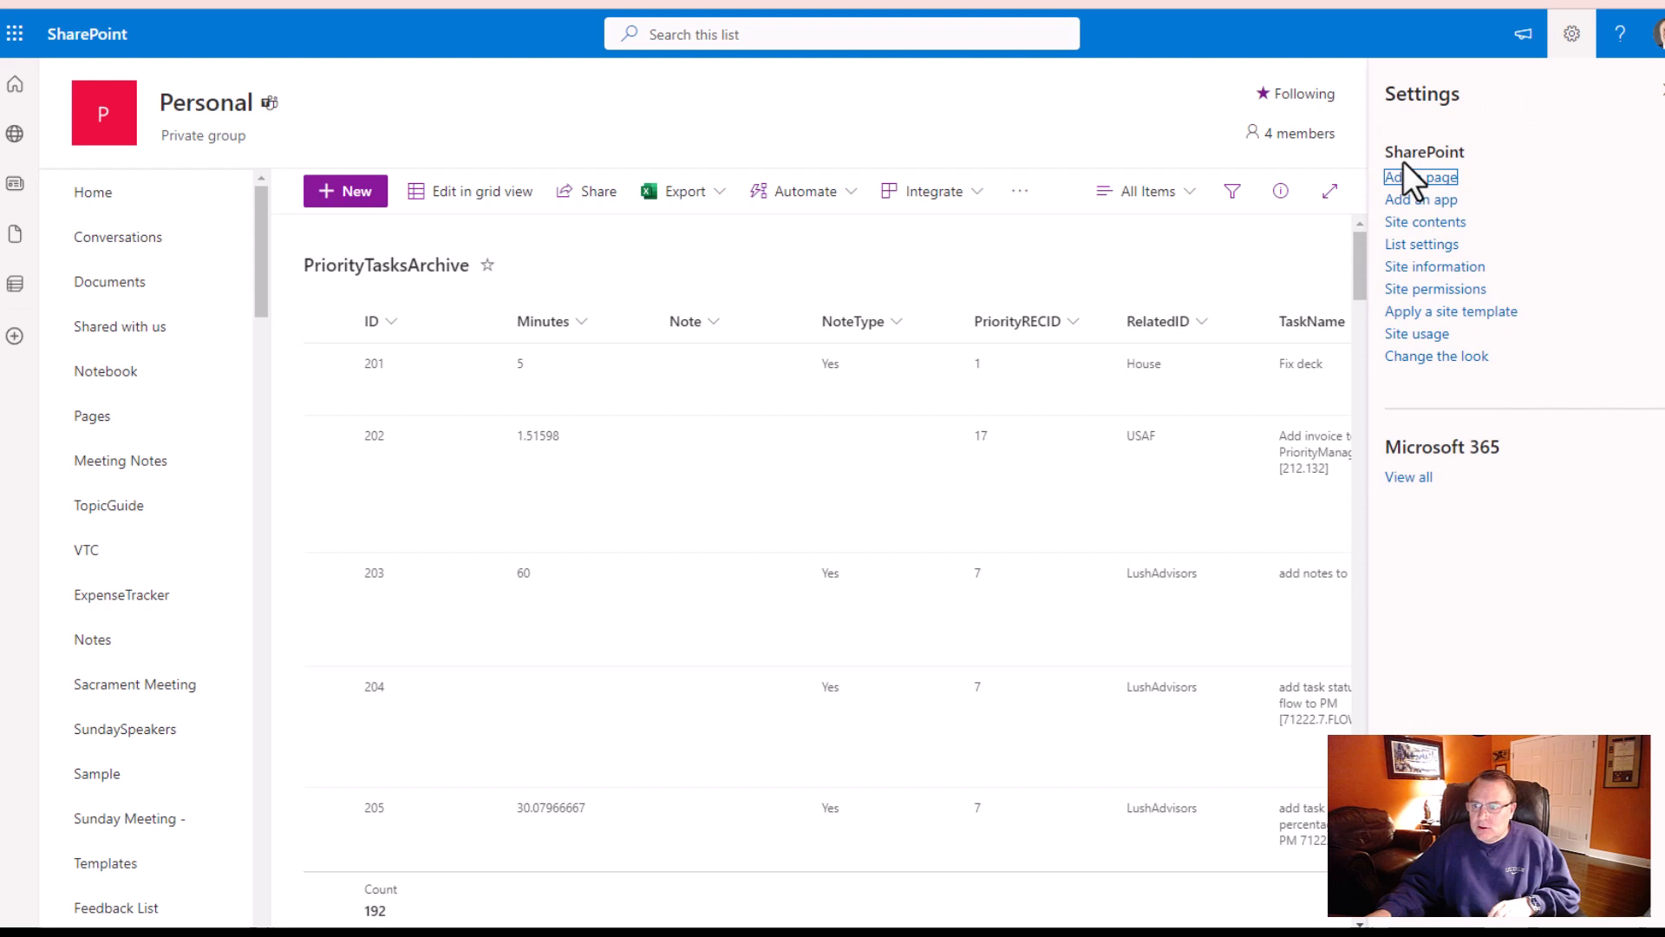
pyautogui.moveTo(1426, 220)
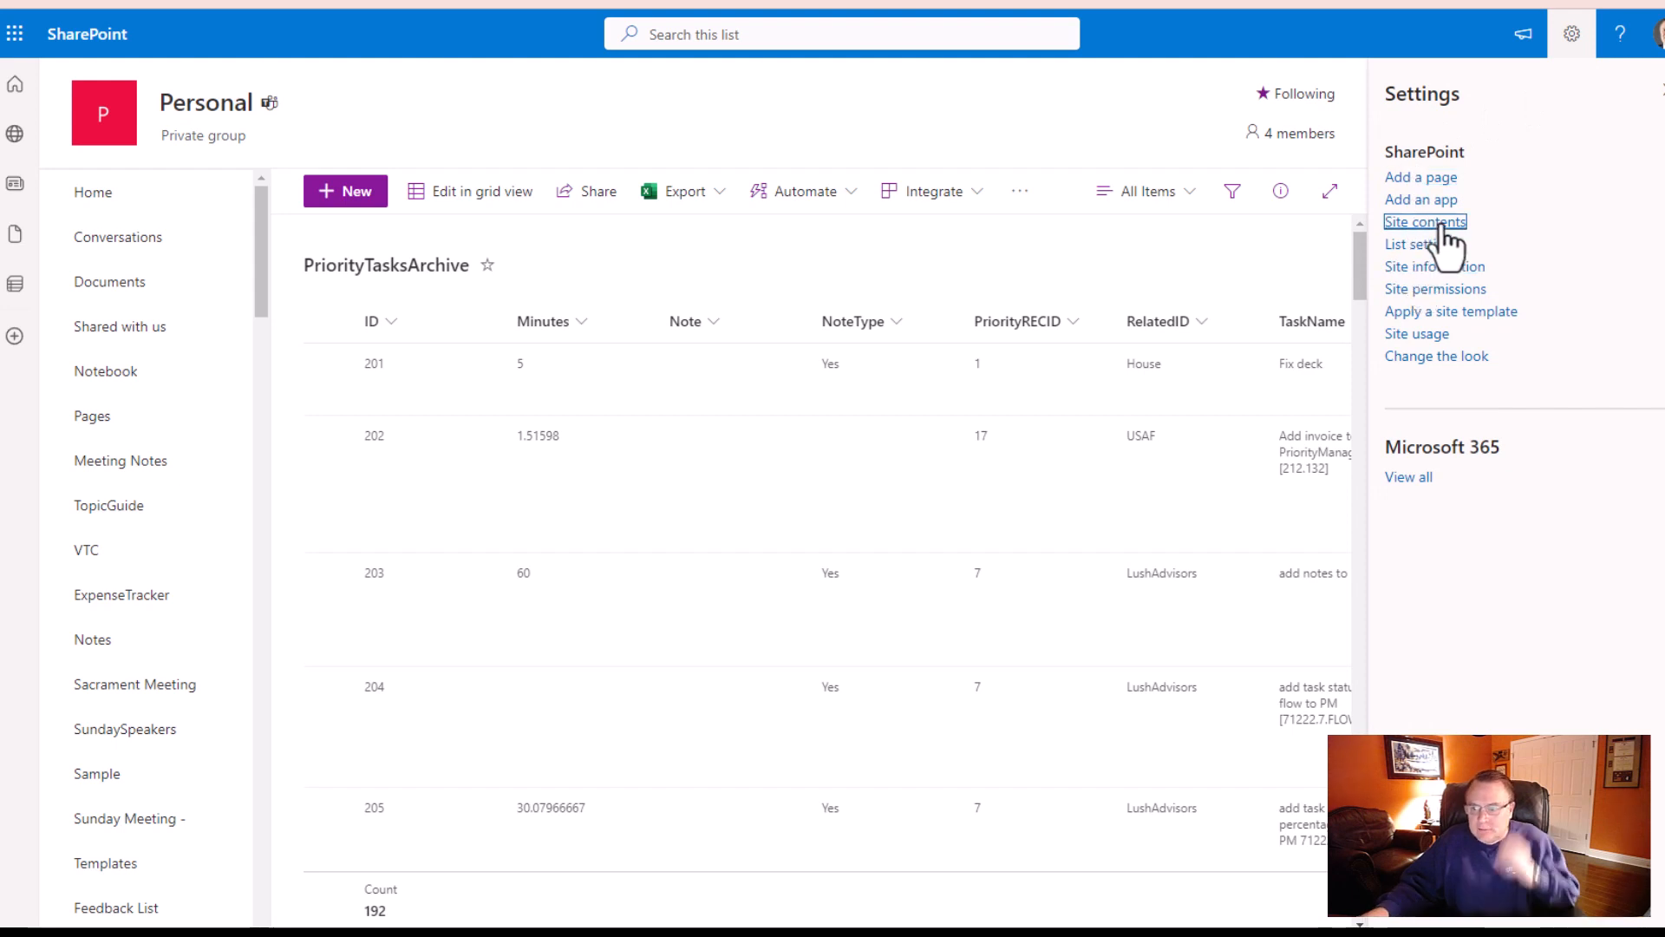
pyautogui.click(1426, 220)
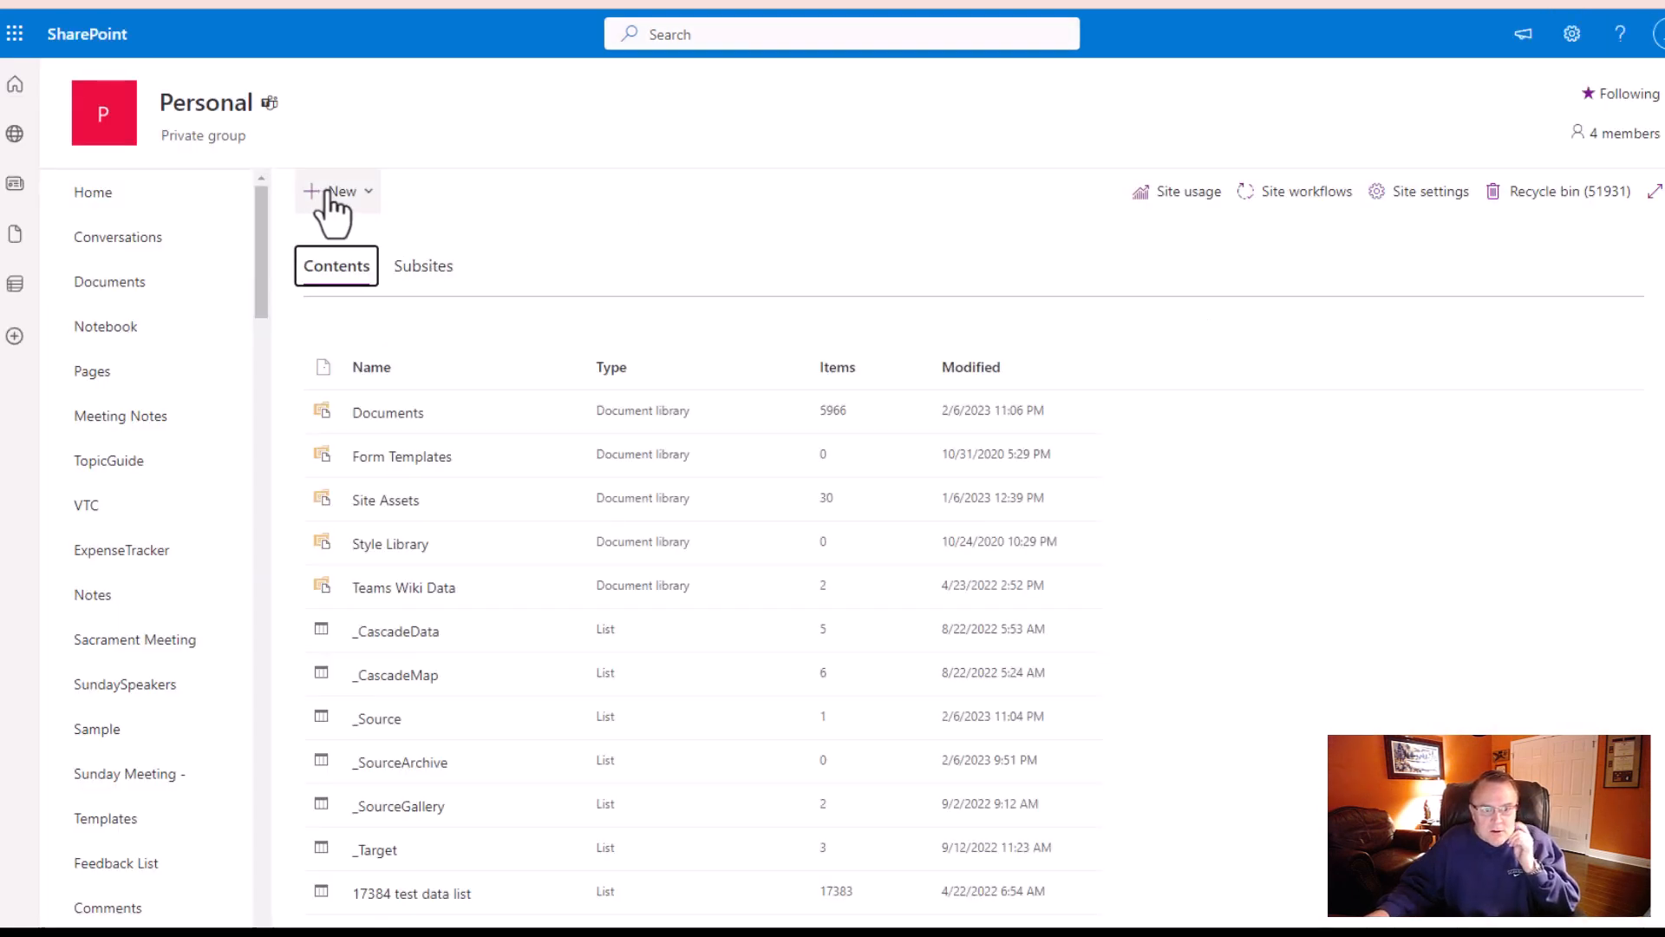
pyautogui.click(338, 191)
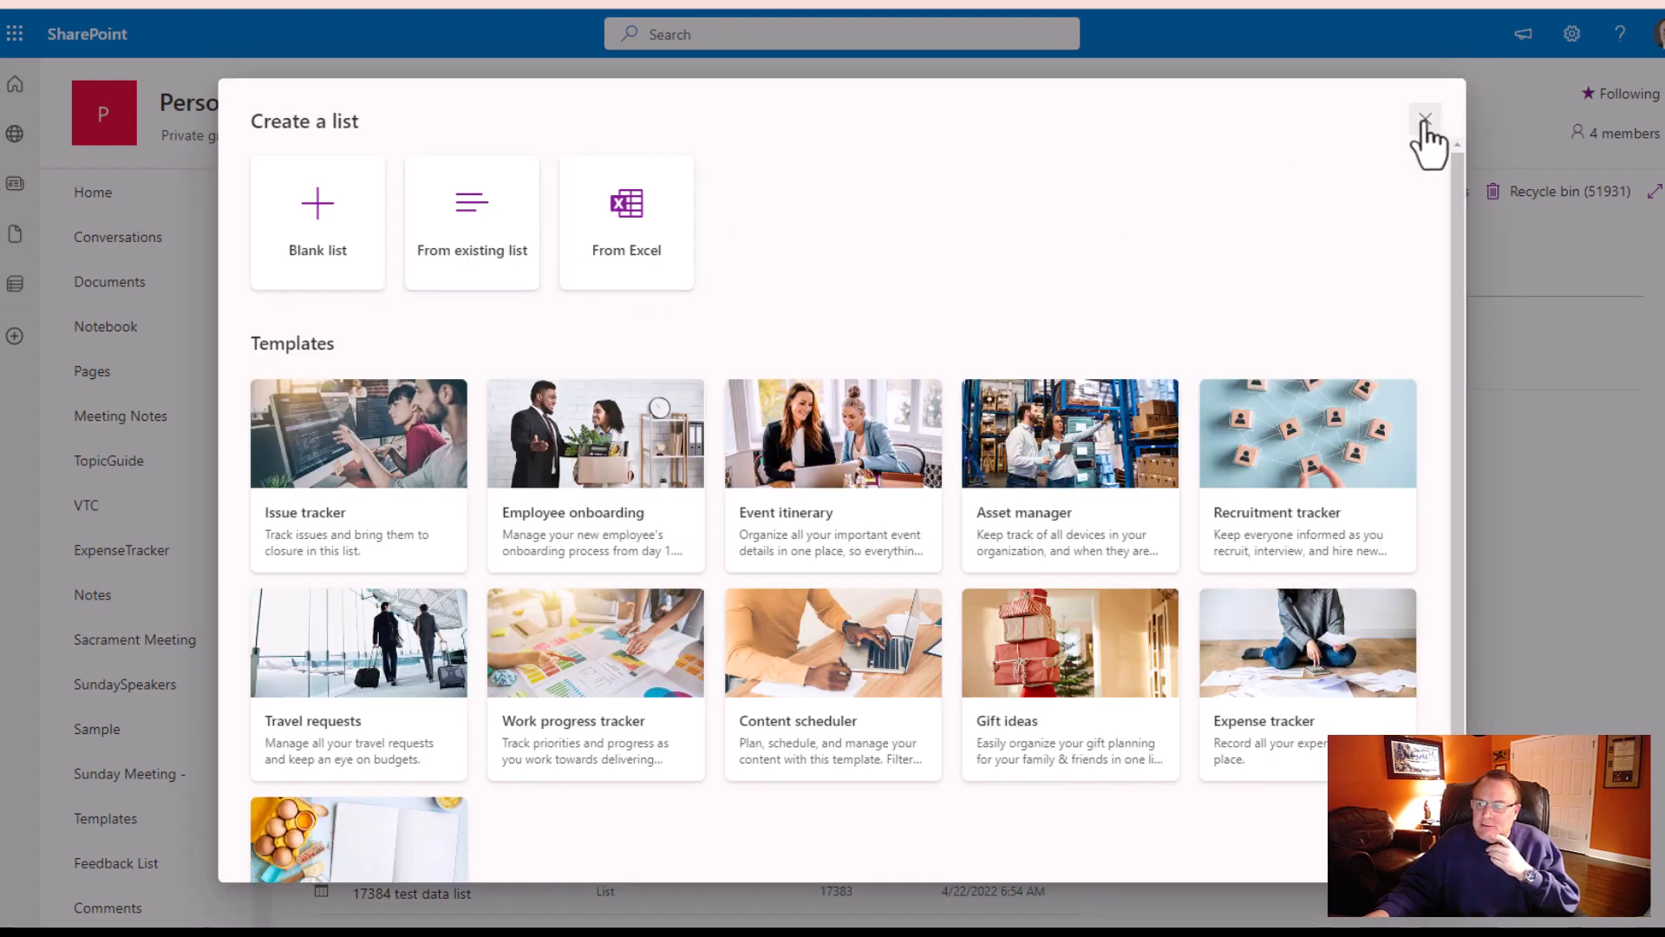
pyautogui.click(1424, 116)
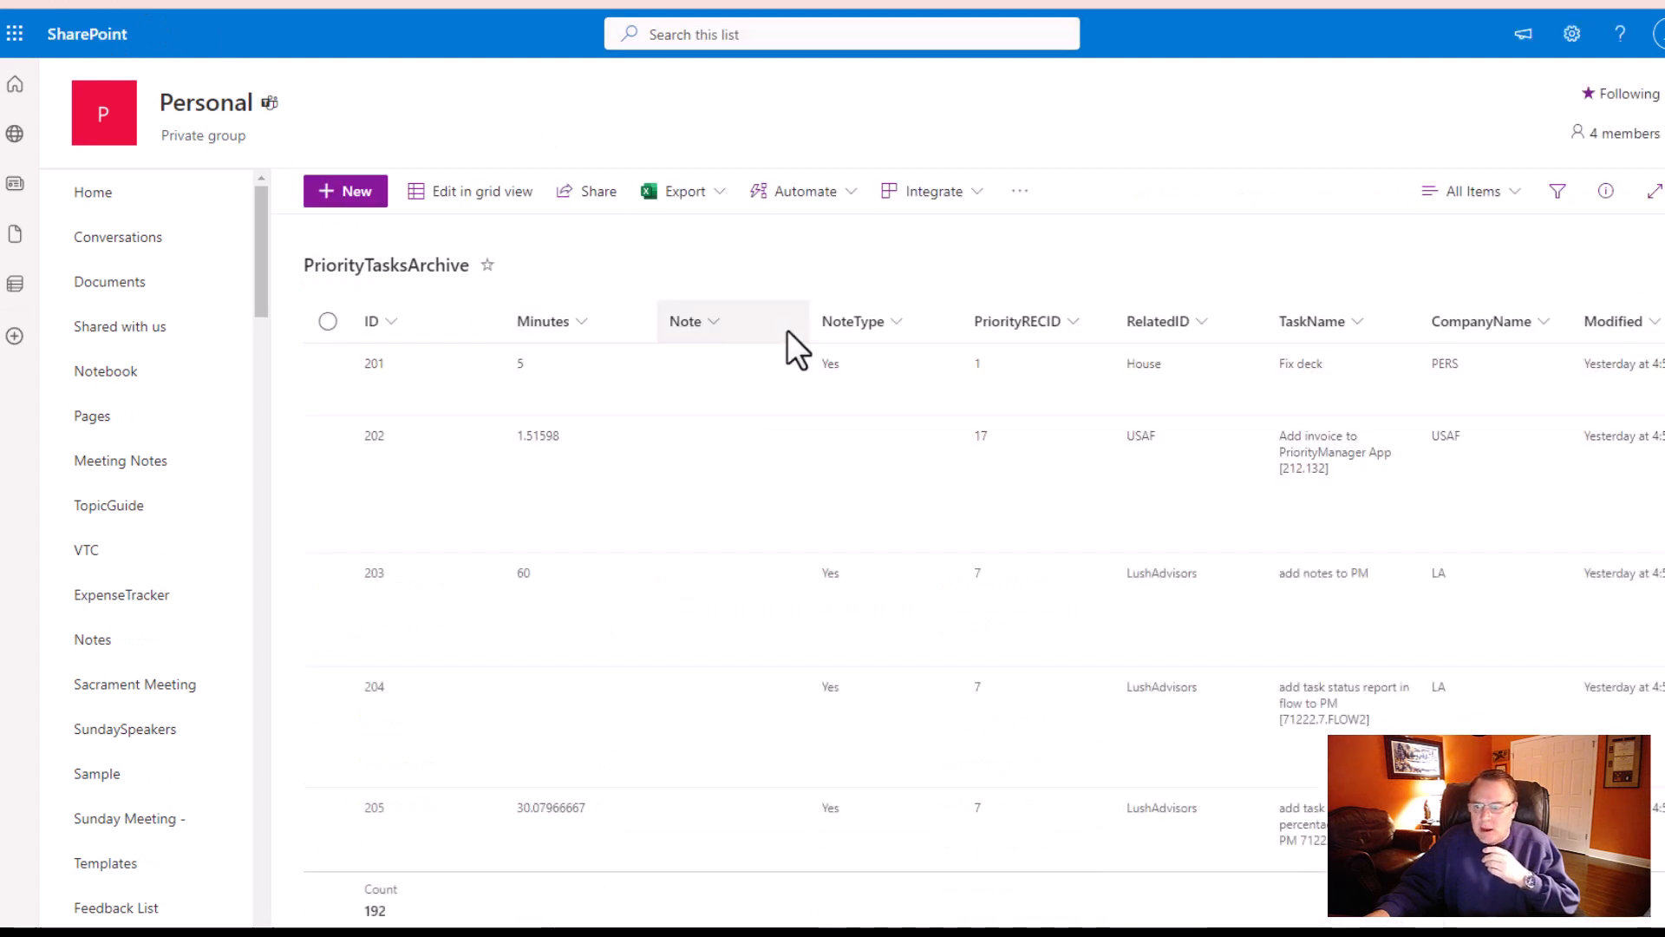
pyautogui.moveTo(541, 321)
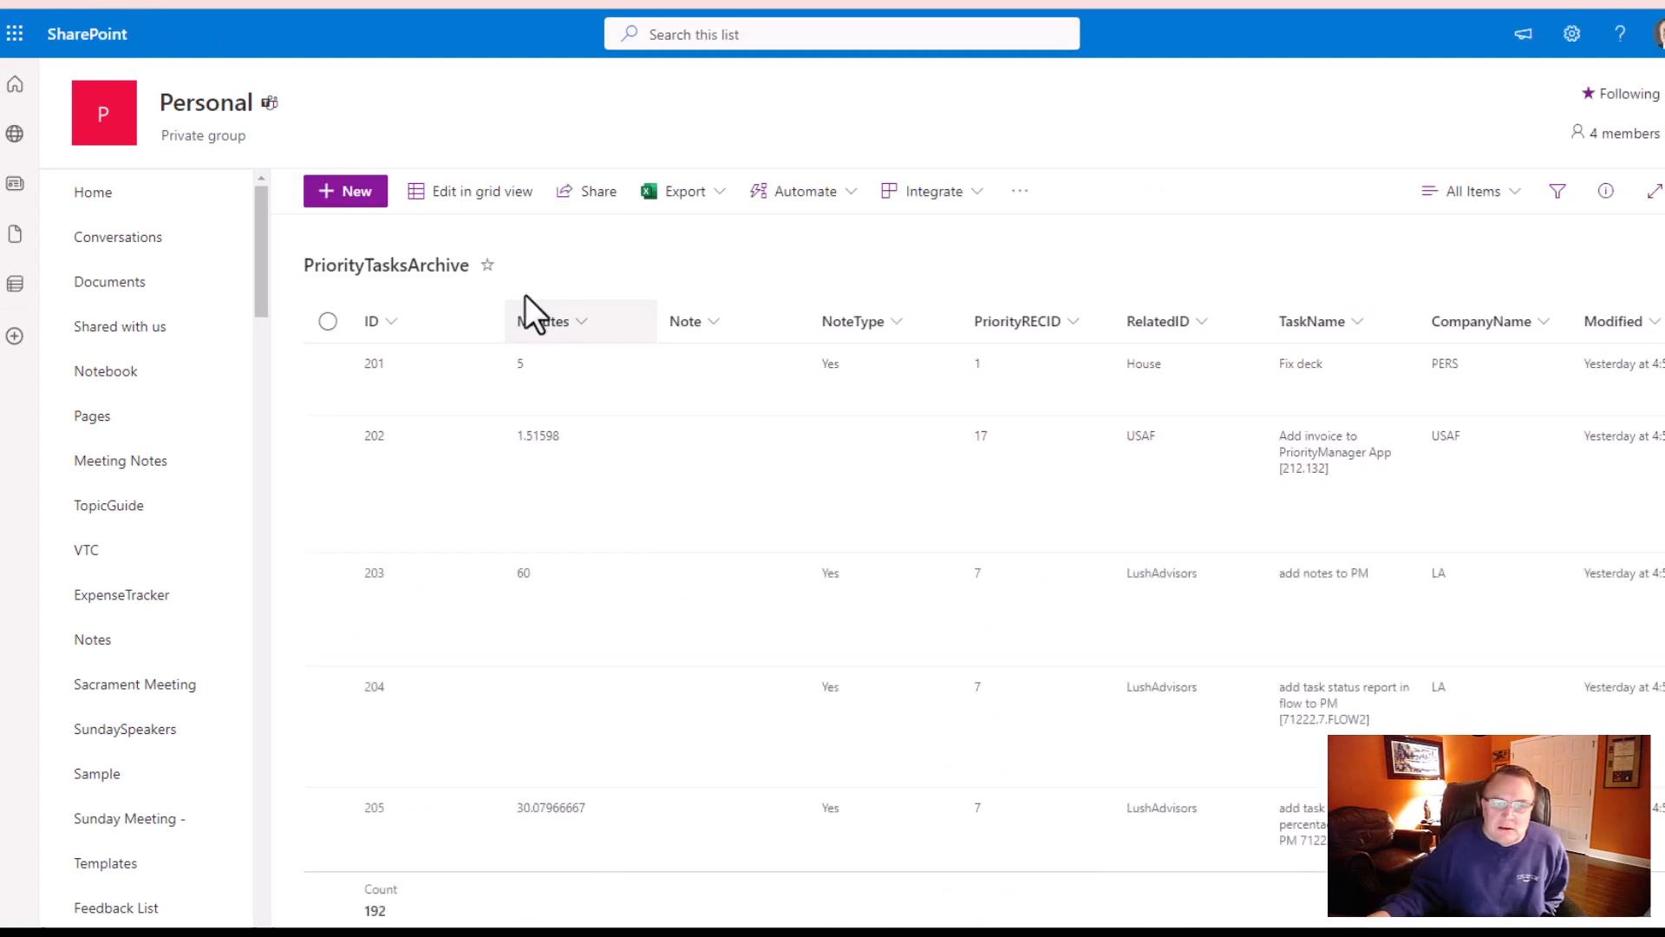
pyautogui.moveTo(914, 95)
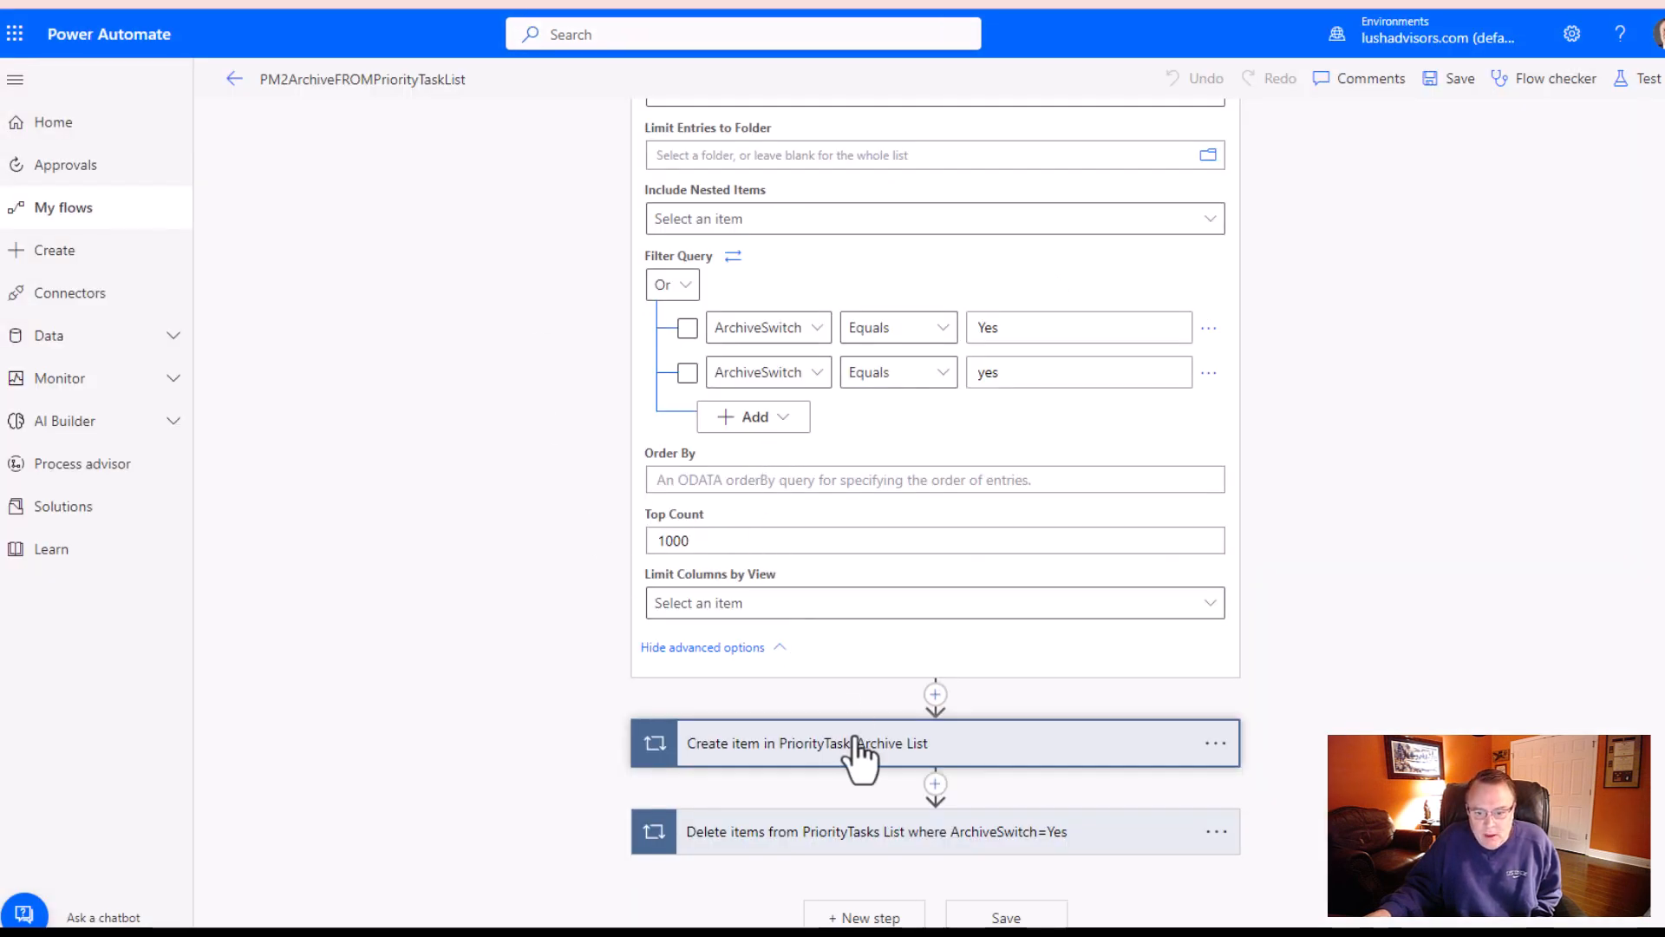
# - Expand the archive loop's Create item action and review its Minutes, TaskName and NoteName mappings
pyautogui.click(807, 742)
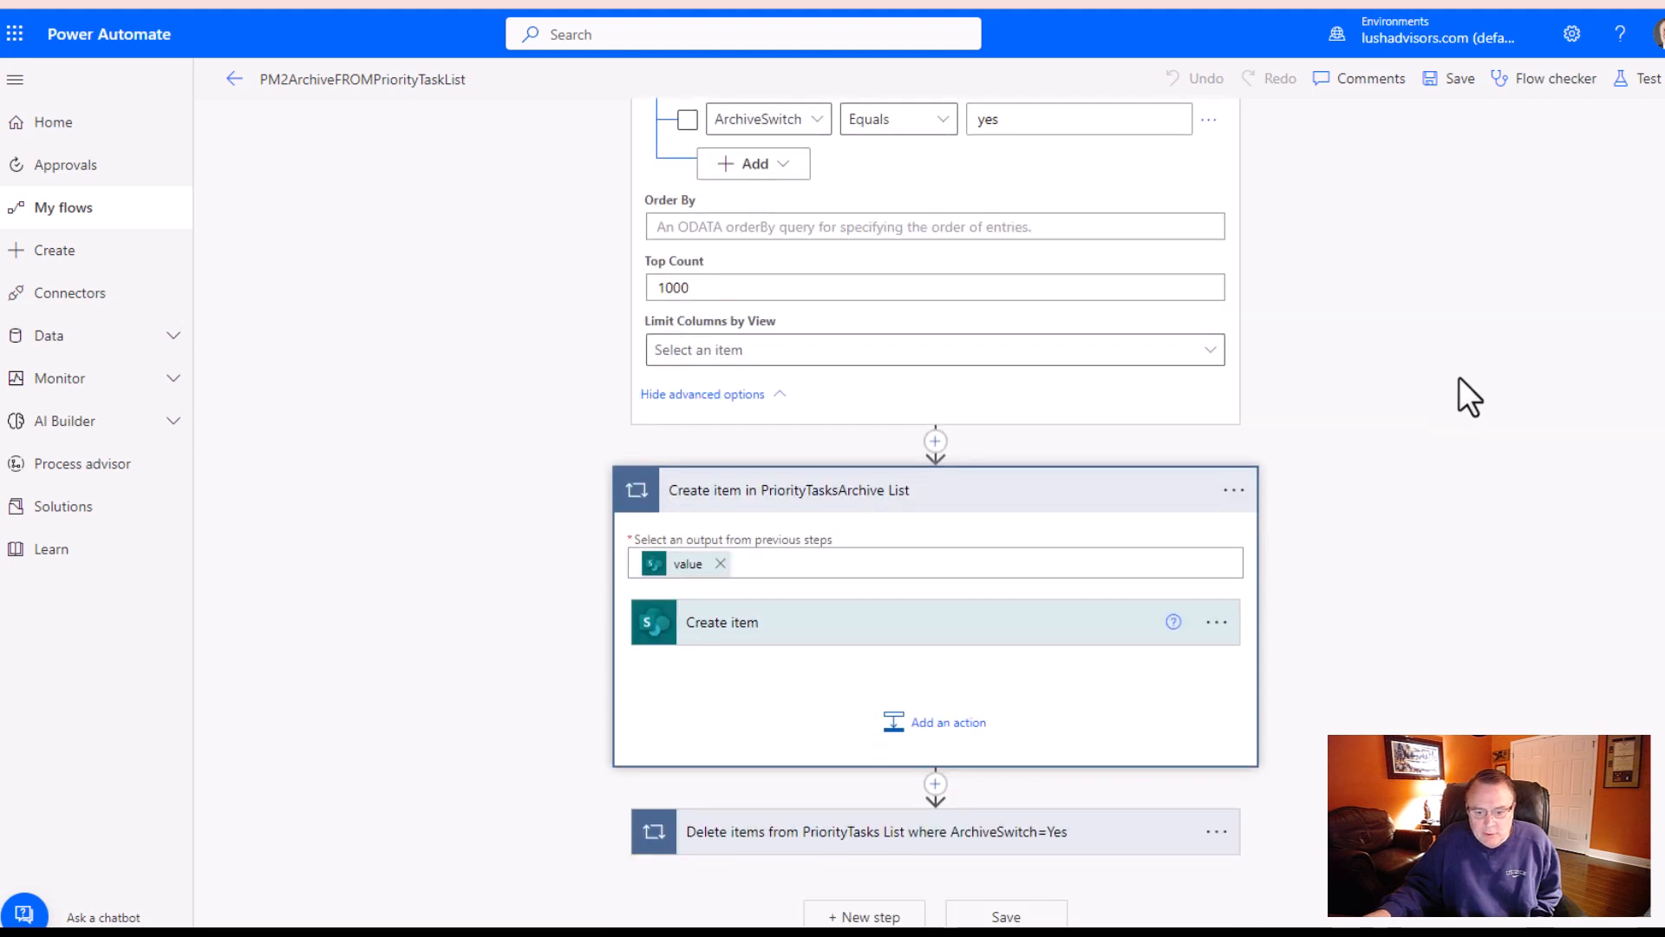
pyautogui.moveTo(688, 562)
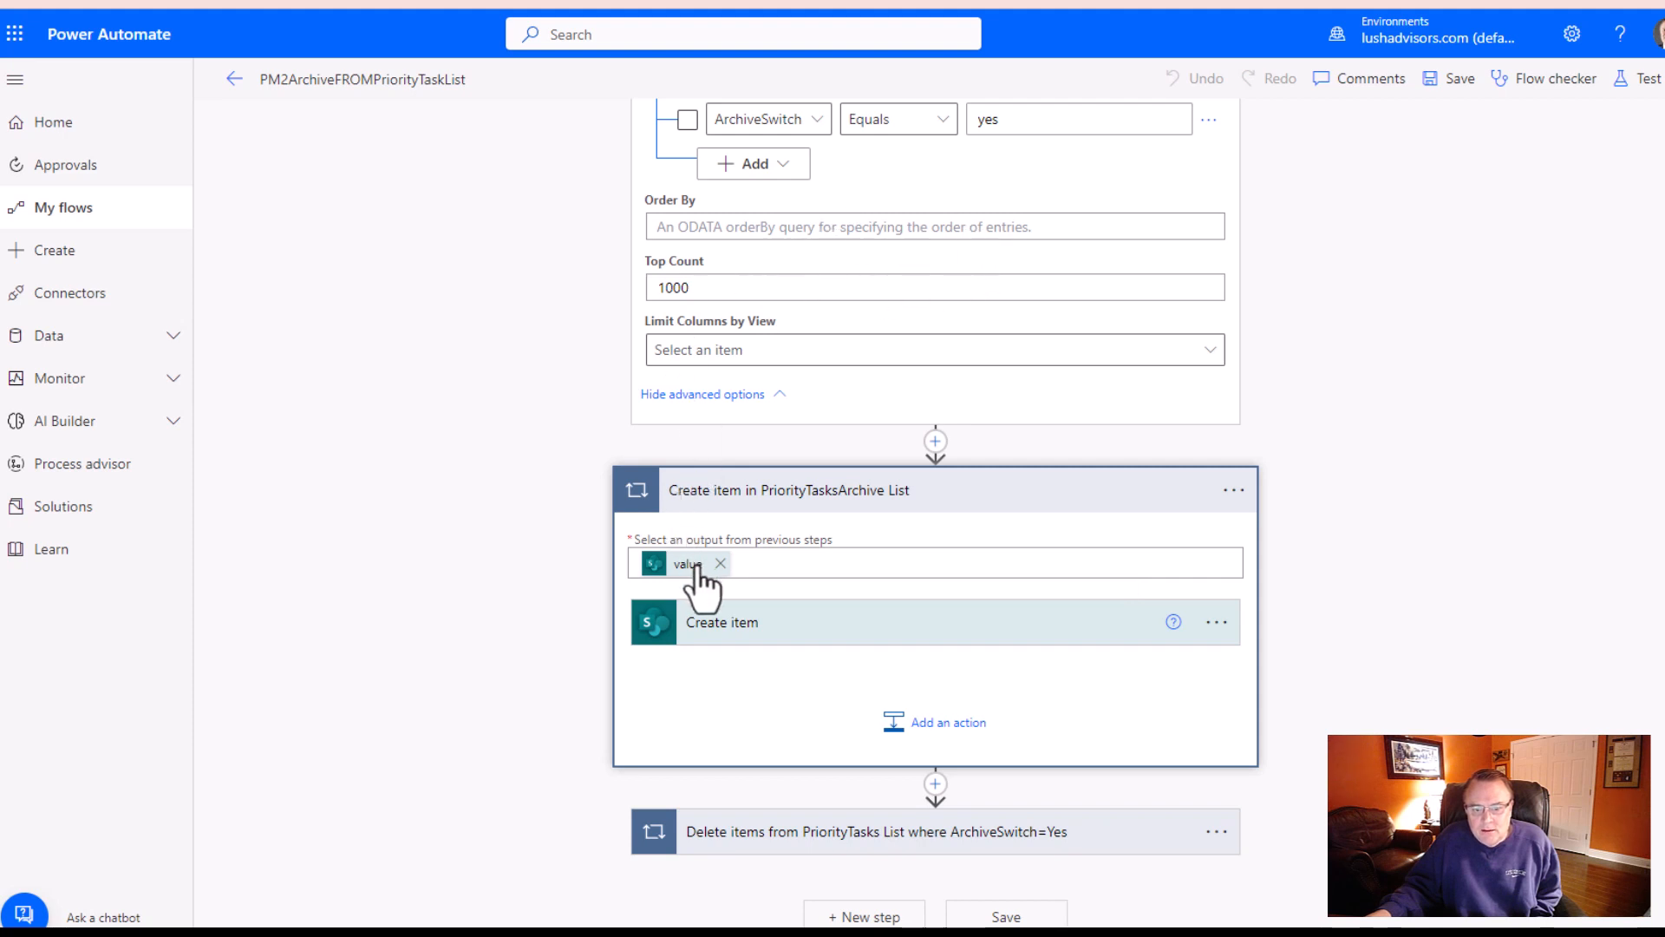
pyautogui.moveTo(687, 564)
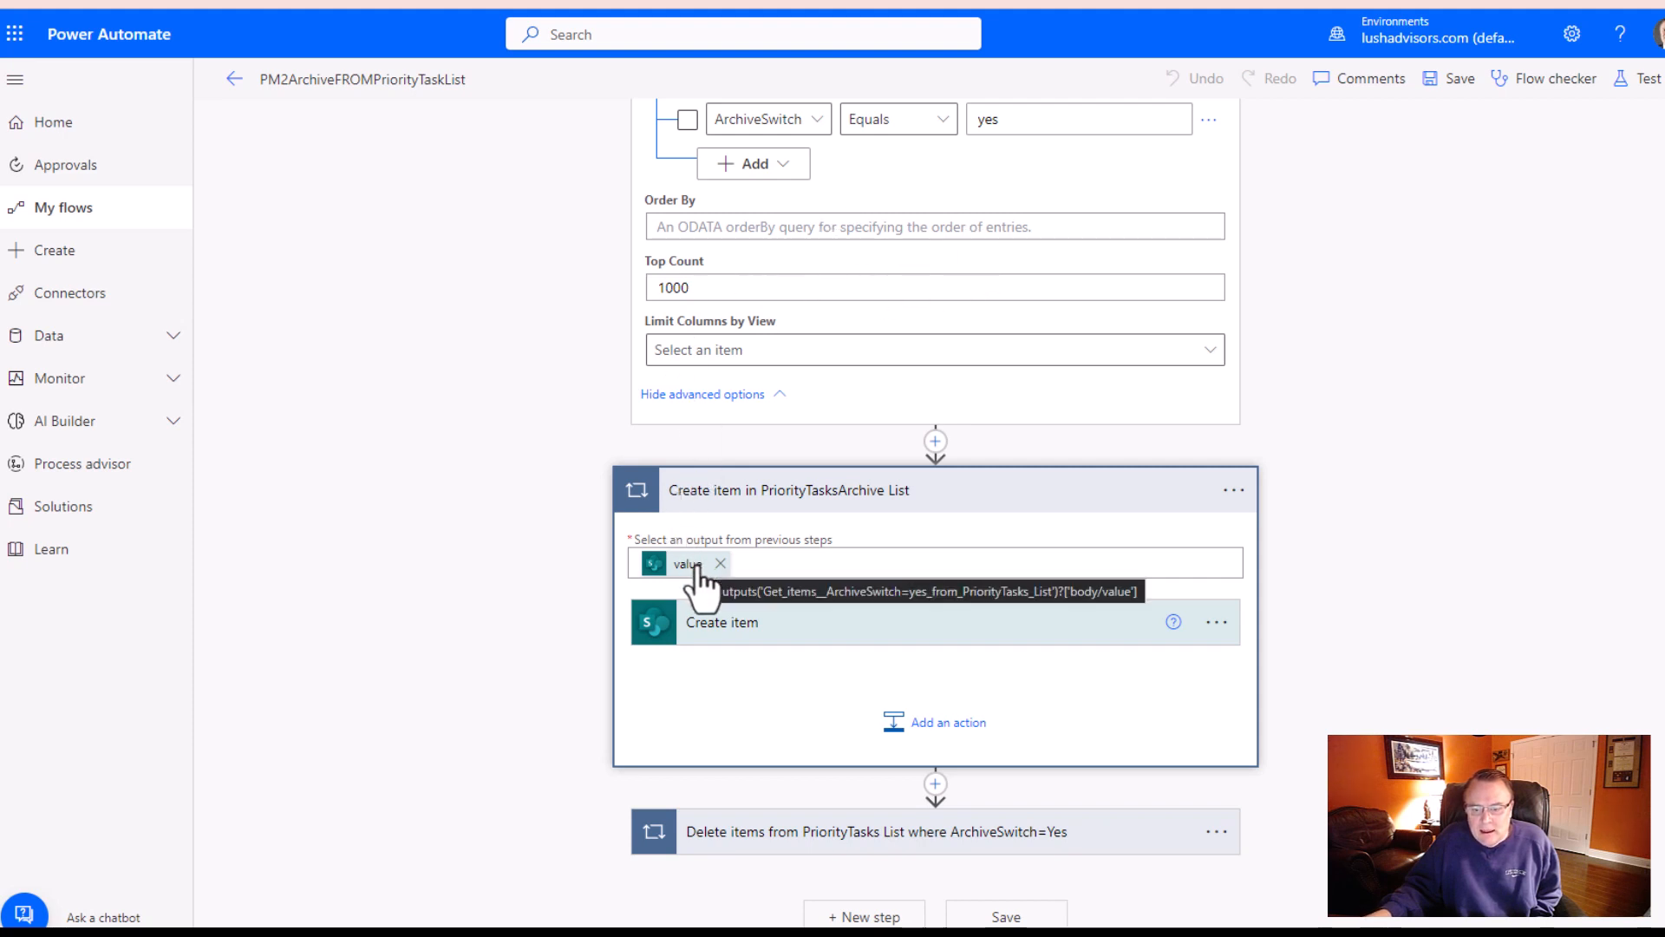
pyautogui.moveTo(900, 628)
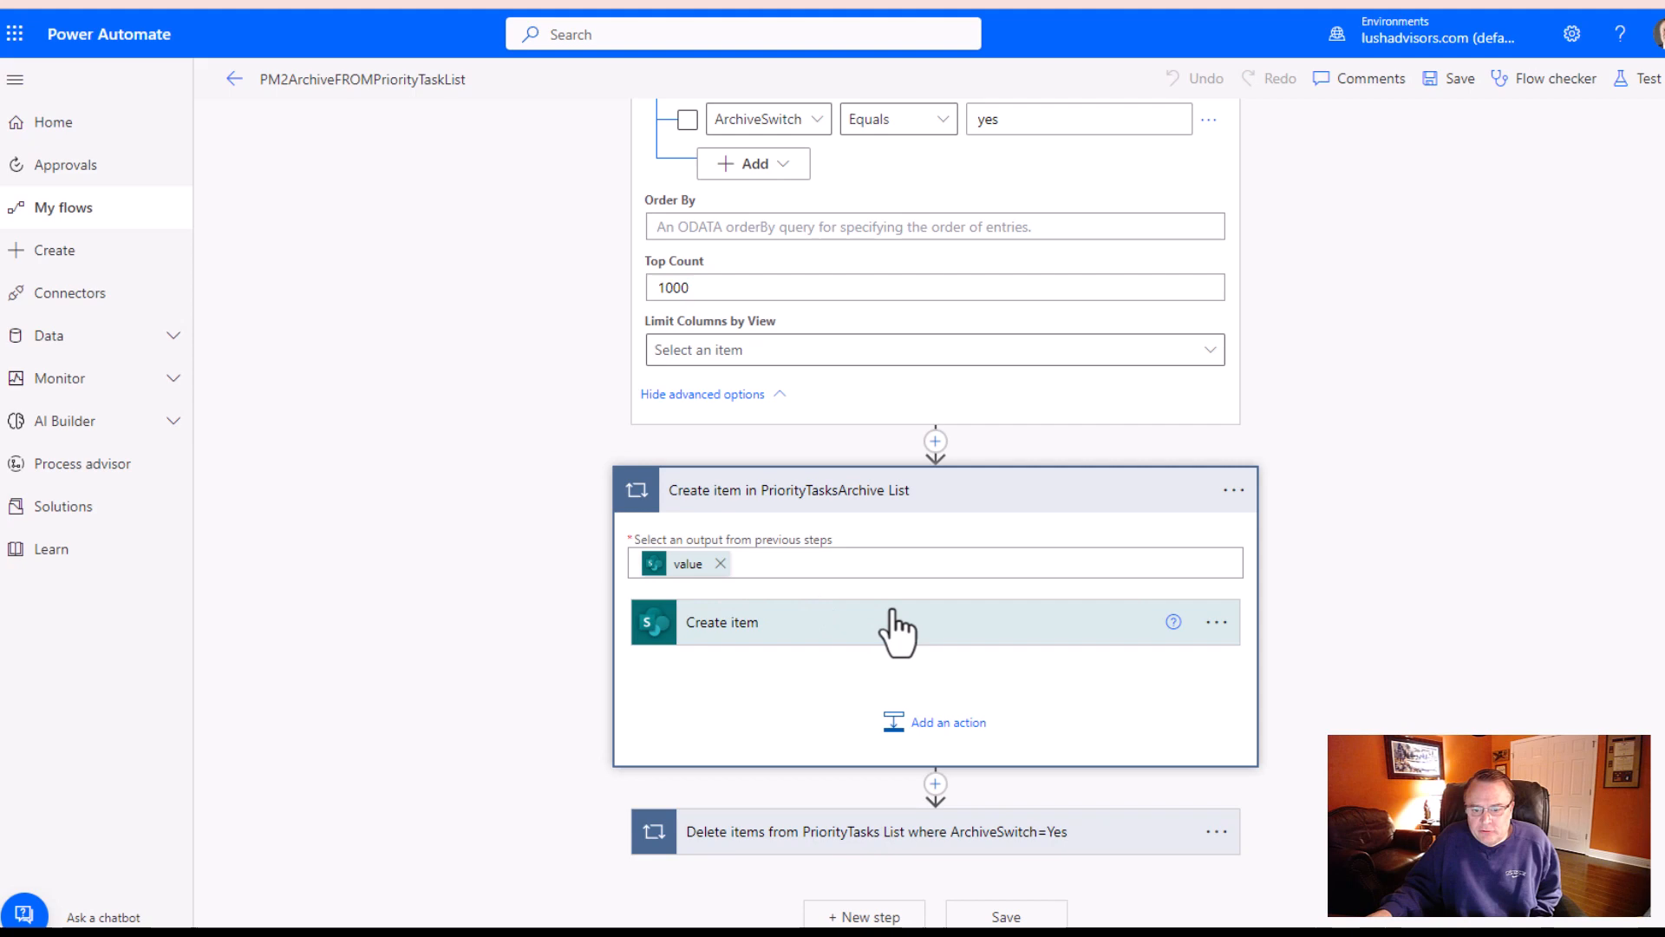
pyautogui.moveTo(791, 642)
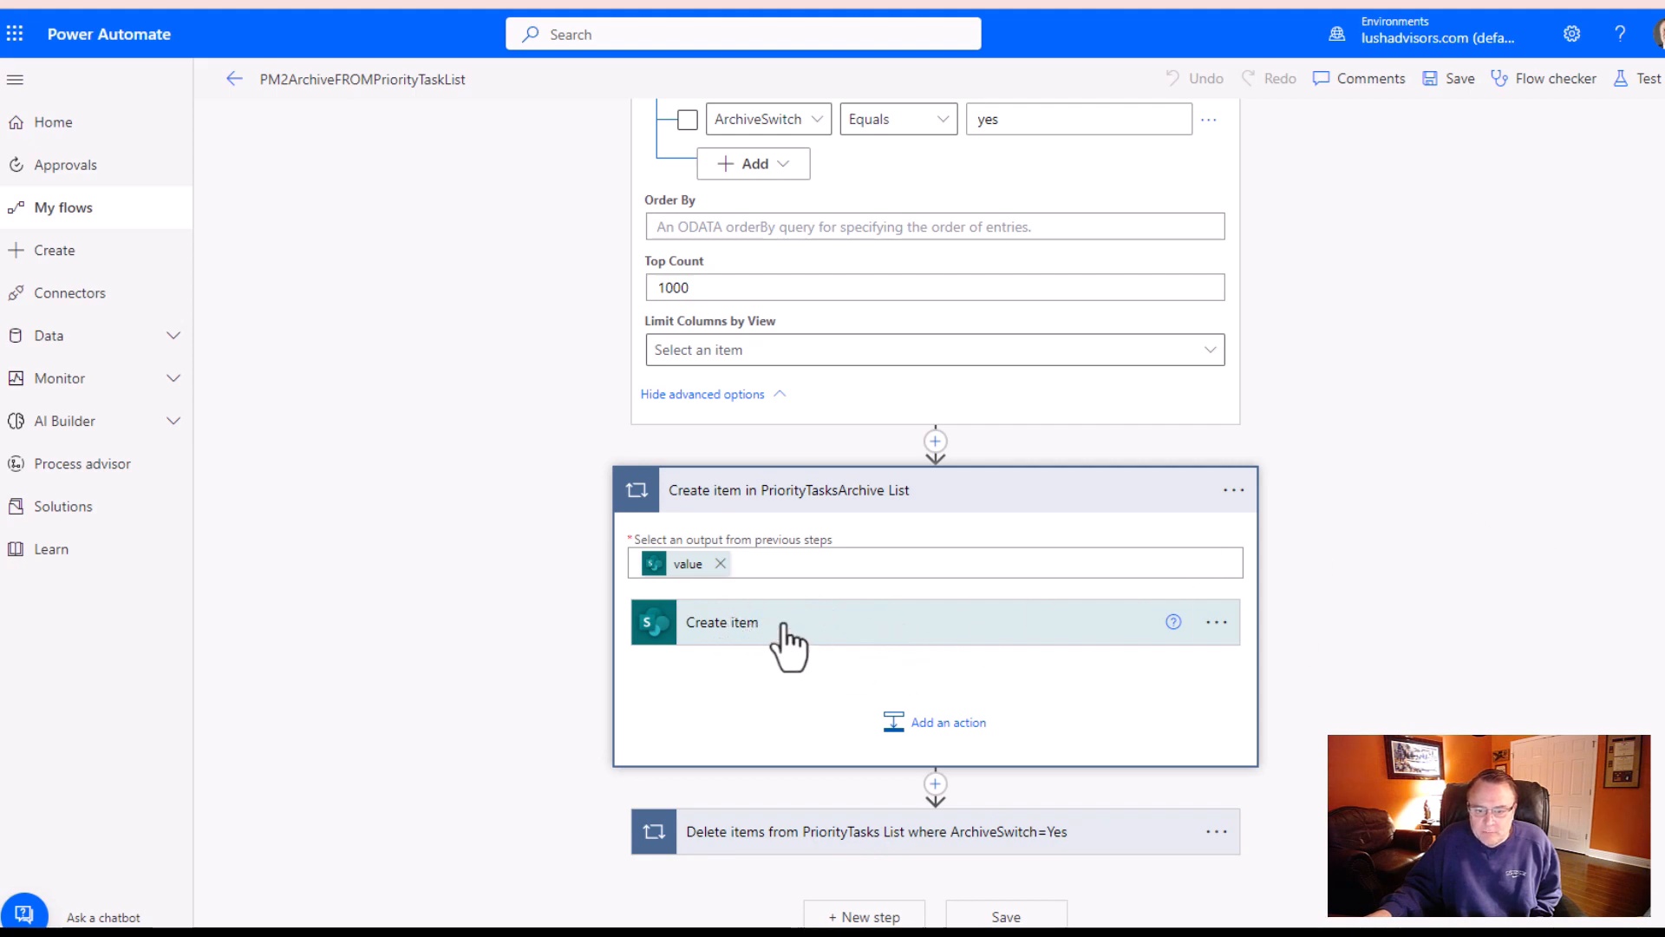
pyautogui.click(722, 621)
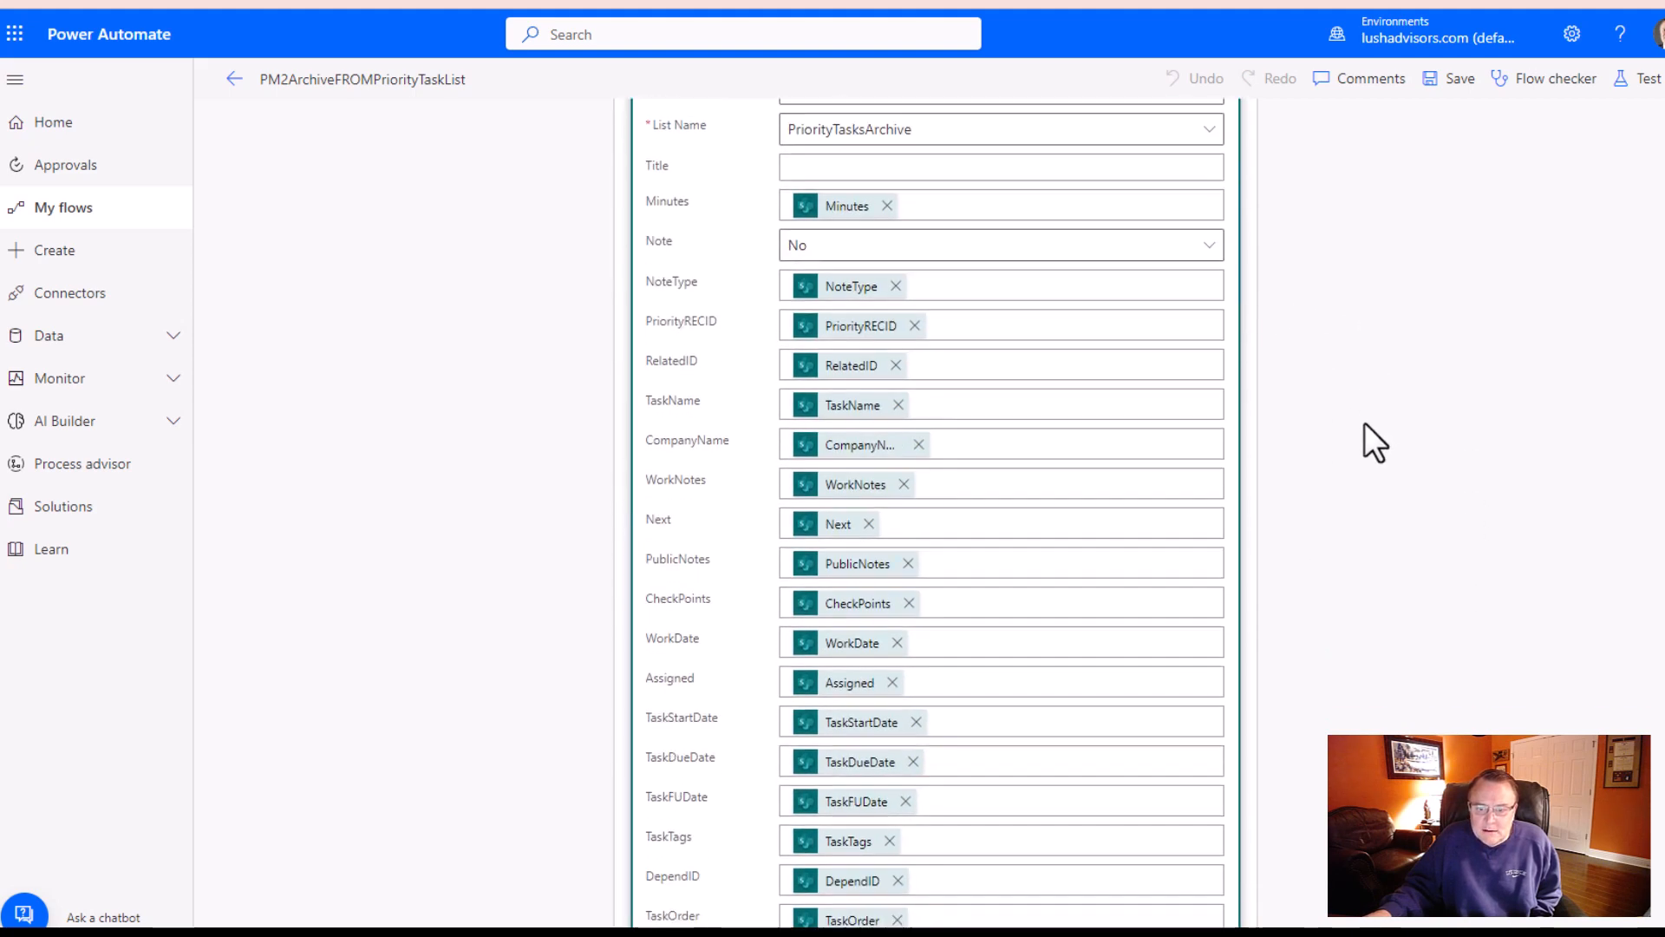
pyautogui.scroll(3)
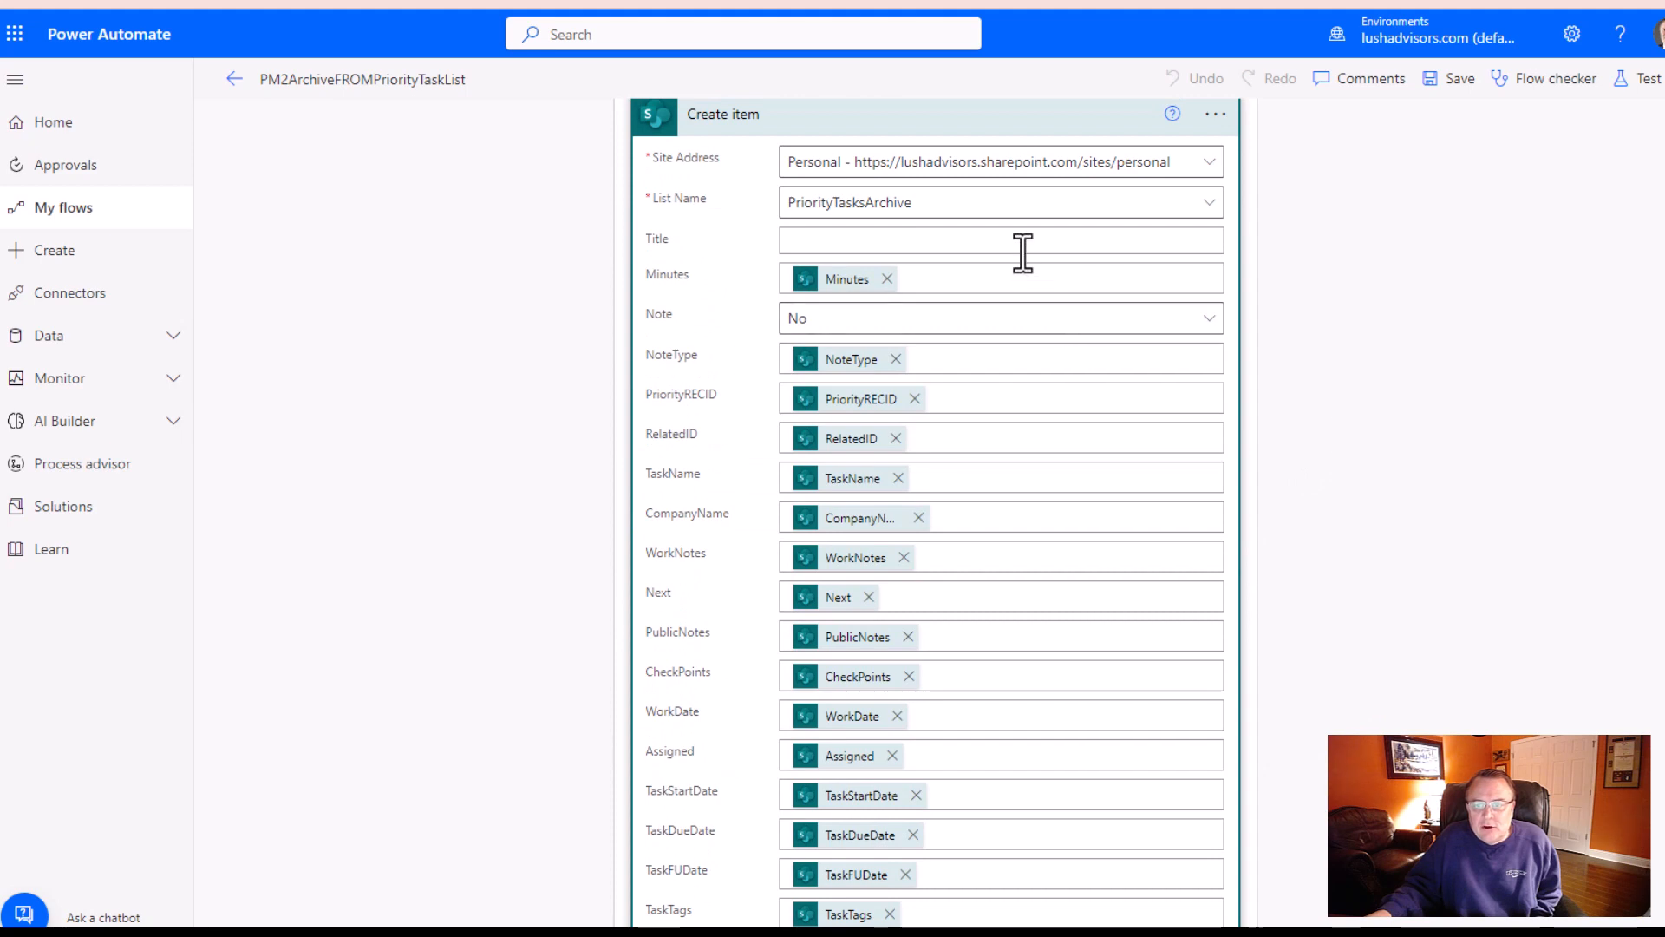
pyautogui.scroll(-3)
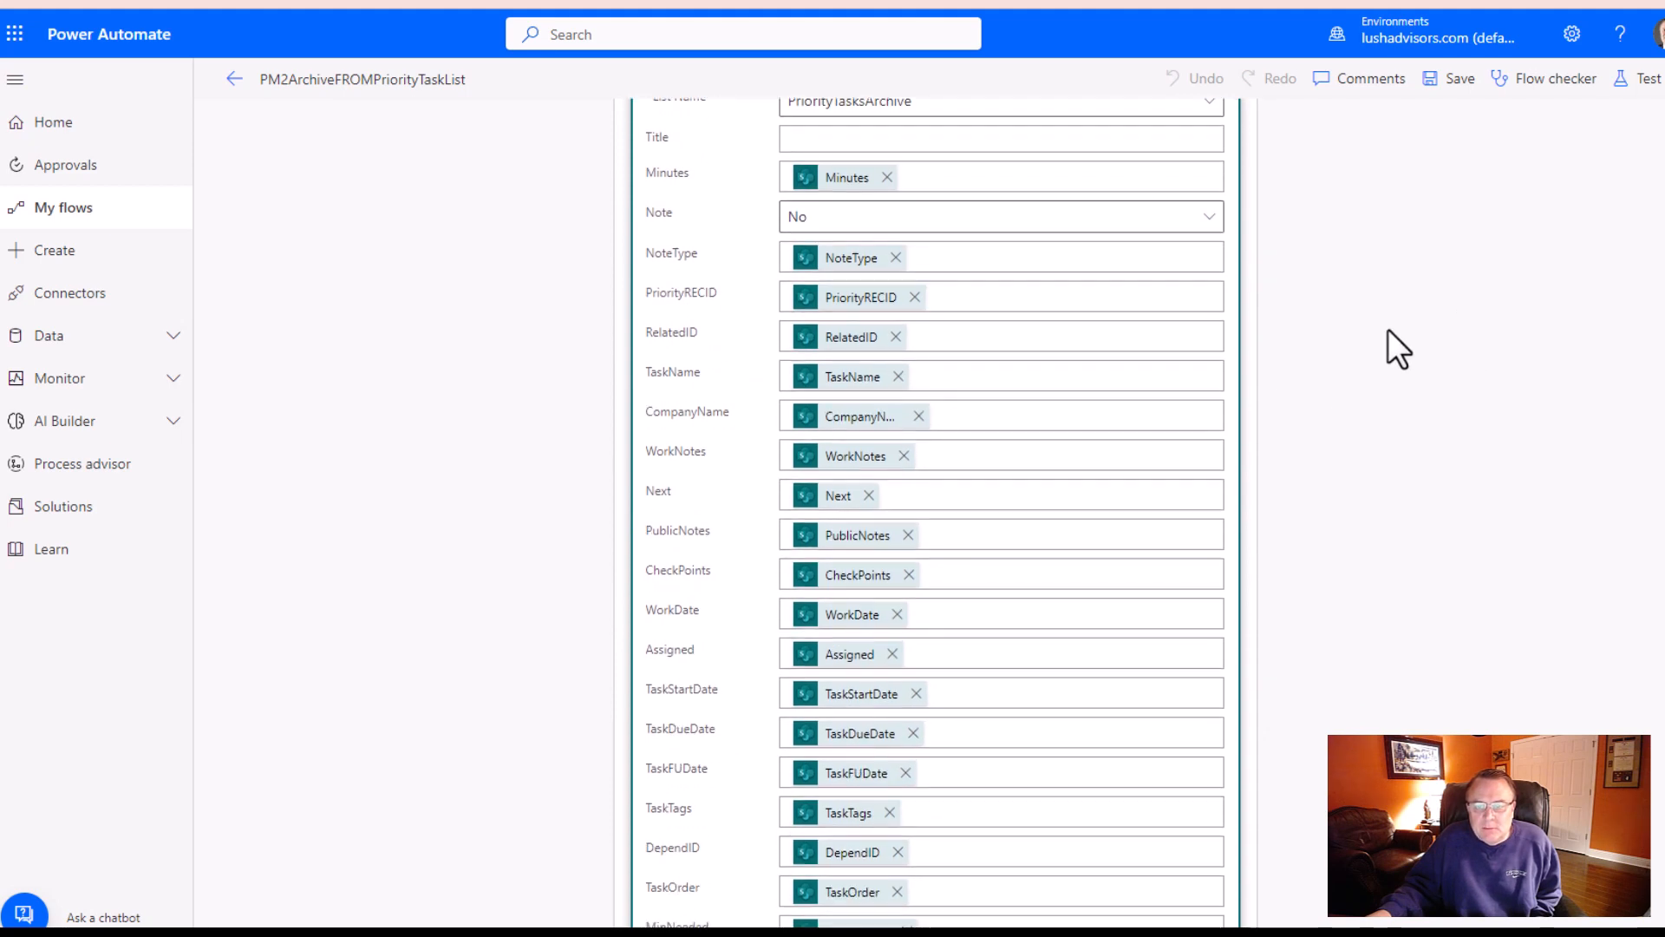
pyautogui.moveTo(839, 270)
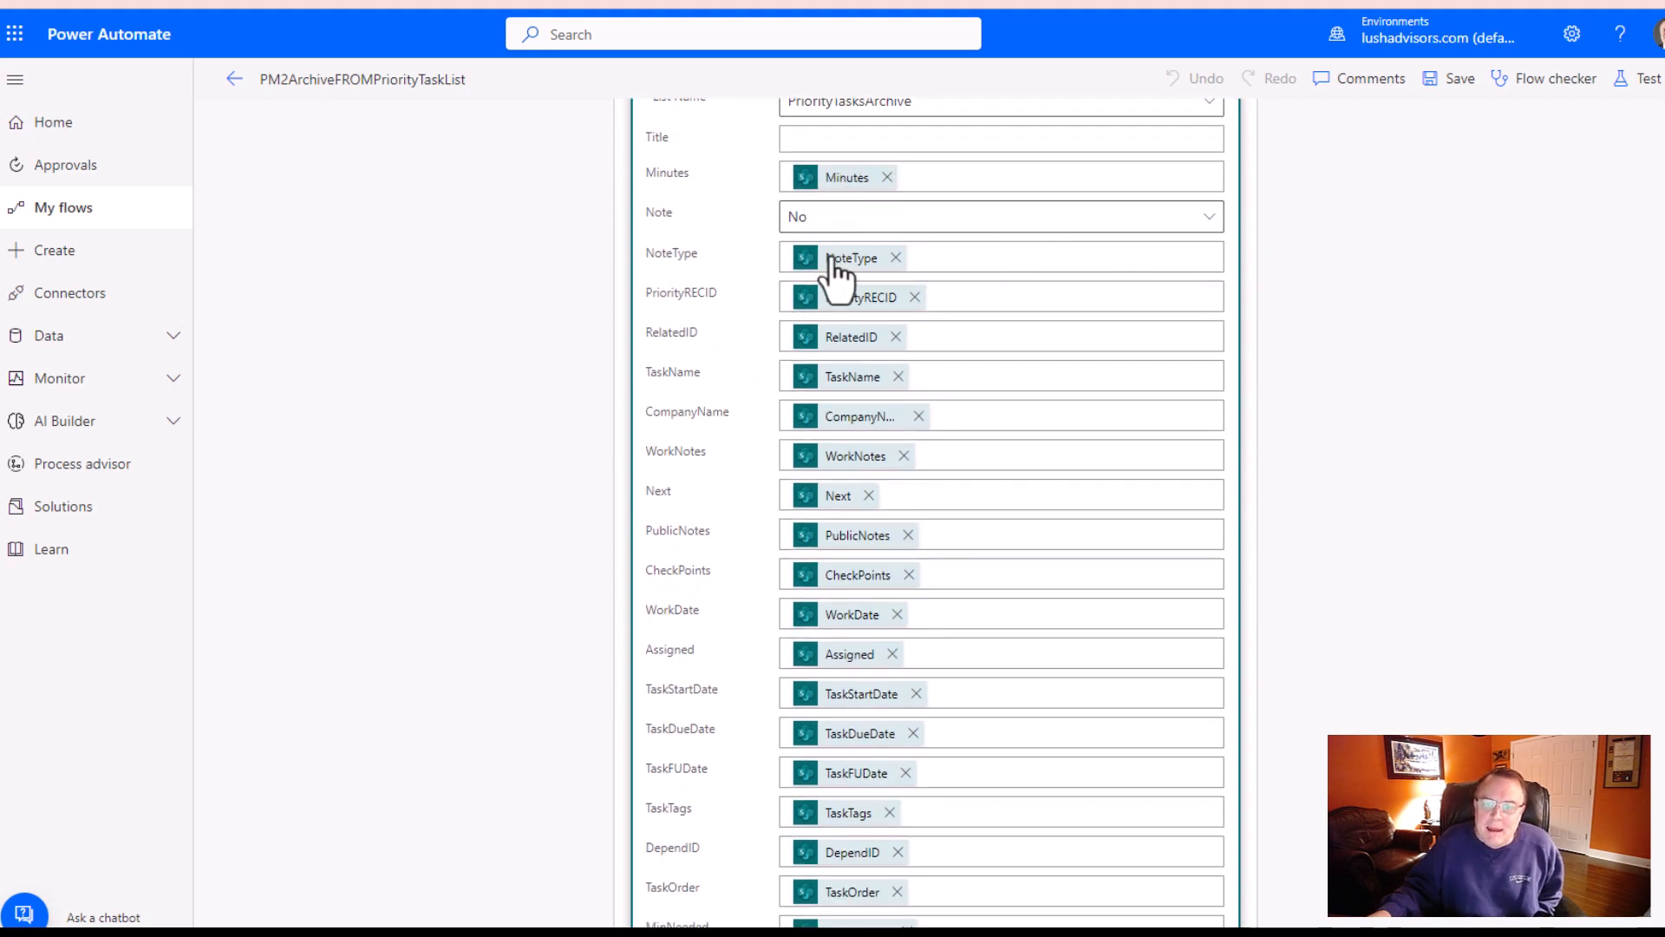
pyautogui.moveTo(892, 531)
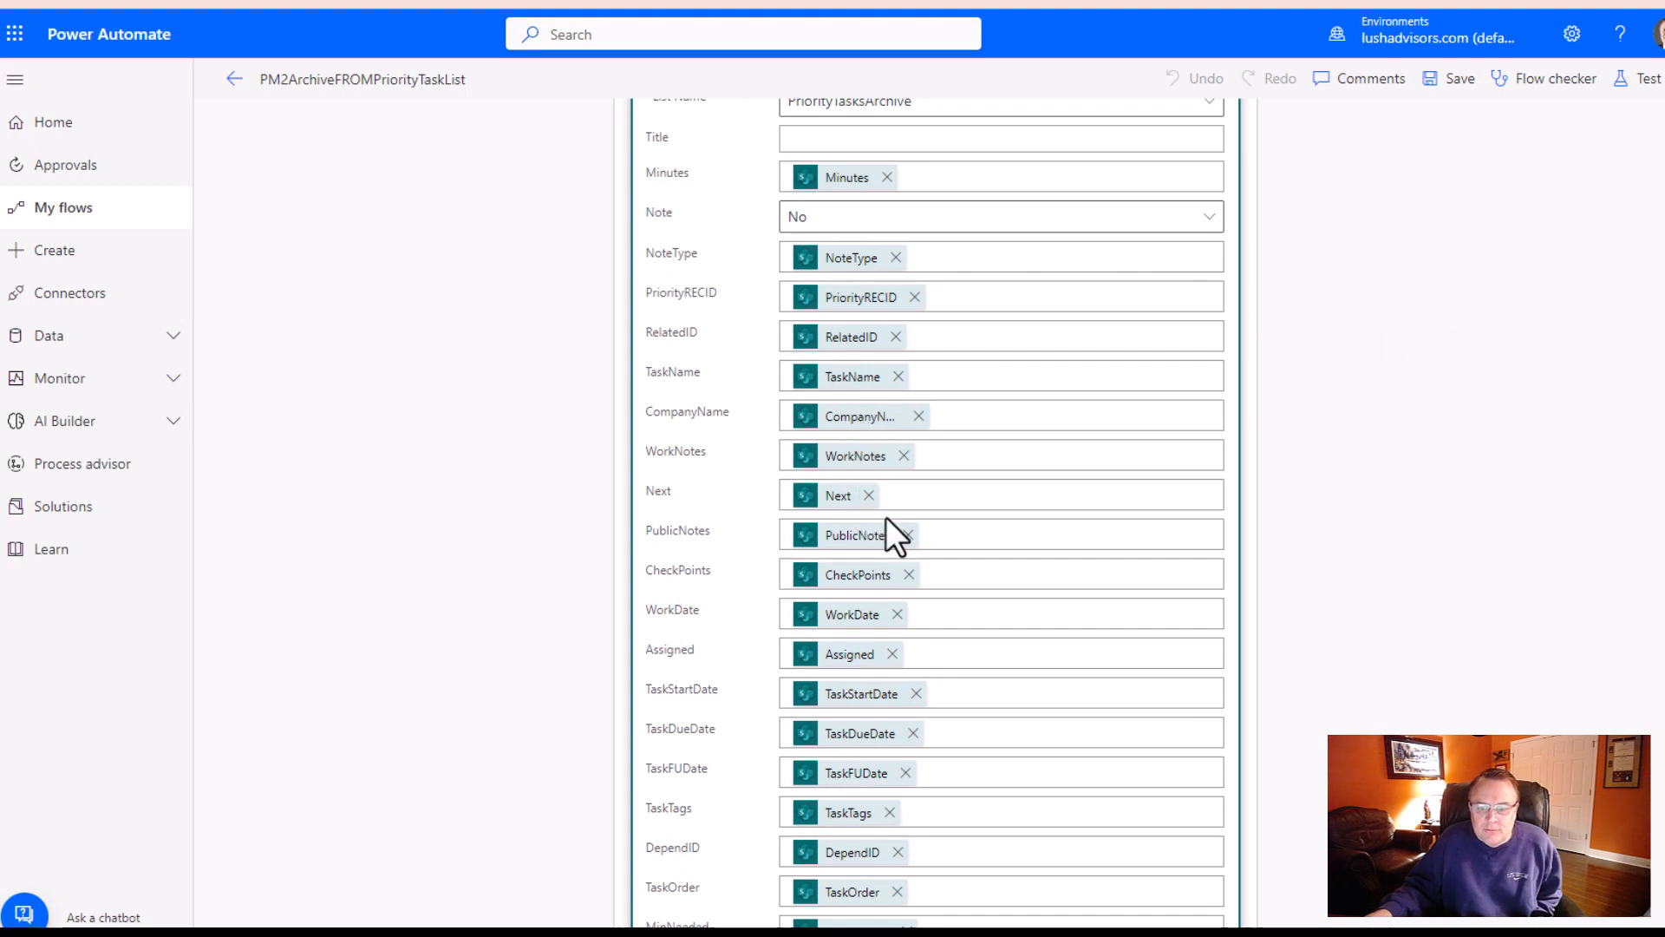
pyautogui.scroll(-3)
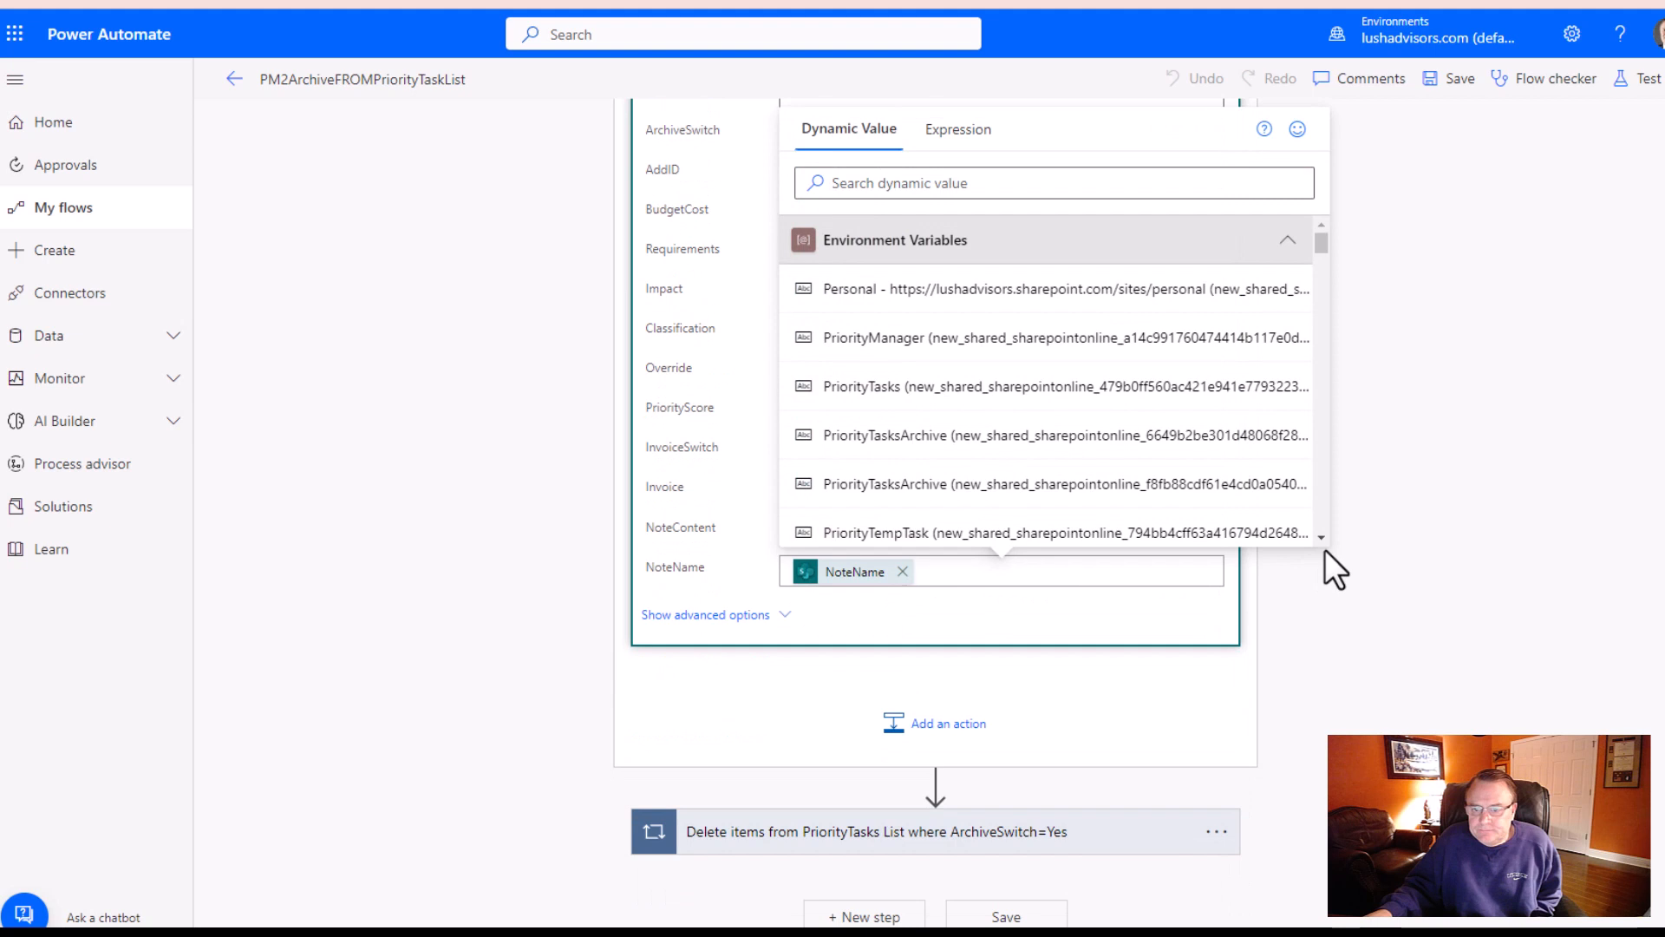
# - Browse the Get items dynamic content outputs, dismiss the pane, and leave the field mappings unchanged
pyautogui.click(1052, 182)
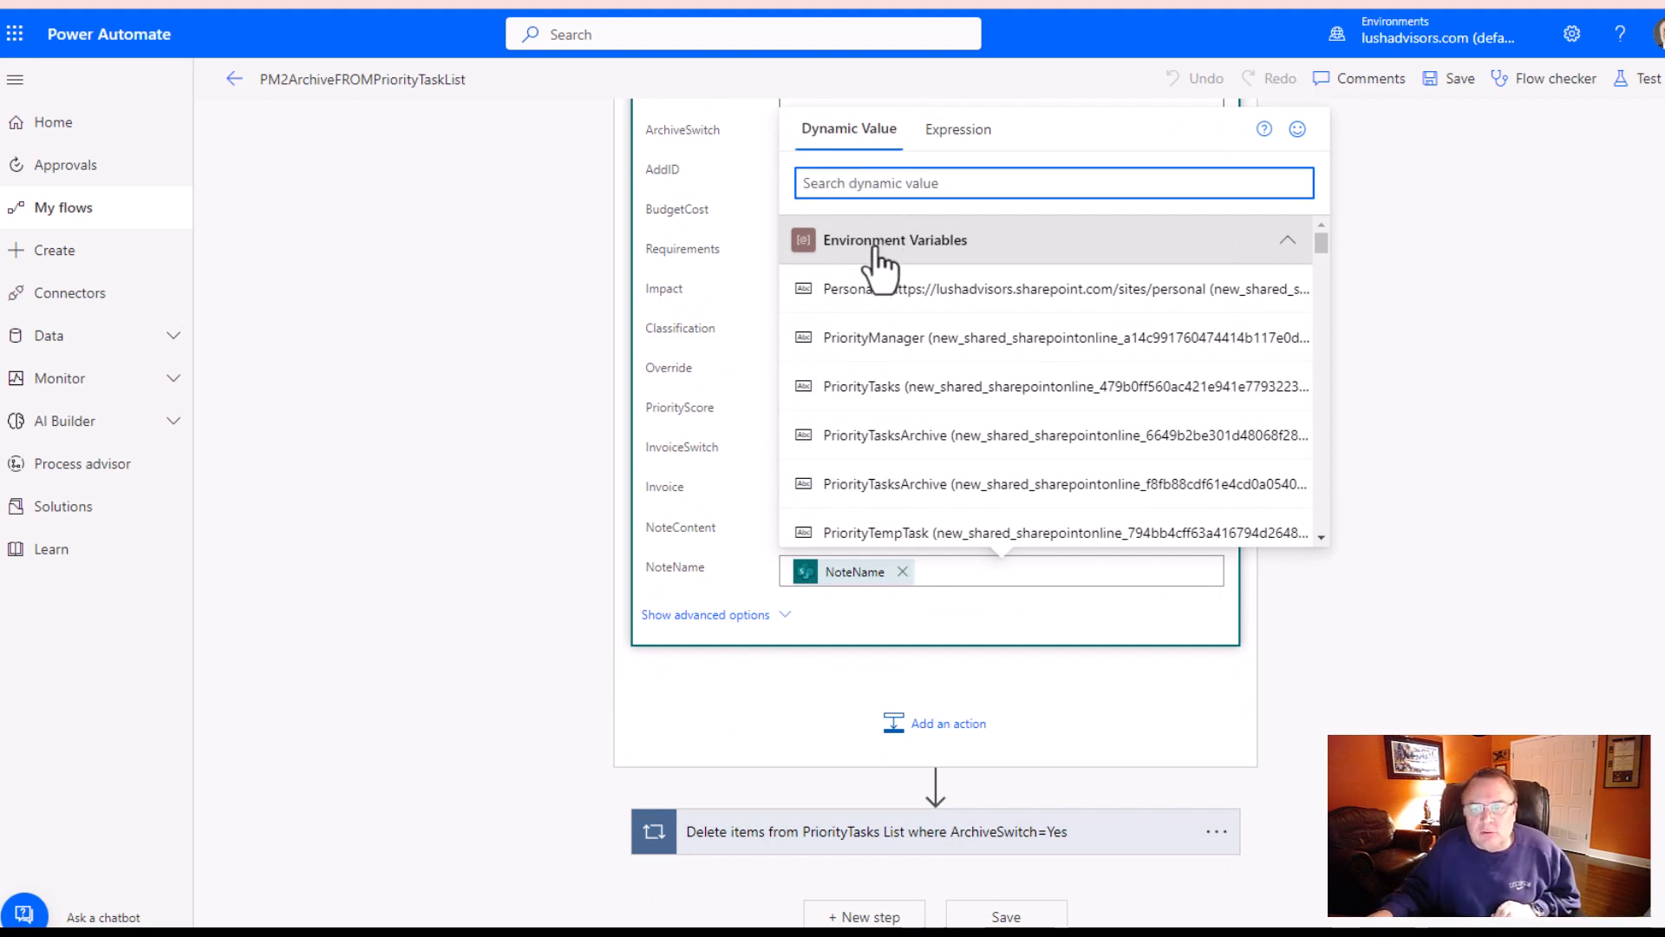
pyautogui.moveTo(929, 338)
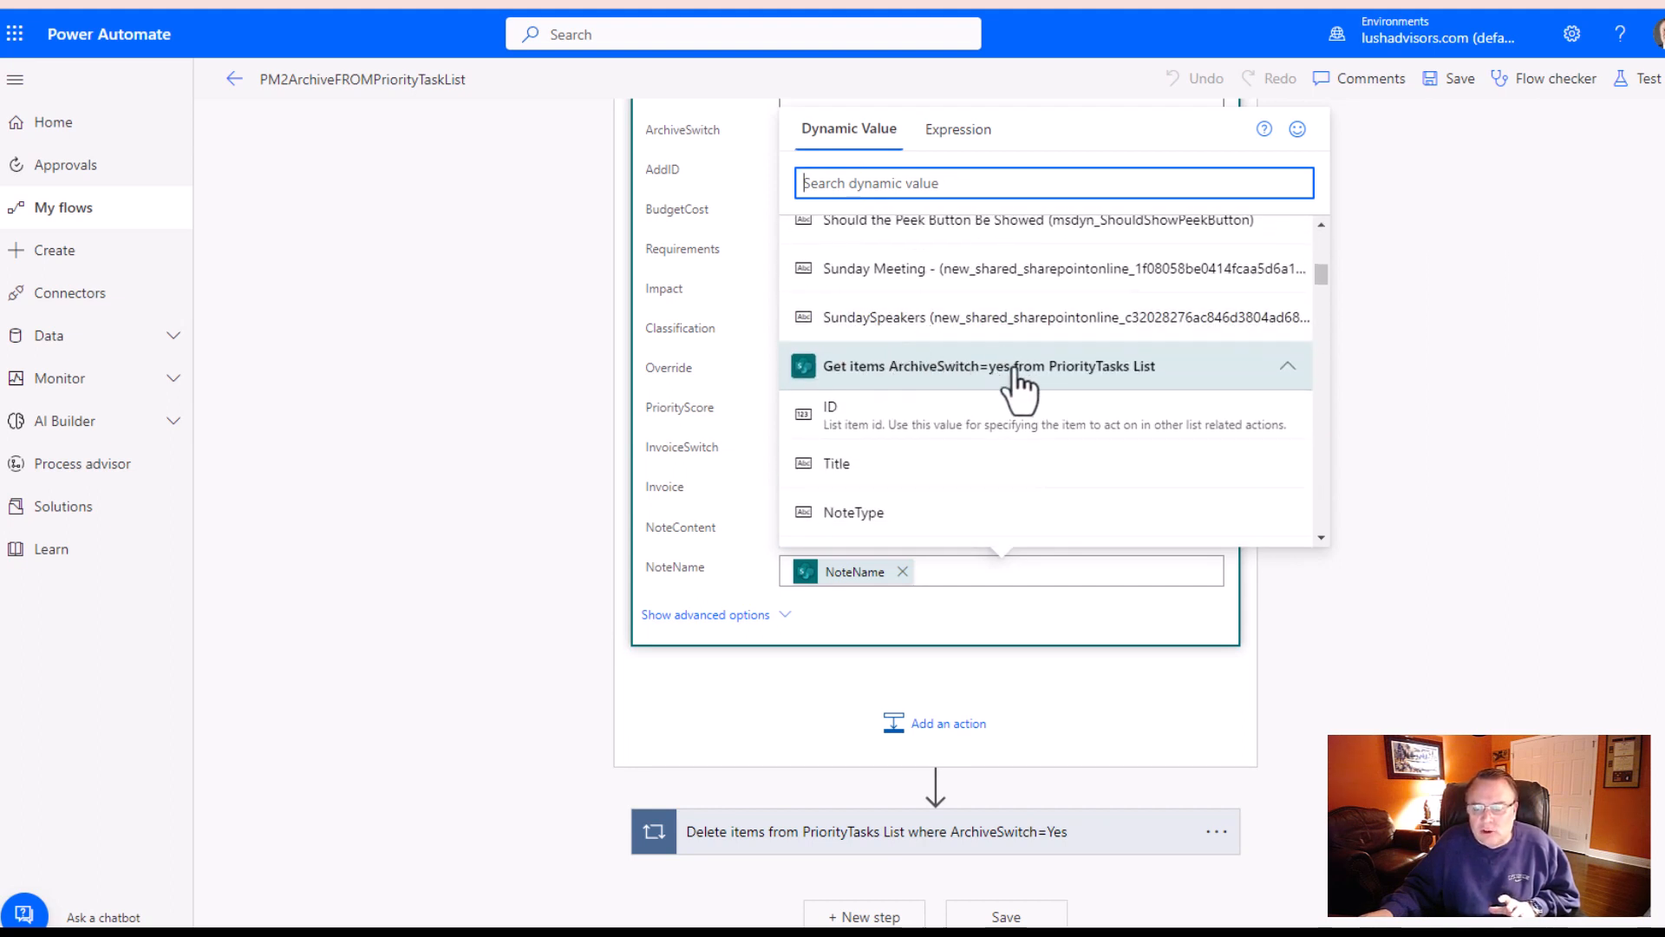
pyautogui.scroll(-3)
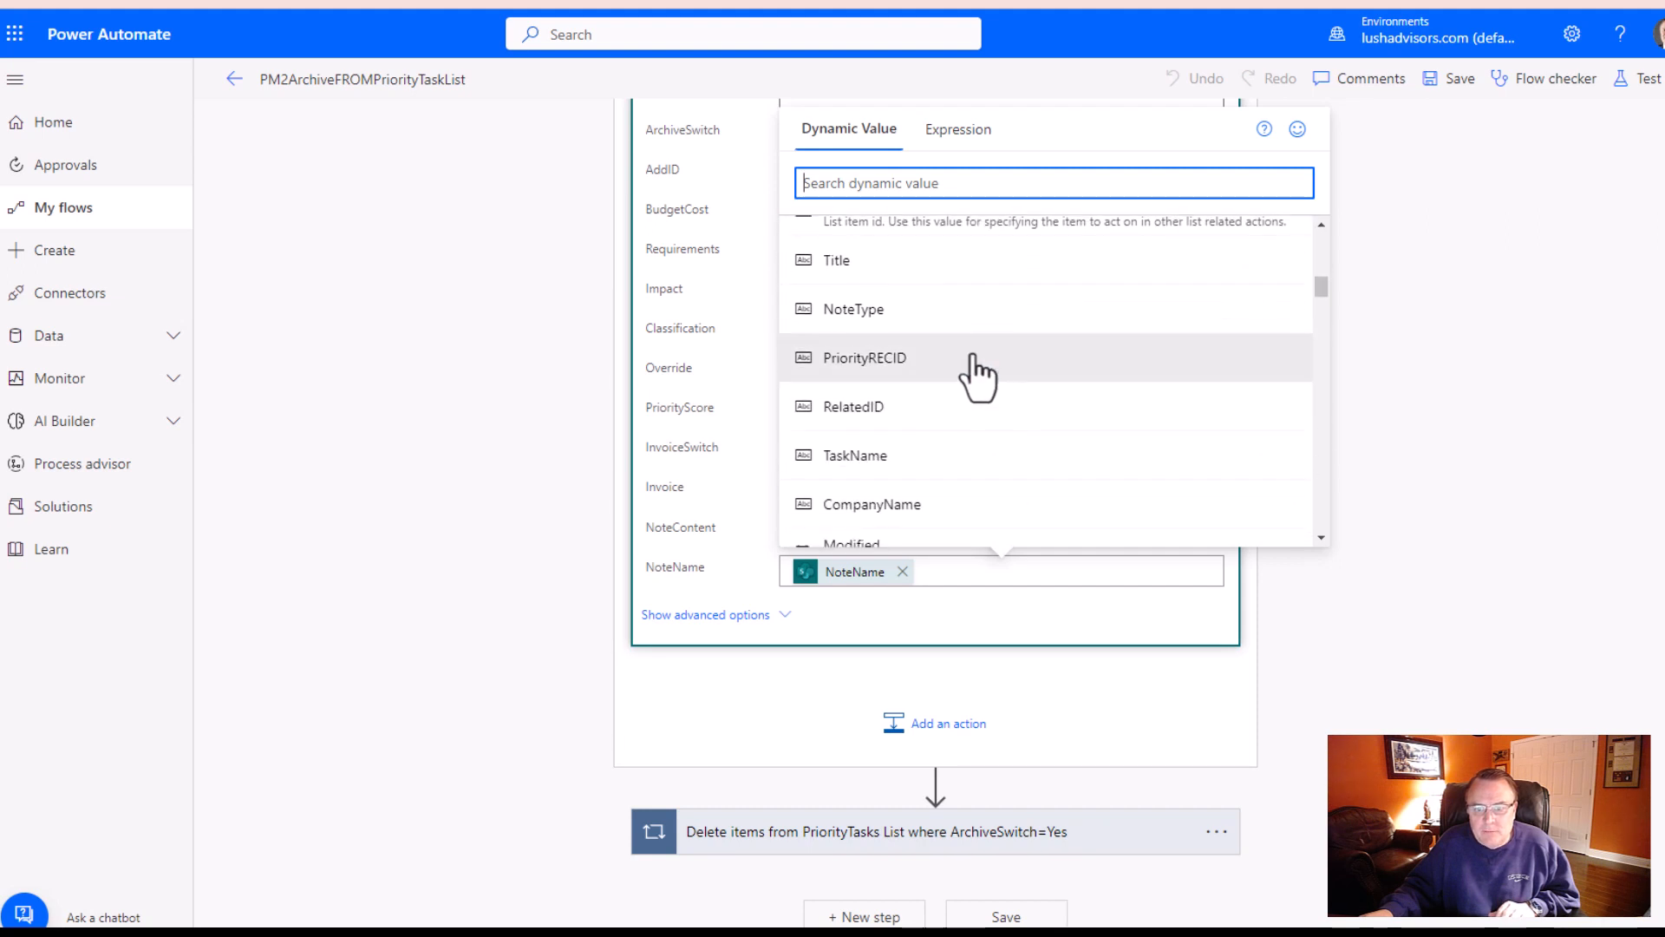
pyautogui.scroll(-3)
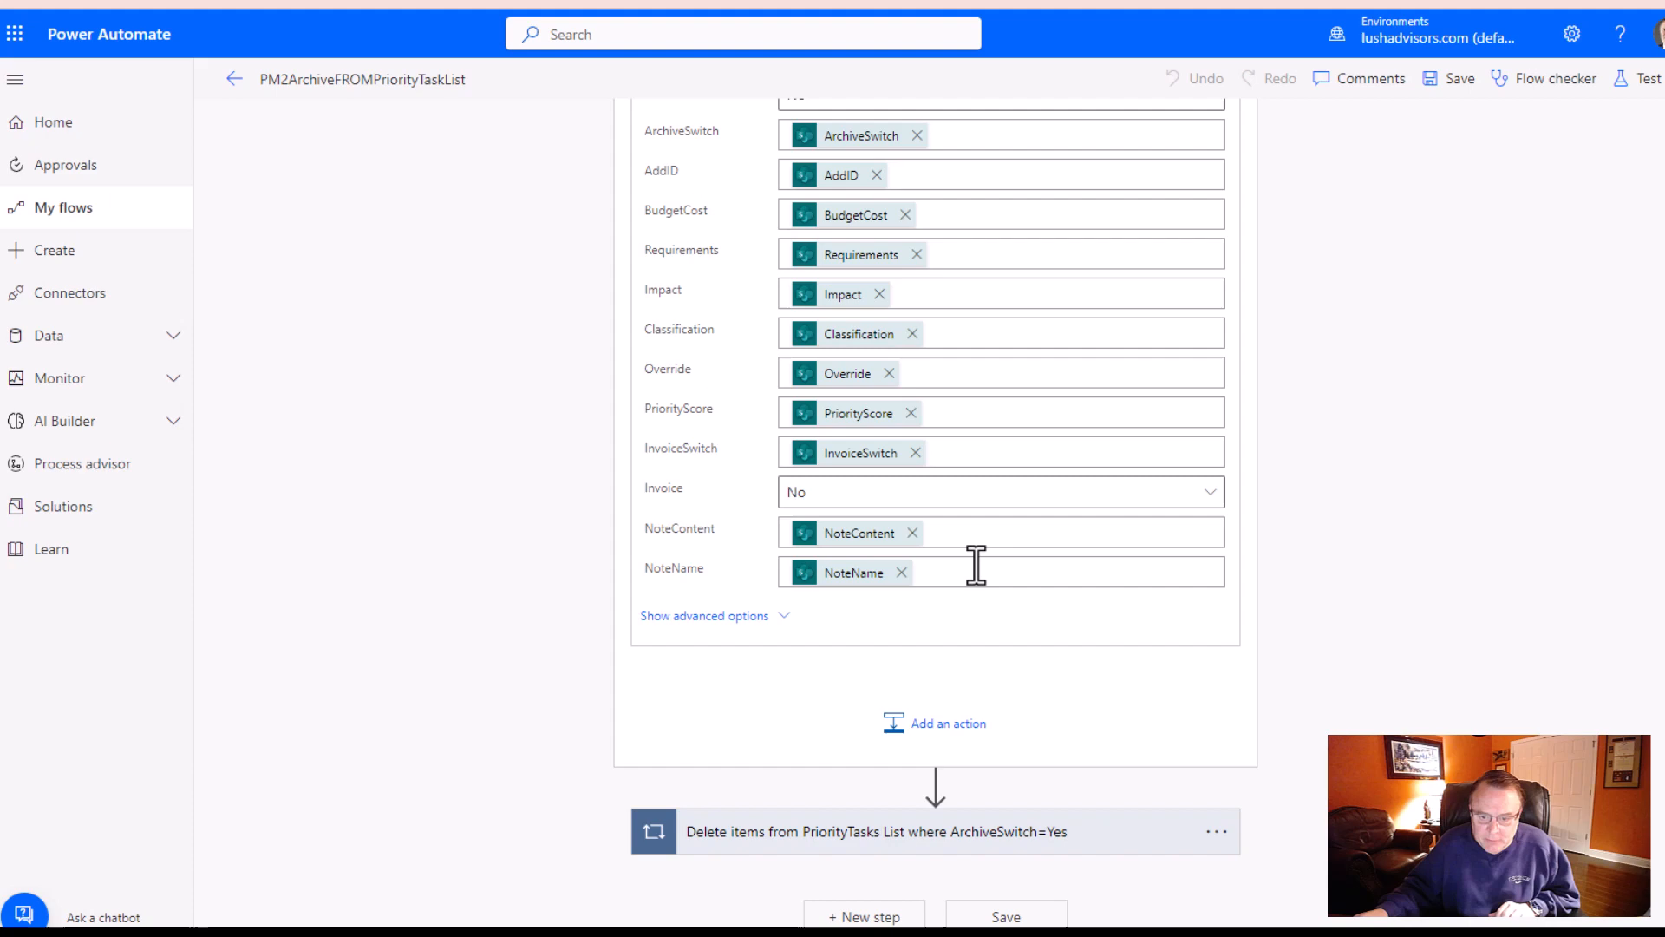
pyautogui.scroll(3)
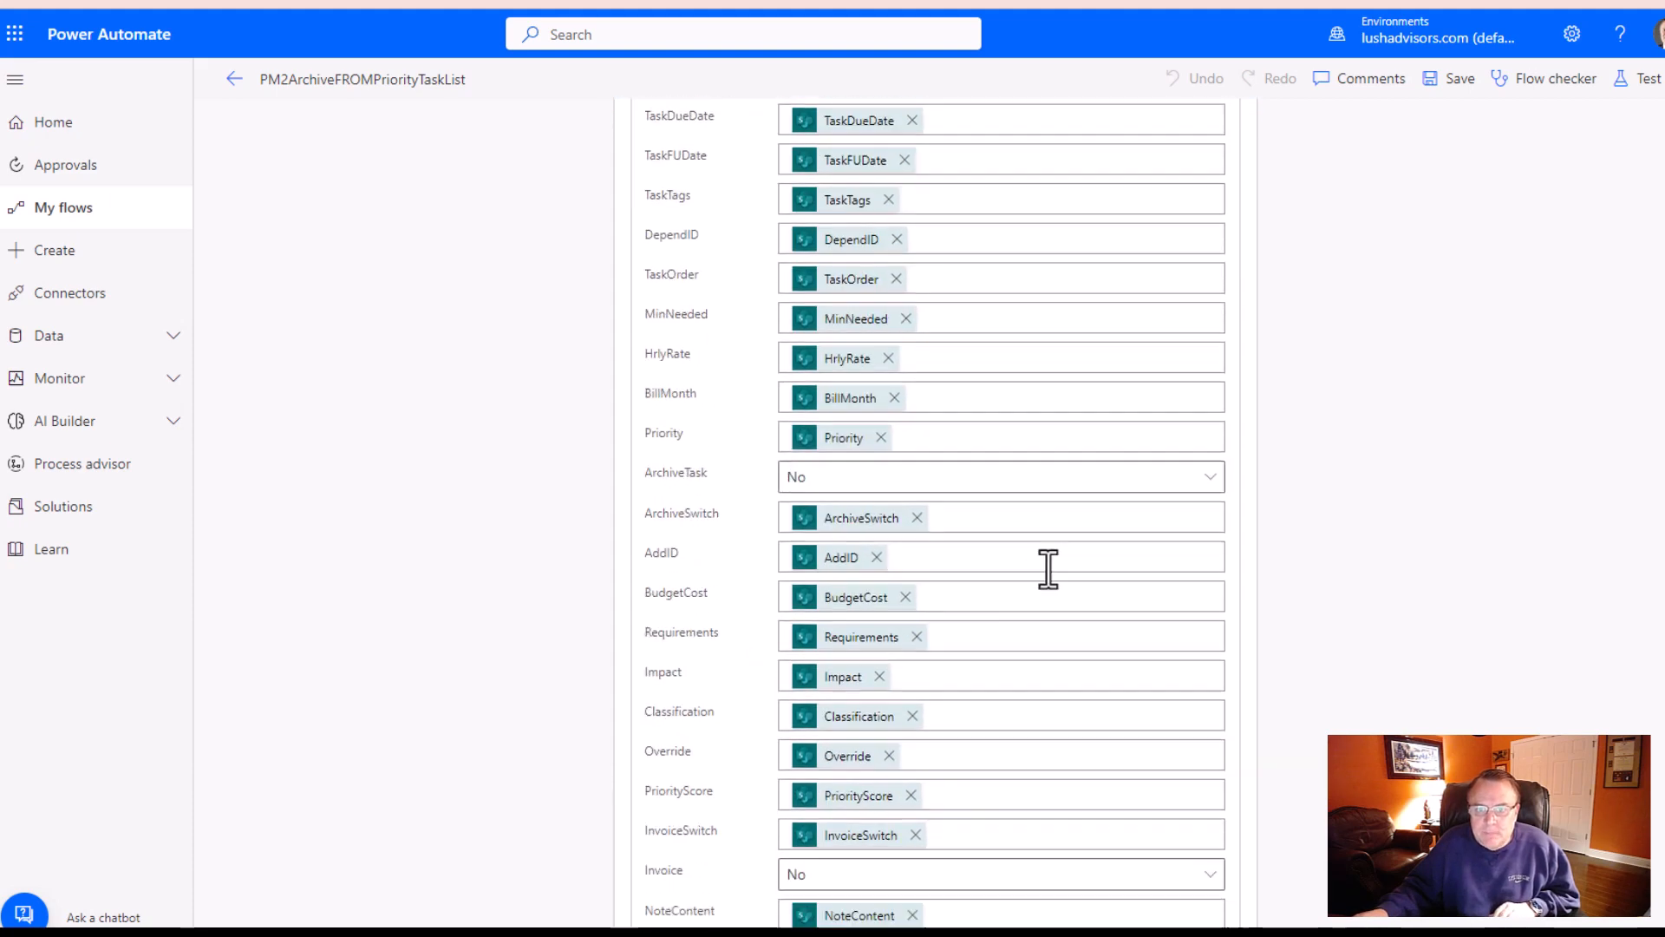
pyautogui.scroll(-3)
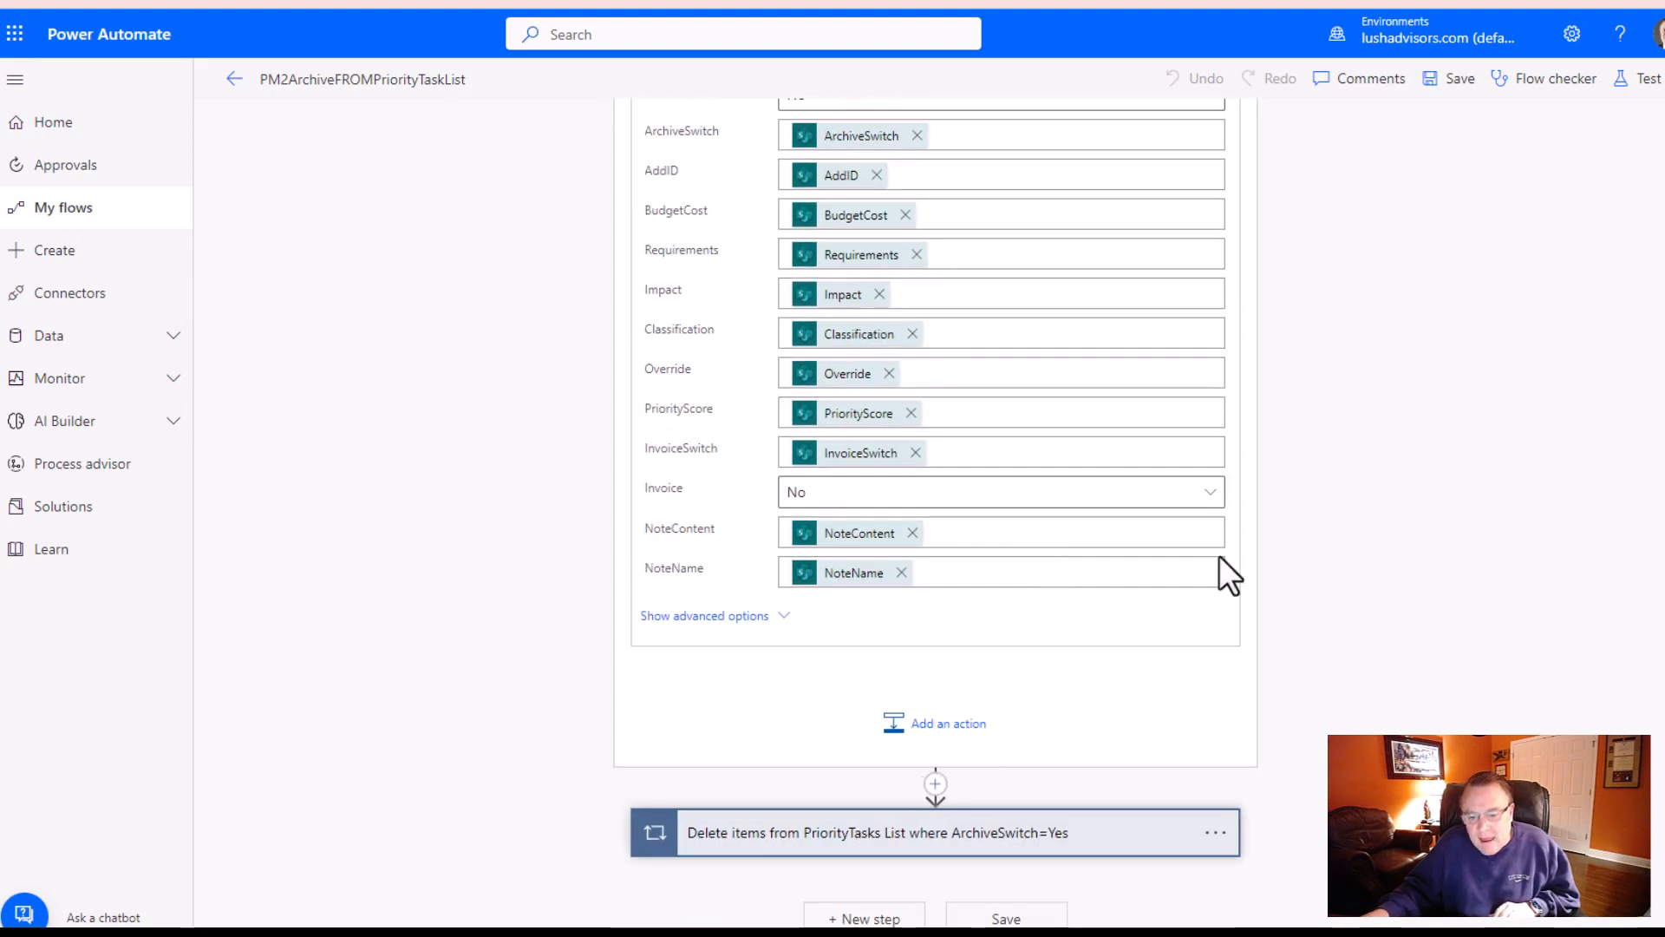
# - Expand the delete loop and switch the Get items filter to text: (ArchiveSwitch eq 'Yes') or (ArchiveSwitch eq 'yes')
pyautogui.click(878, 830)
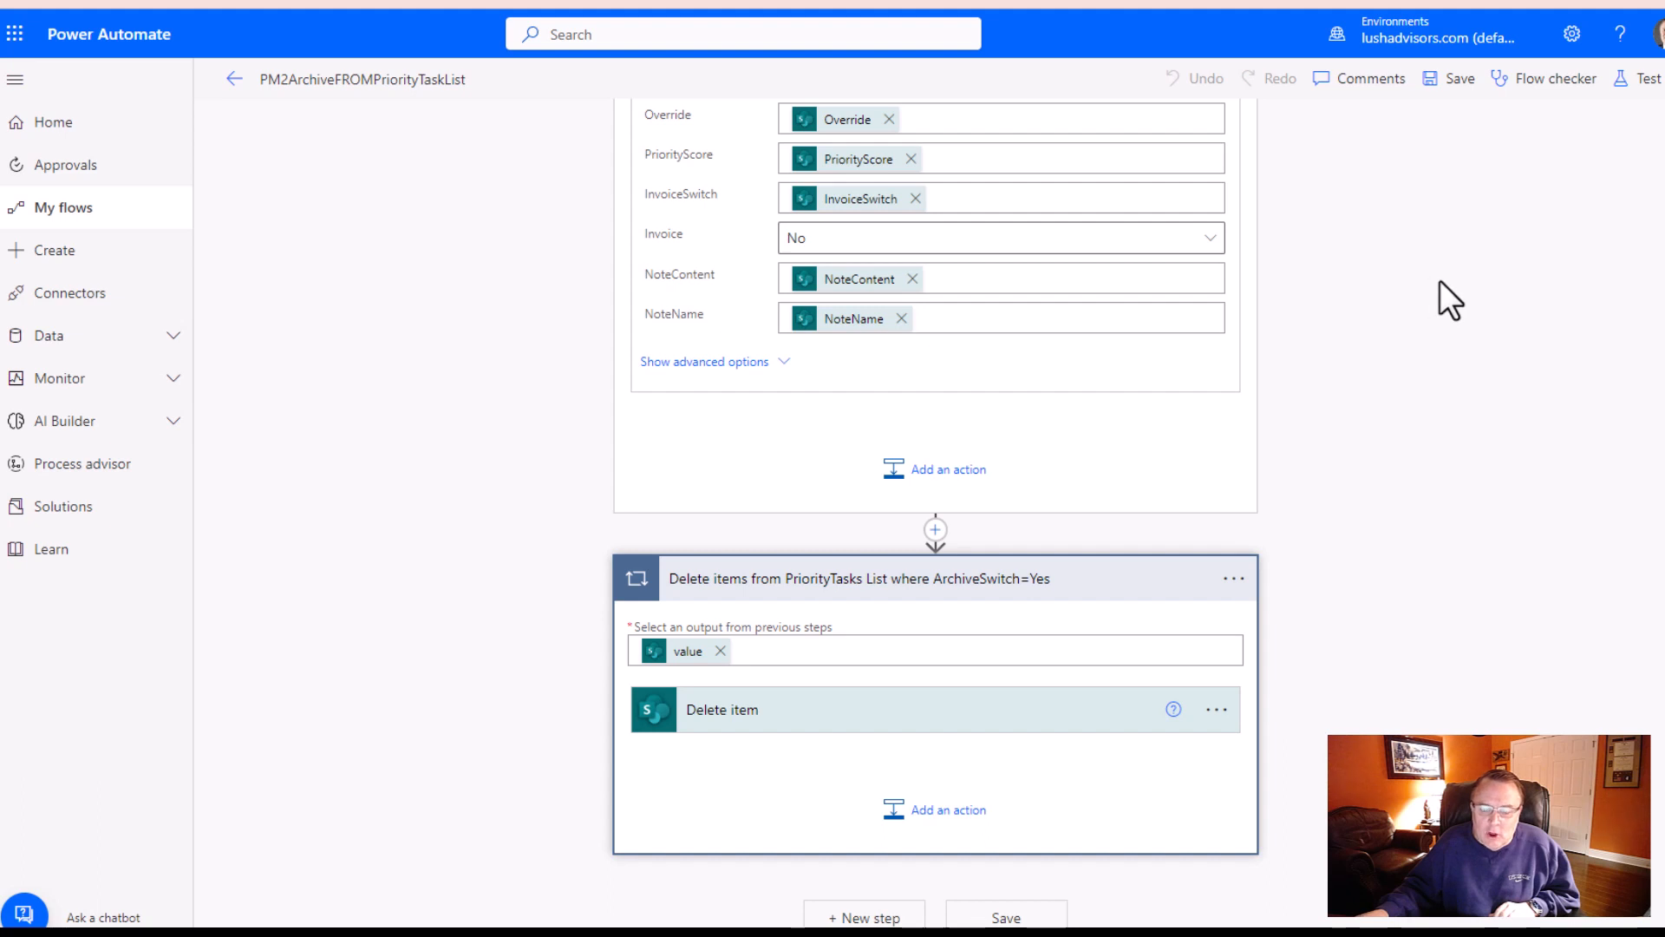
pyautogui.moveTo(696, 680)
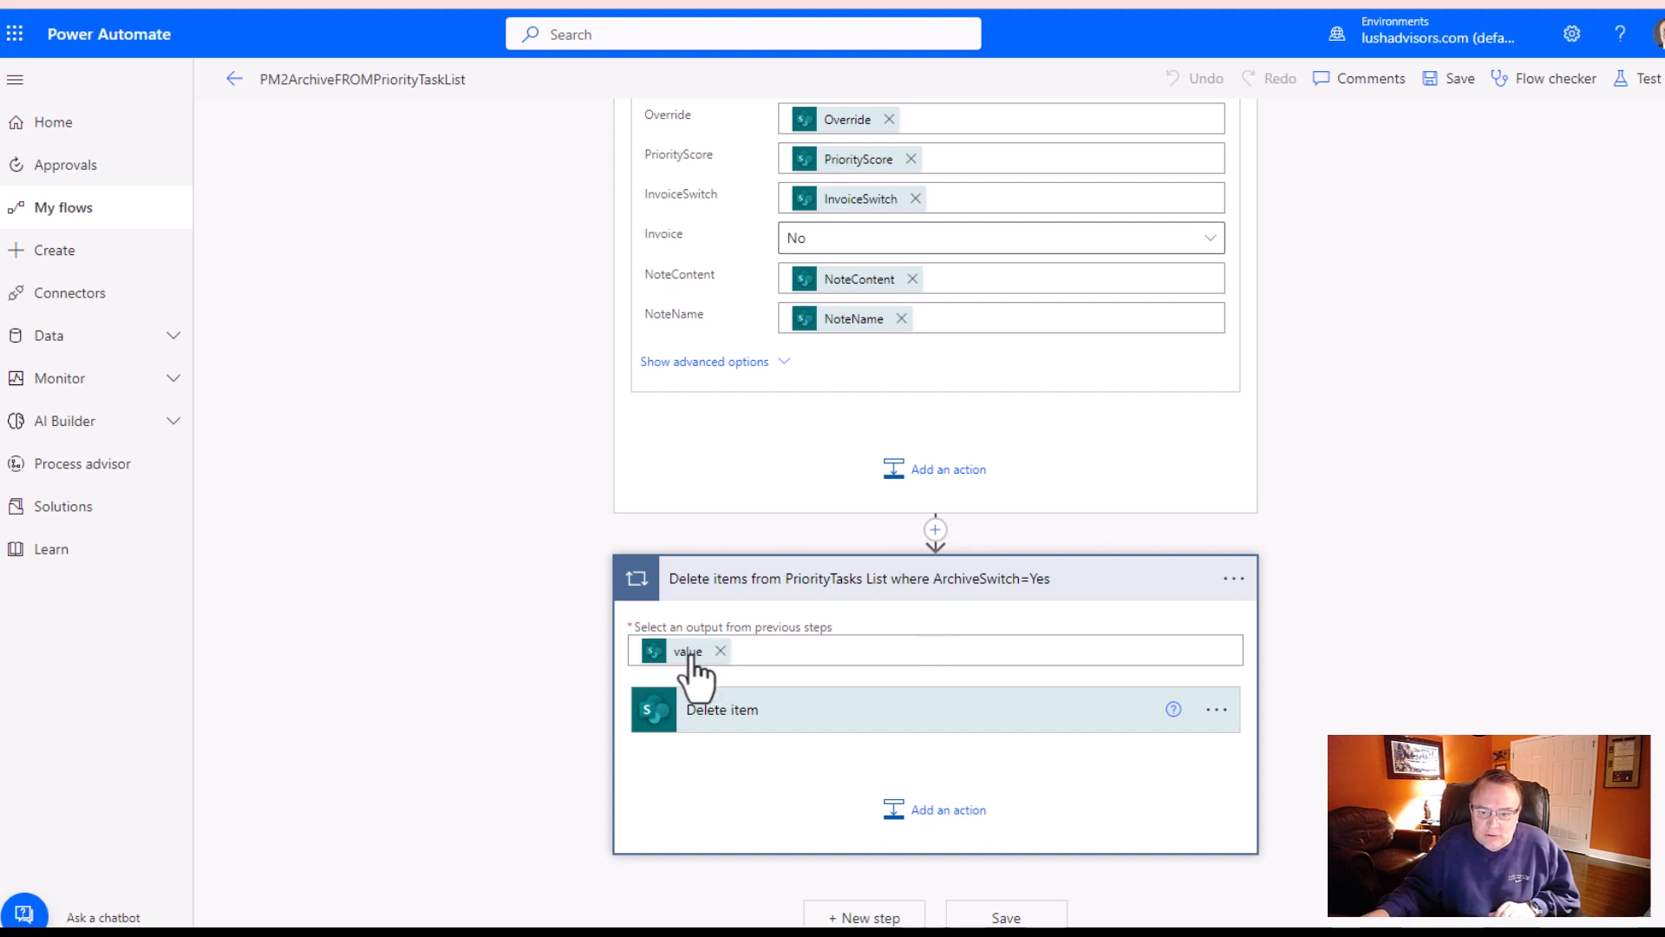
pyautogui.moveTo(688, 651)
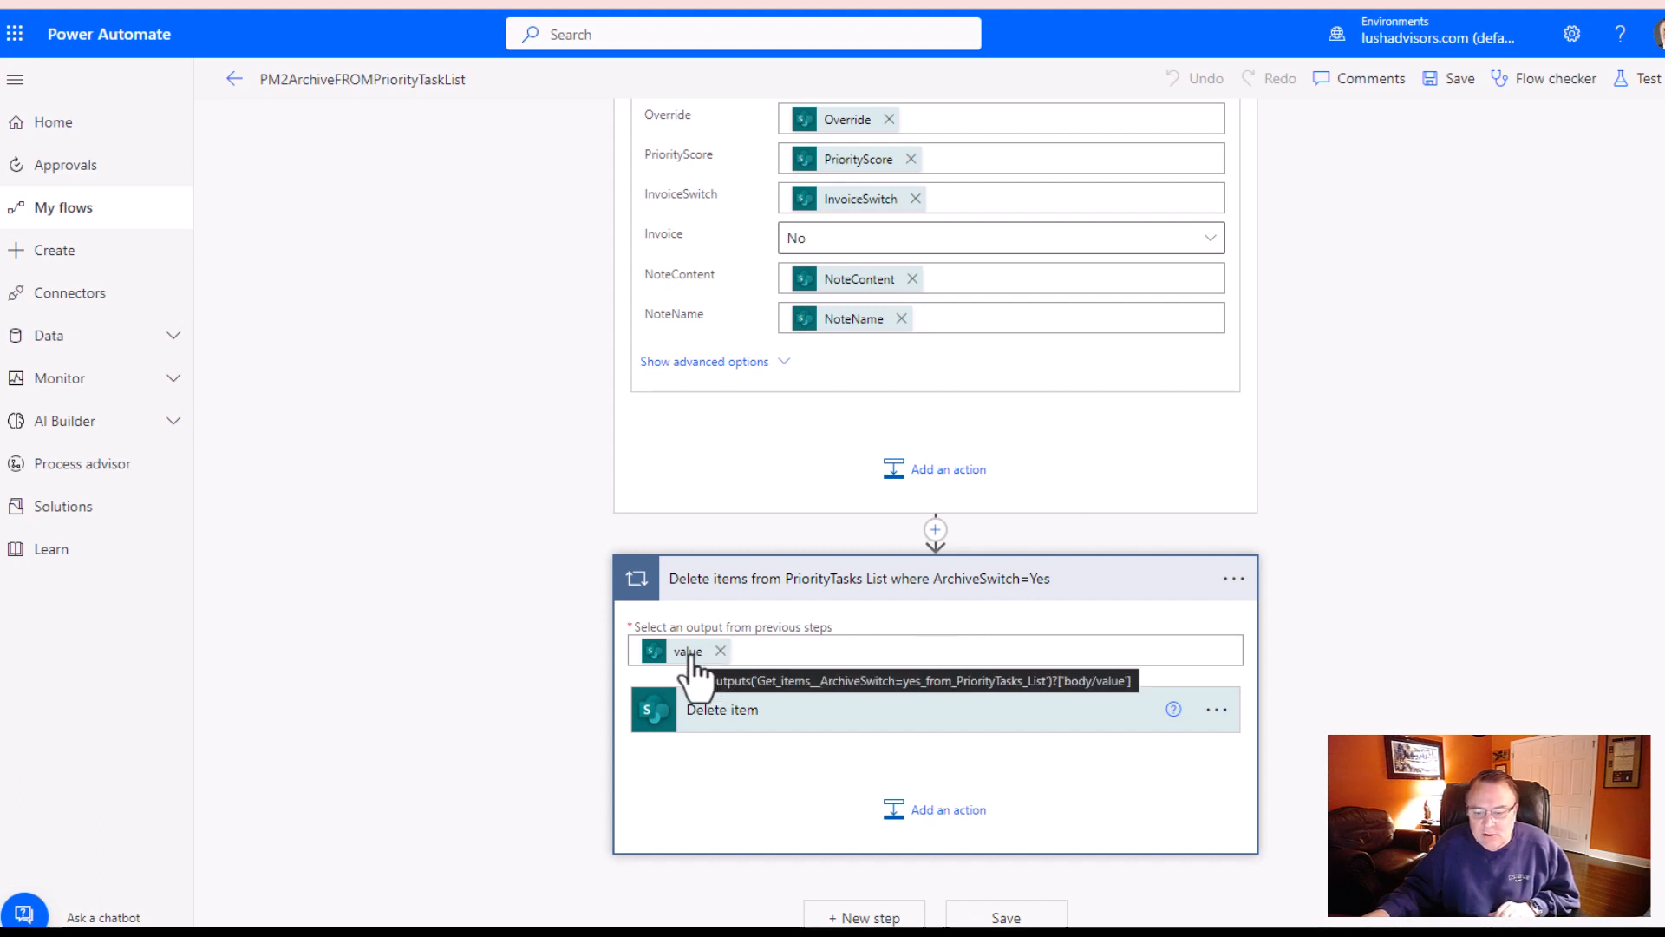
pyautogui.scroll(3)
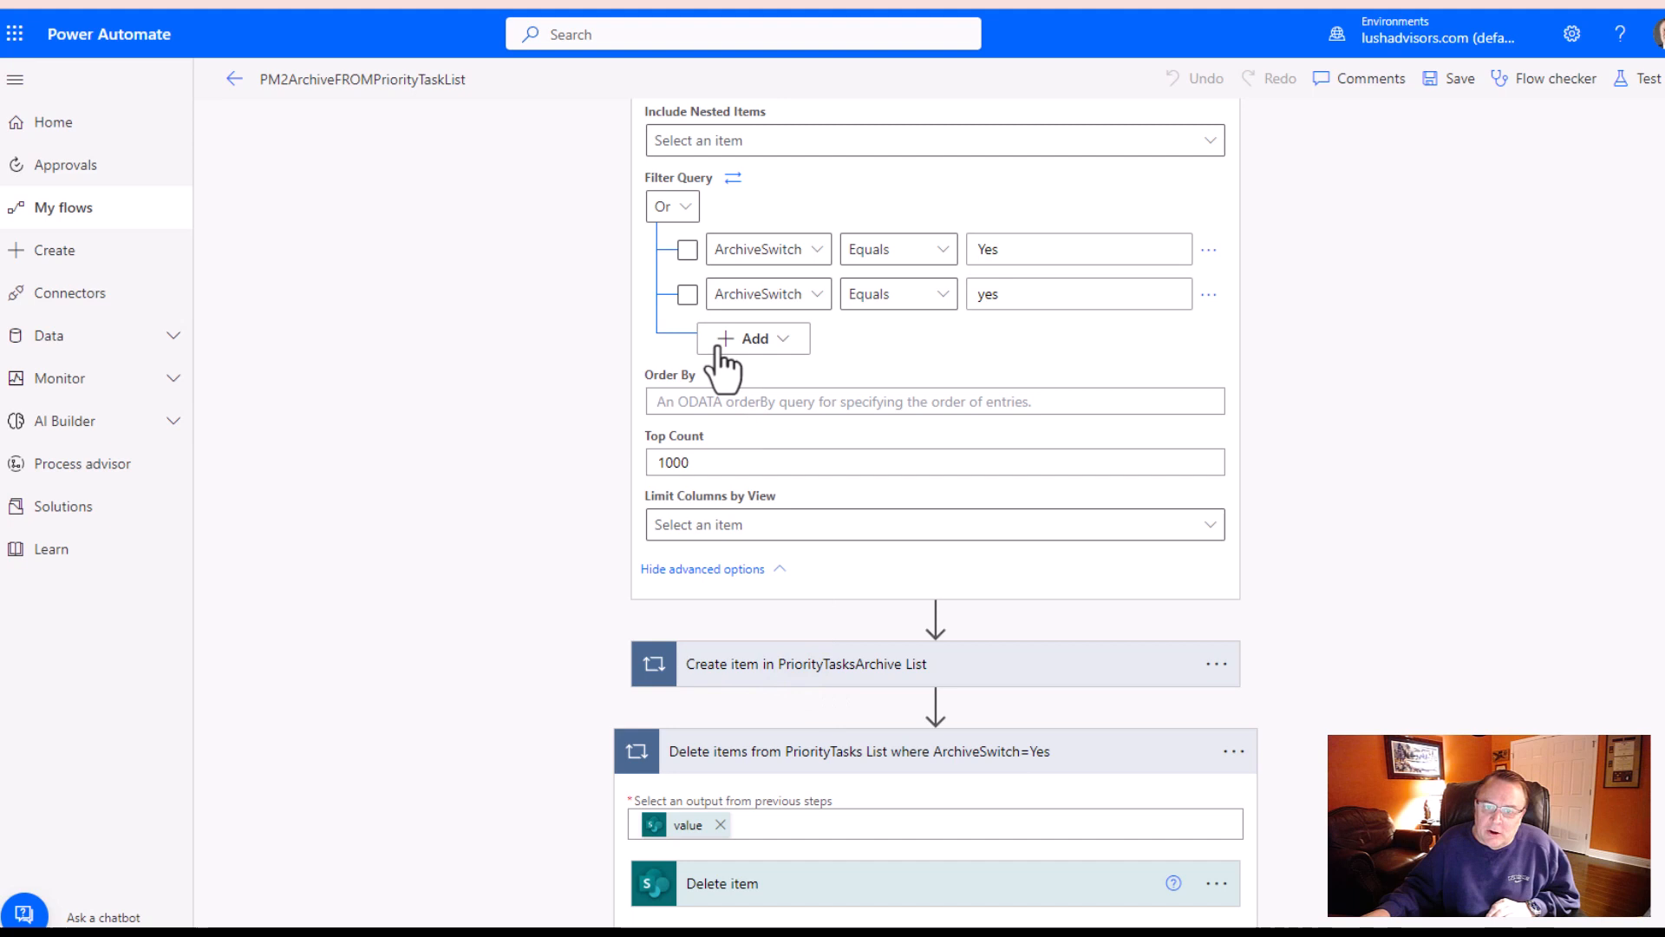
pyautogui.moveTo(812, 260)
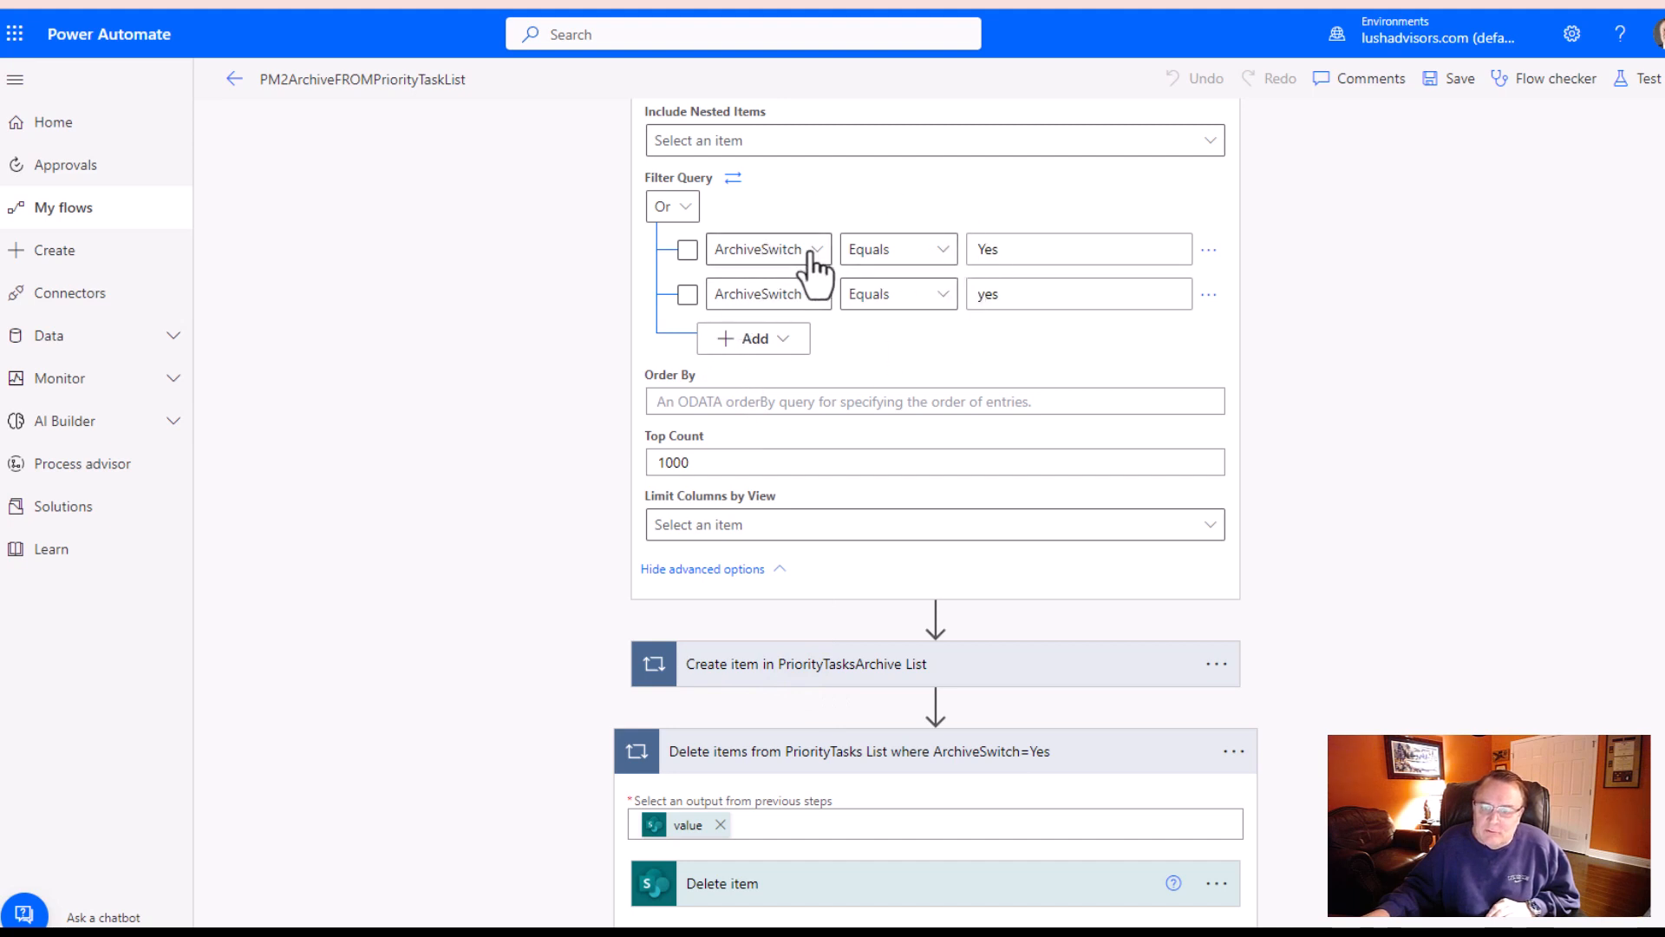
pyautogui.scroll(3)
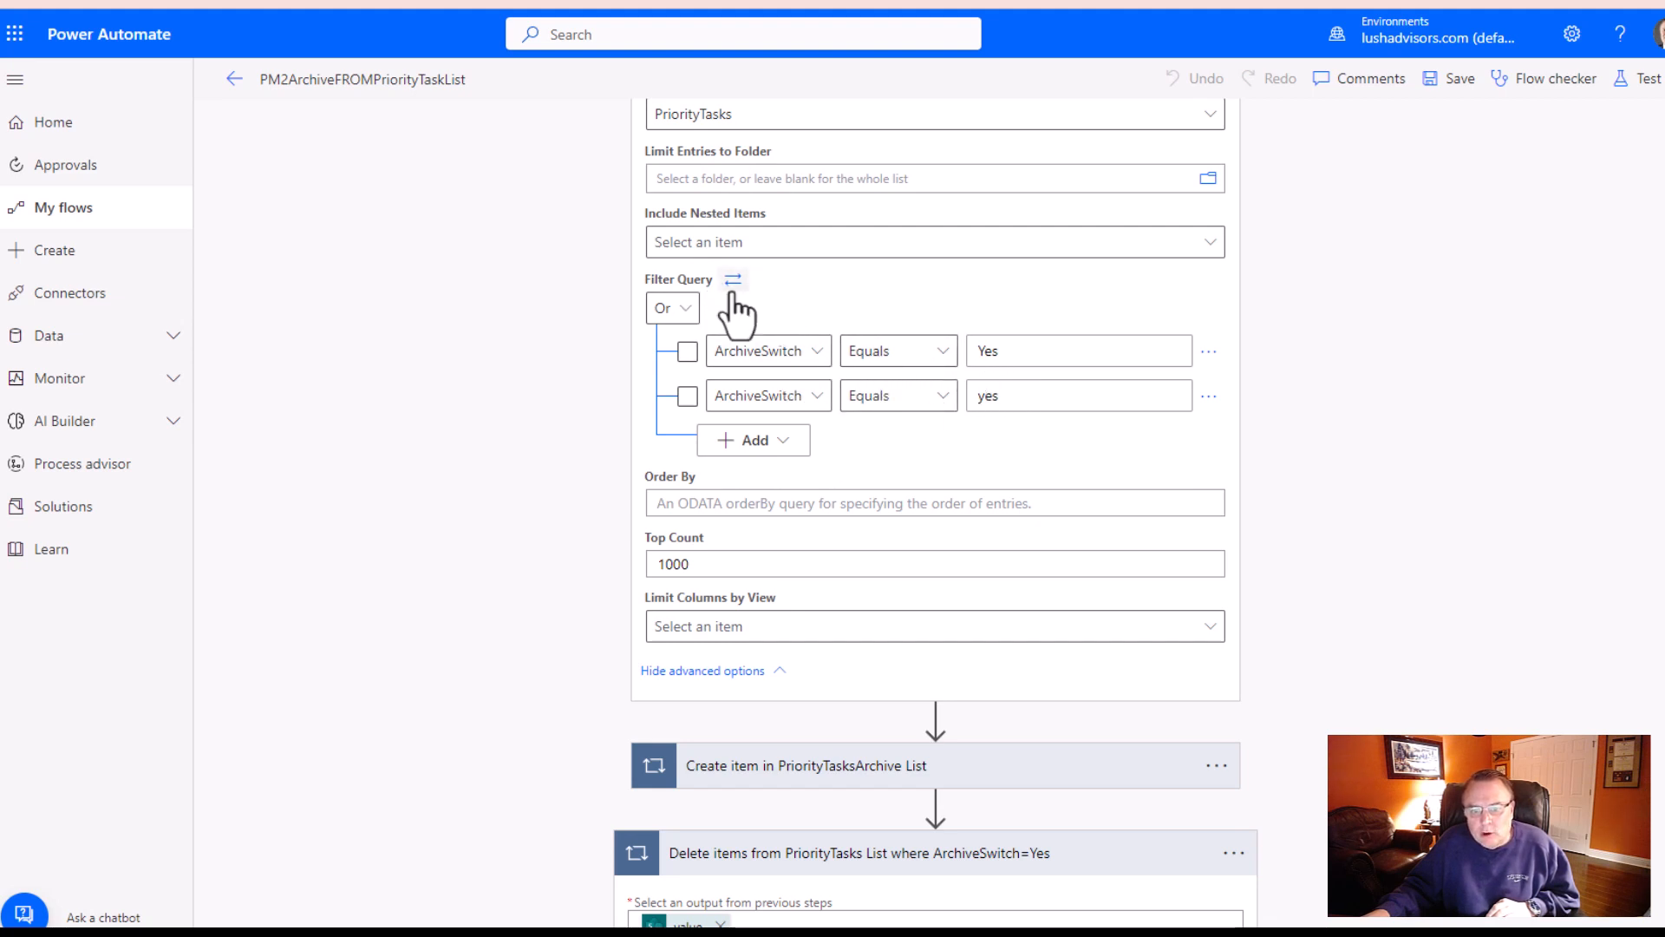
pyautogui.click(732, 279)
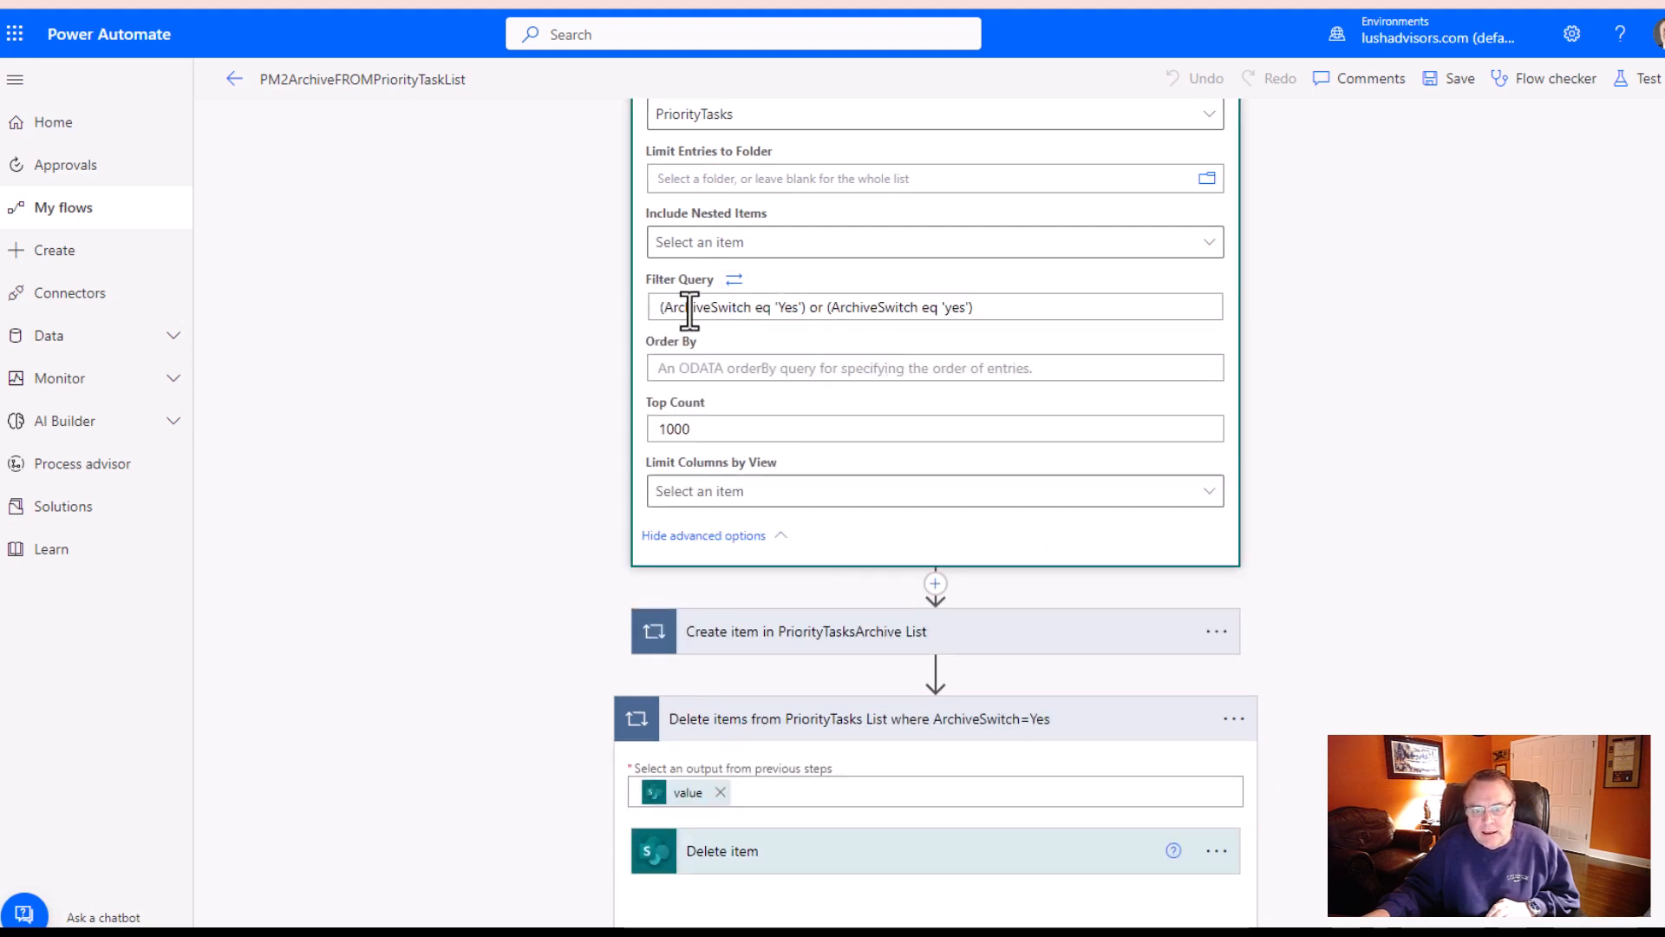
pyautogui.moveTo(855, 345)
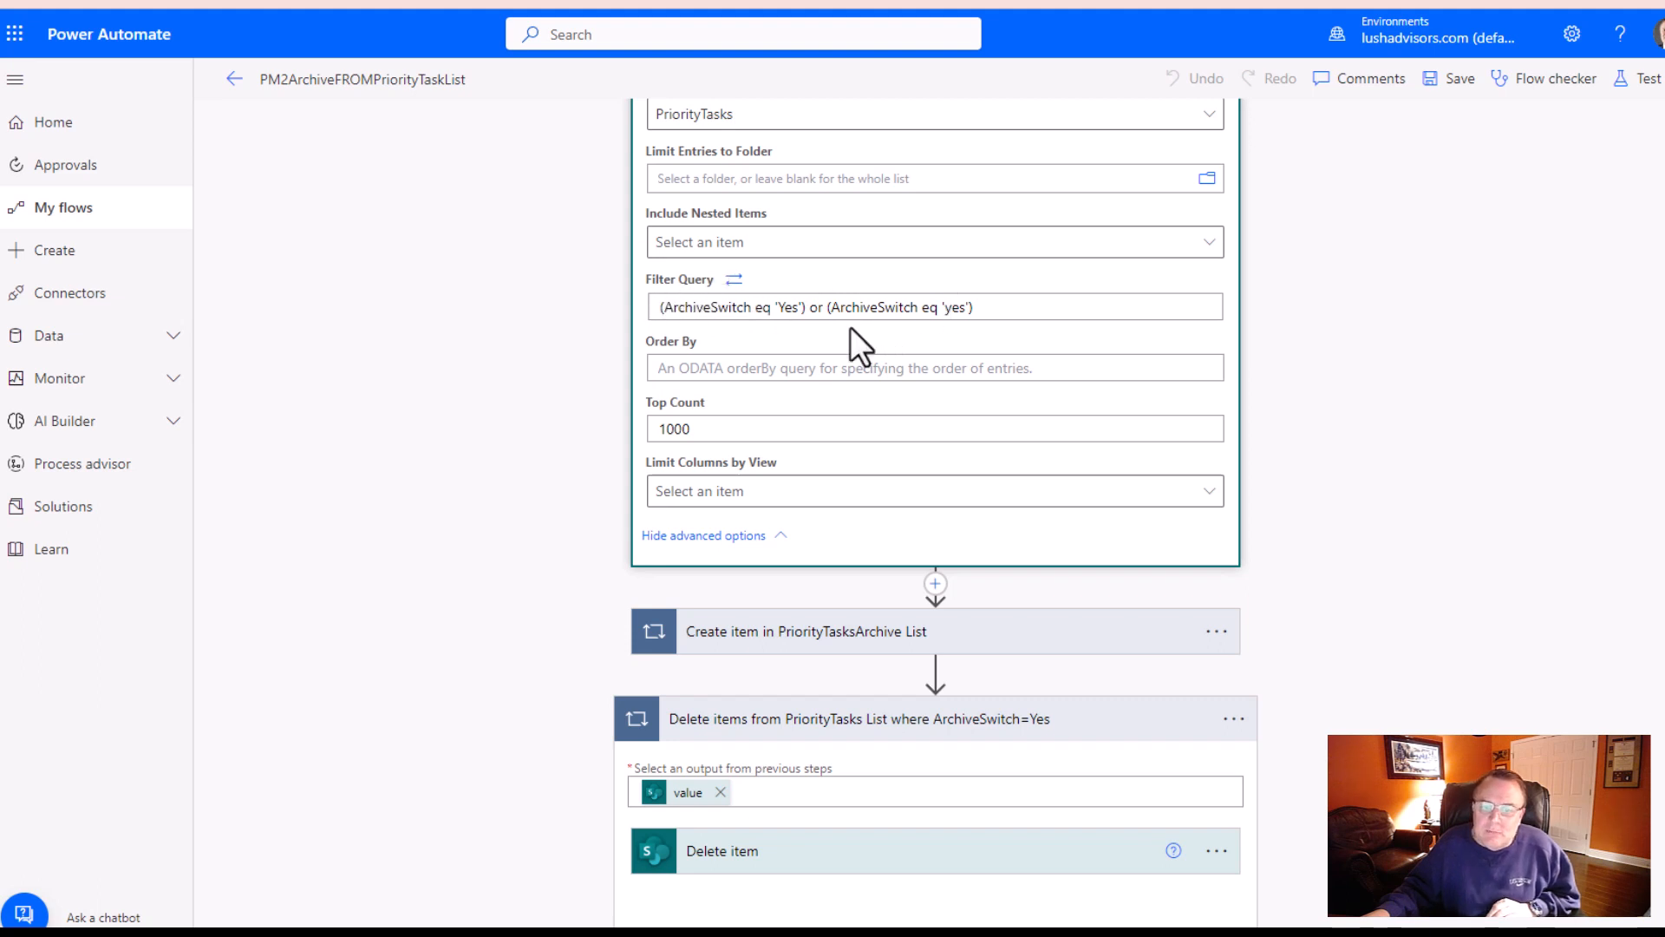
pyautogui.moveTo(798, 440)
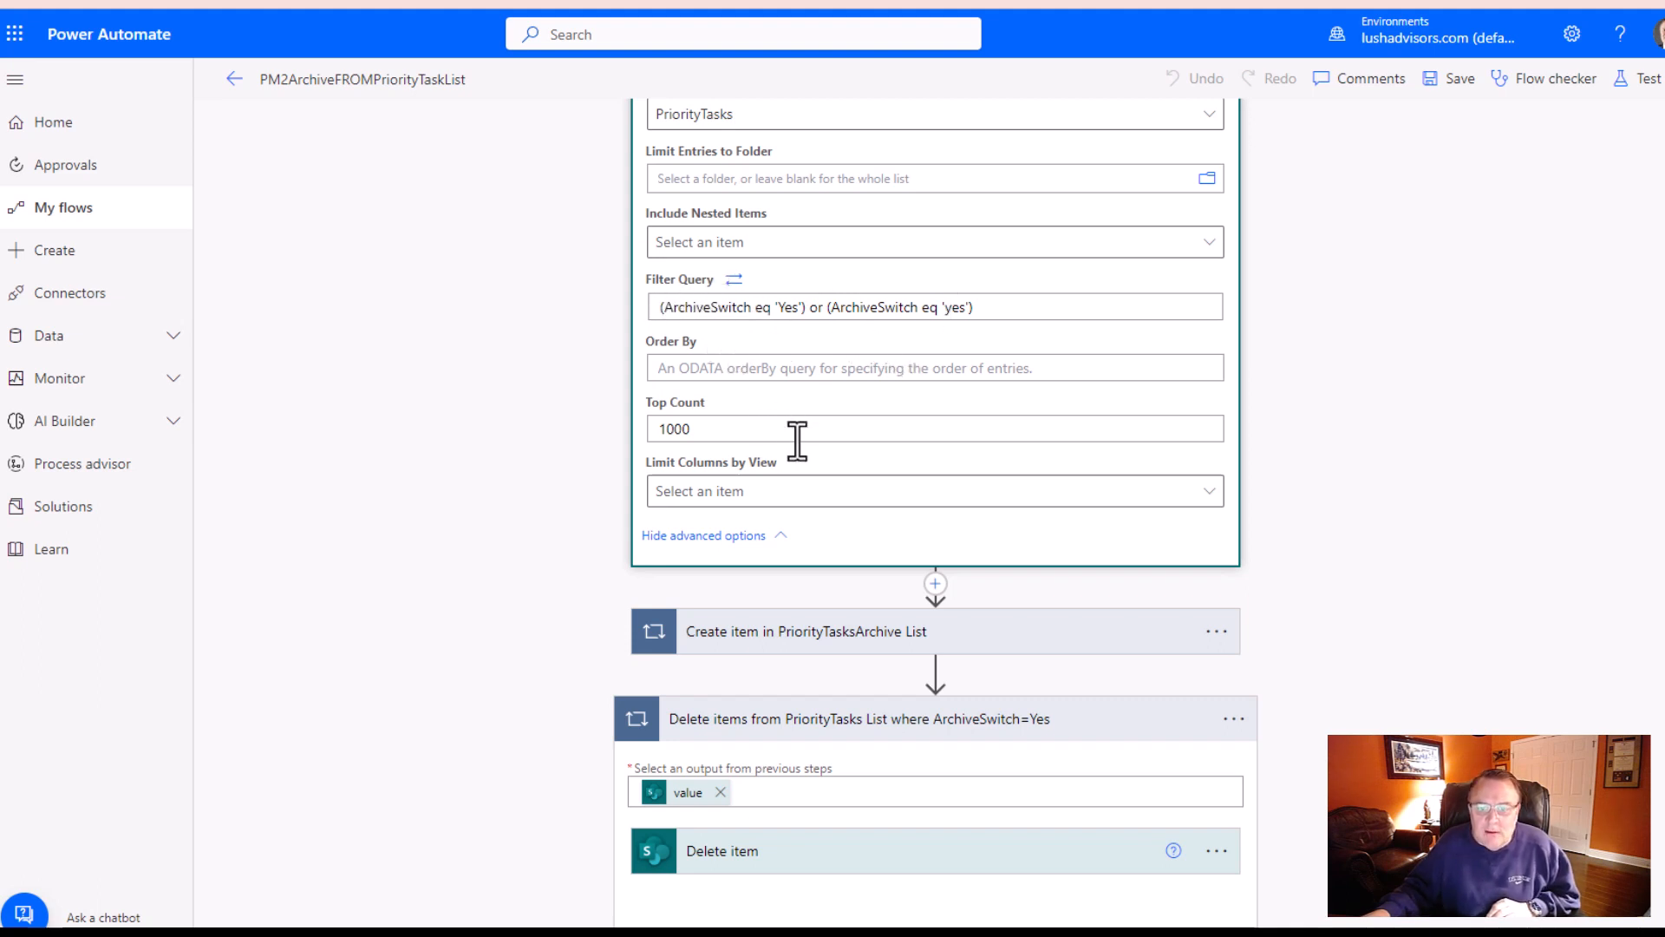
pyautogui.moveTo(826, 546)
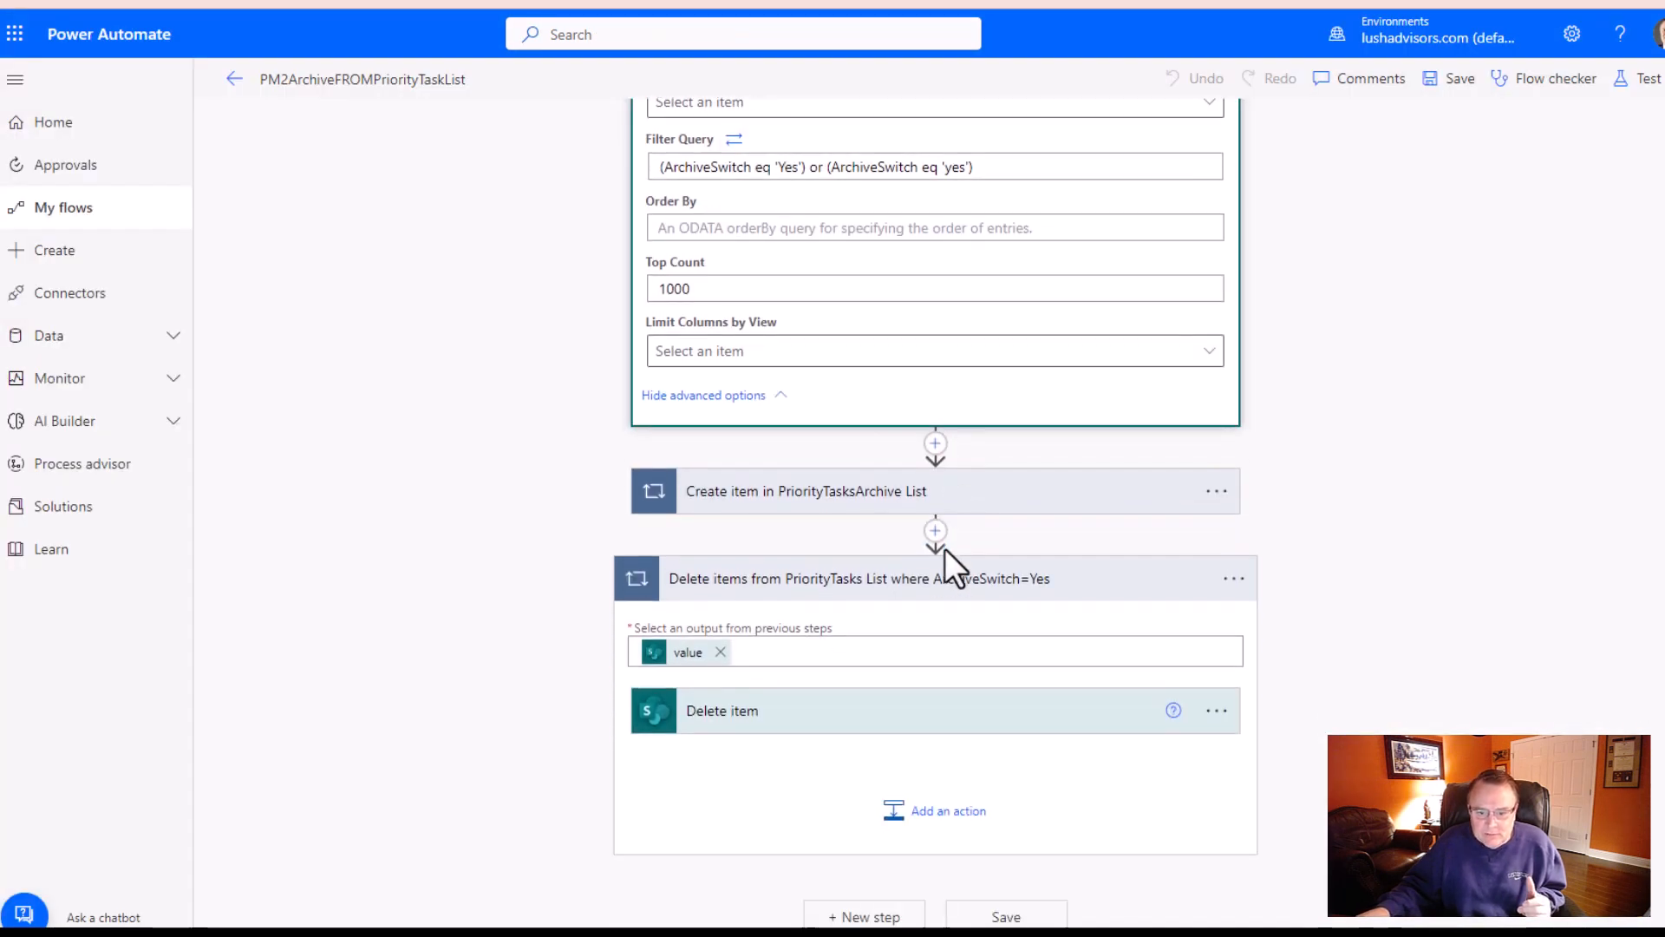
pyautogui.moveTo(886, 595)
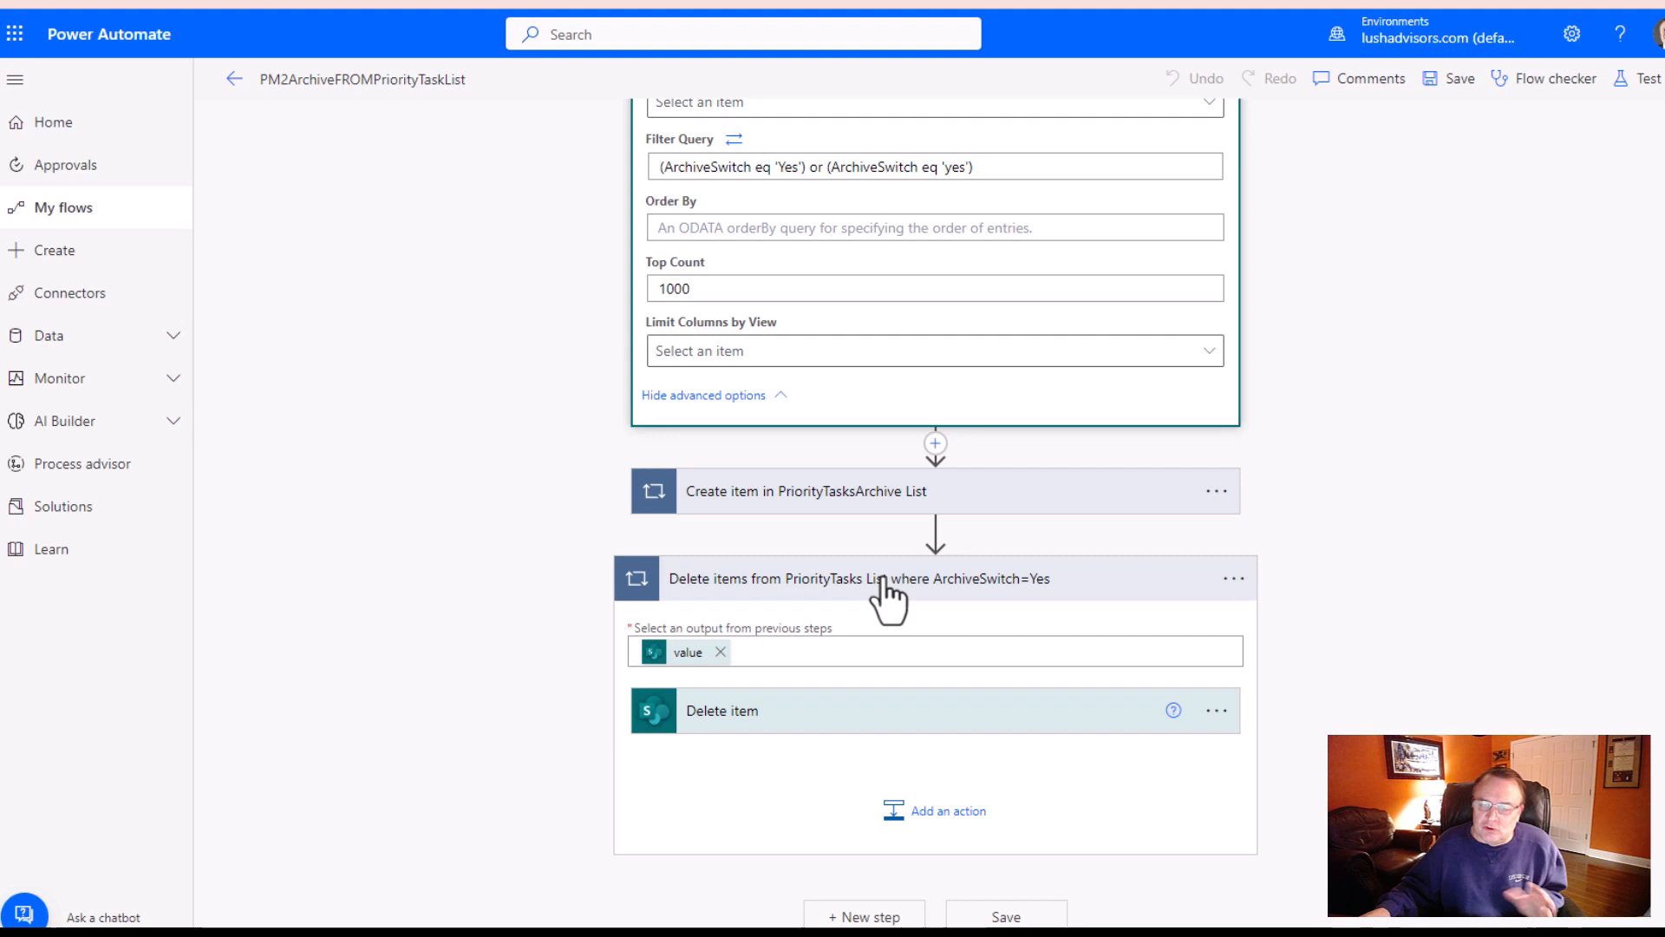
pyautogui.moveTo(690, 674)
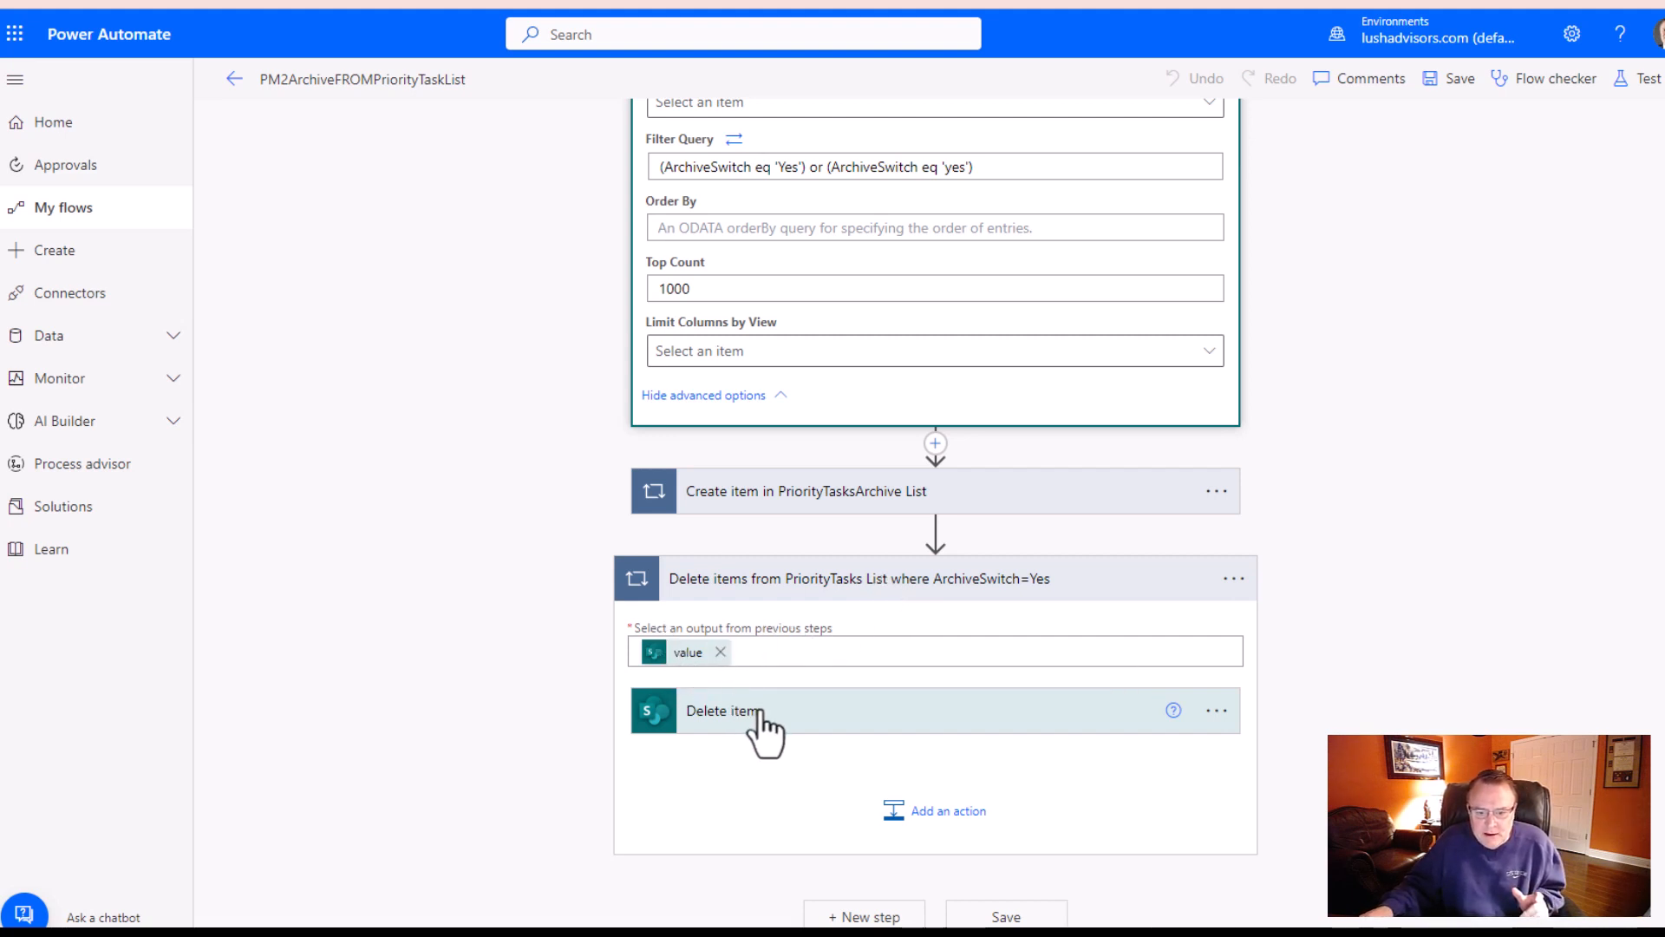
# - Collapse the 'Delete items from PriorityTasks List' loop header
pyautogui.click(765, 711)
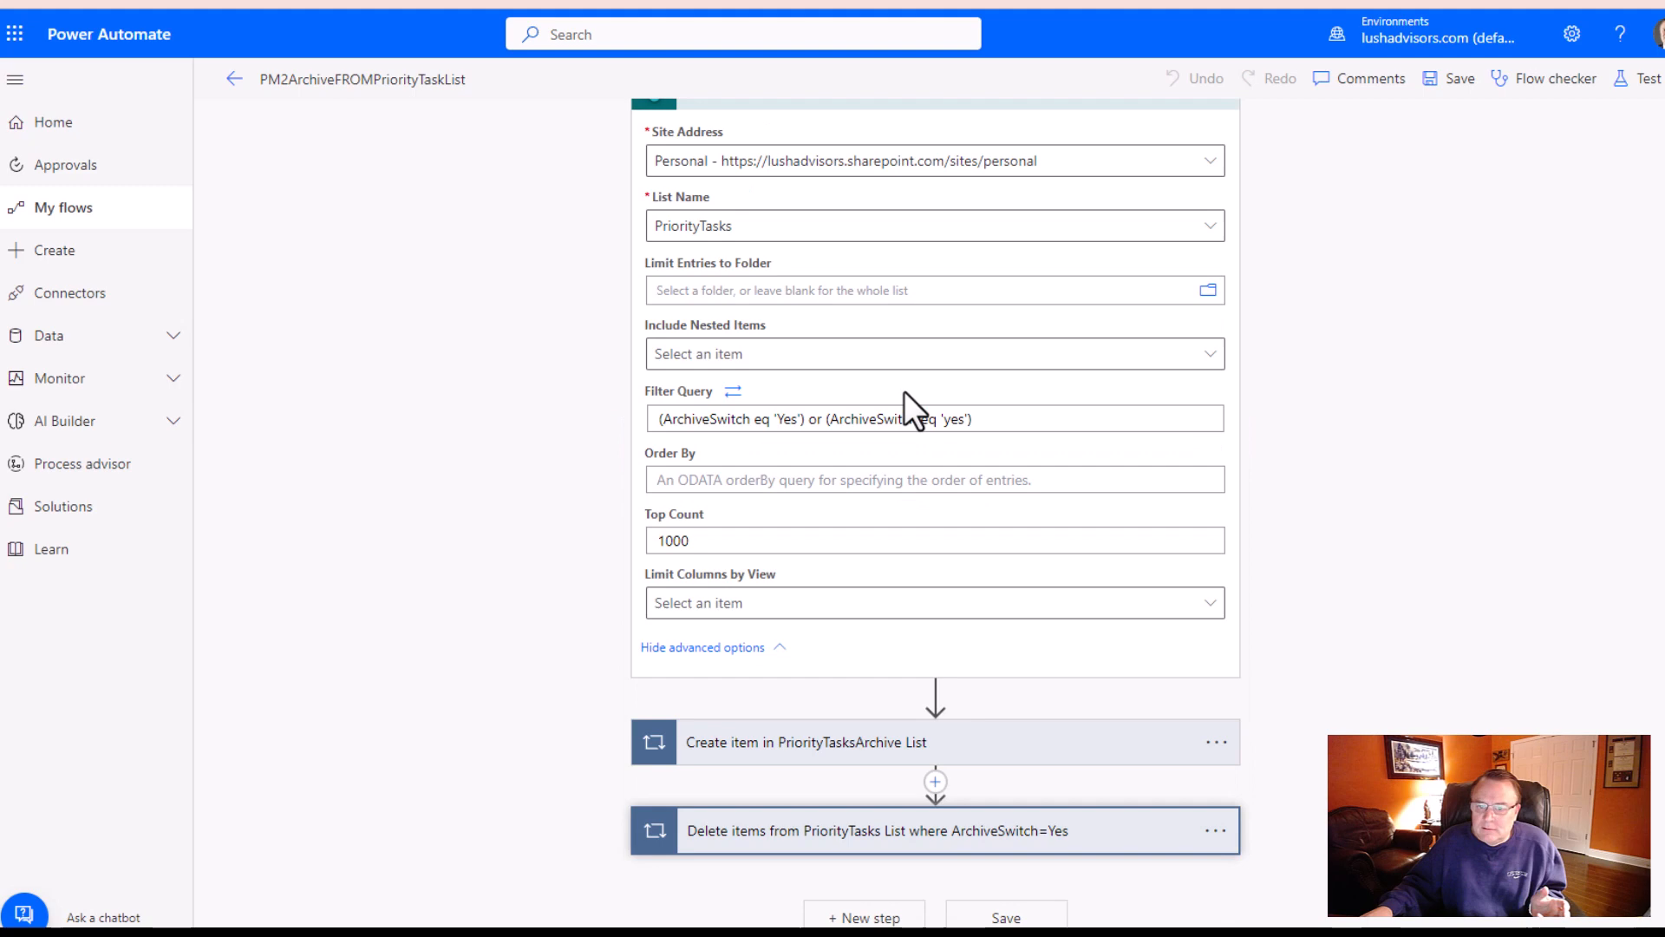
pyautogui.scroll(3)
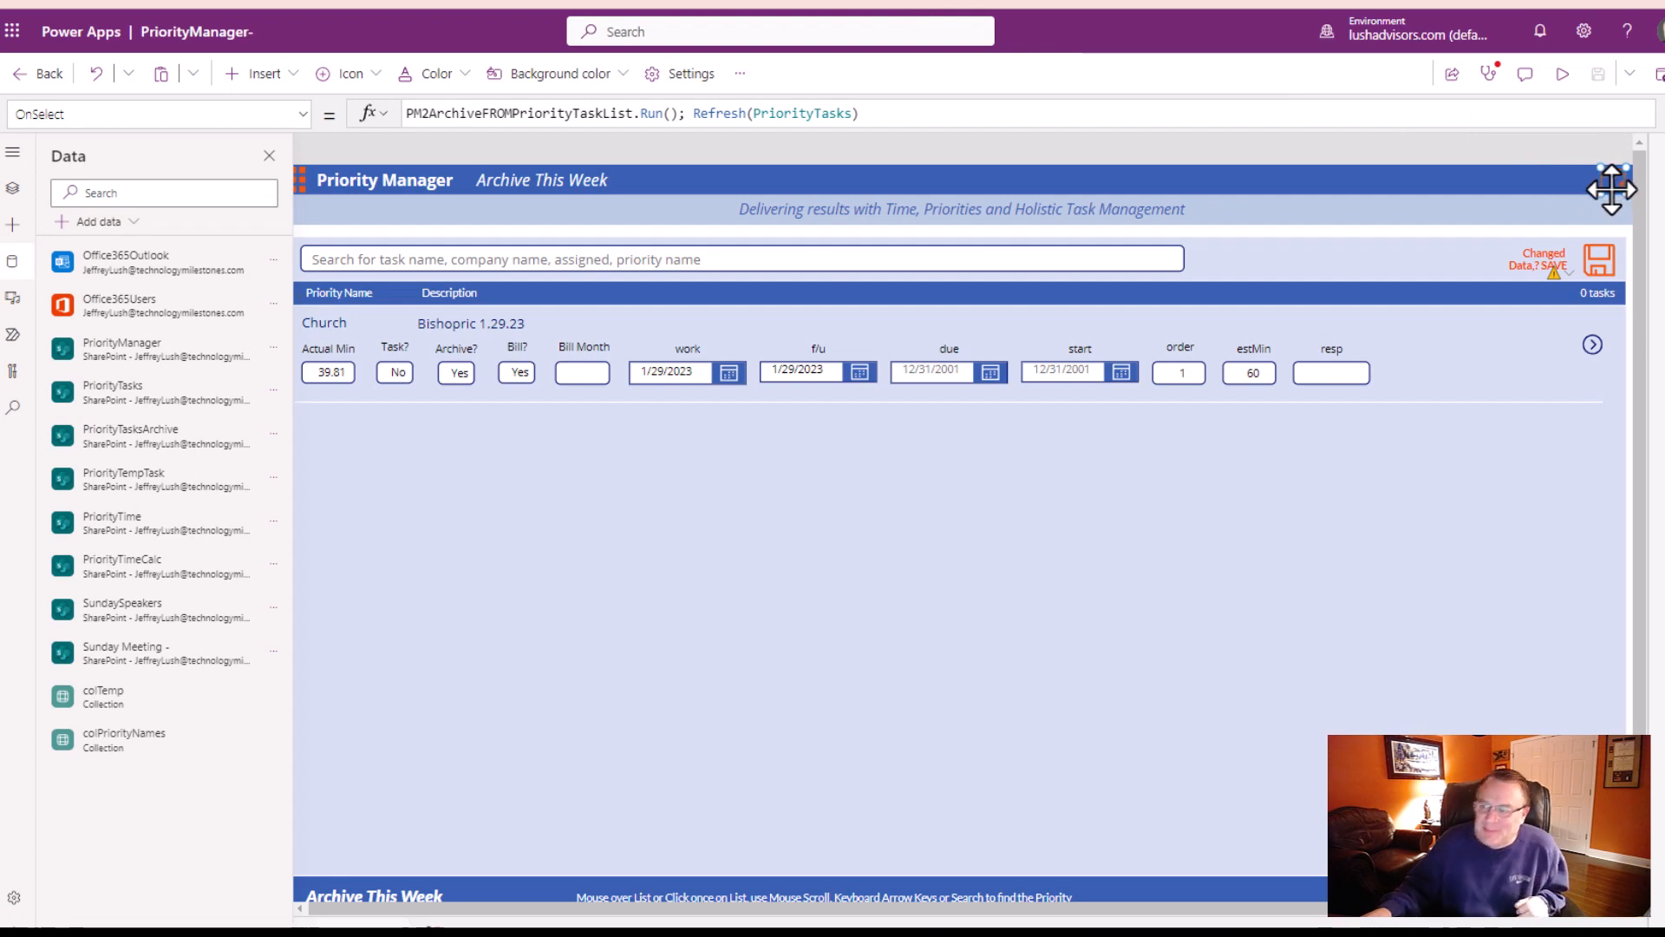
pyautogui.moveTo(1644, 191)
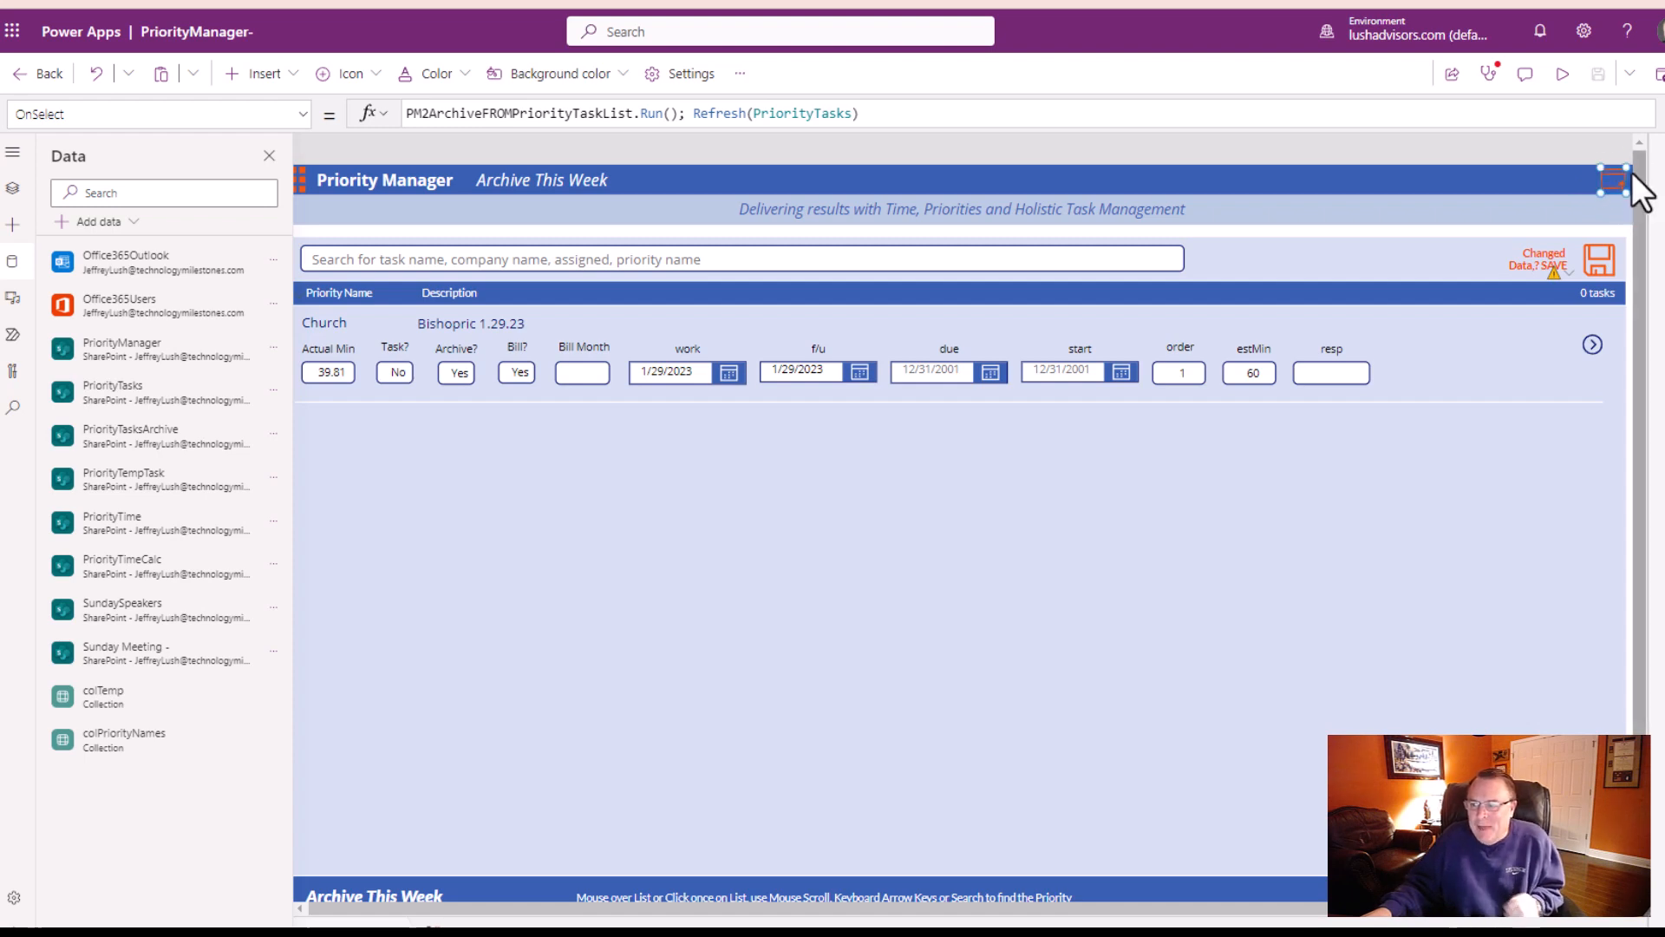
pyautogui.moveTo(1620, 180)
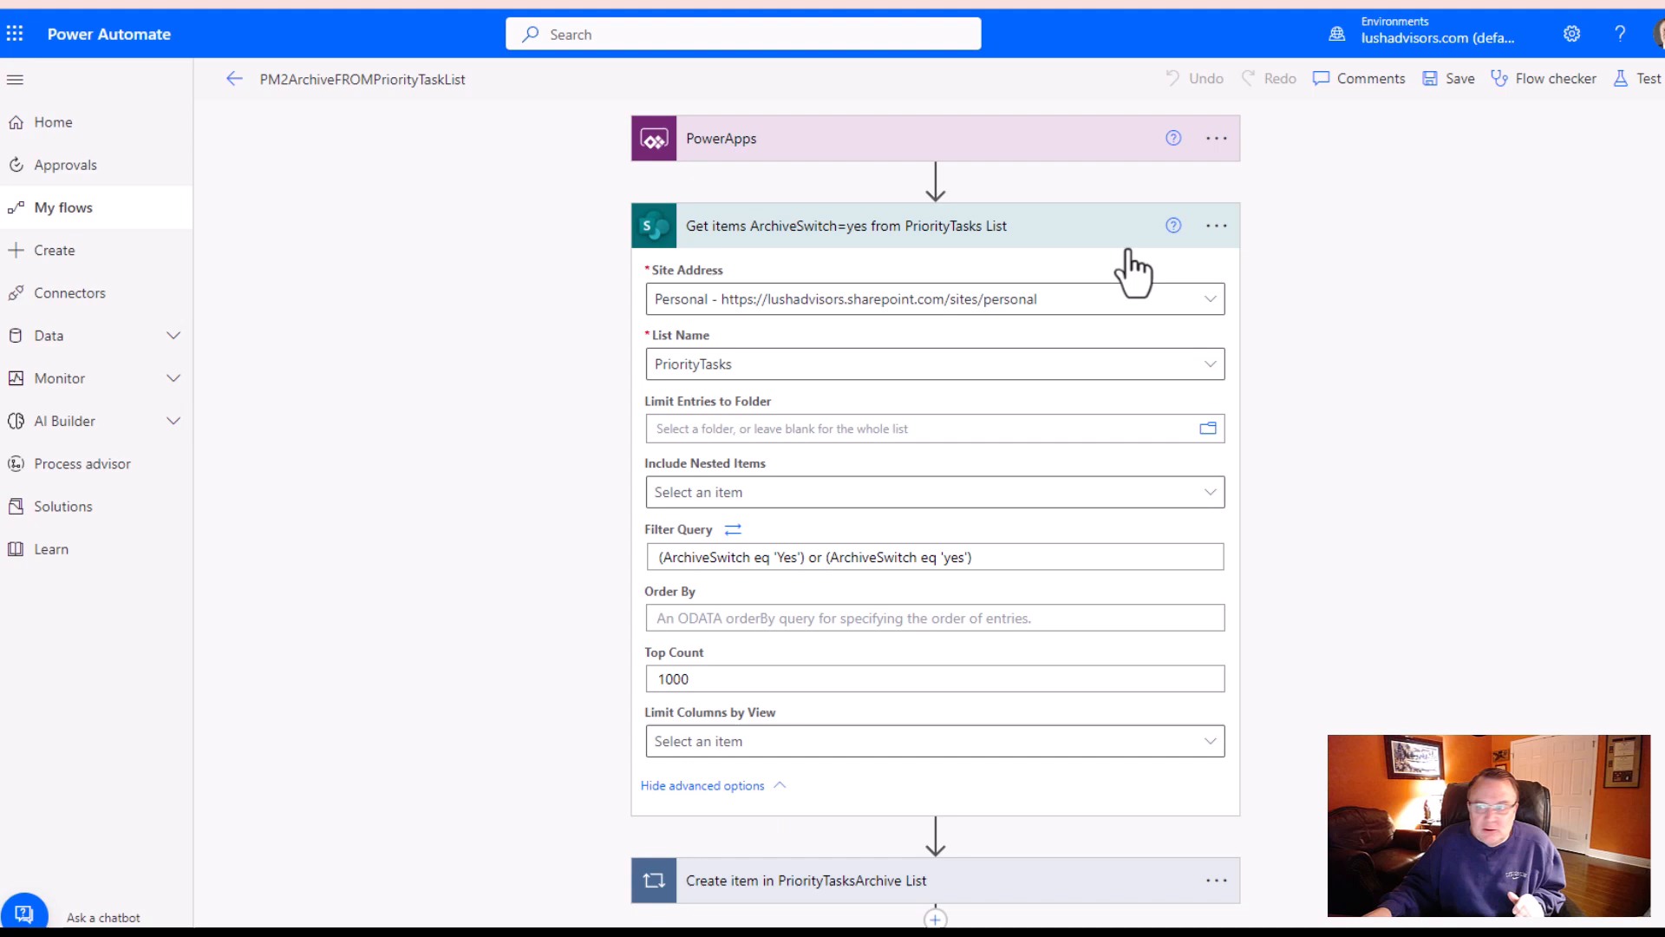
pyautogui.moveTo(902, 250)
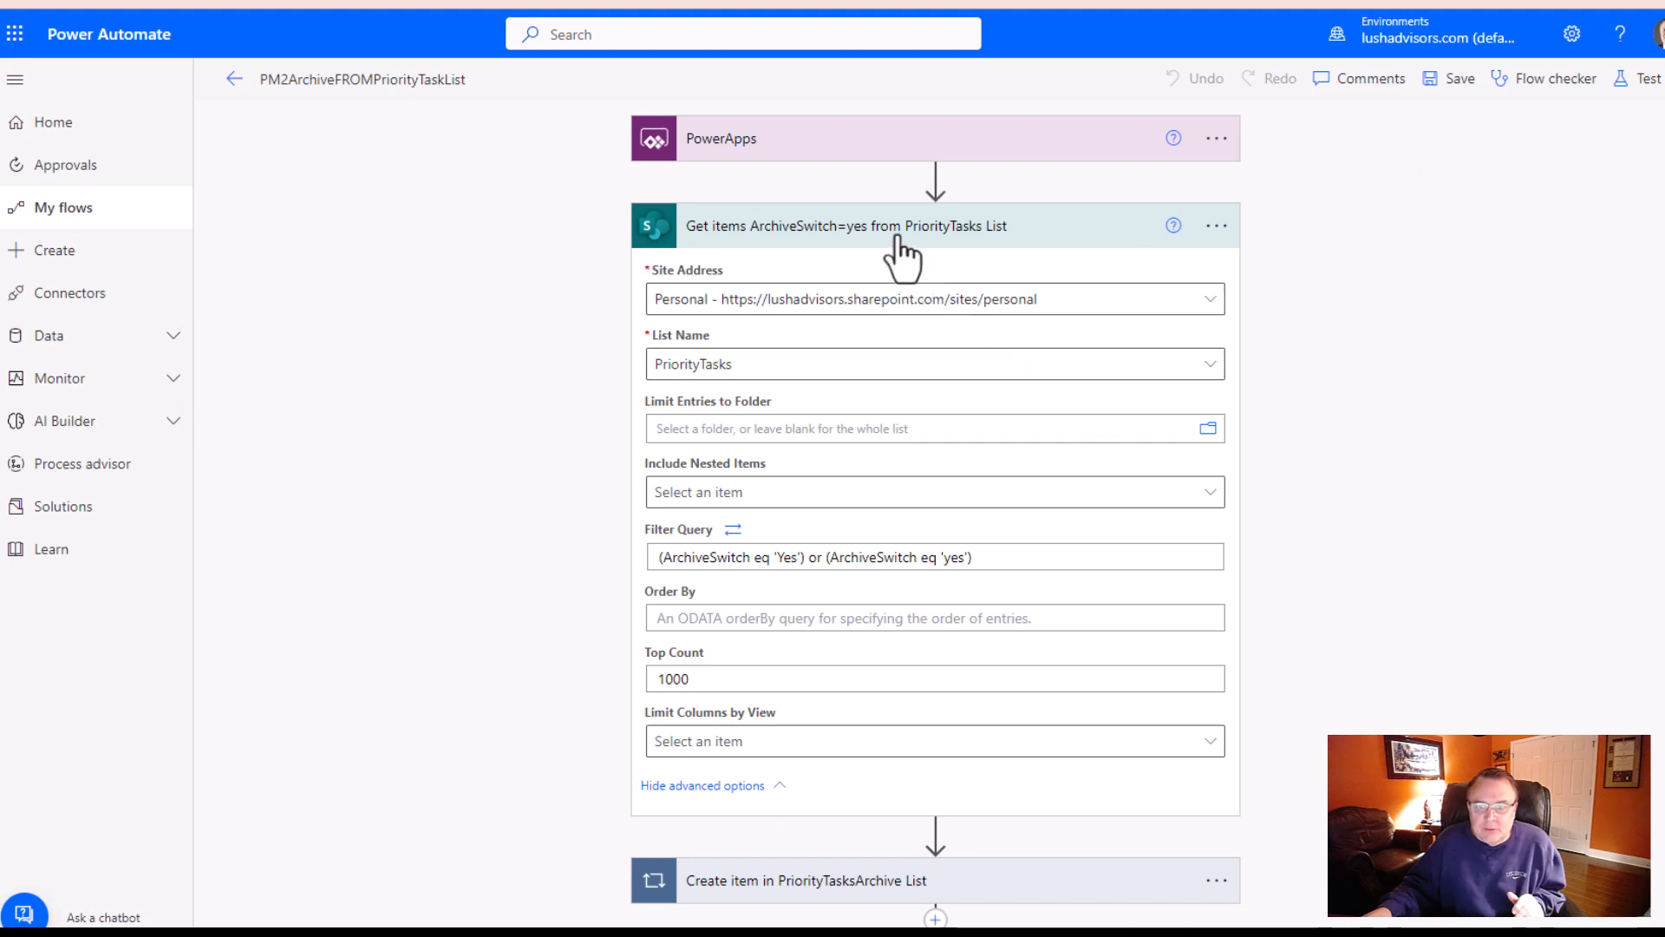
pyautogui.click(1459, 78)
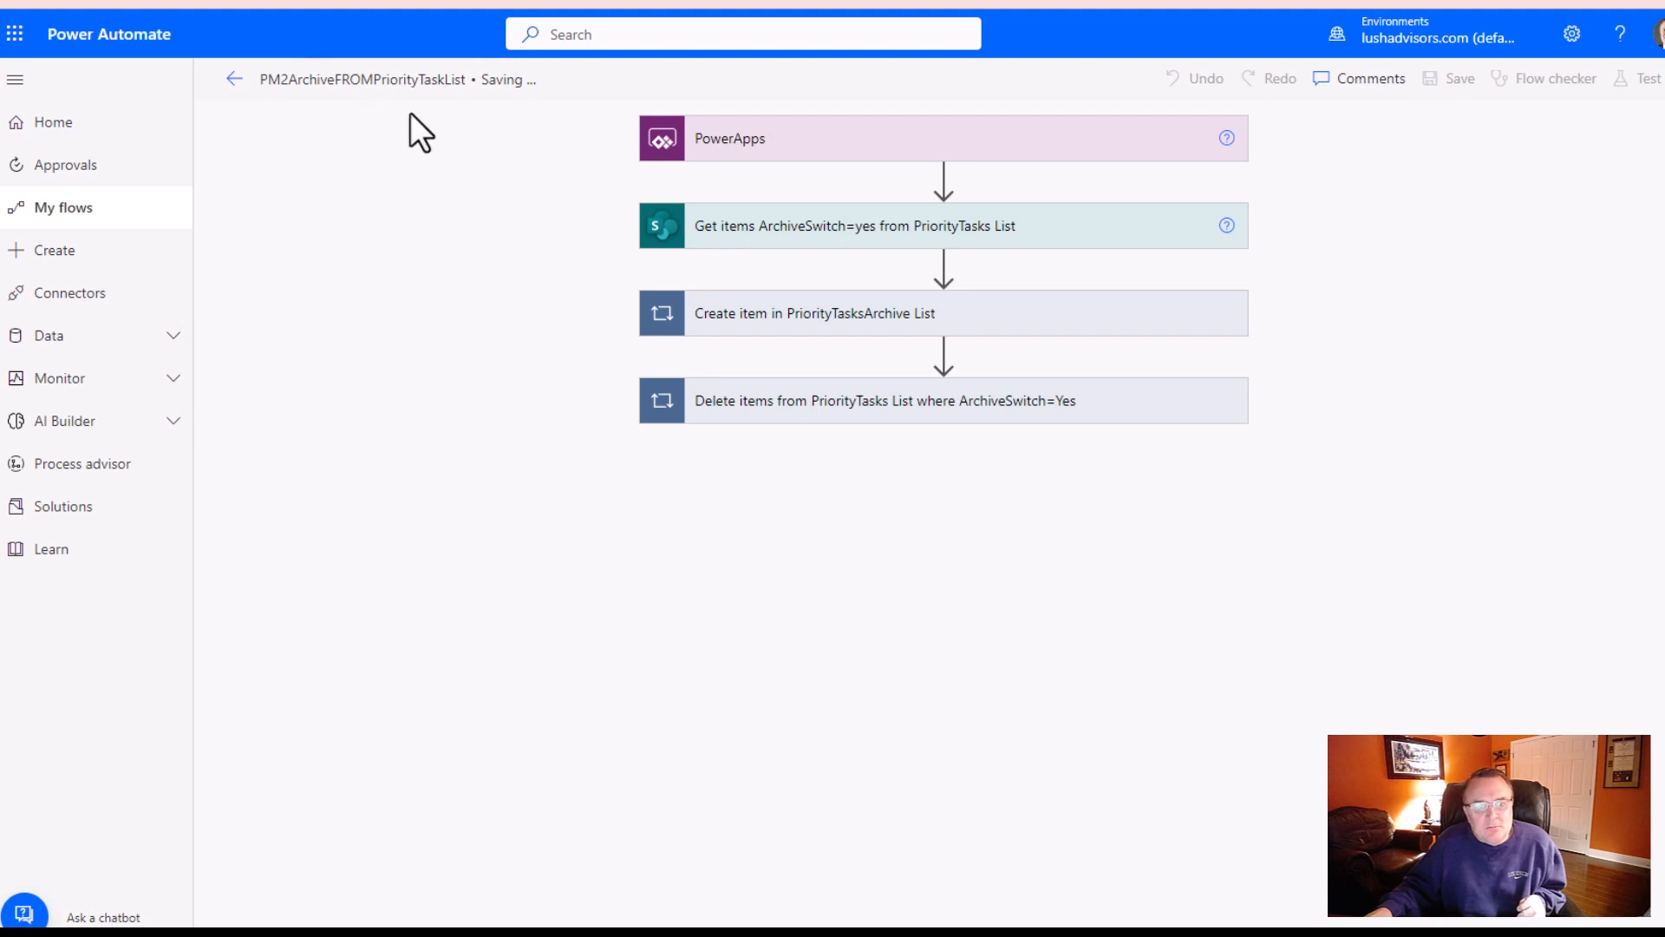
pyautogui.moveTo(671, 115)
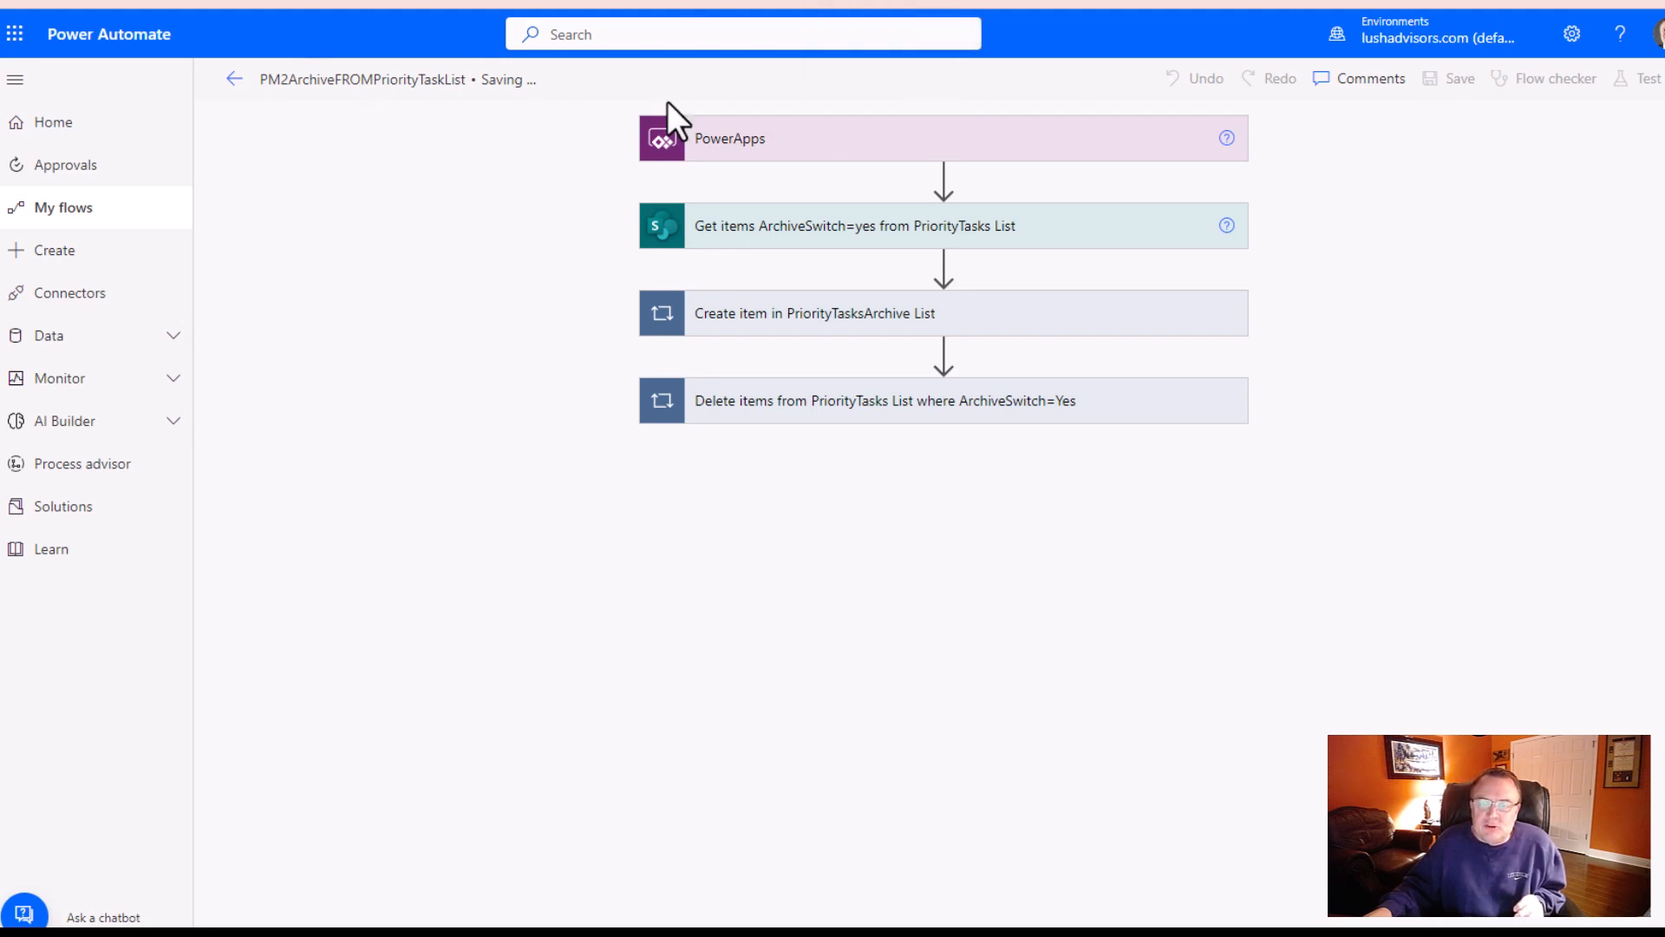
pyautogui.moveTo(224, 117)
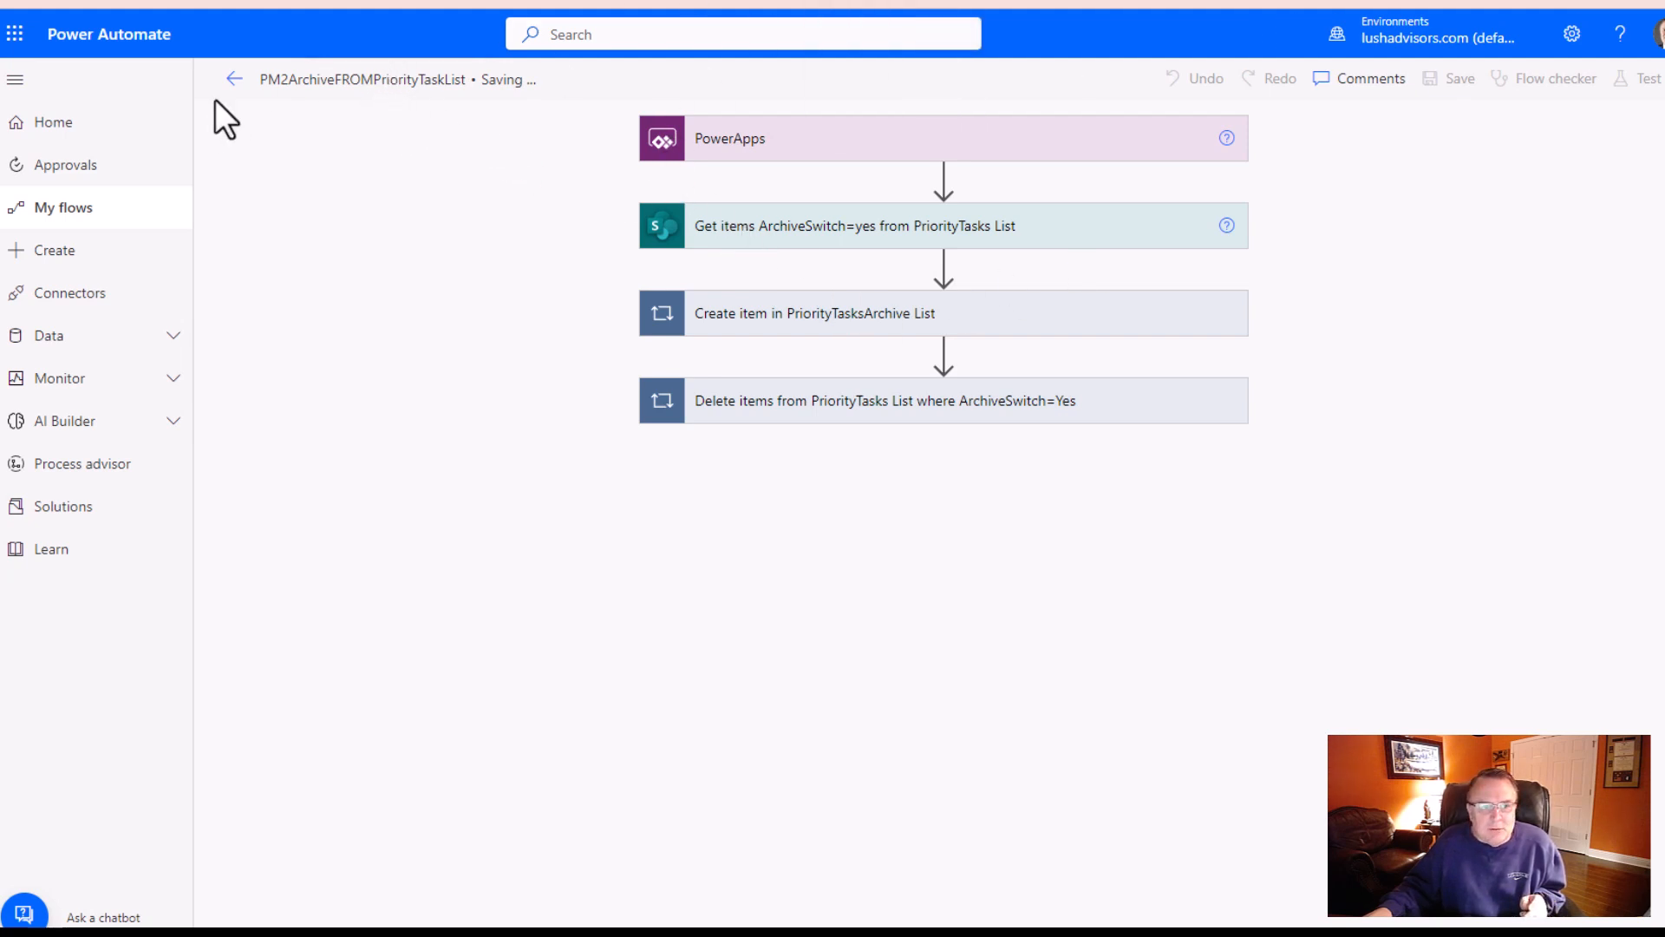
pyautogui.moveTo(286, 111)
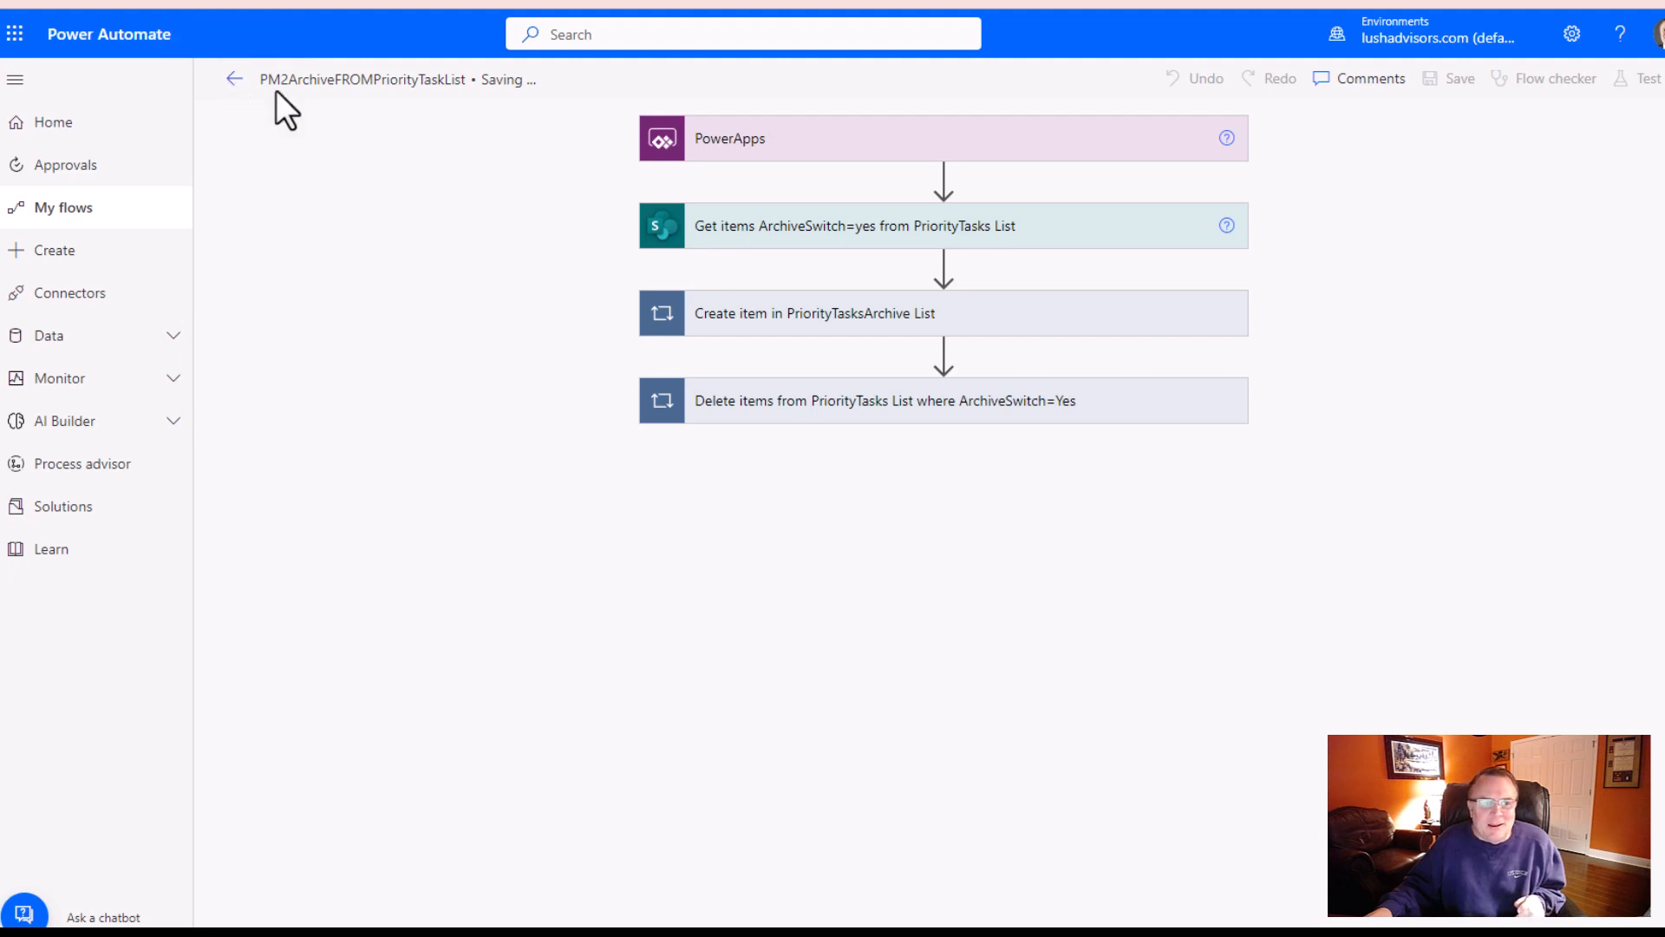
pyautogui.moveTo(246, 100)
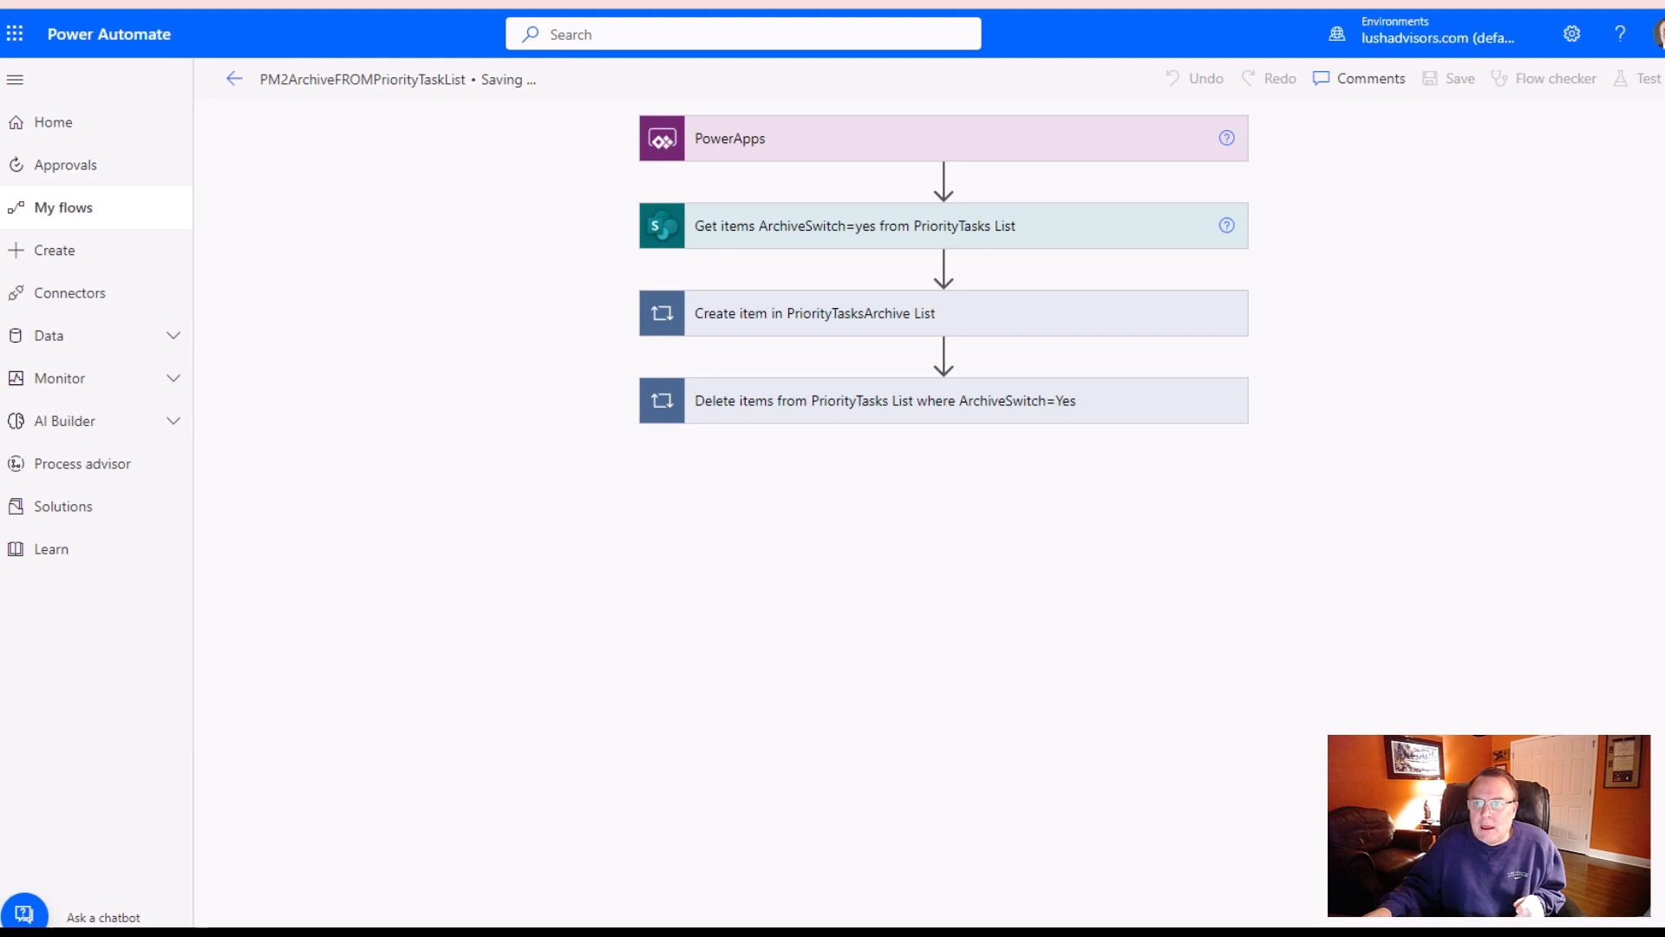
# - Save the flow and wait for the 'Your flow is ready to go' banner
pyautogui.click(1459, 78)
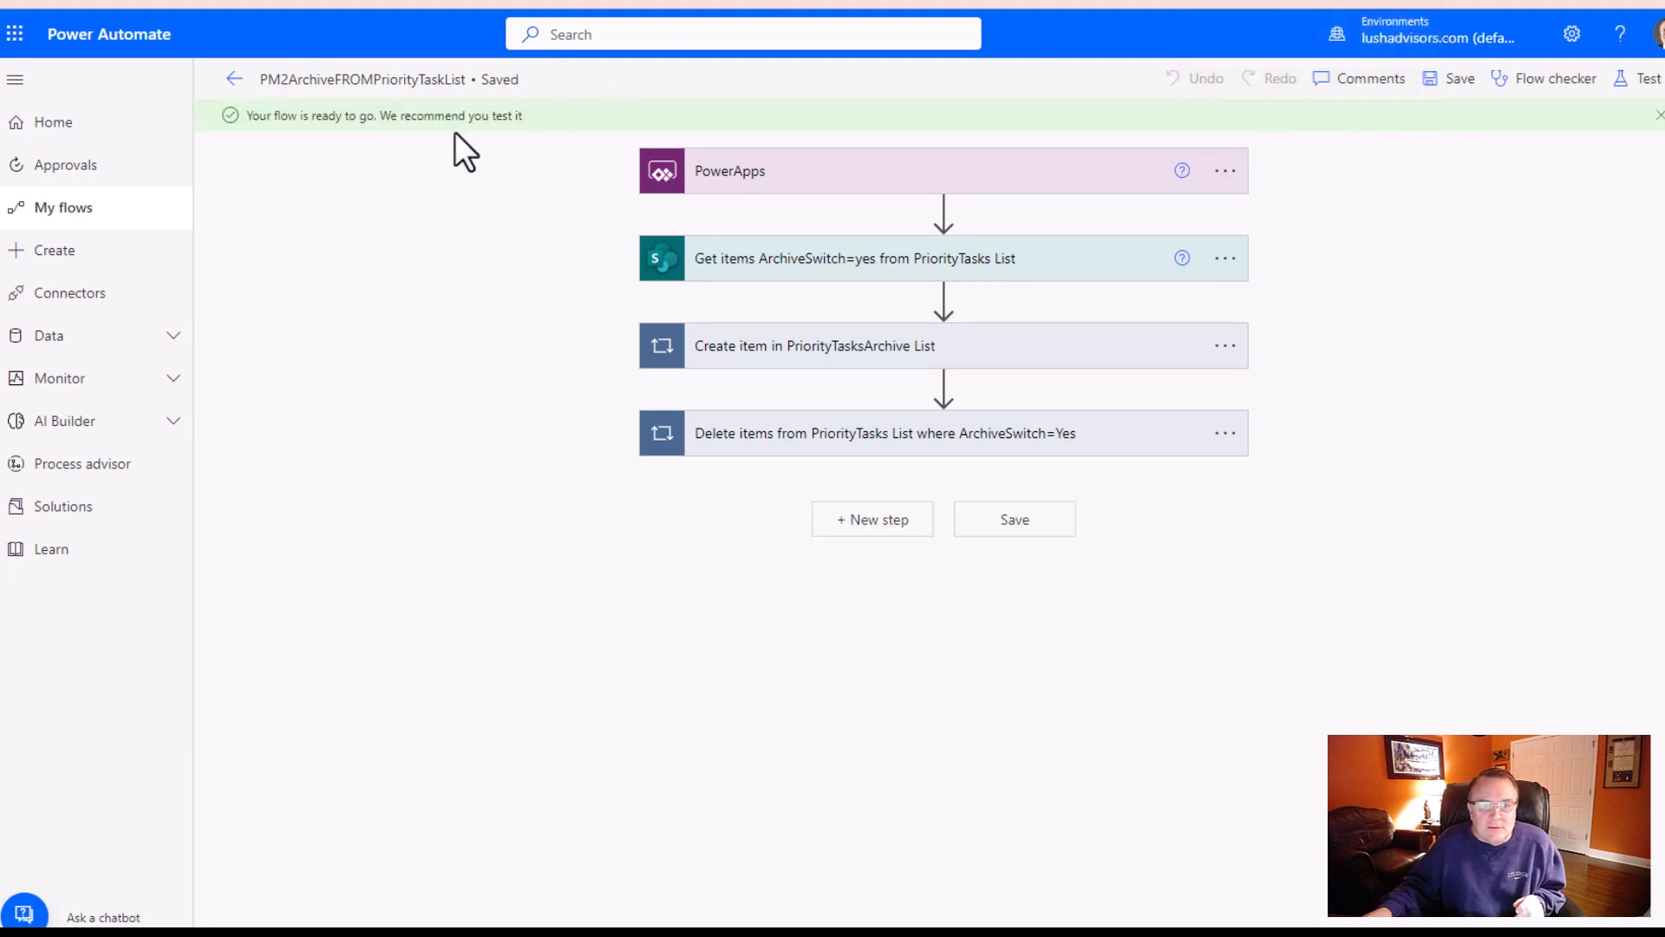
pyautogui.click(234, 78)
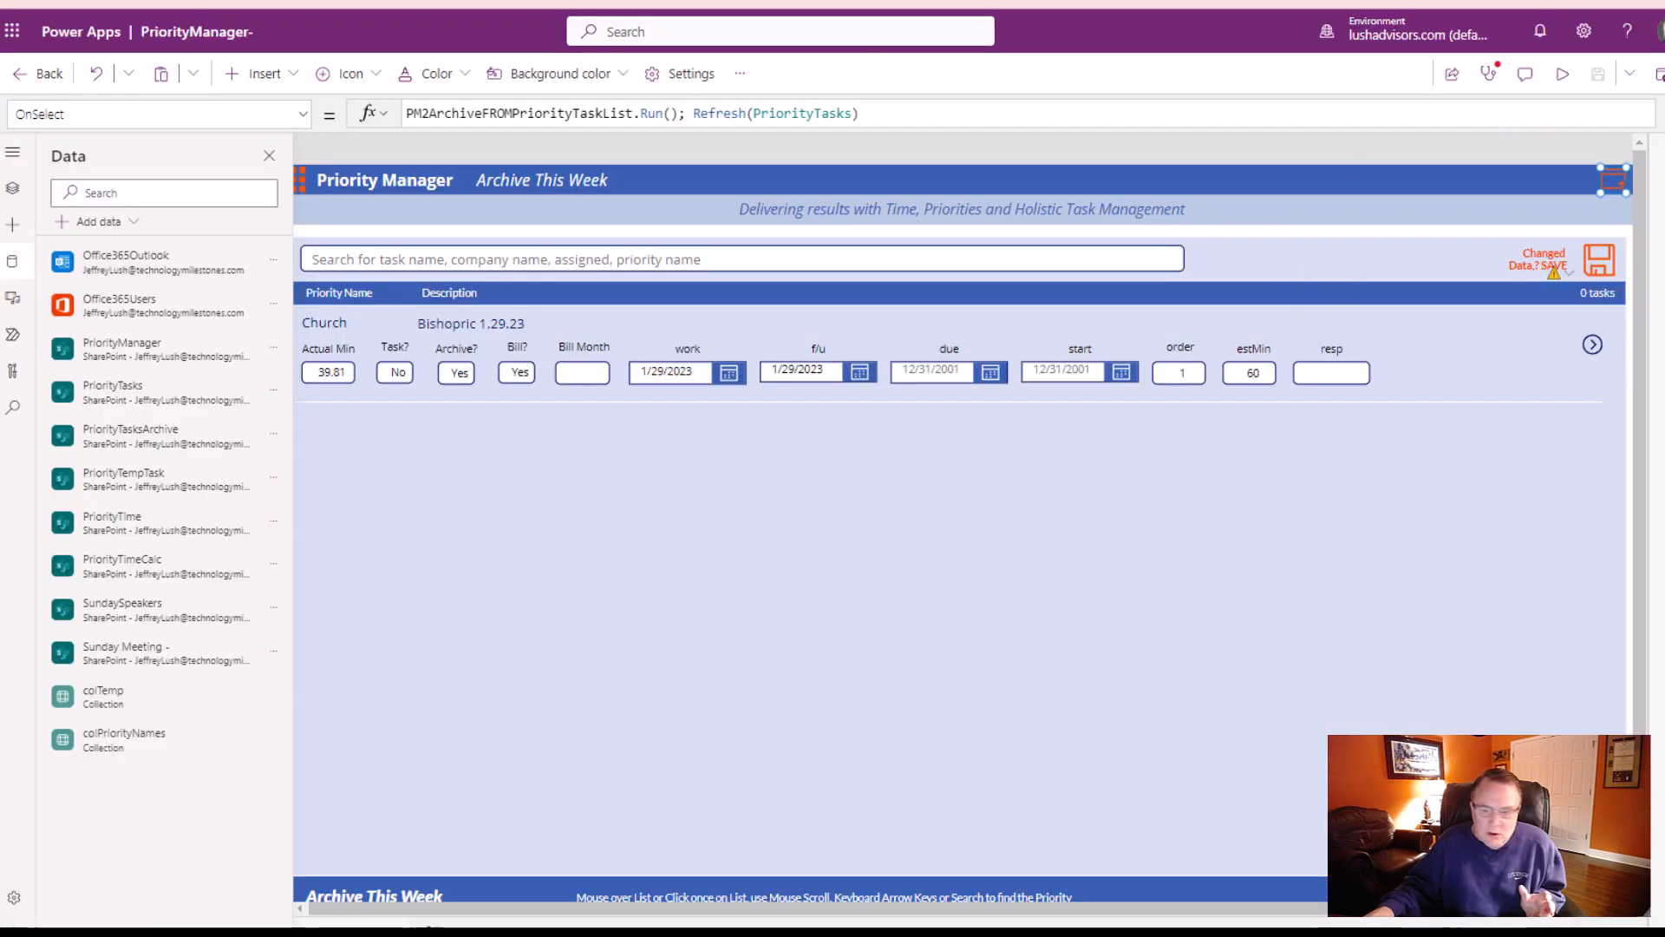
# - Preview the app on the Archive This Week screen showing the Church Bishopric 1.29.23 task
pyautogui.click(1561, 72)
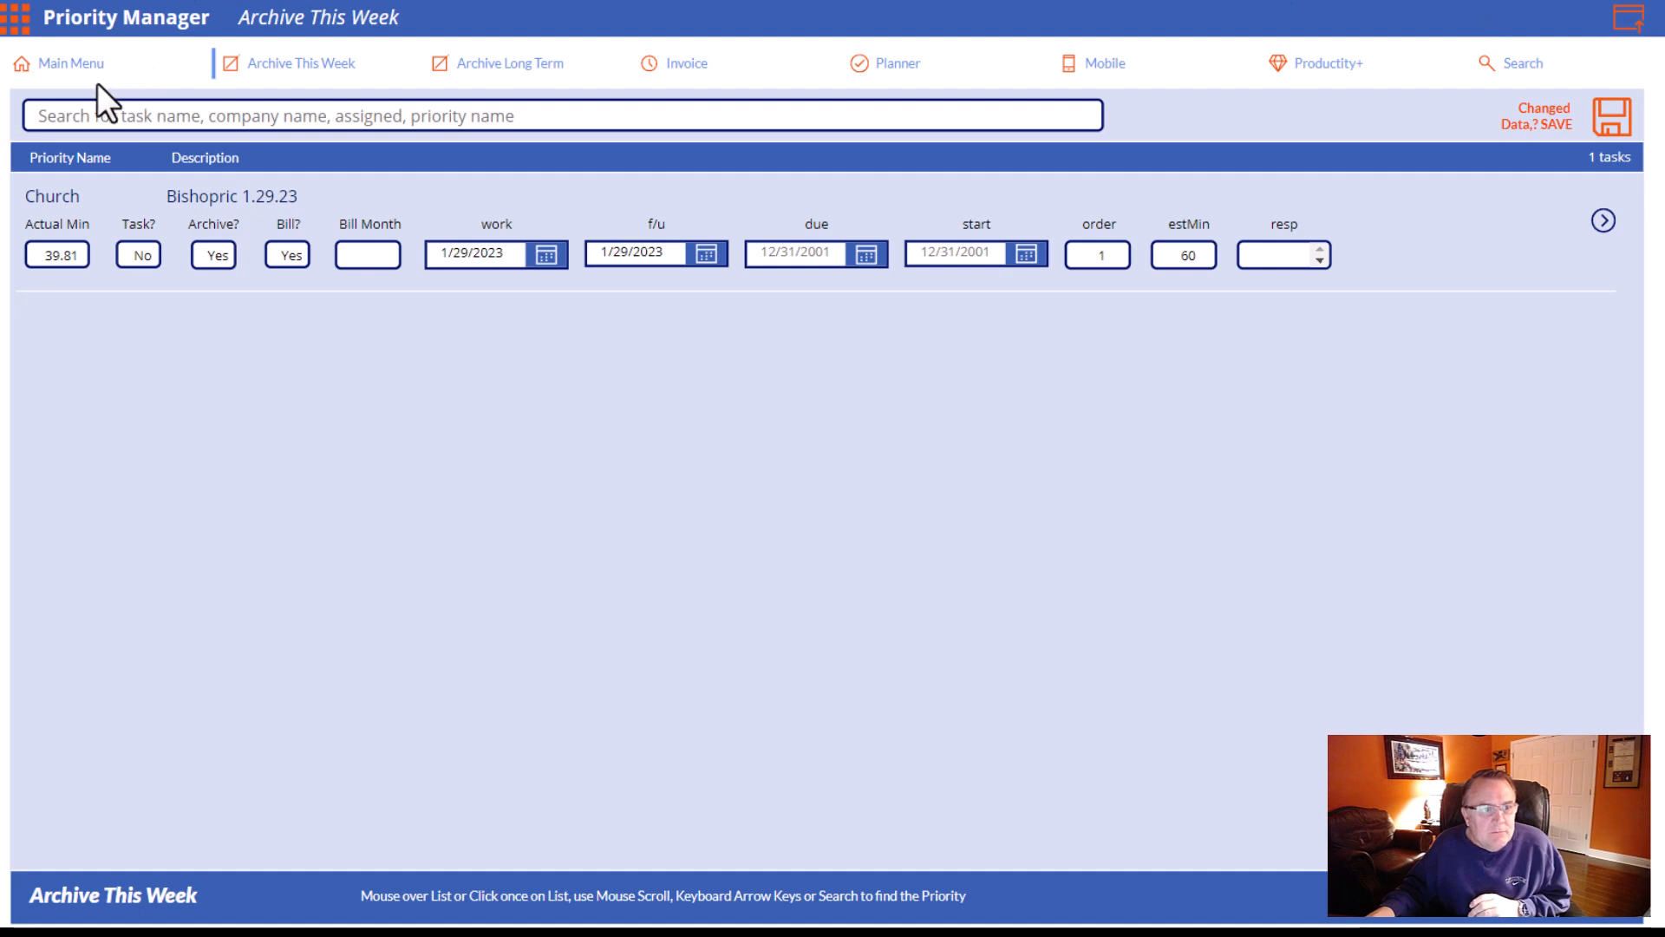
pyautogui.moveTo(1566, 26)
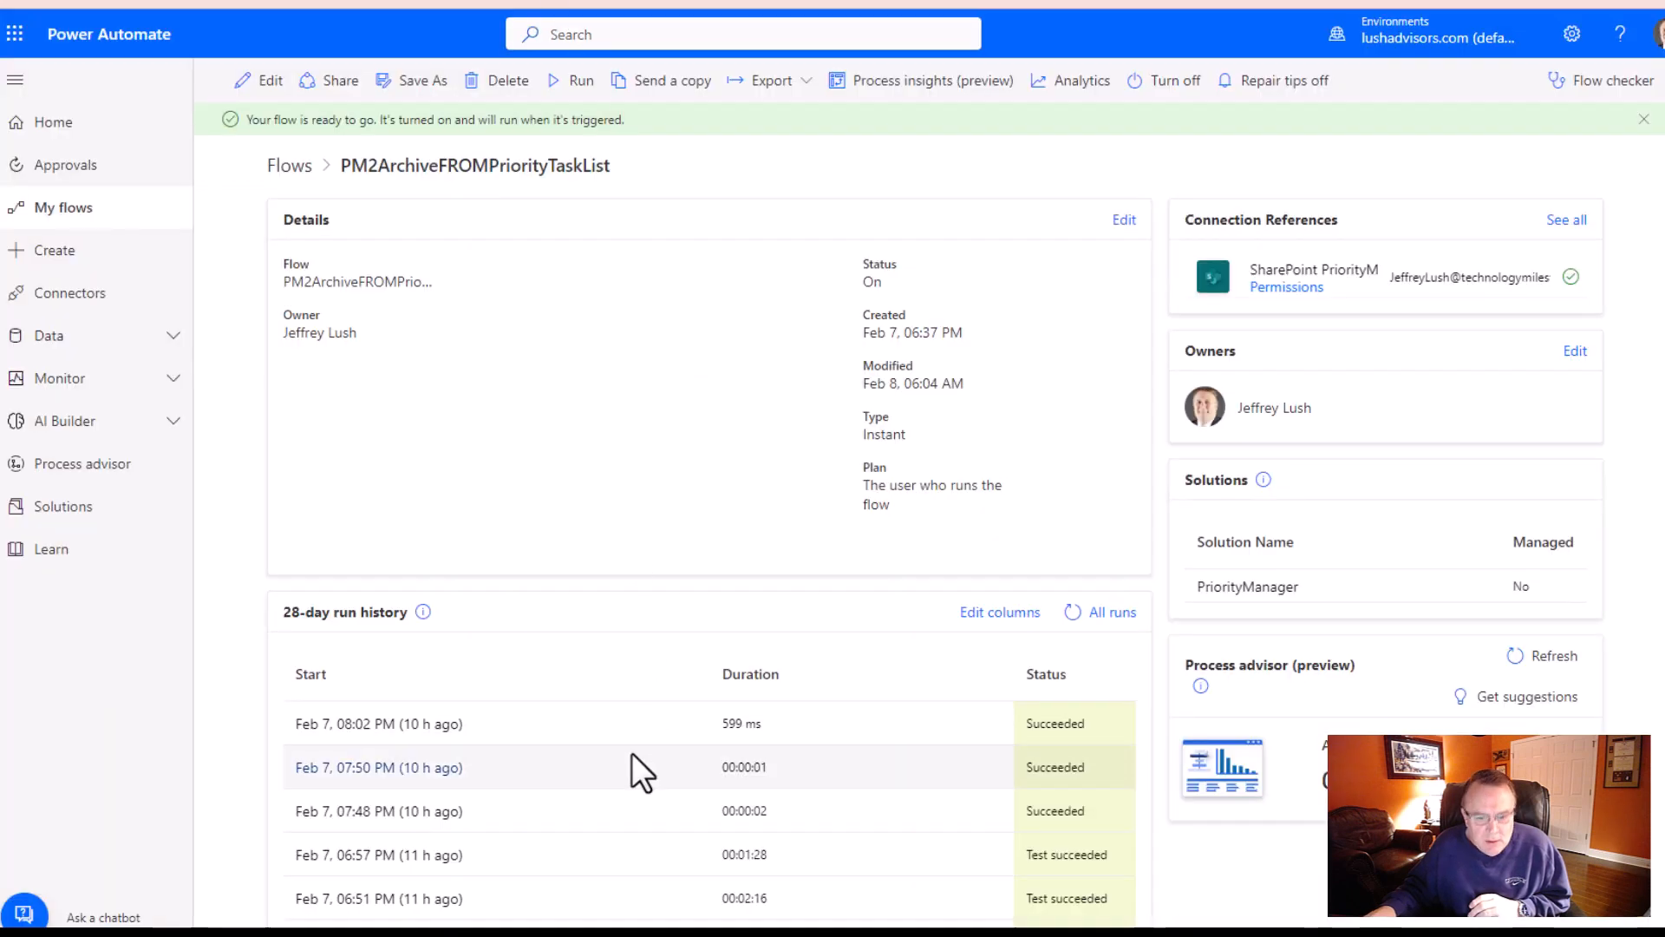
pyautogui.moveTo(378, 724)
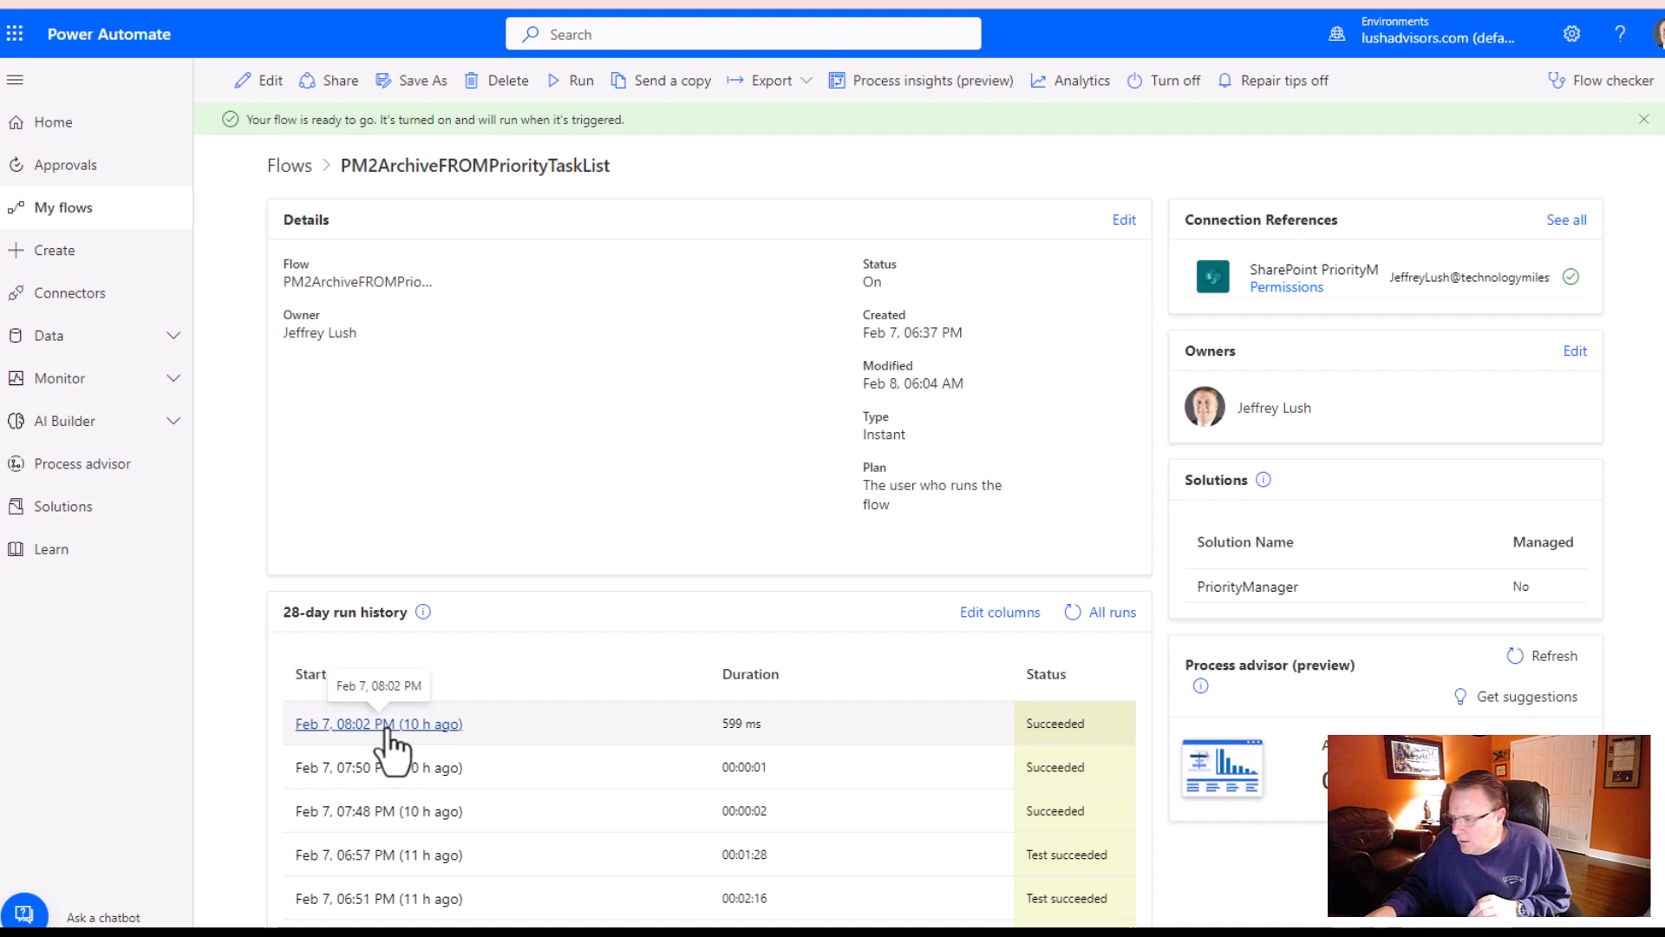
# - View details of the most recent successful run in the flow's 28-day history
pyautogui.click(1110, 613)
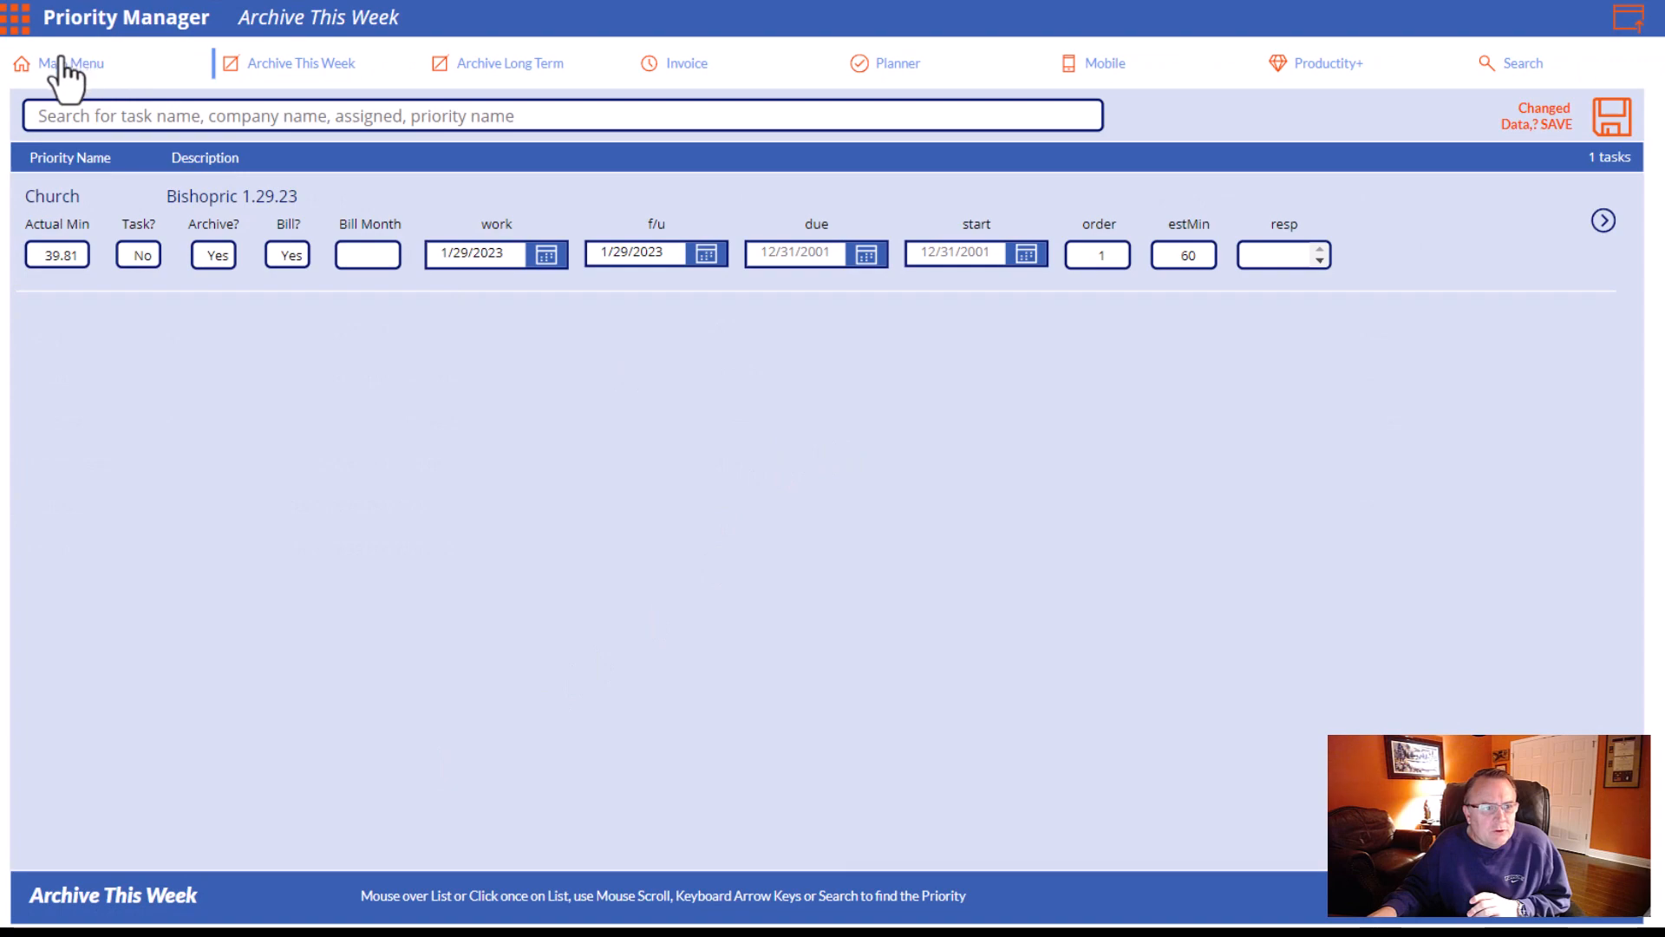
pyautogui.moveTo(562, 314)
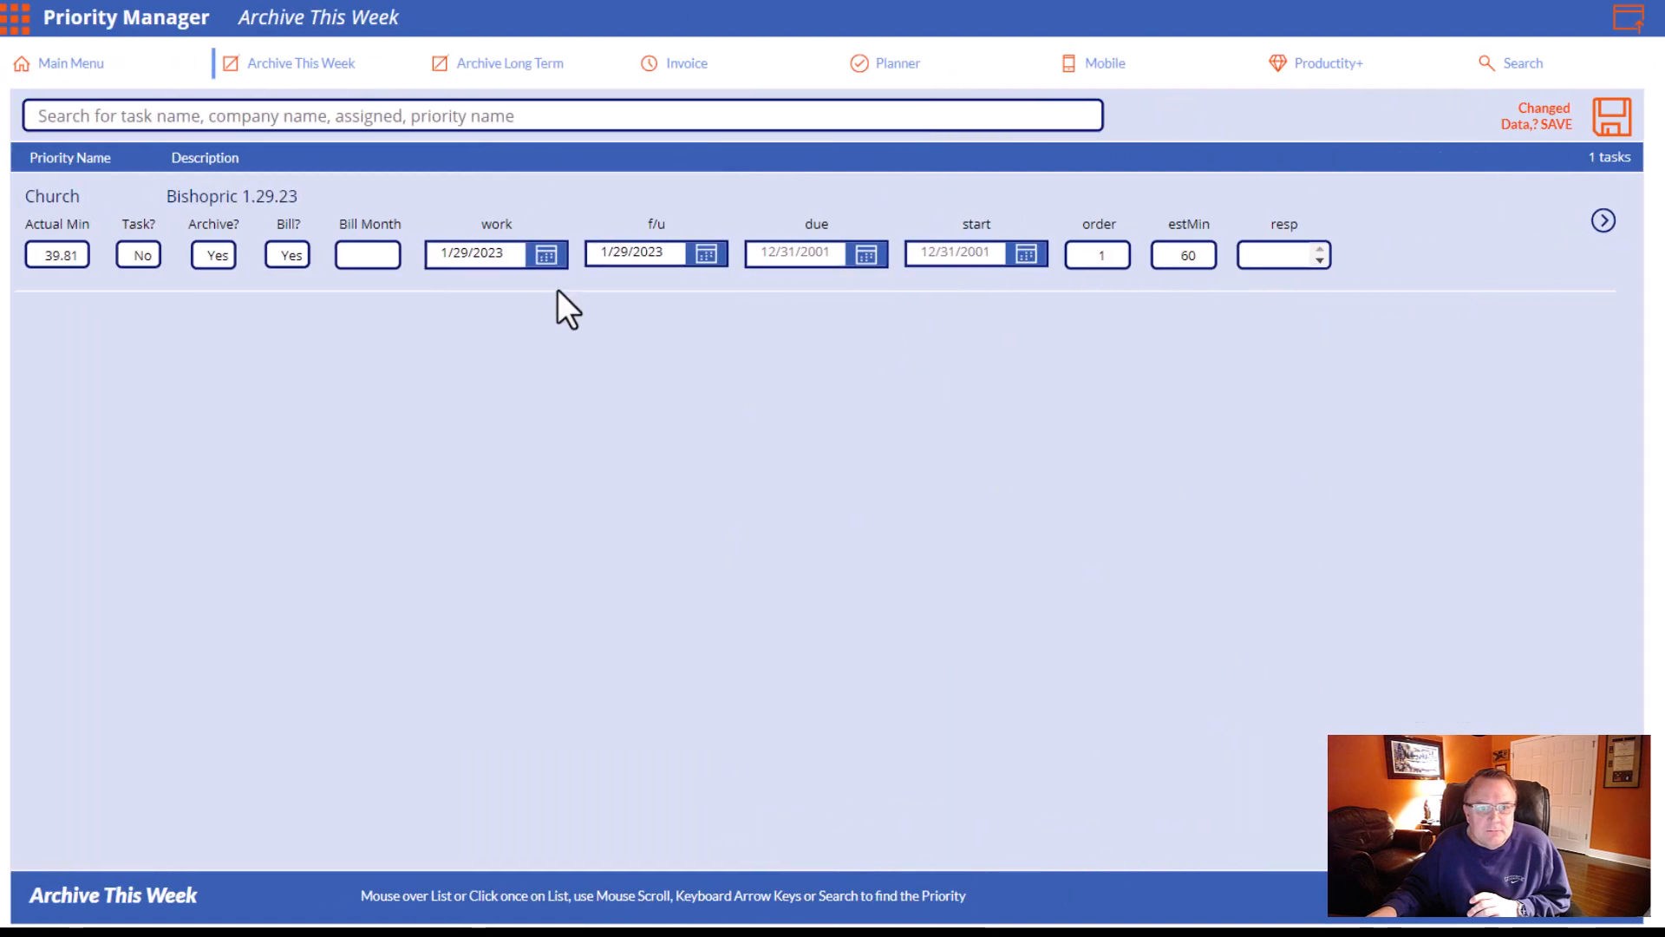
pyautogui.moveTo(75, 49)
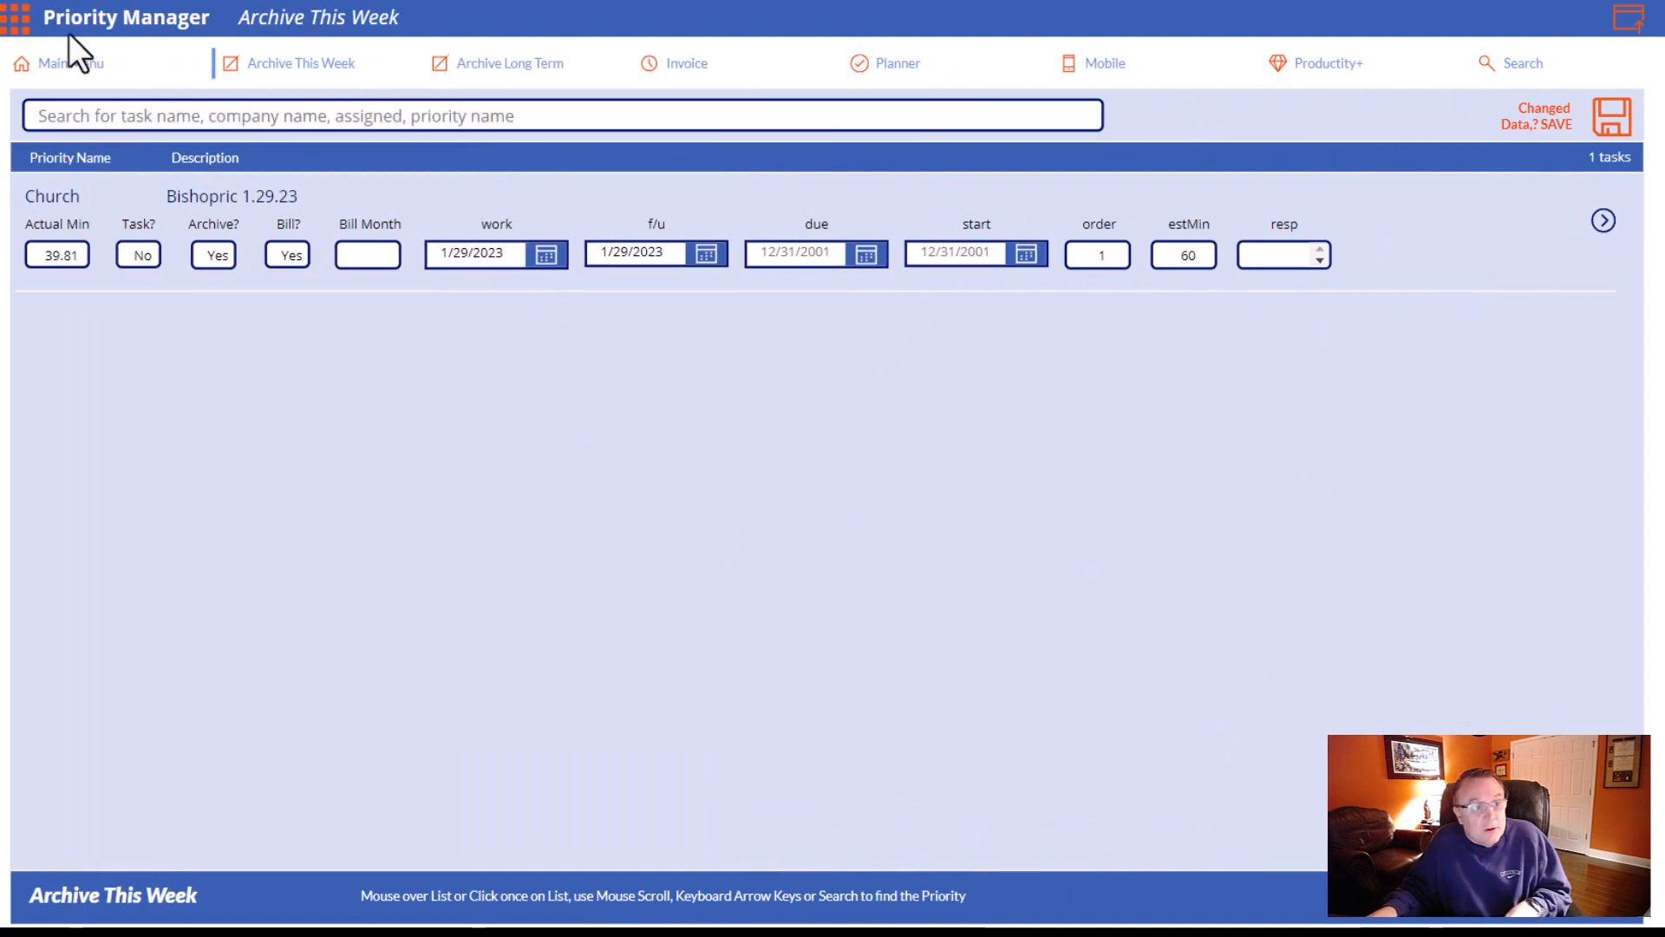
# - Check Archive This Week shows 0 tasks, then Archive Long Term via the waffle menu shows 193
pyautogui.click(1611, 116)
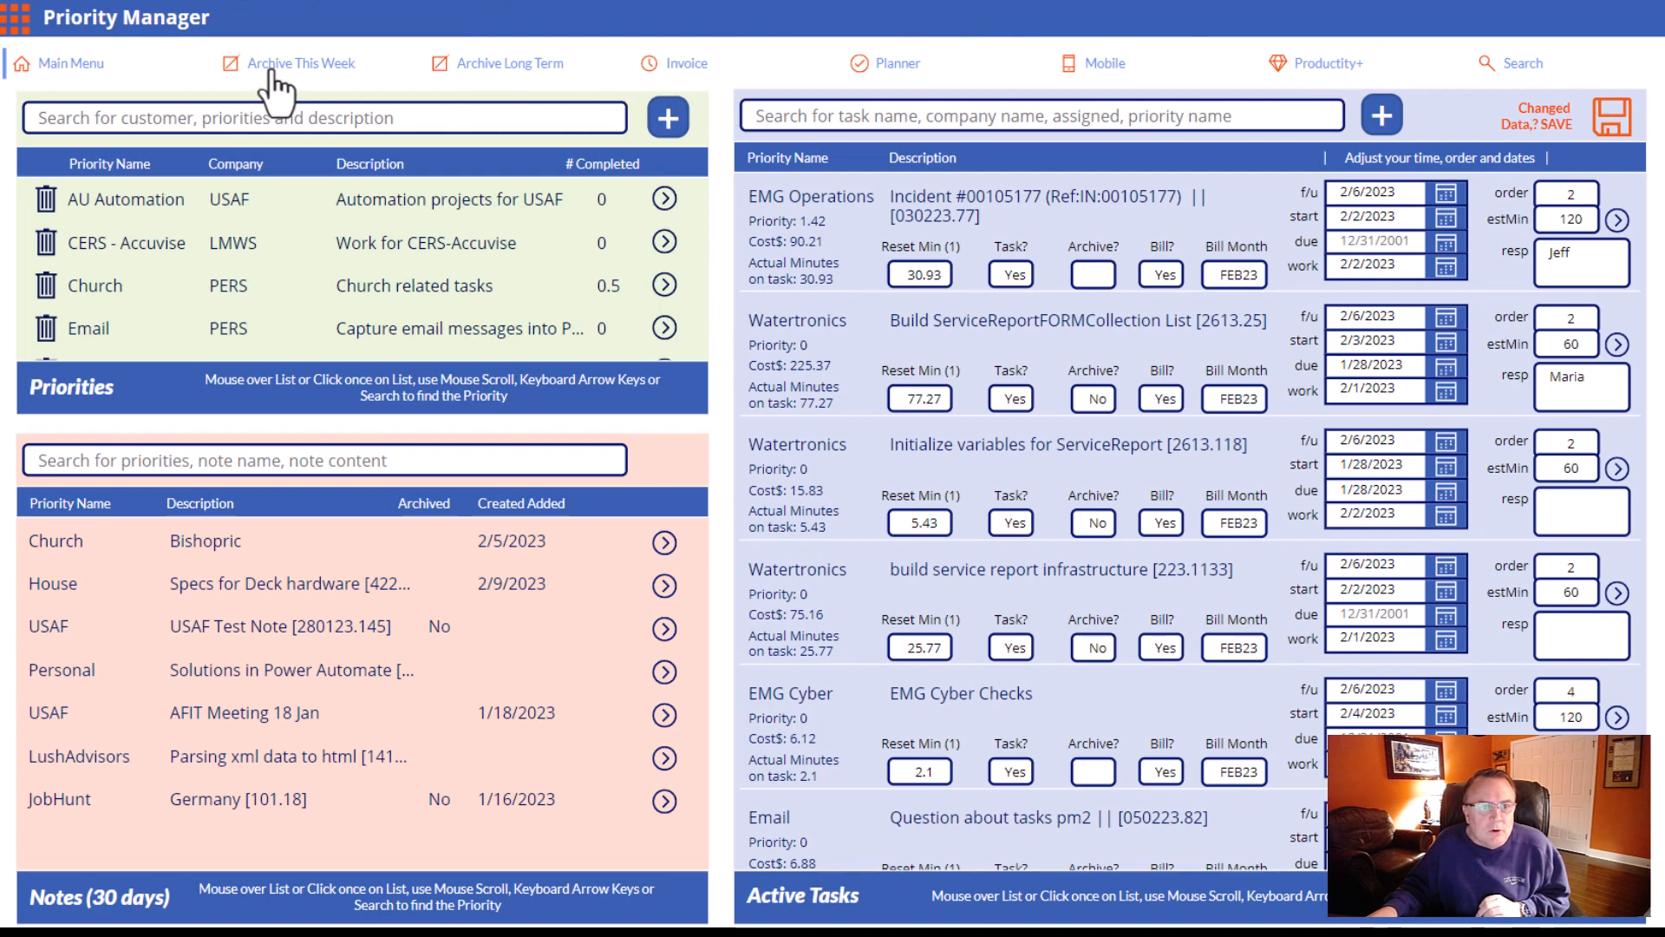
pyautogui.click(300, 62)
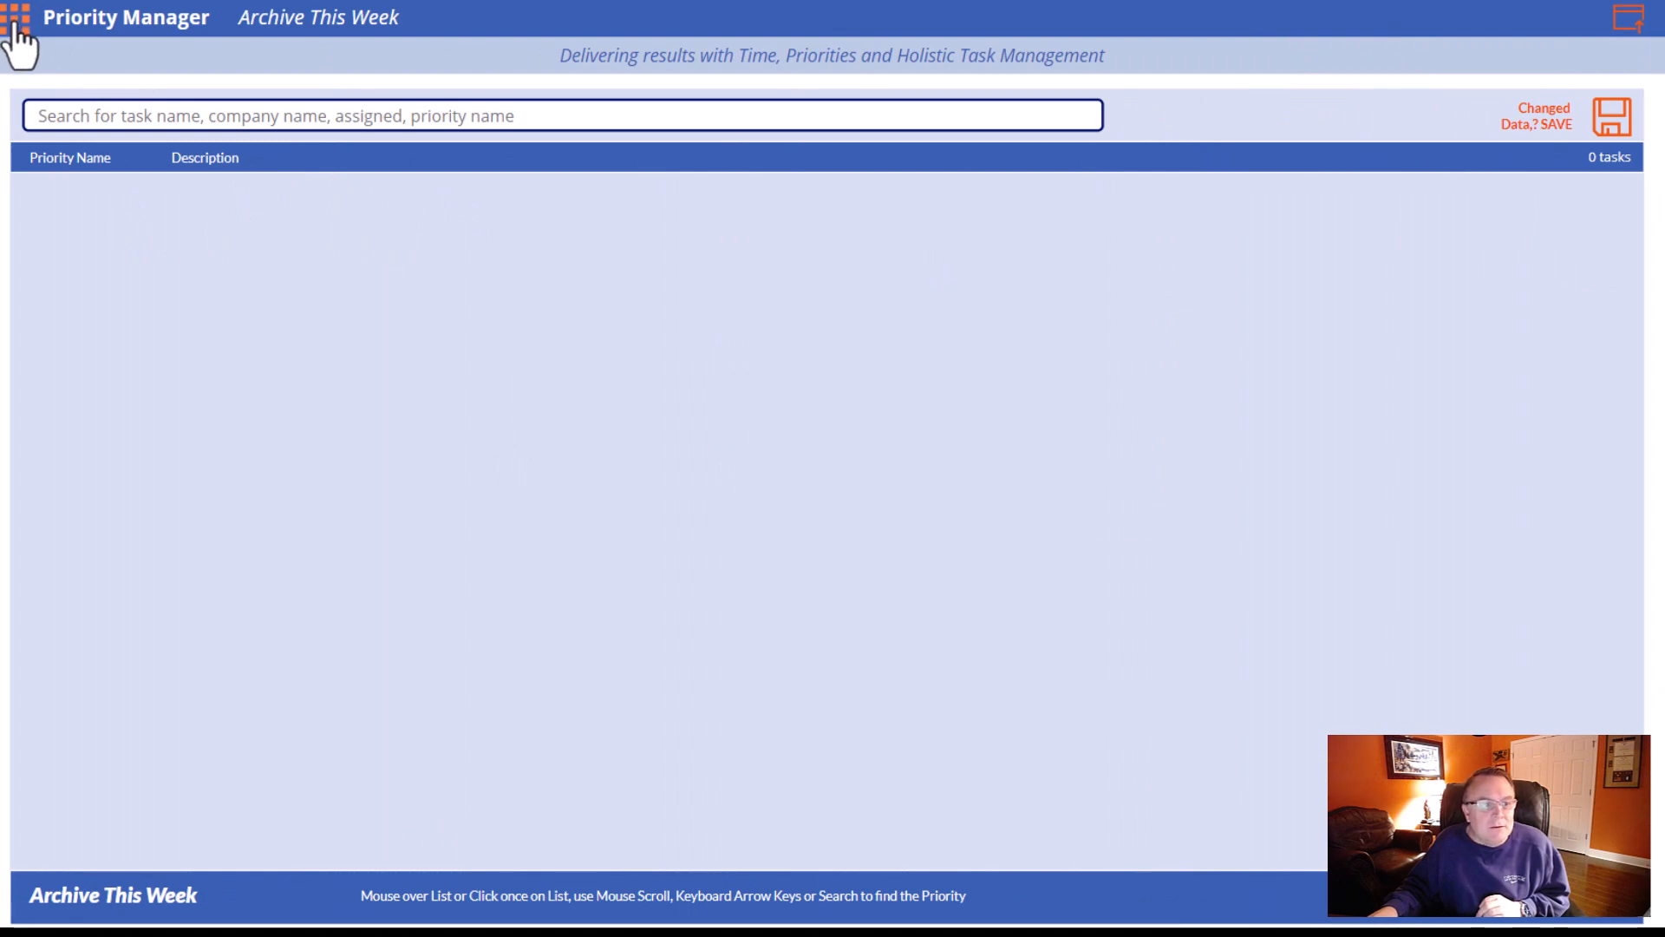
pyautogui.click(17, 18)
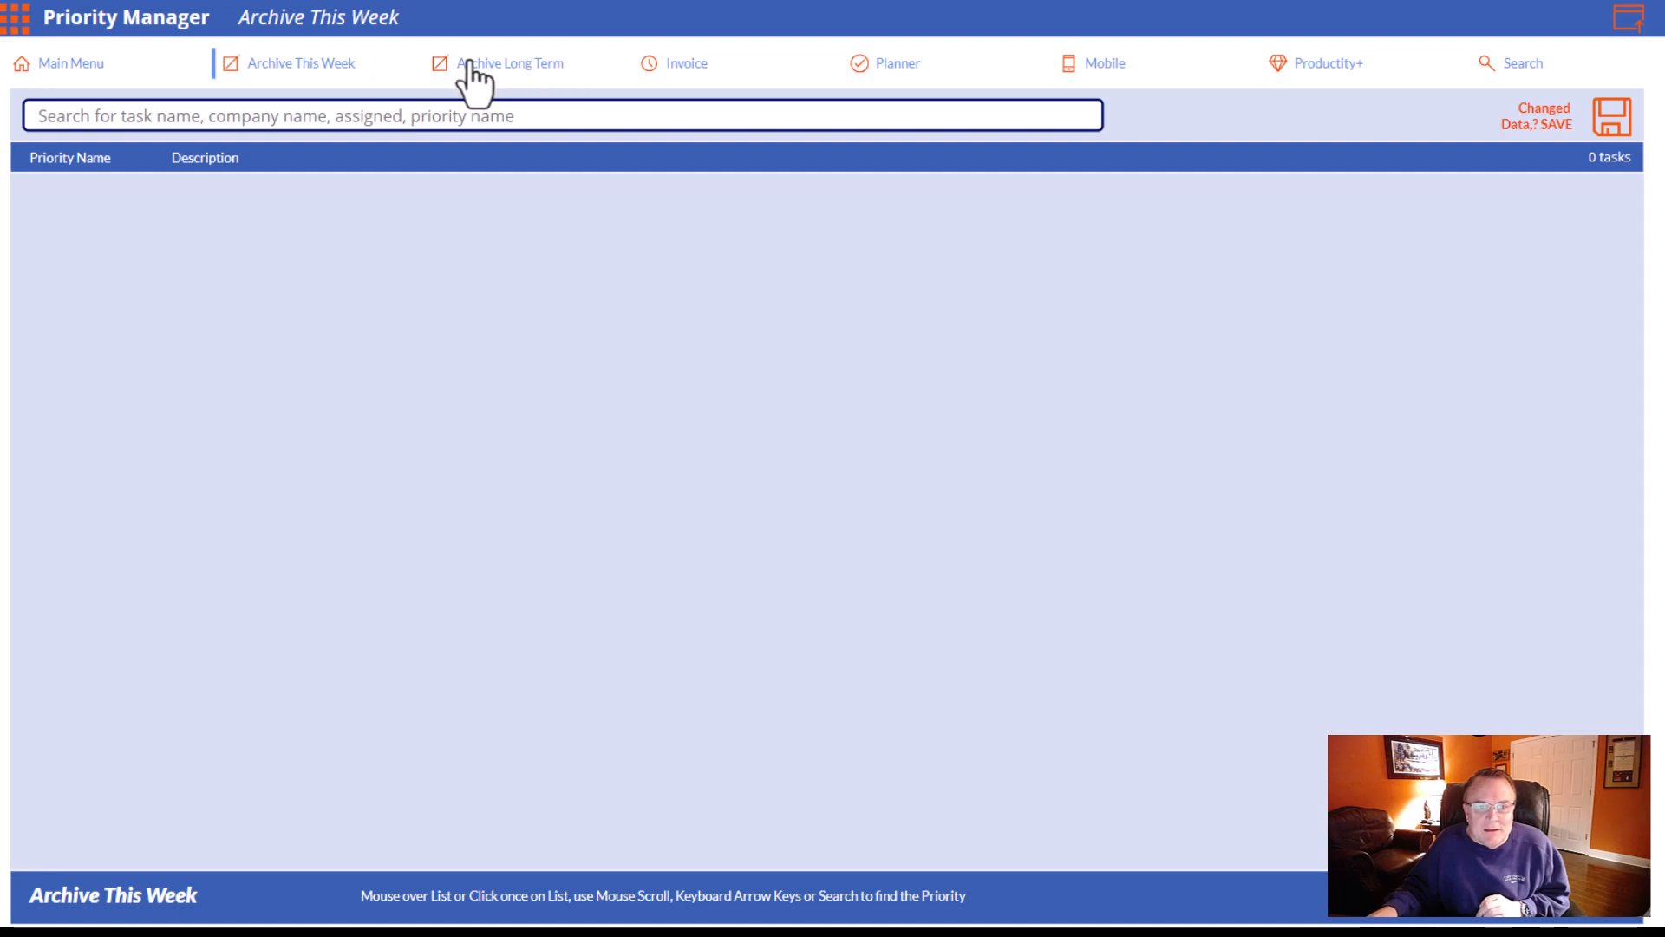
pyautogui.click(508, 63)
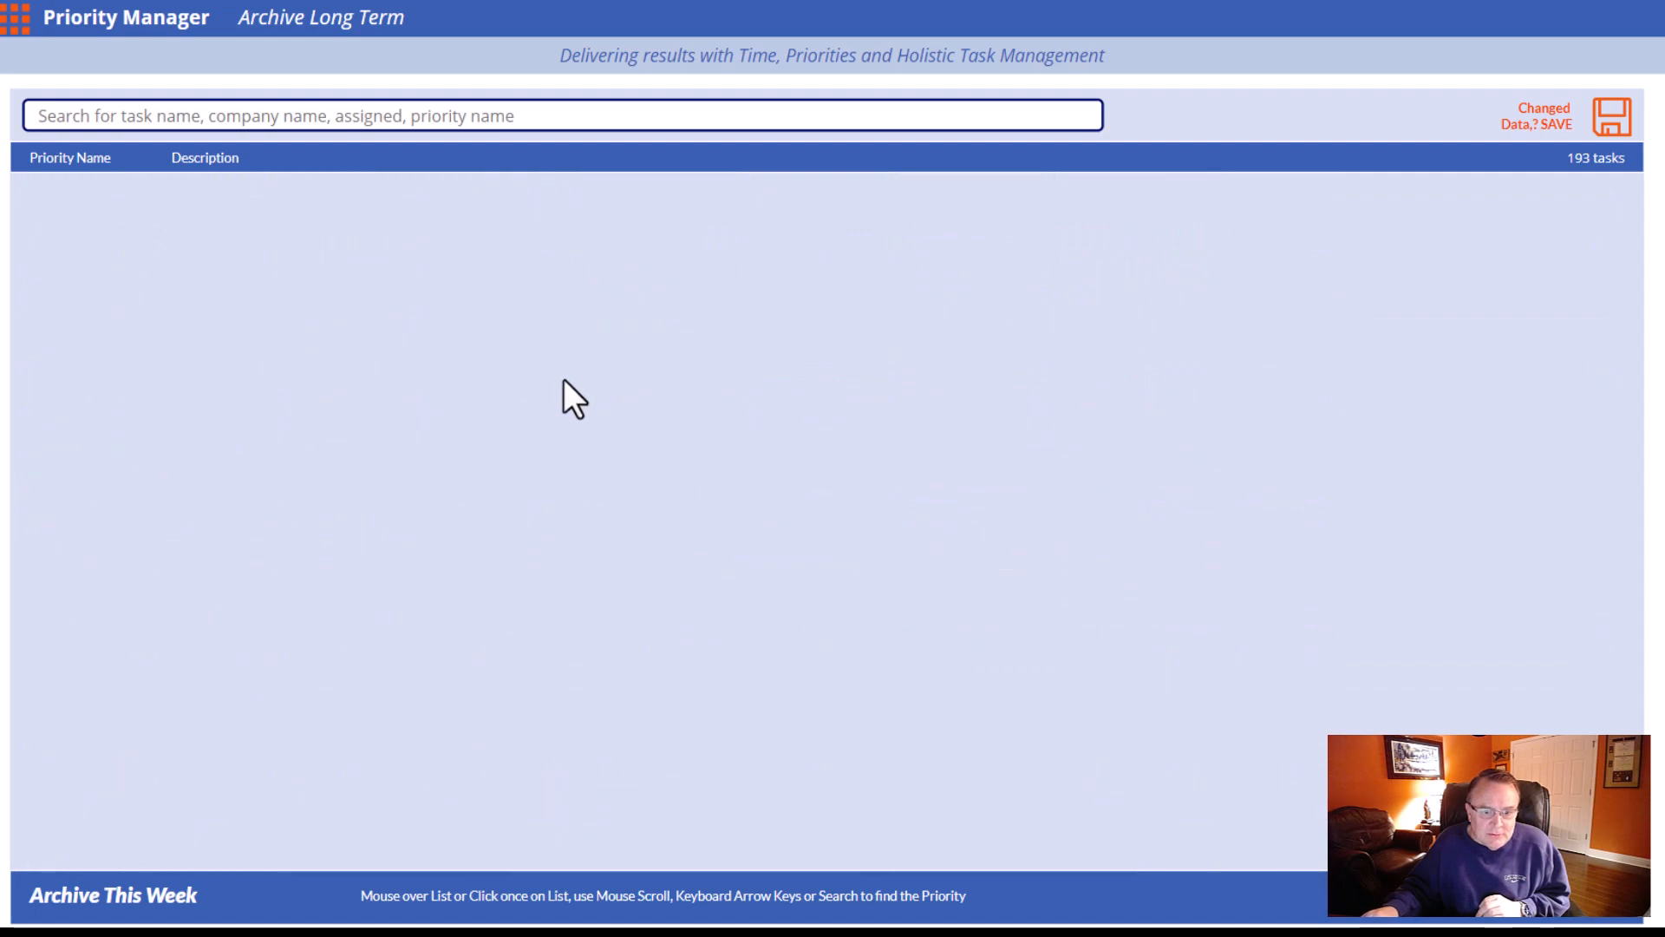
pyautogui.moveTo(583, 430)
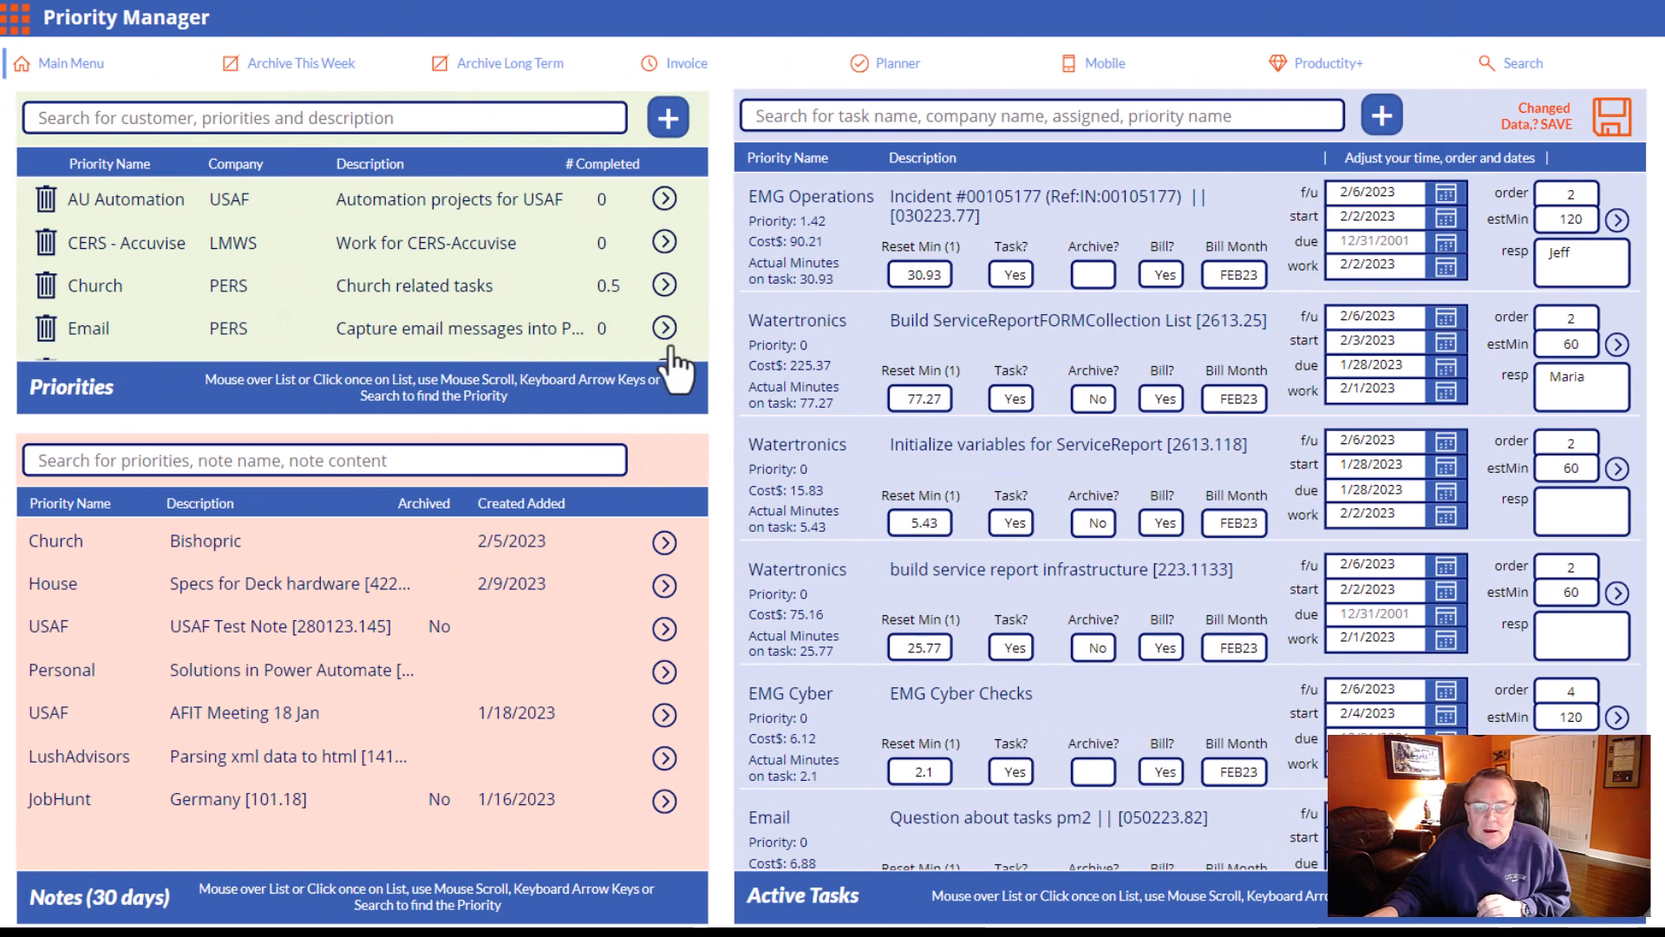
pyautogui.moveTo(675, 366)
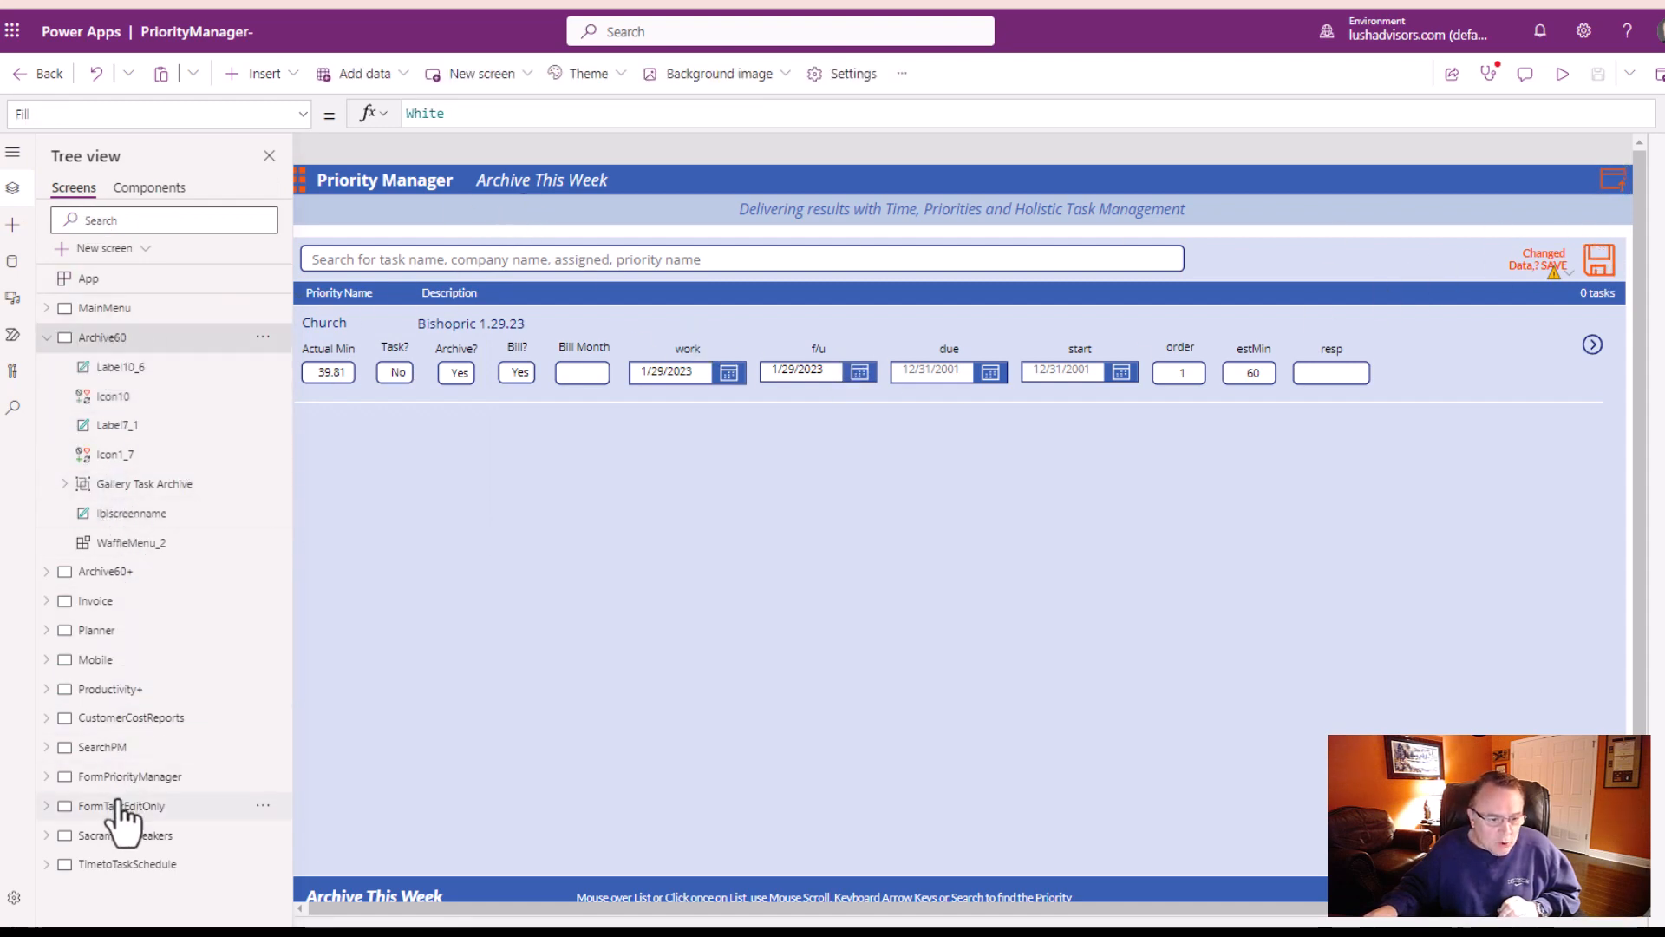
# - Select SearchPM in the Tree view to display that screen on the studio canvas
pyautogui.click(102, 746)
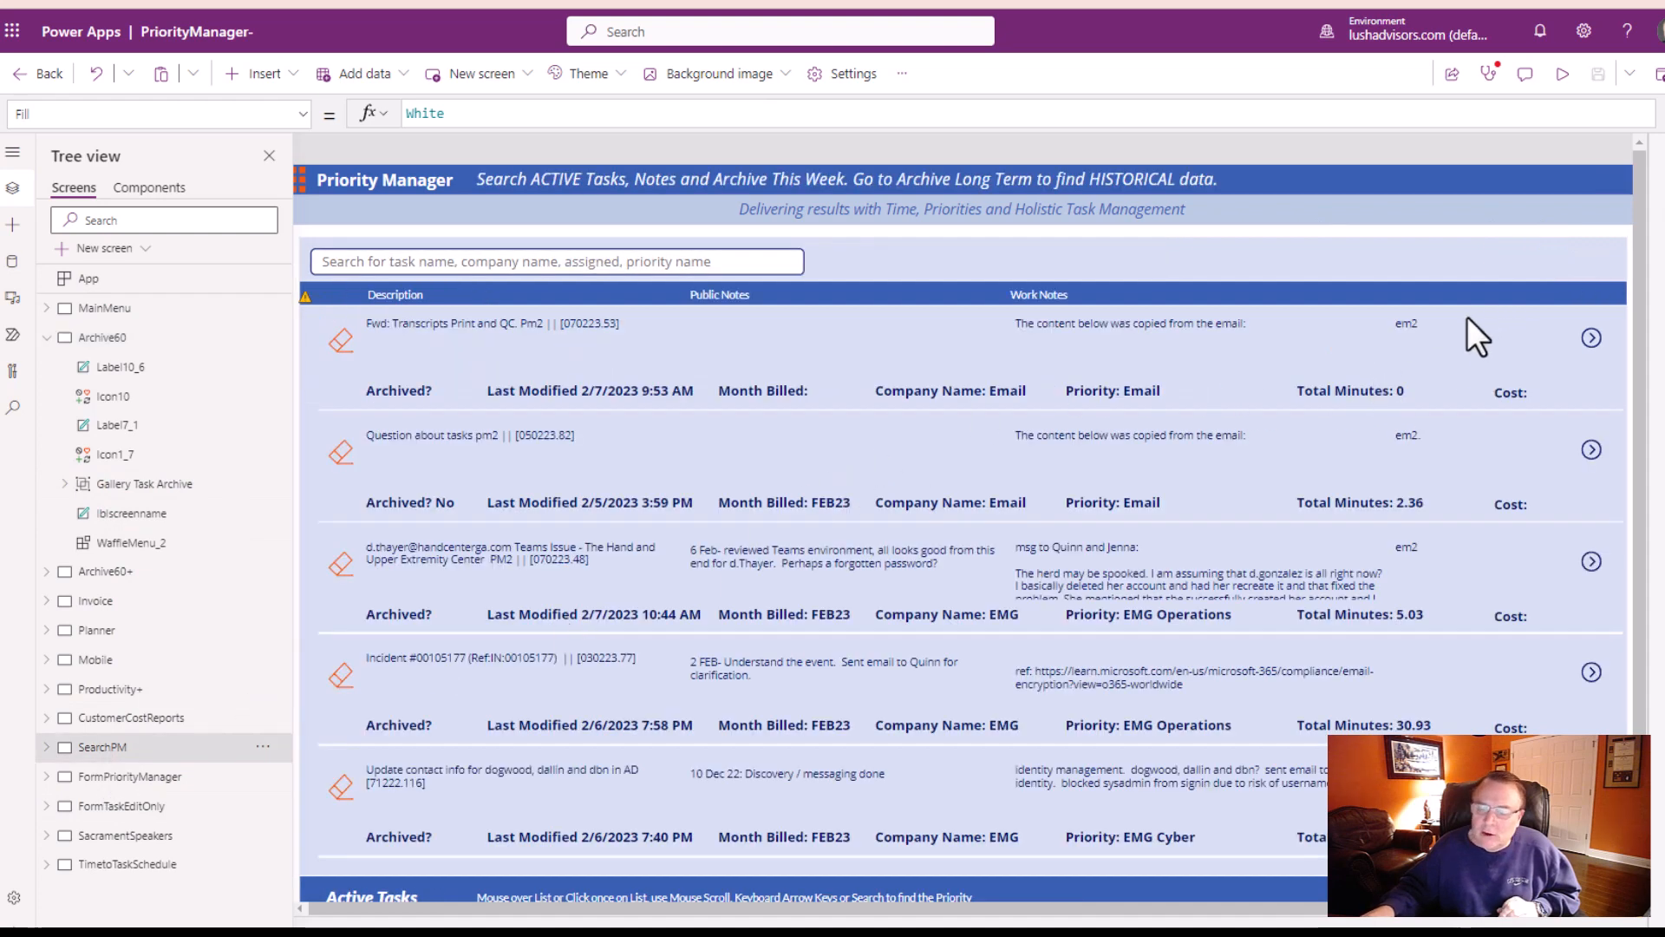
pyautogui.moveTo(1422, 246)
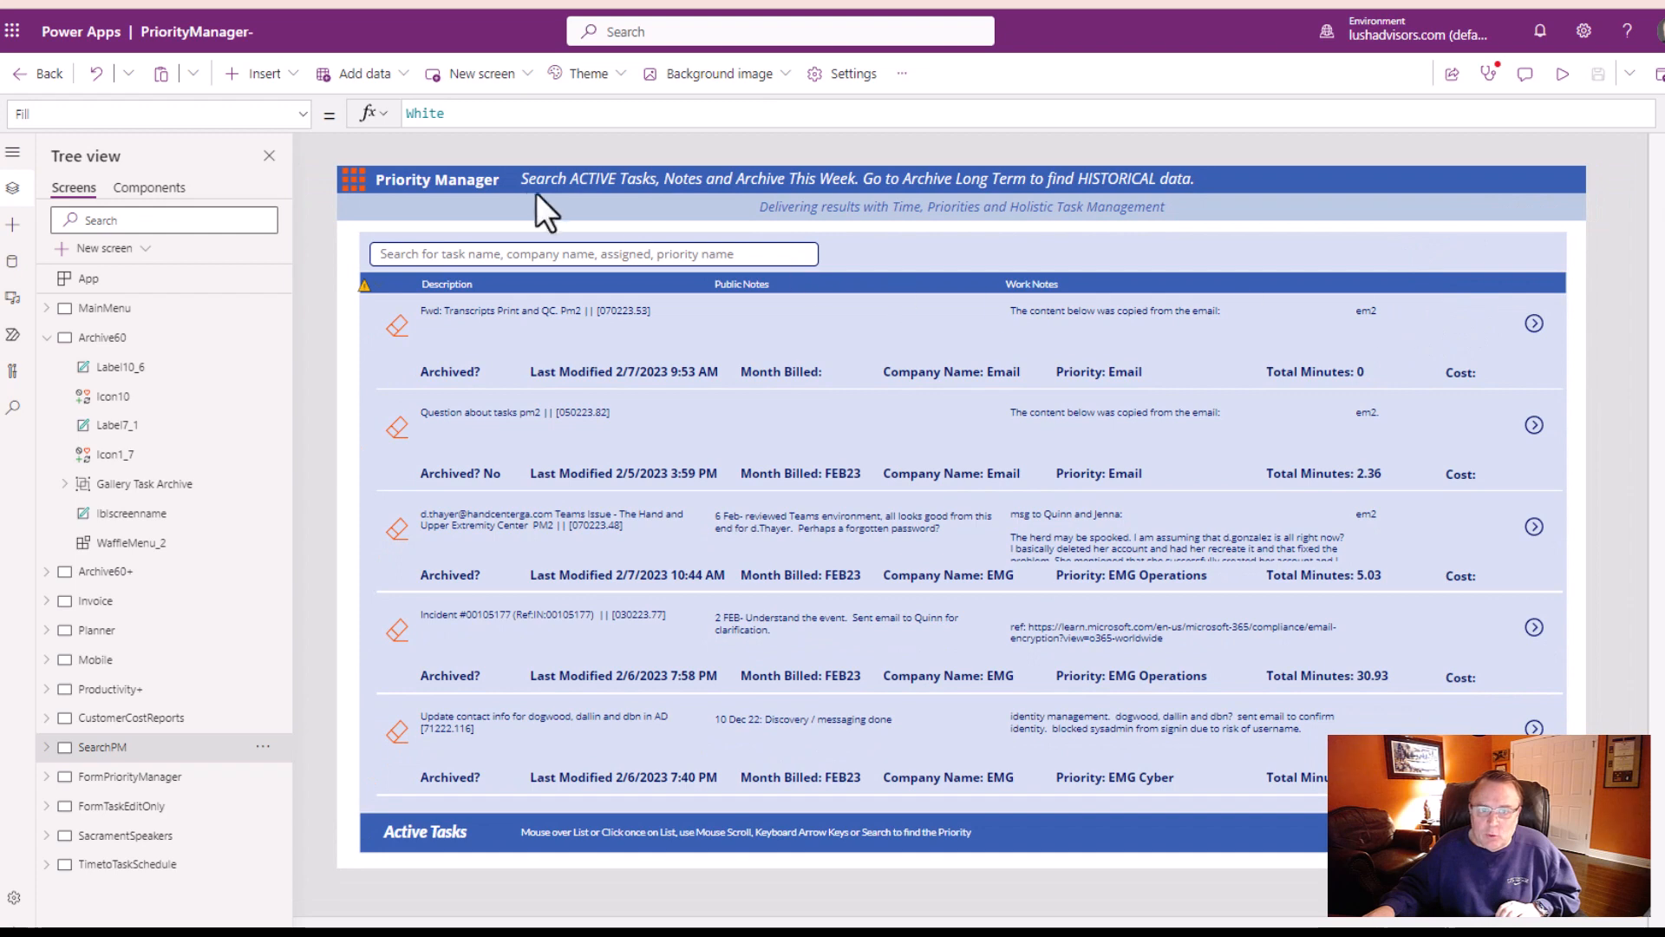
pyautogui.moveTo(106, 340)
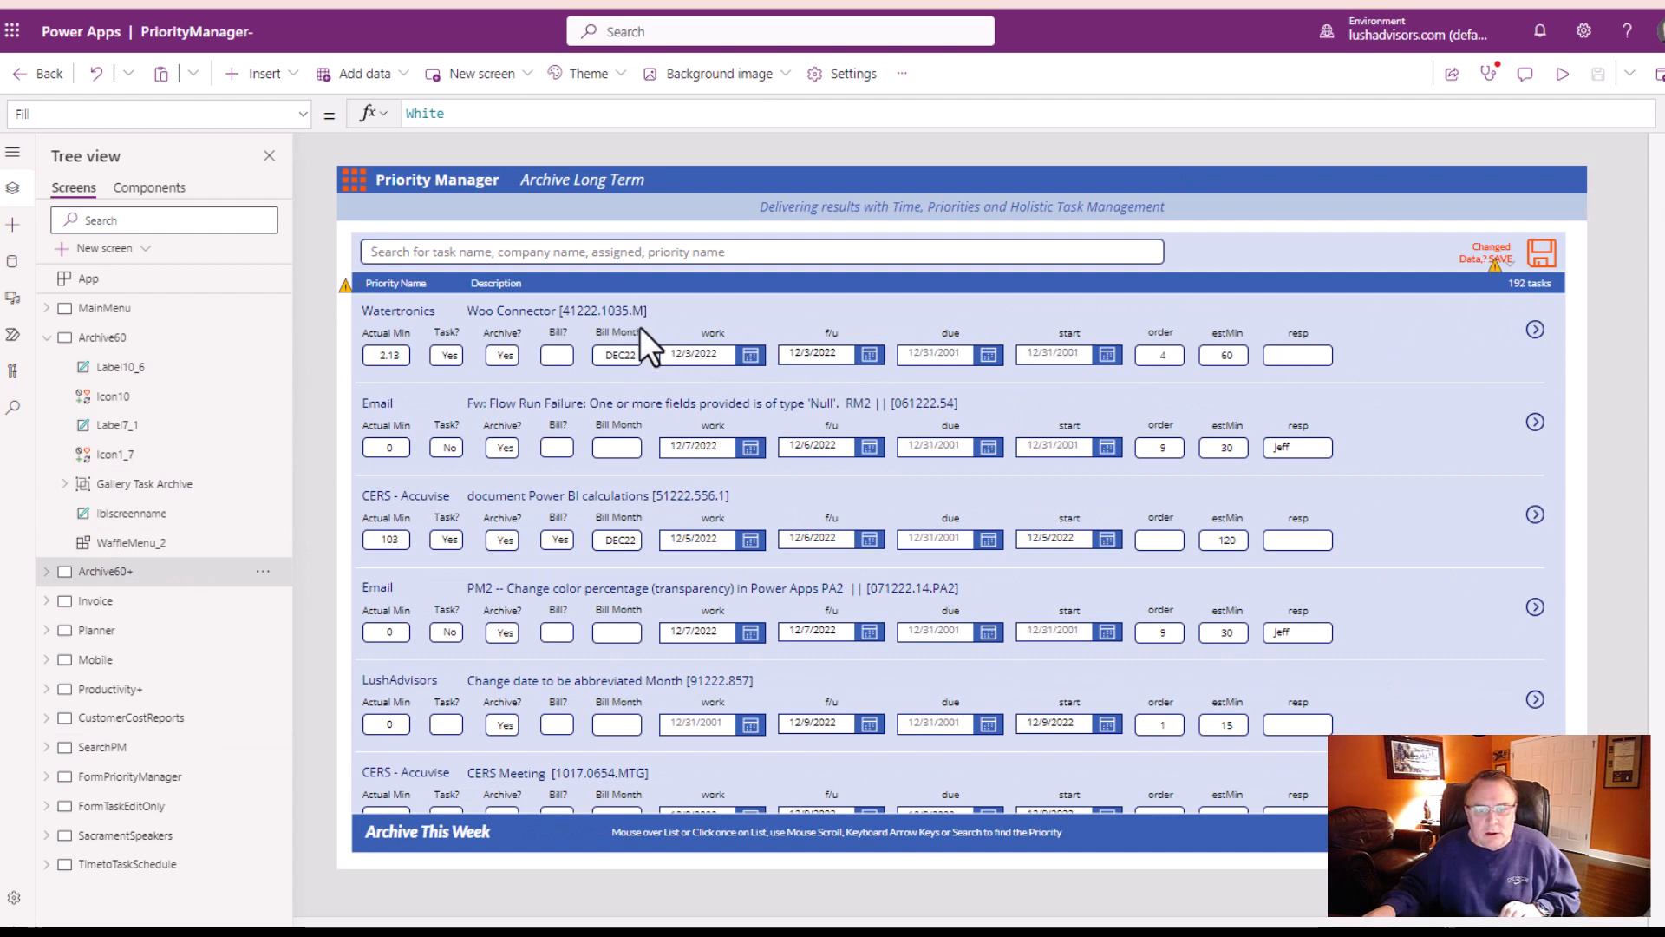
pyautogui.moveTo(1527, 212)
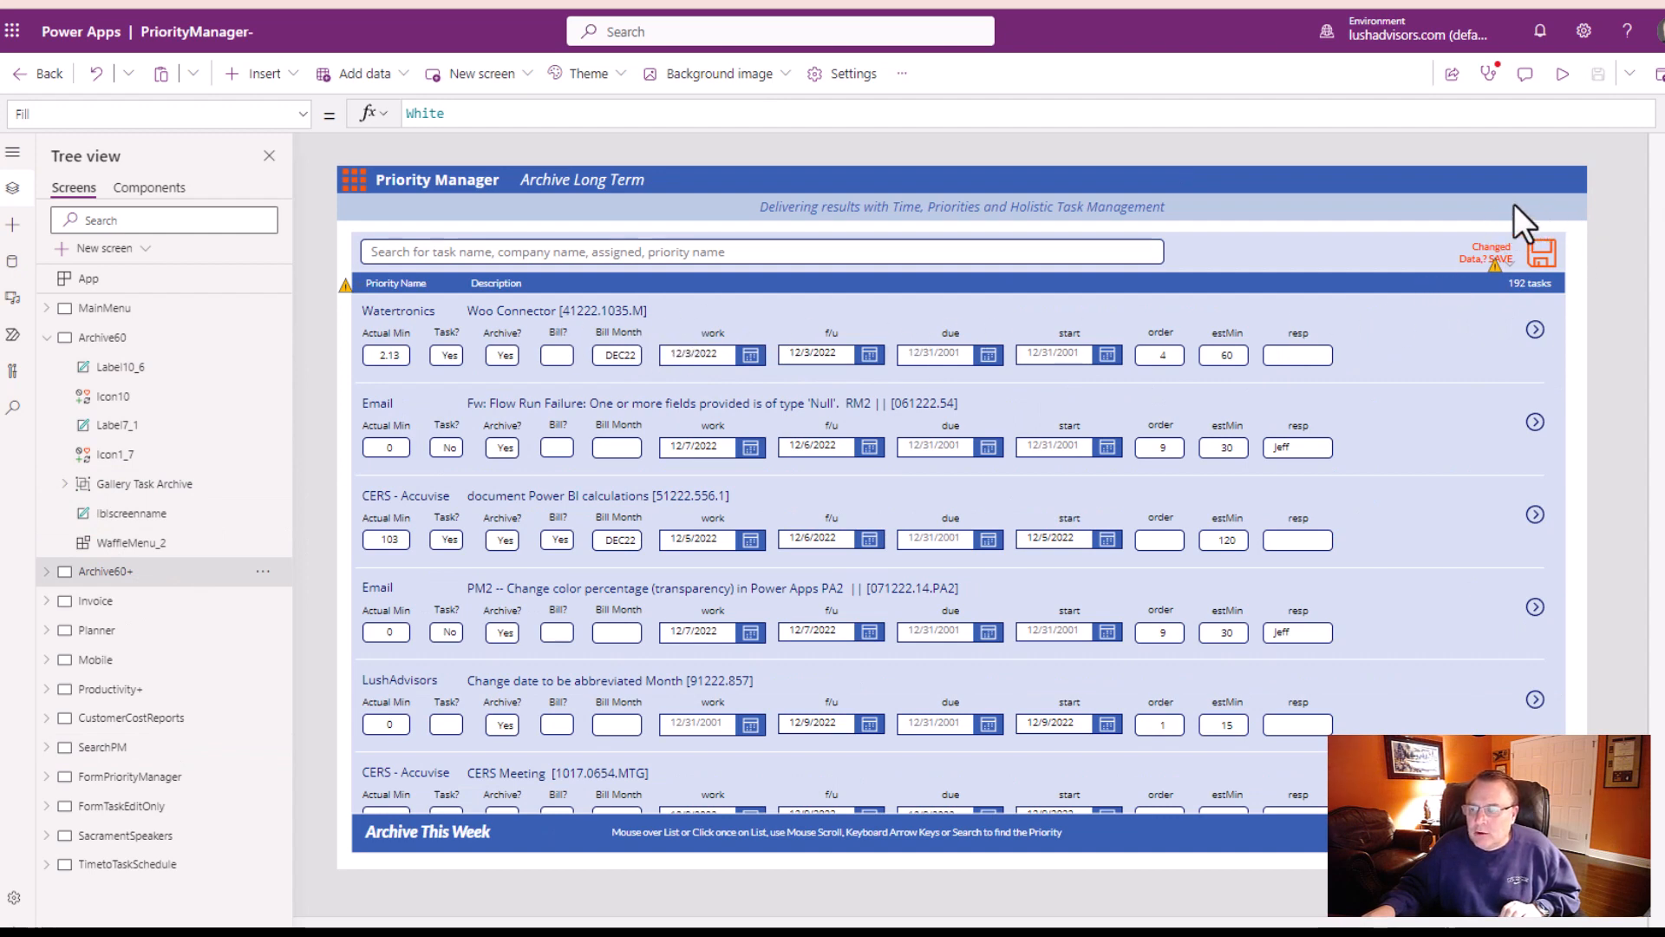
pyautogui.moveTo(822, 371)
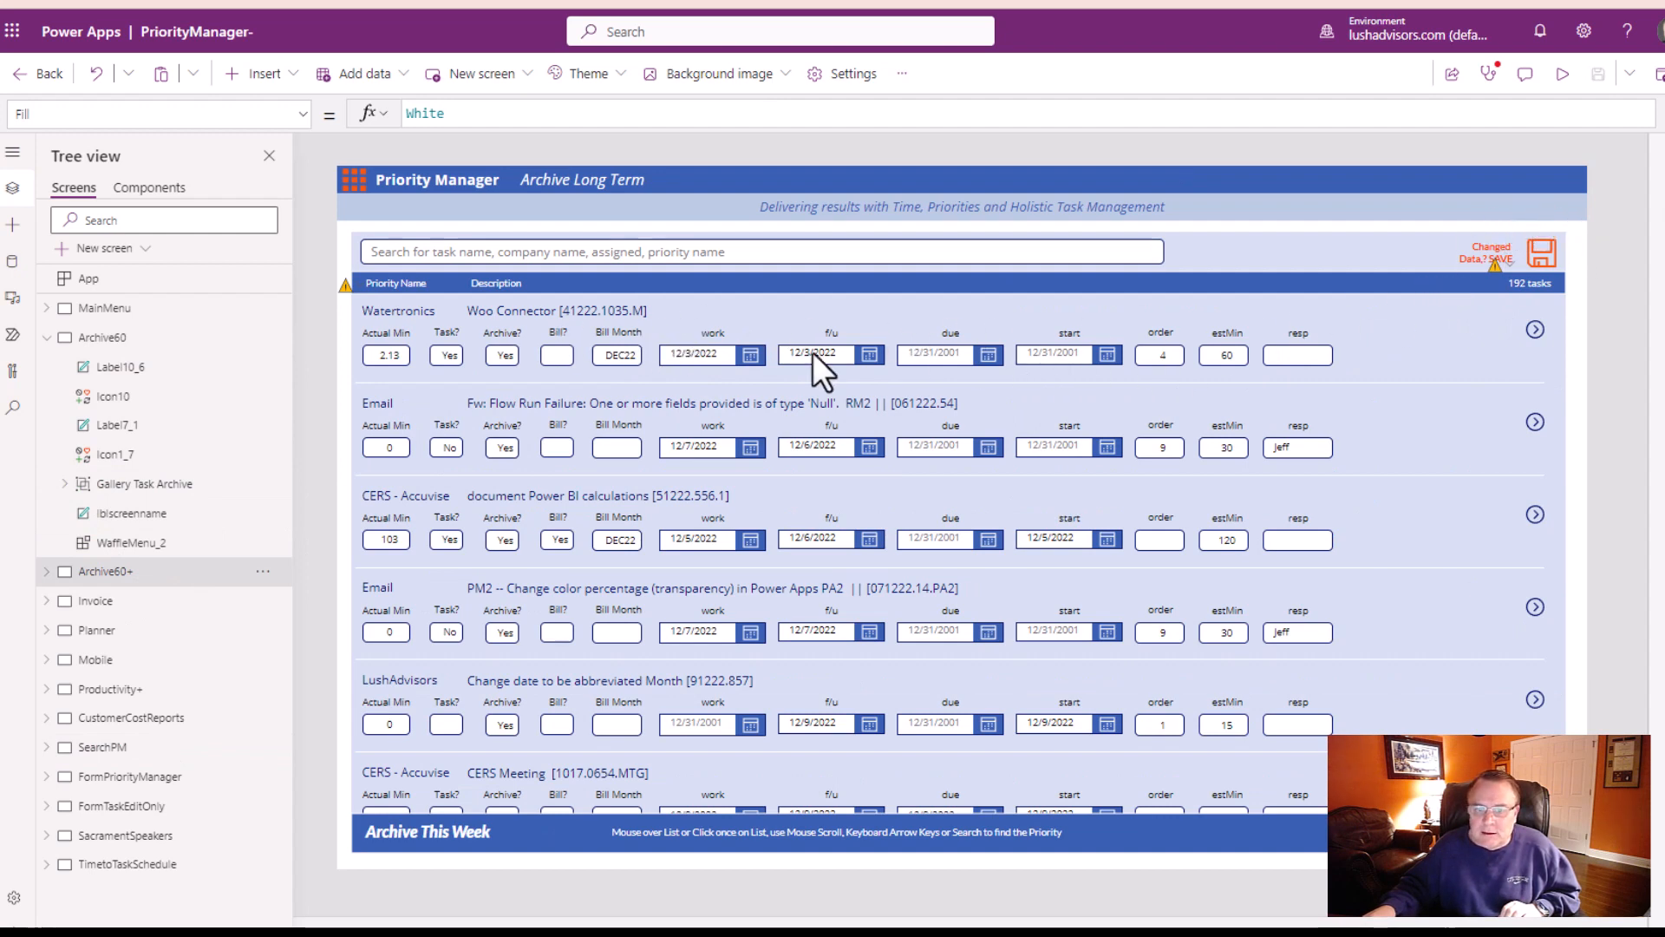
pyautogui.moveTo(515, 371)
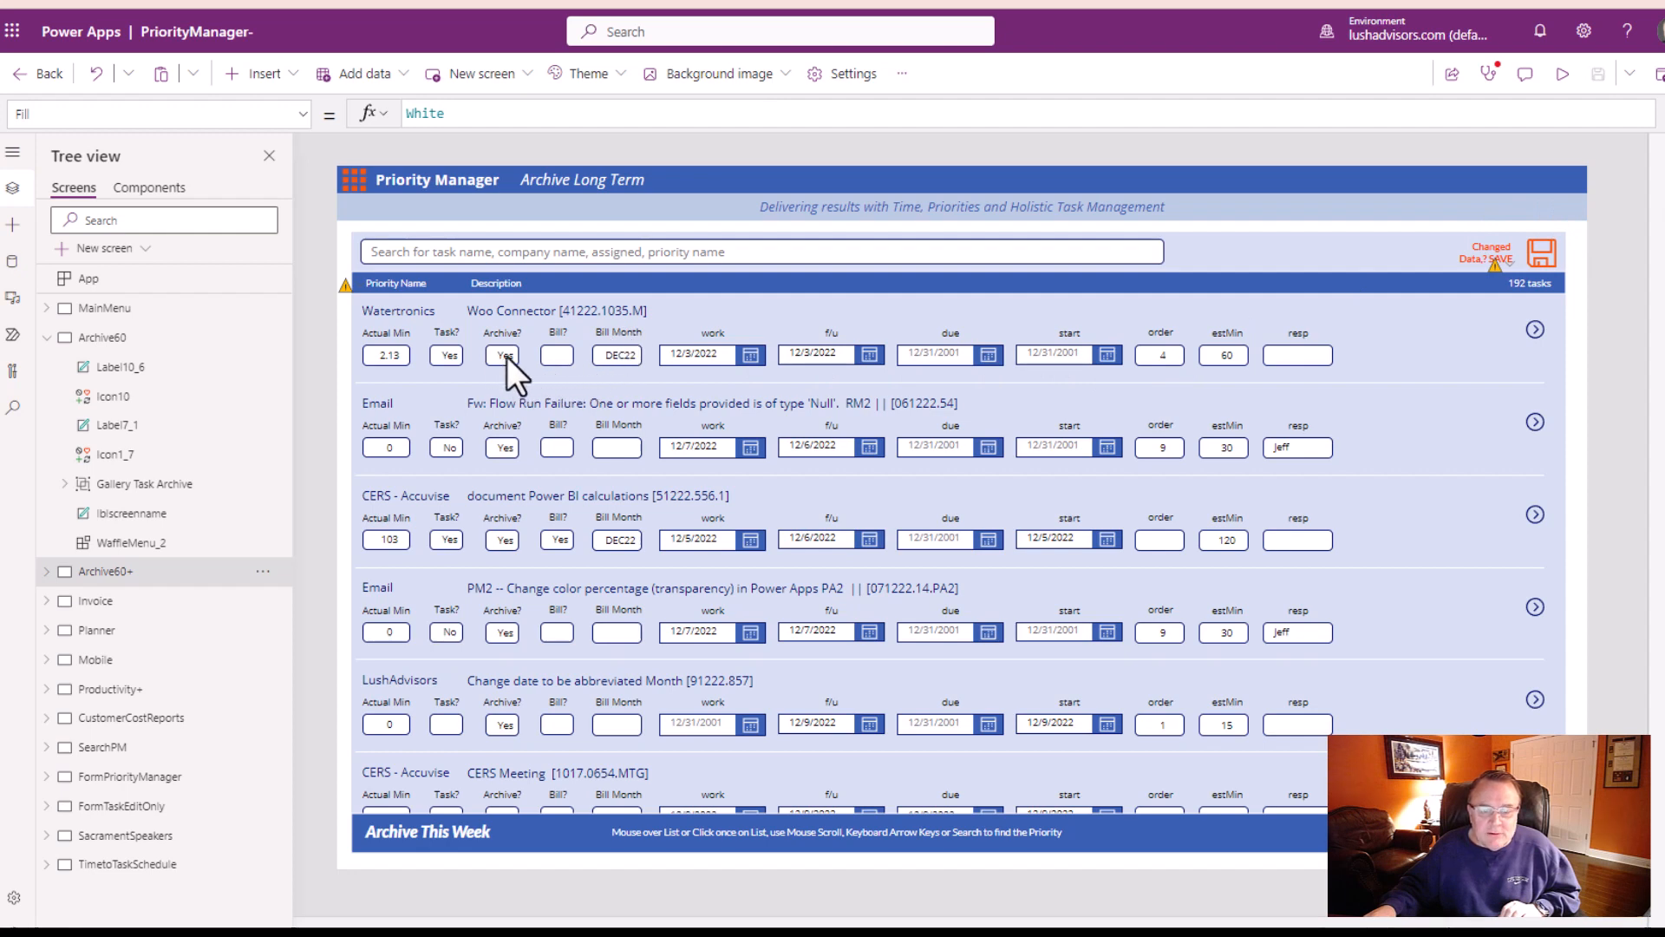
pyautogui.moveTo(503, 353)
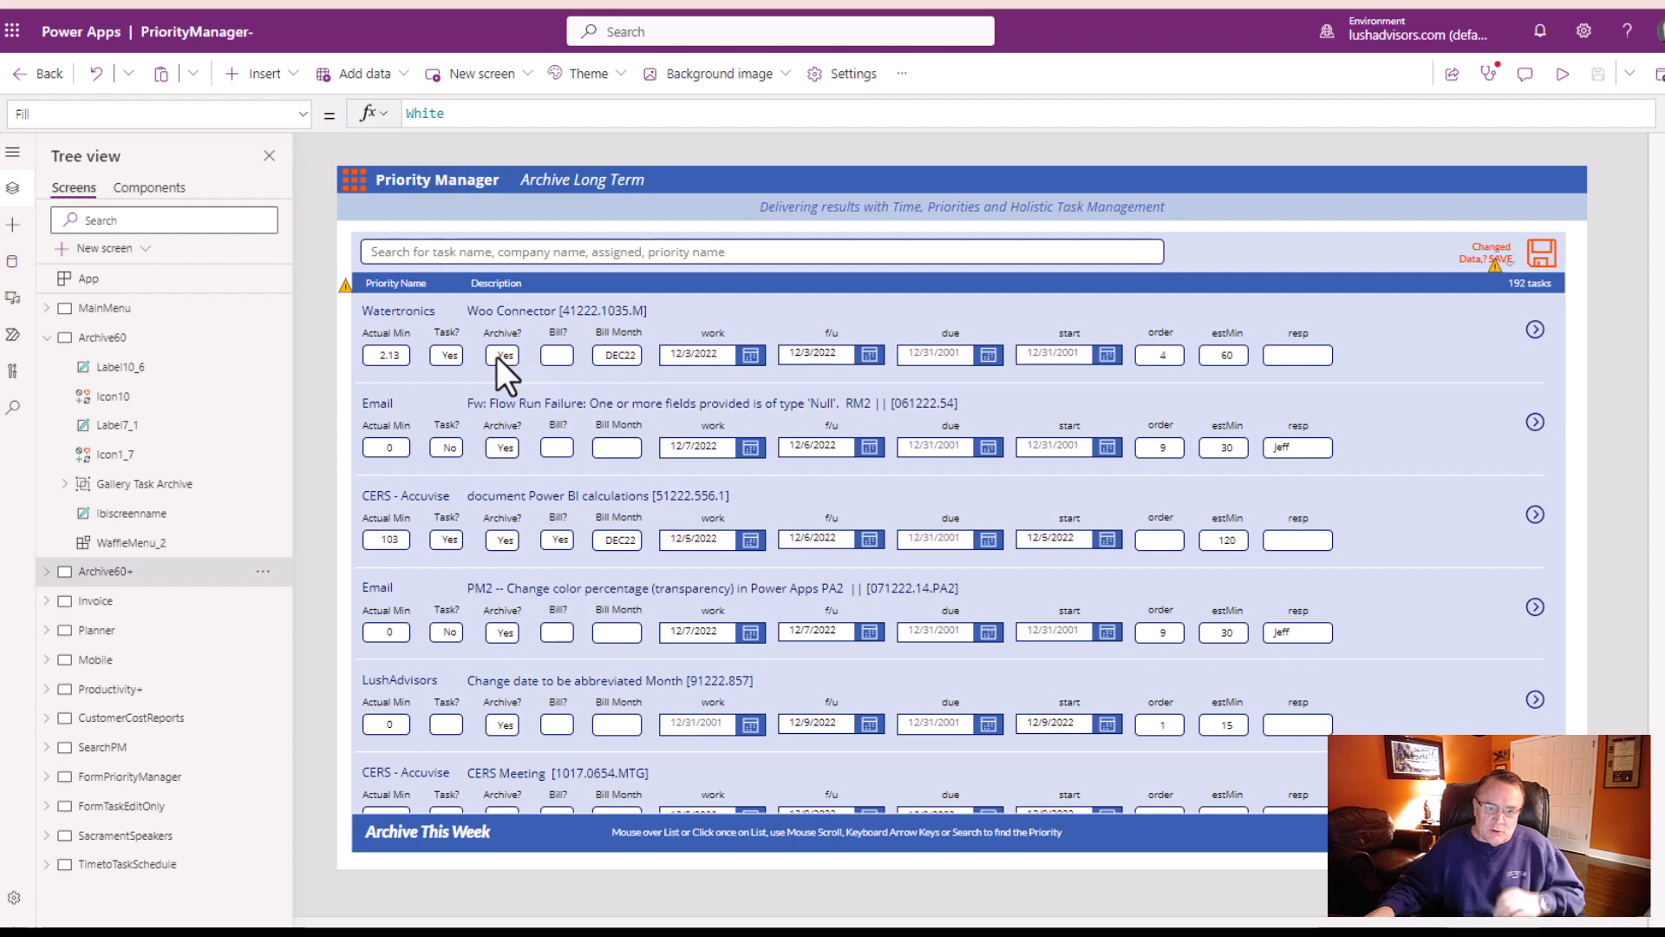
pyautogui.moveTo(503, 353)
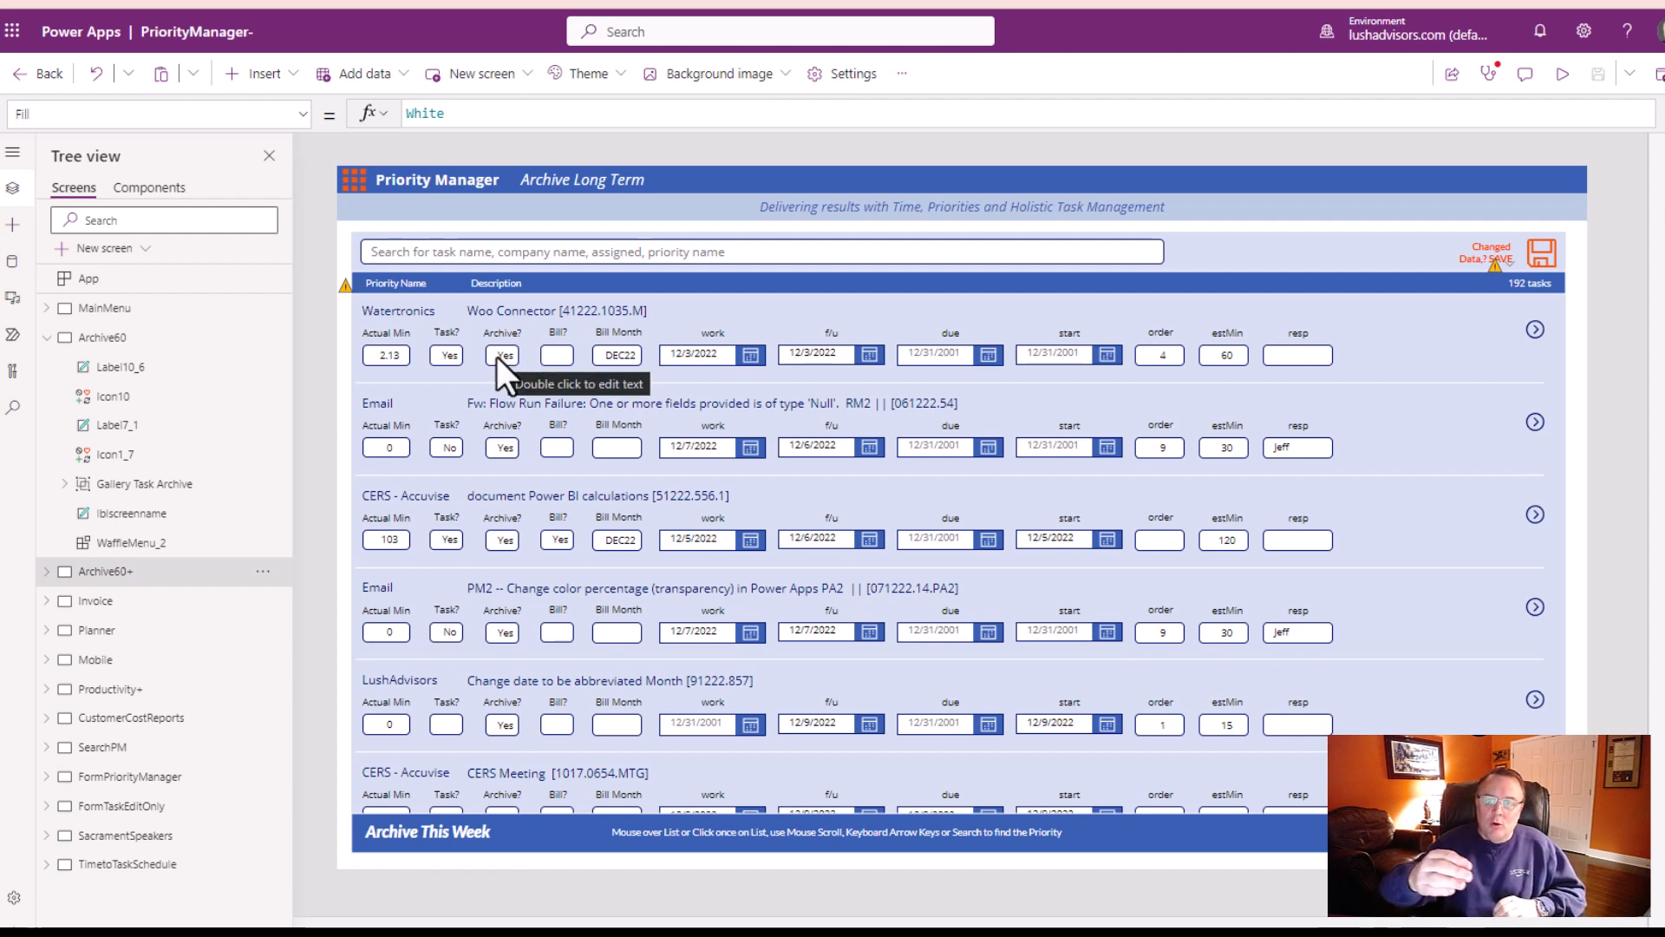